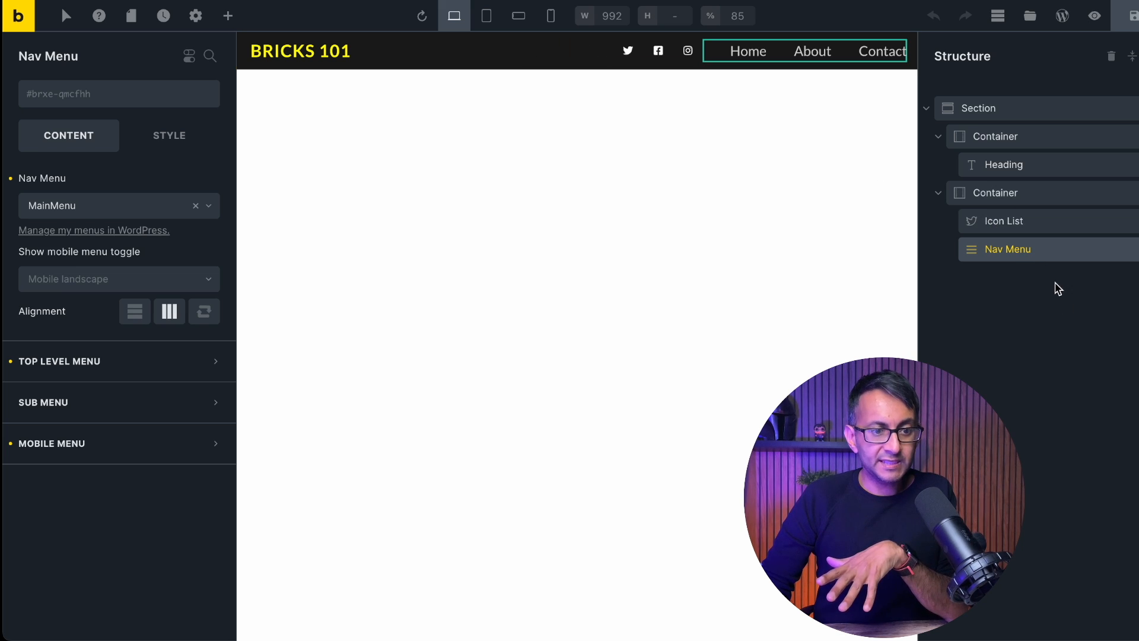
mouse_move(1040, 248)
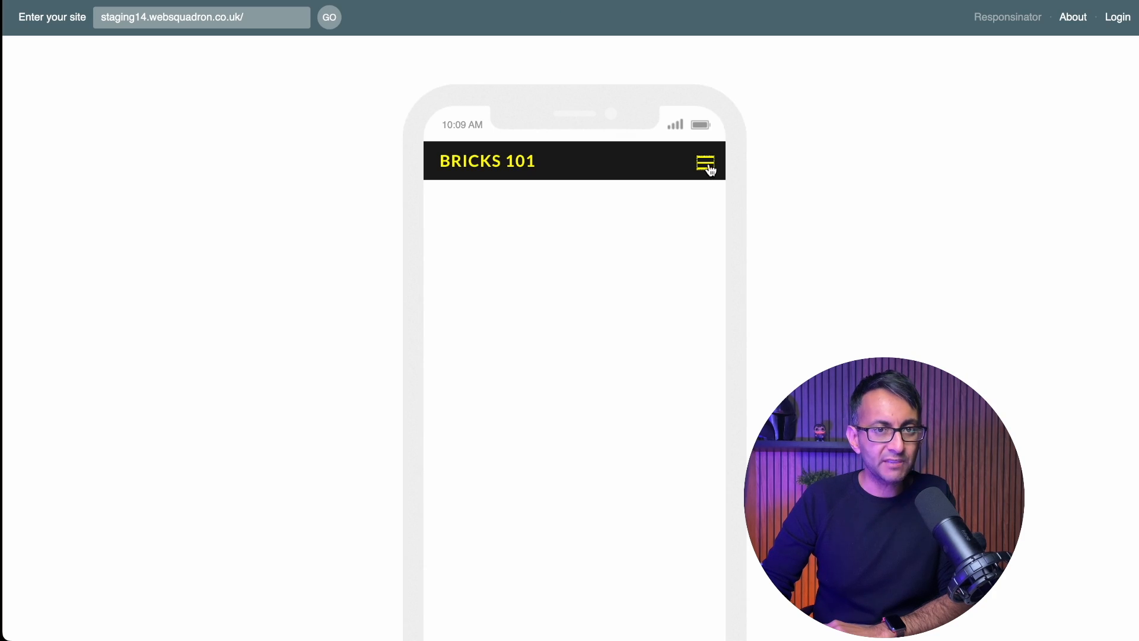
- Toggle the phone preview's hamburger to reveal the dark menu with Home, About and Contact
click(703, 162)
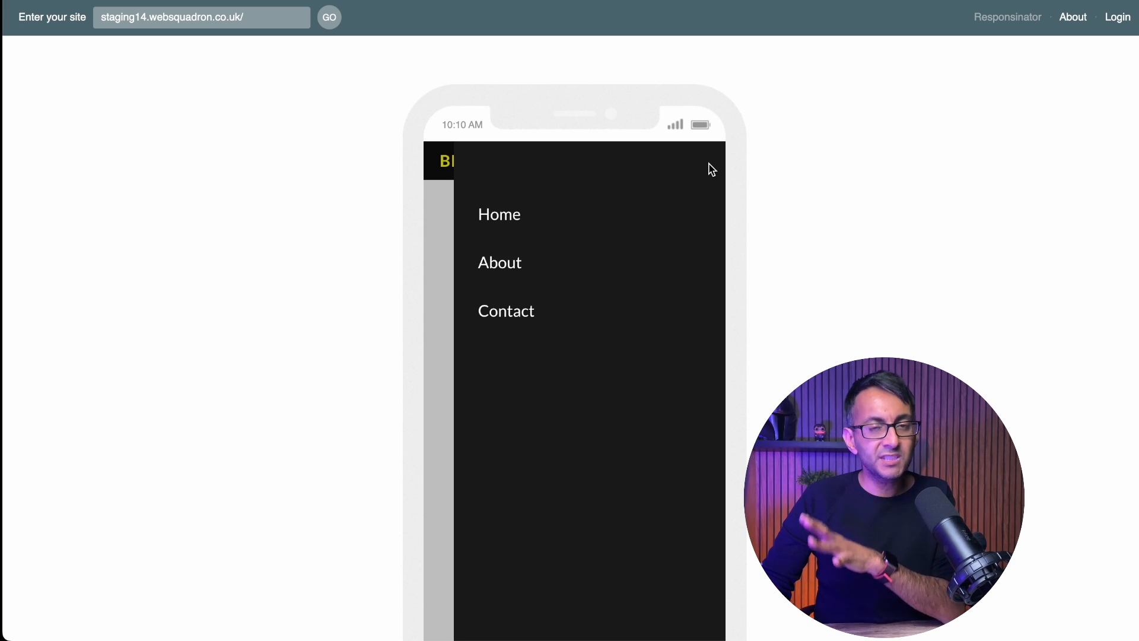
mouse_move(605, 332)
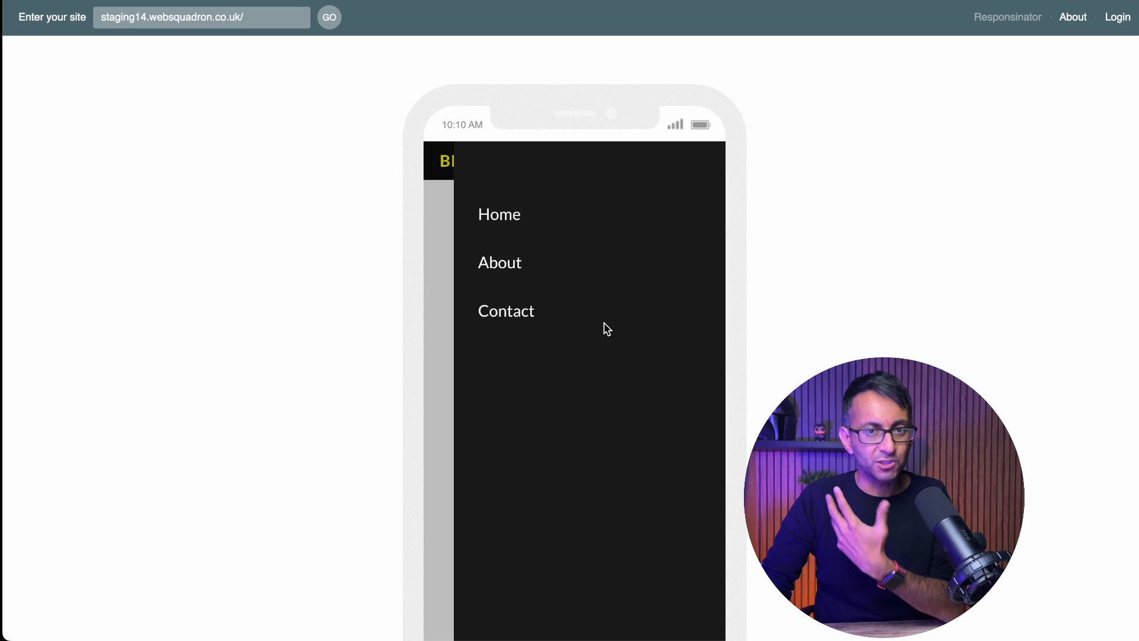
mouse_move(442, 366)
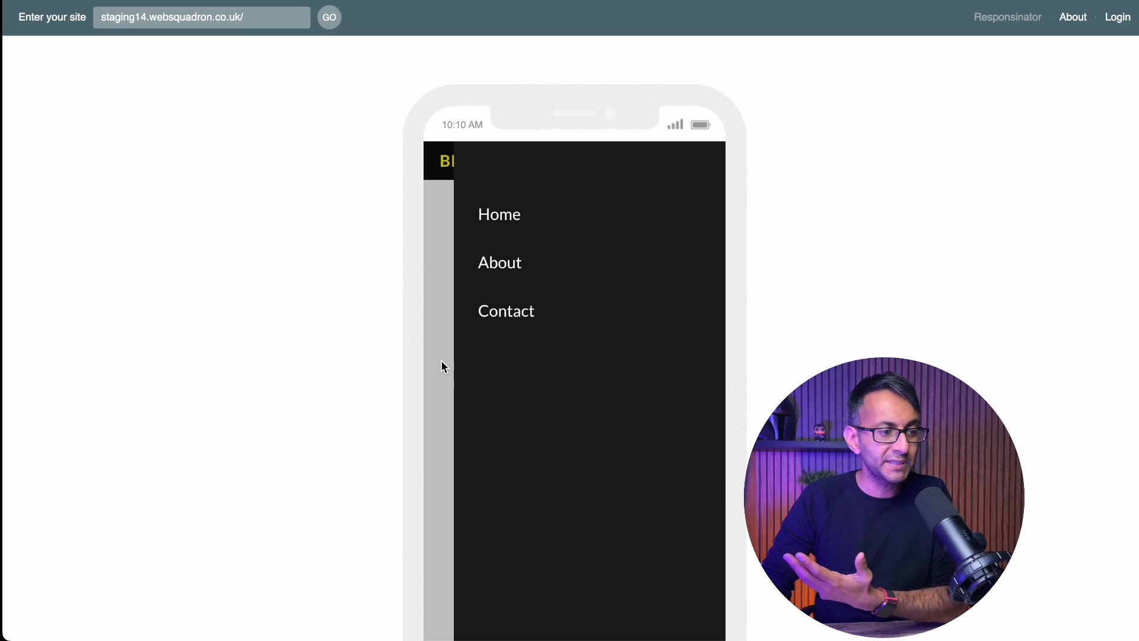
click(703, 161)
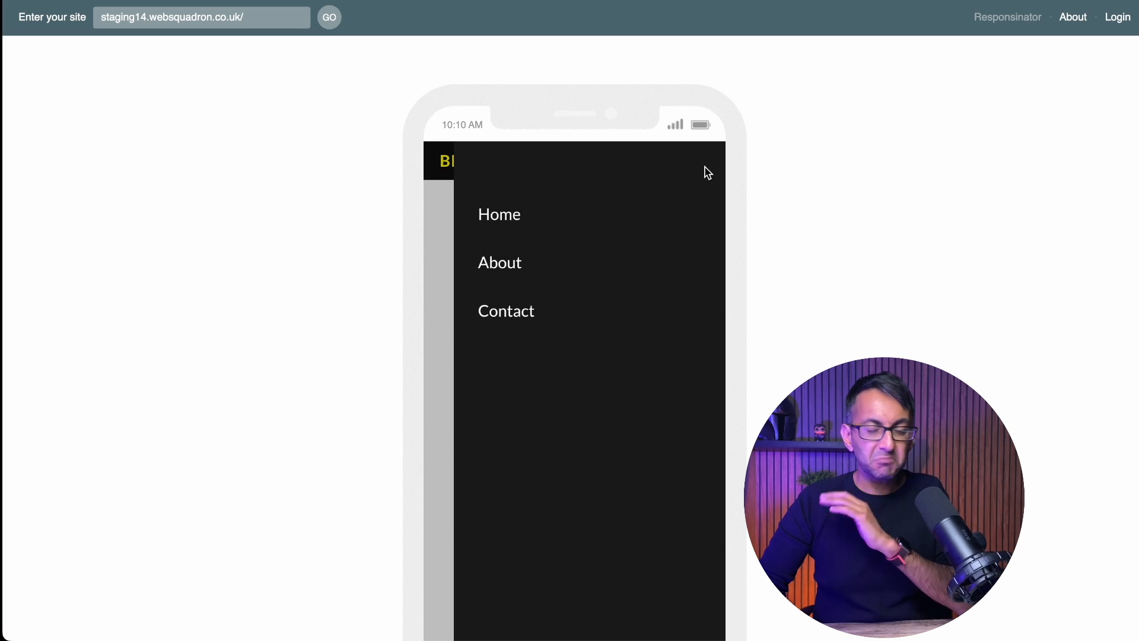
mouse_move(503, 232)
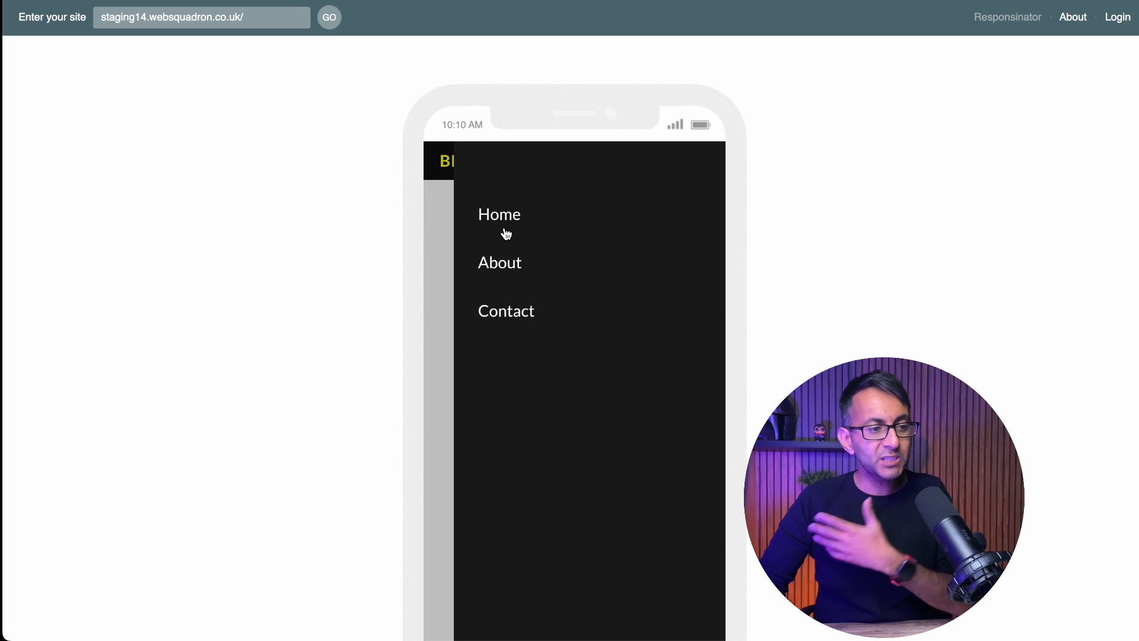
mouse_move(567, 368)
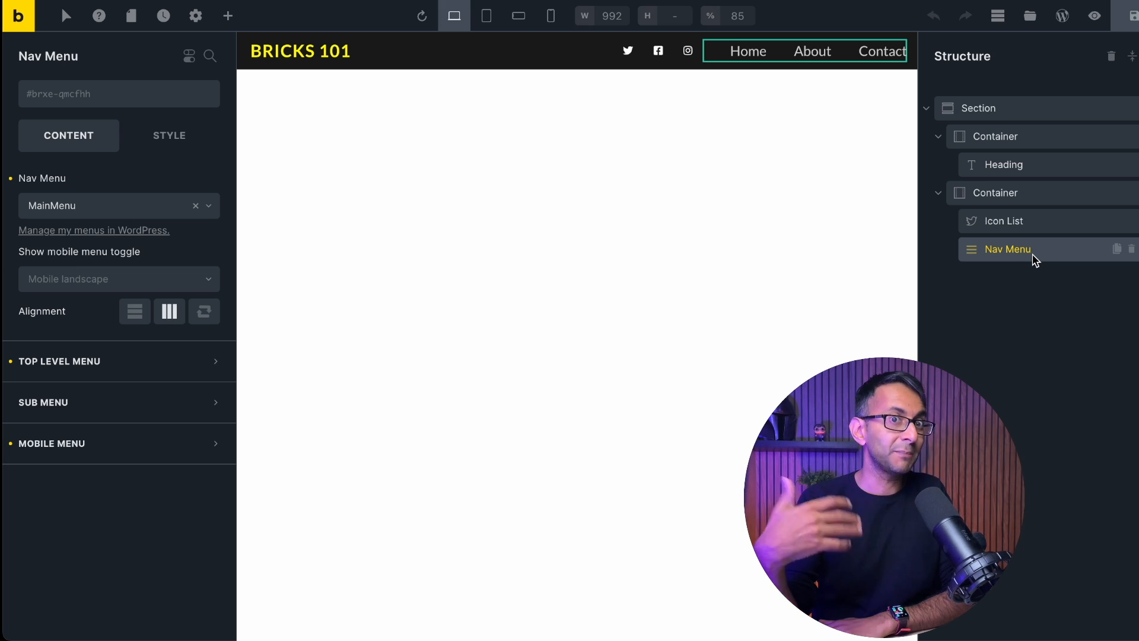
- Start a new custom link in the MobileMenu with the link text Facebook
click(94, 230)
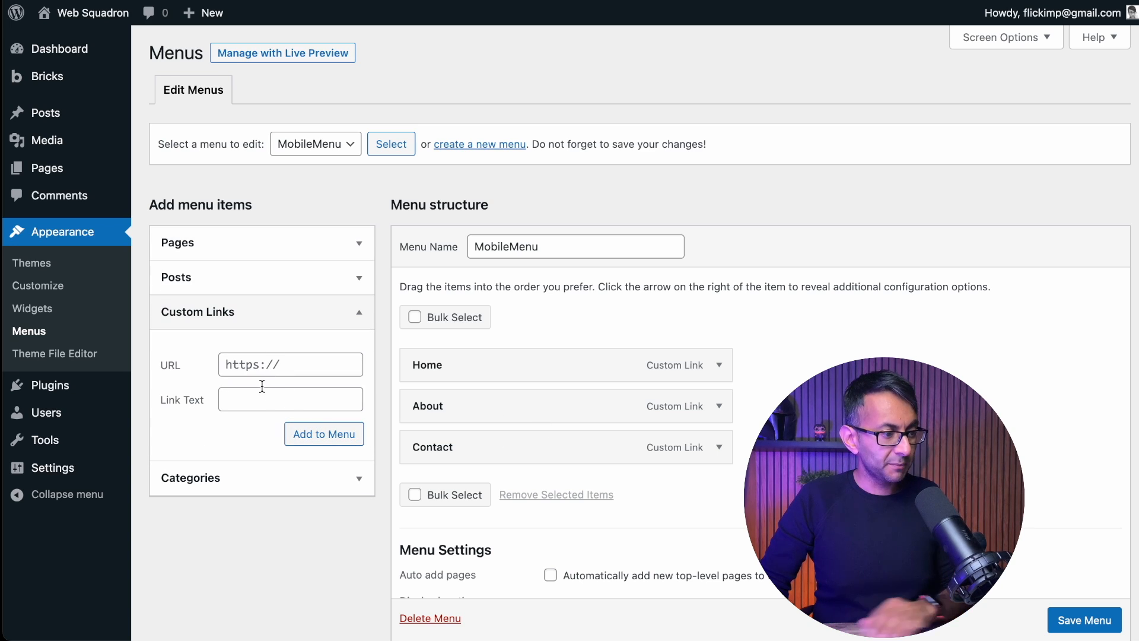
text(Faceboo)
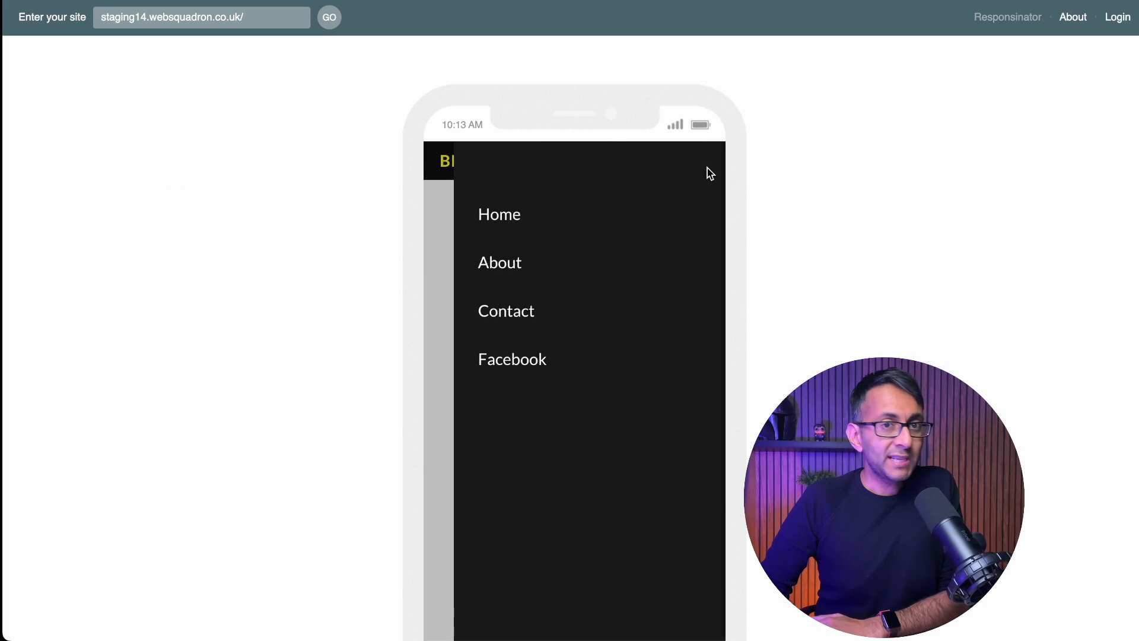
mouse_move(512, 358)
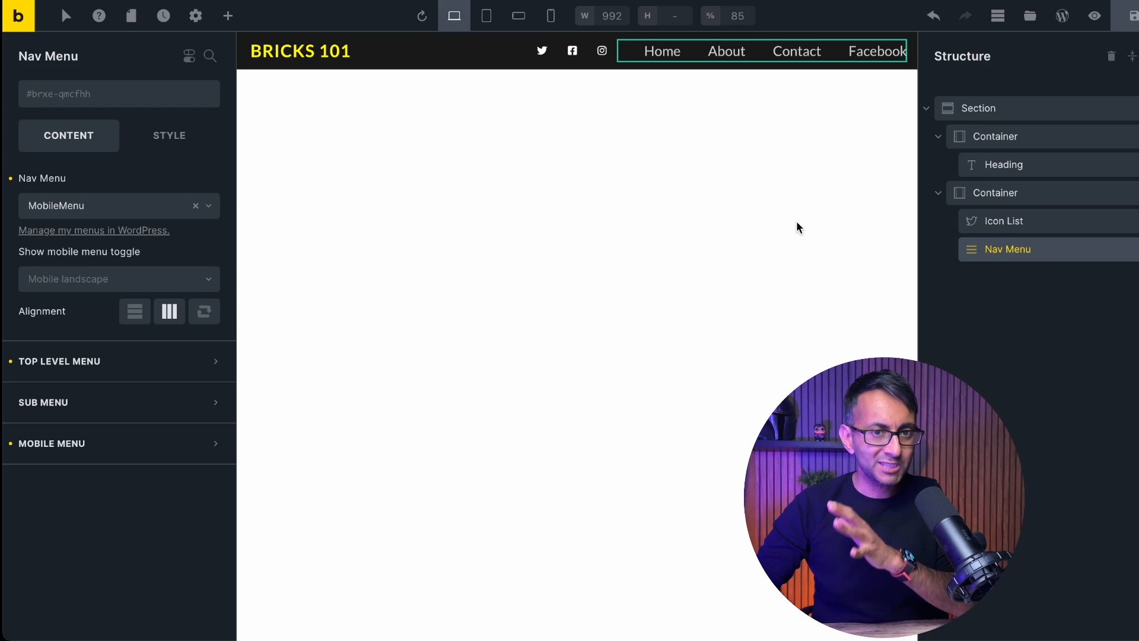
click(621, 134)
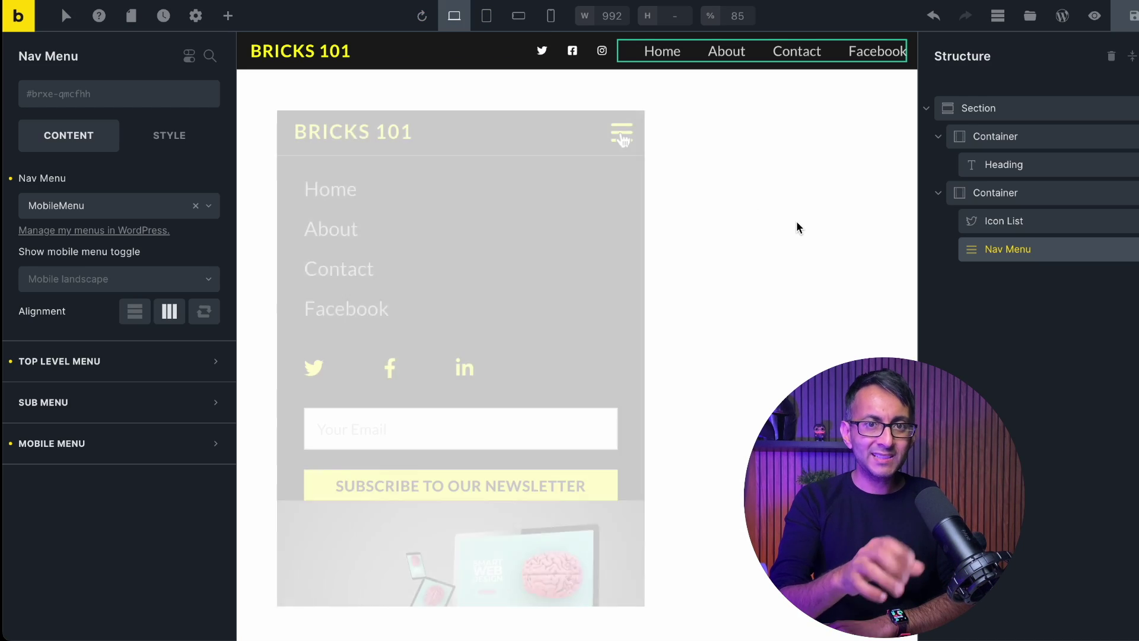
click(620, 135)
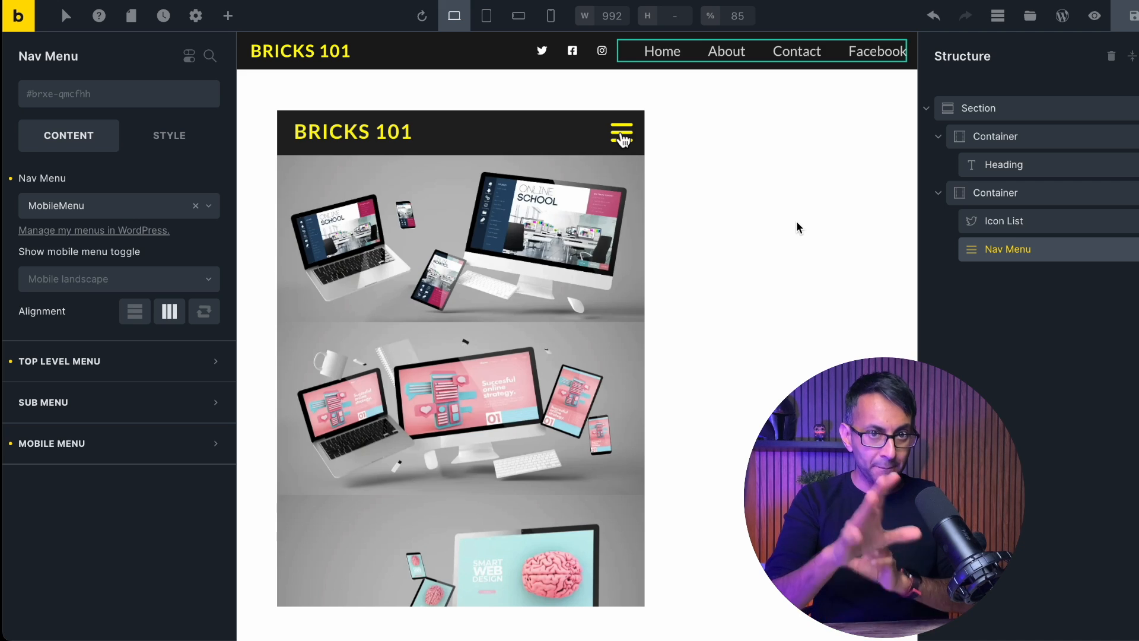
click(621, 134)
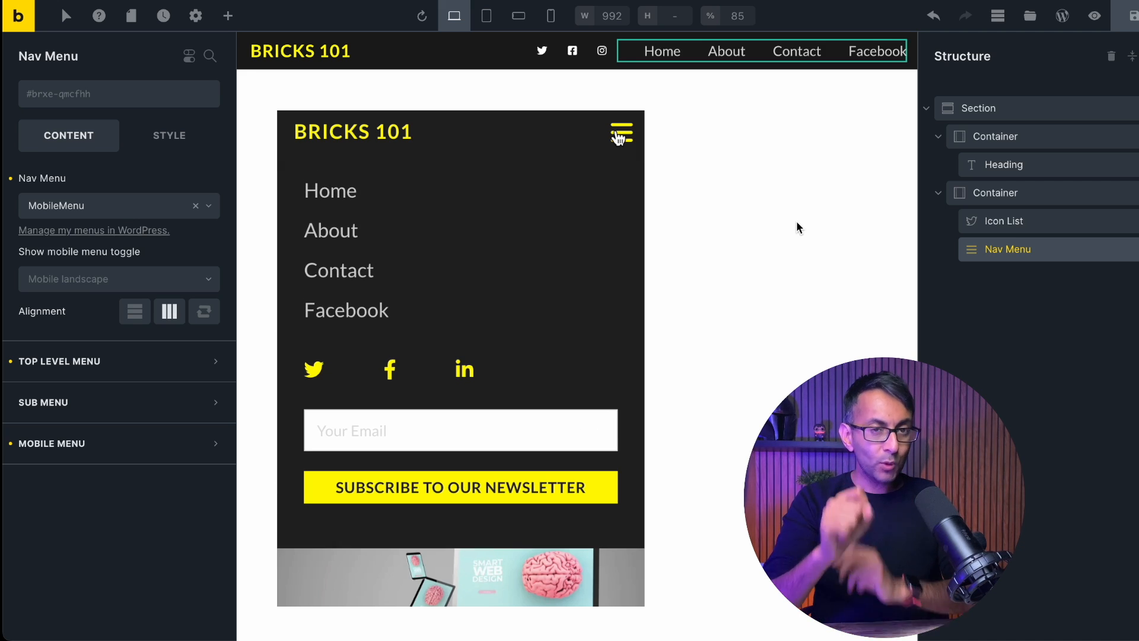
mouse_move(390, 374)
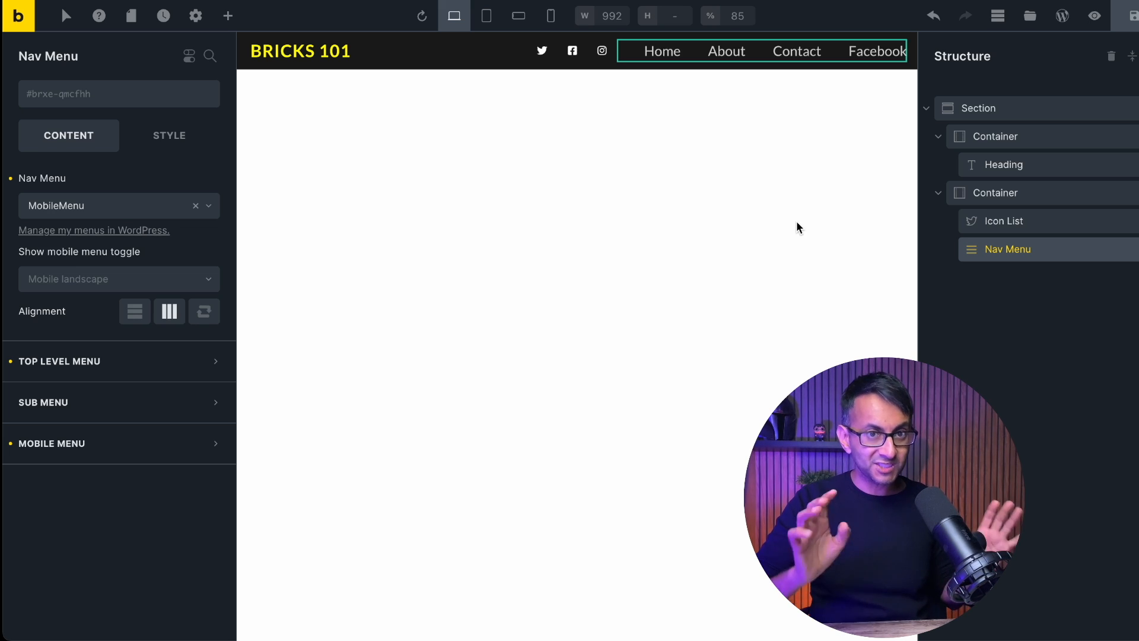
- Delete the social Icon List and the leftover empty container so heading and Nav Menu share one container
click(937, 135)
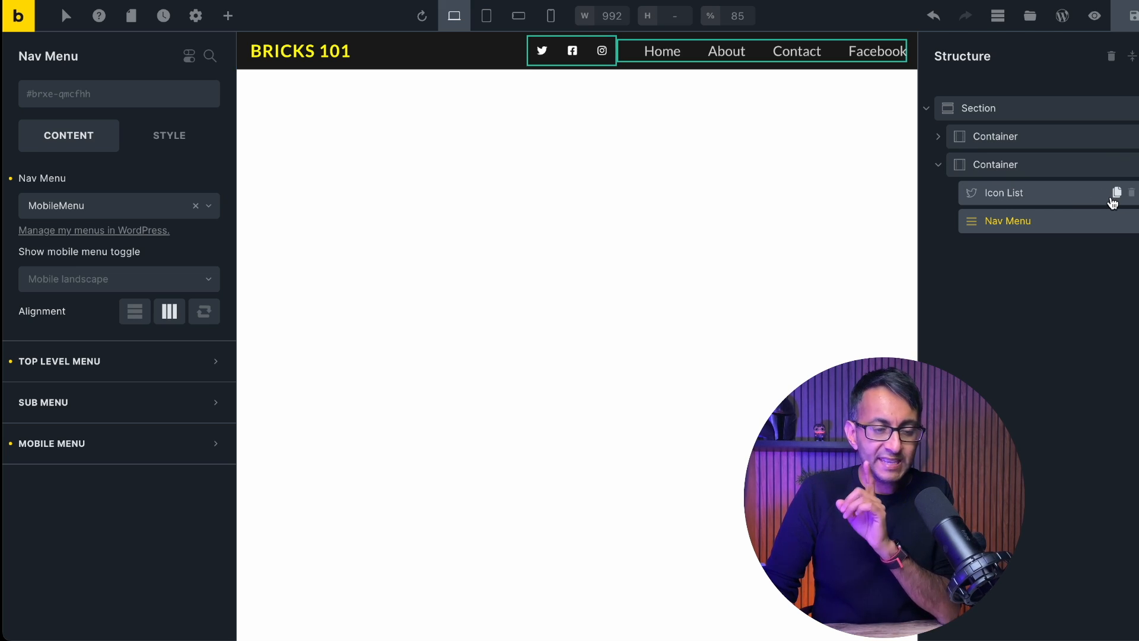
click(1131, 192)
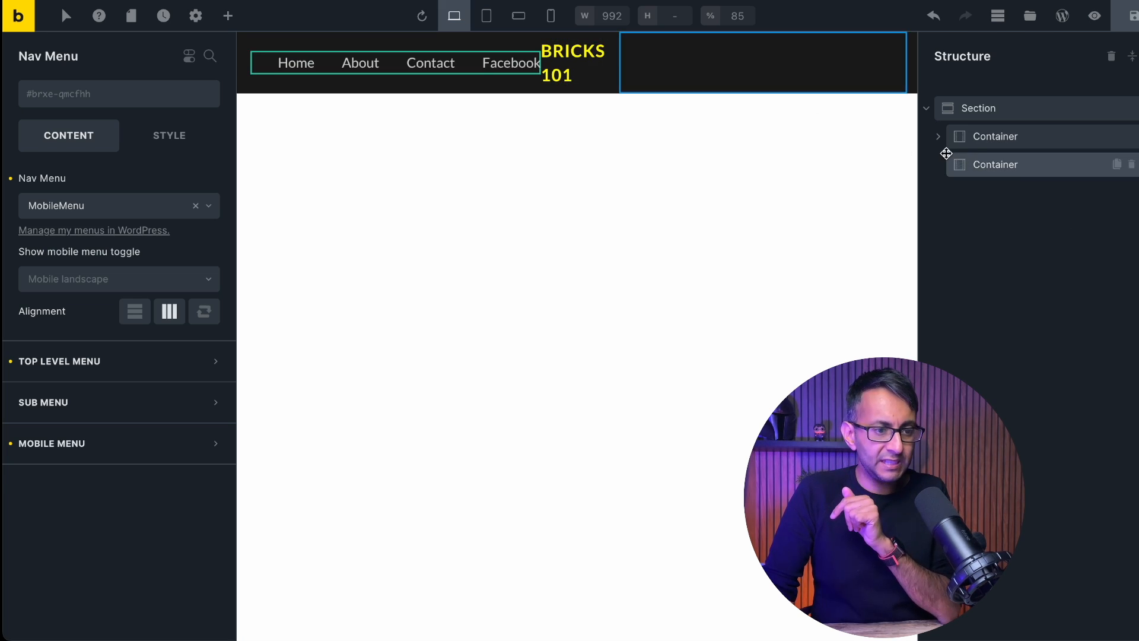
click(937, 135)
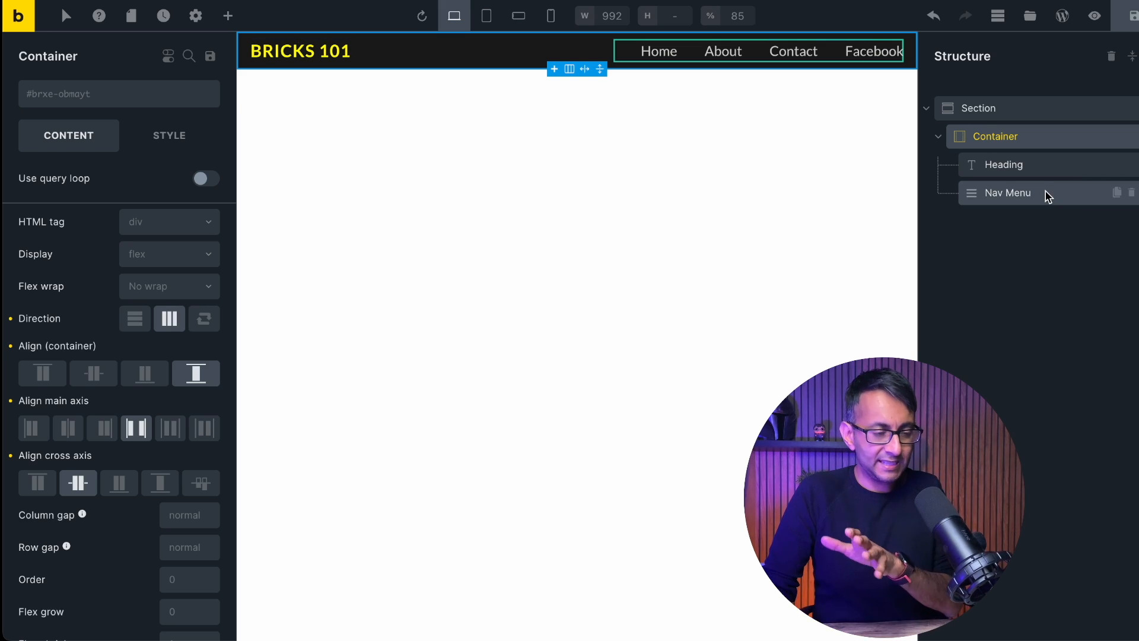
mouse_move(196, 373)
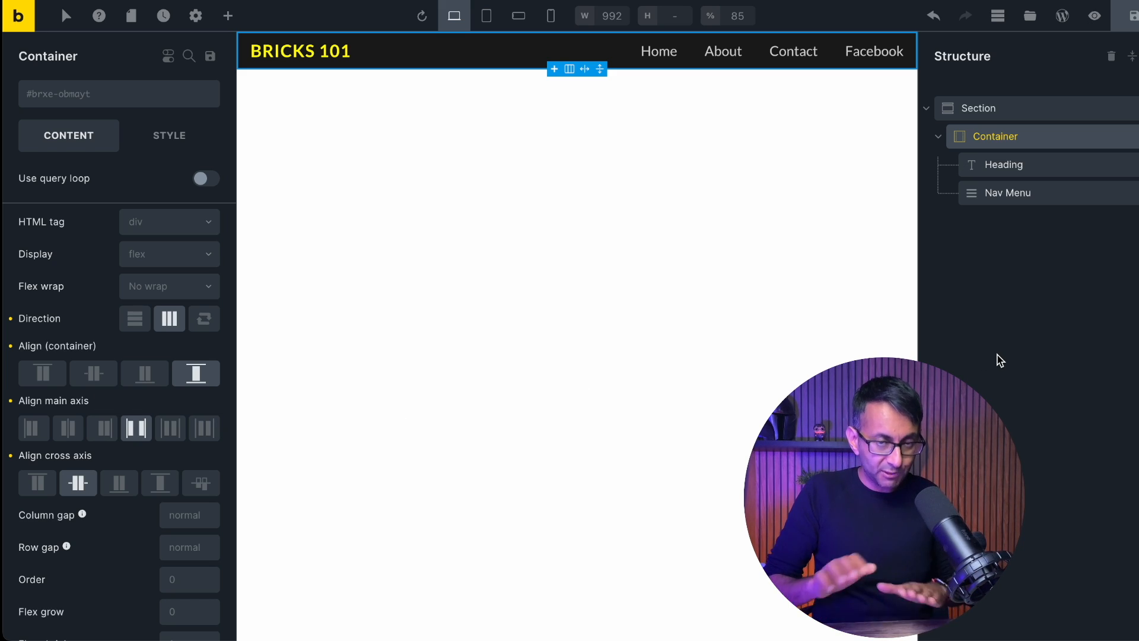
click(228, 16)
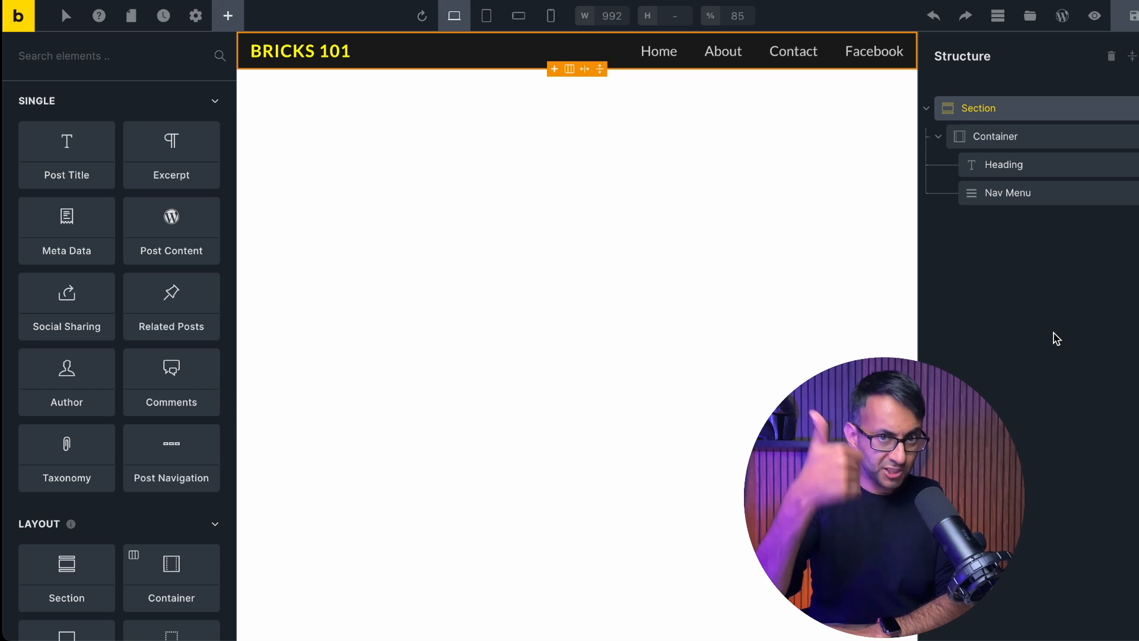
mouse_move(1021, 141)
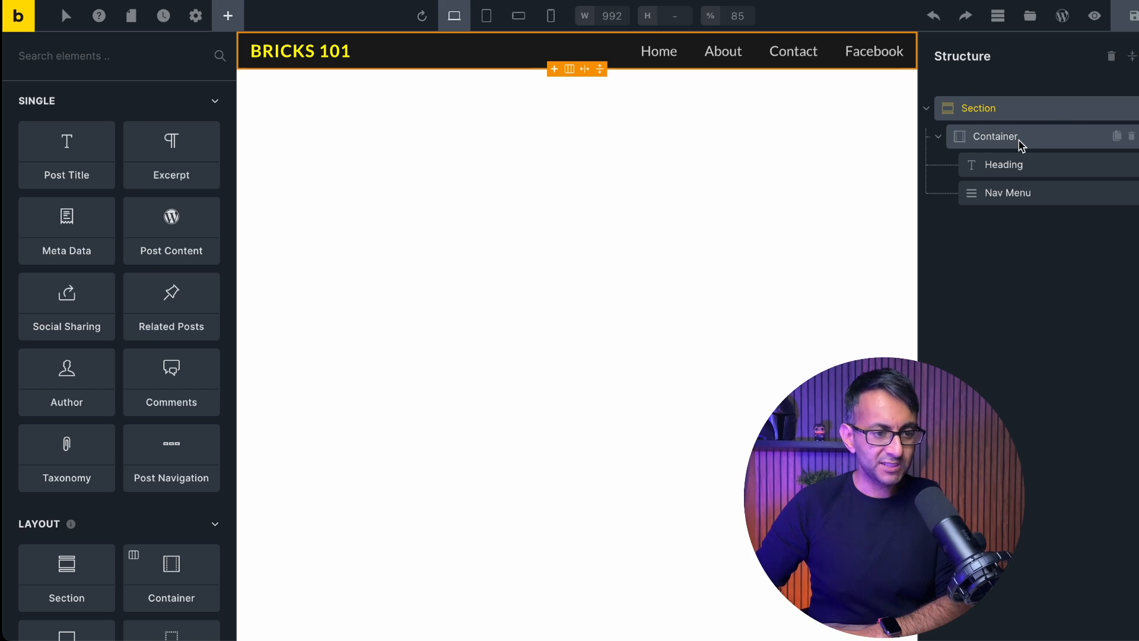
- Add an empty Container to the header Section below the existing one
click(994, 135)
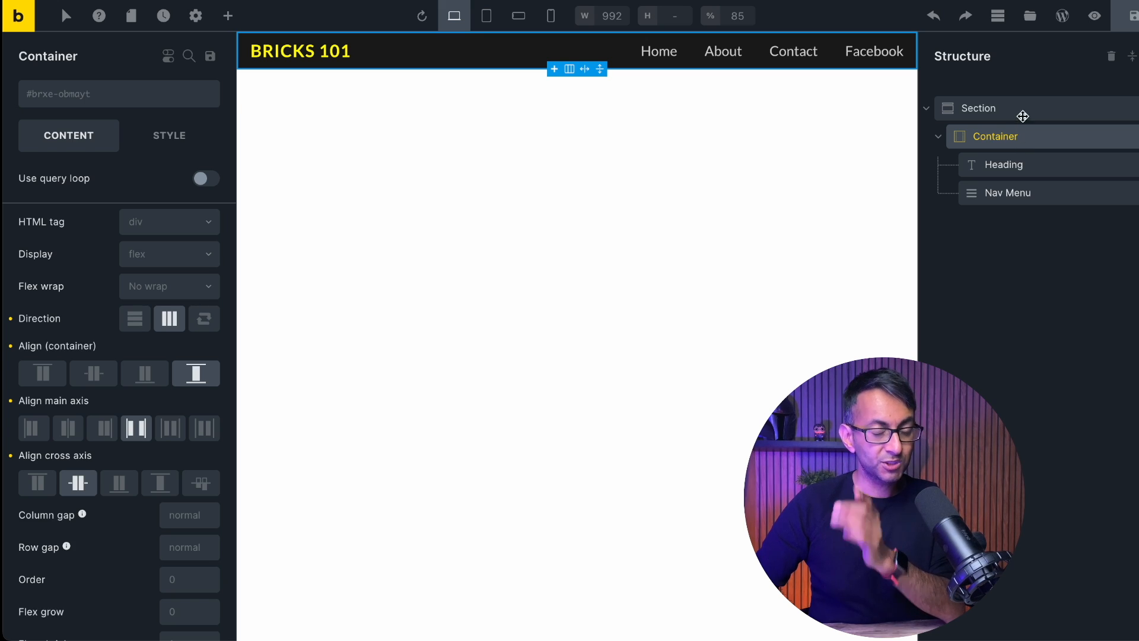
click(978, 108)
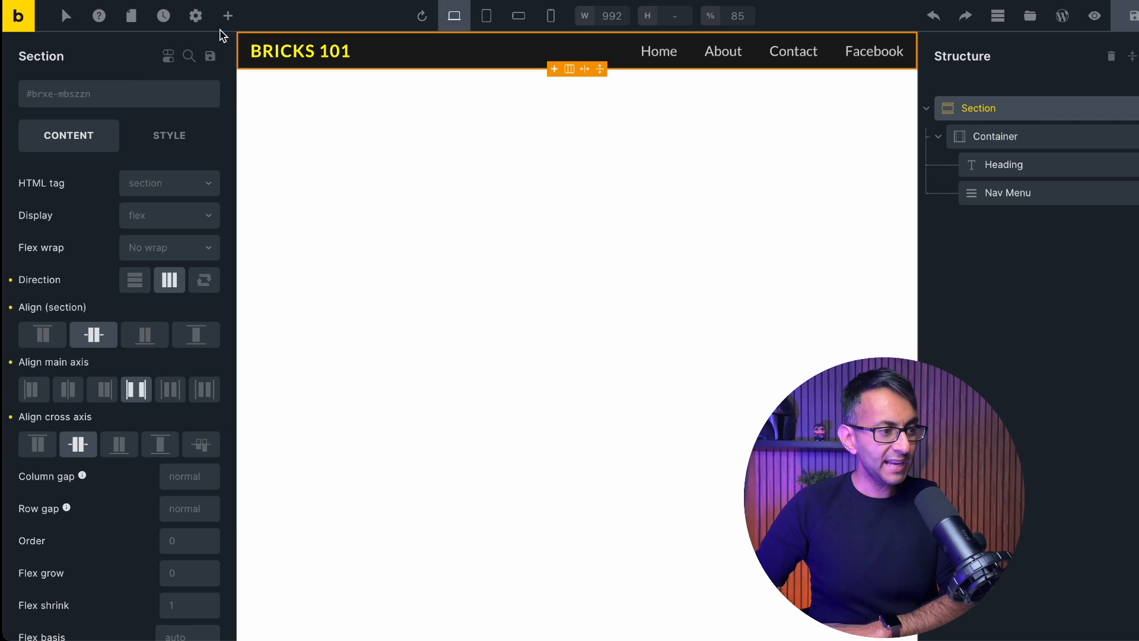
click(227, 15)
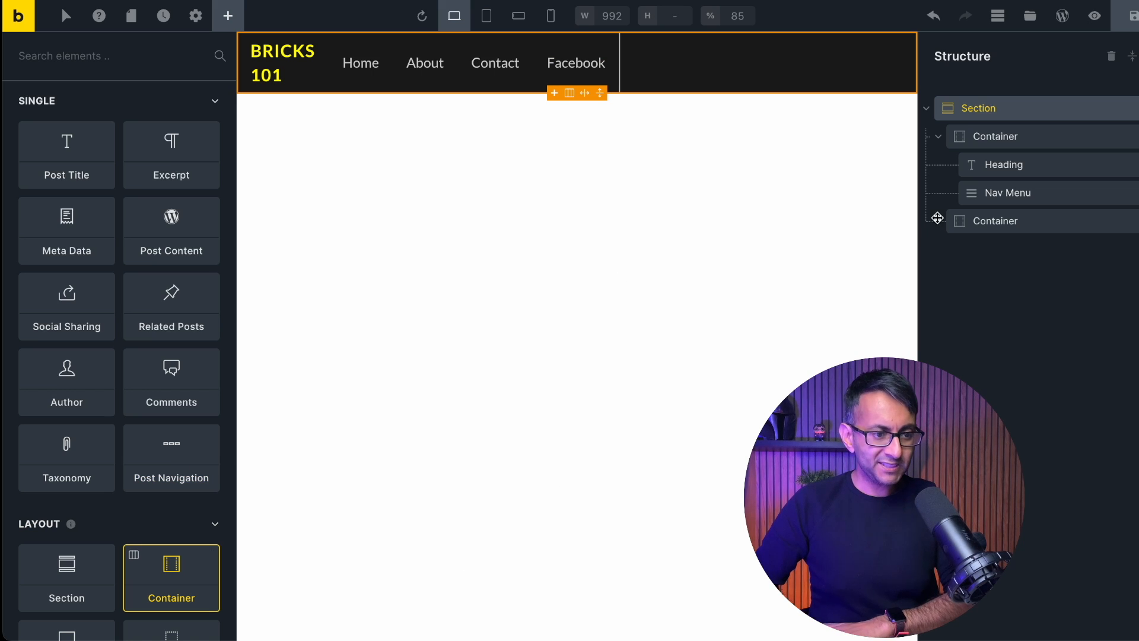
click(937, 136)
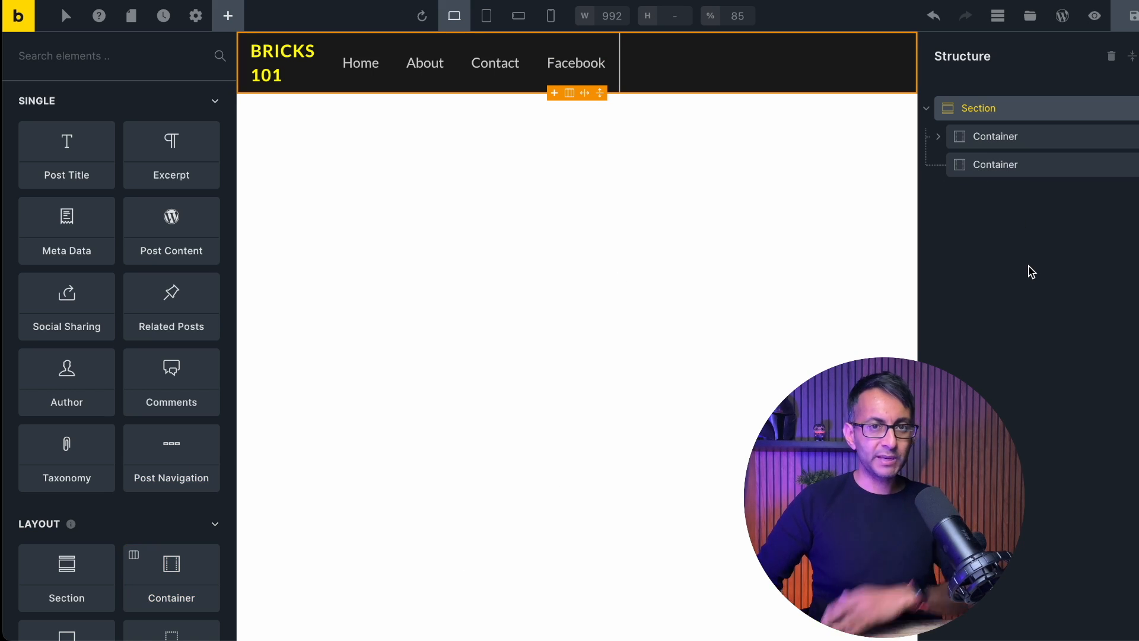
mouse_move(1061, 116)
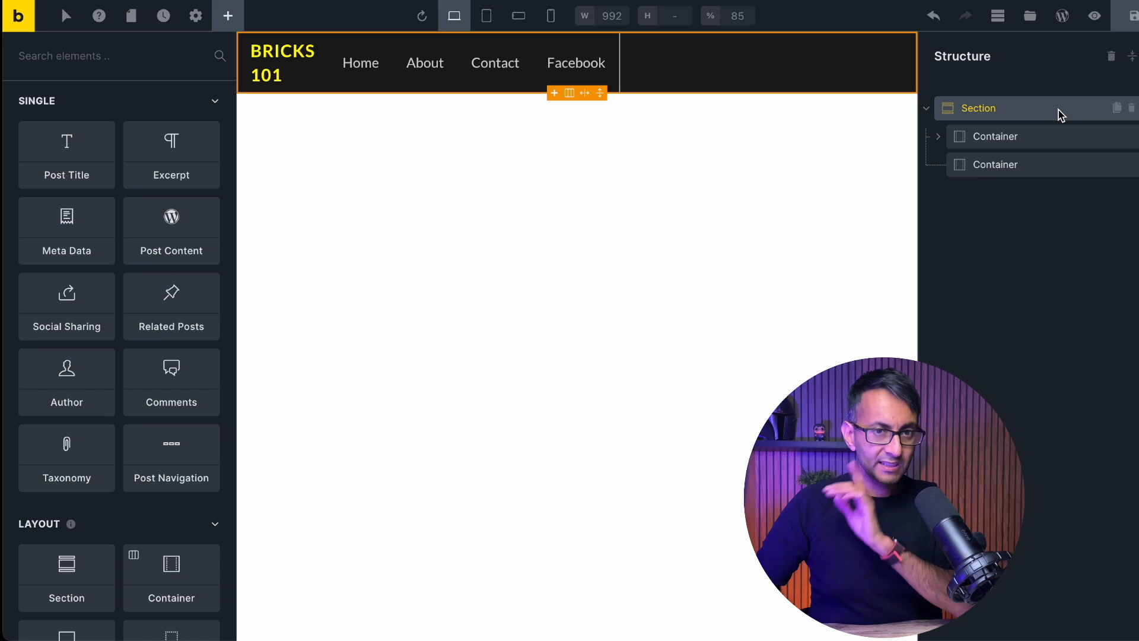
- Set the Section's Direction to Vertical (column) so its containers stack
click(978, 108)
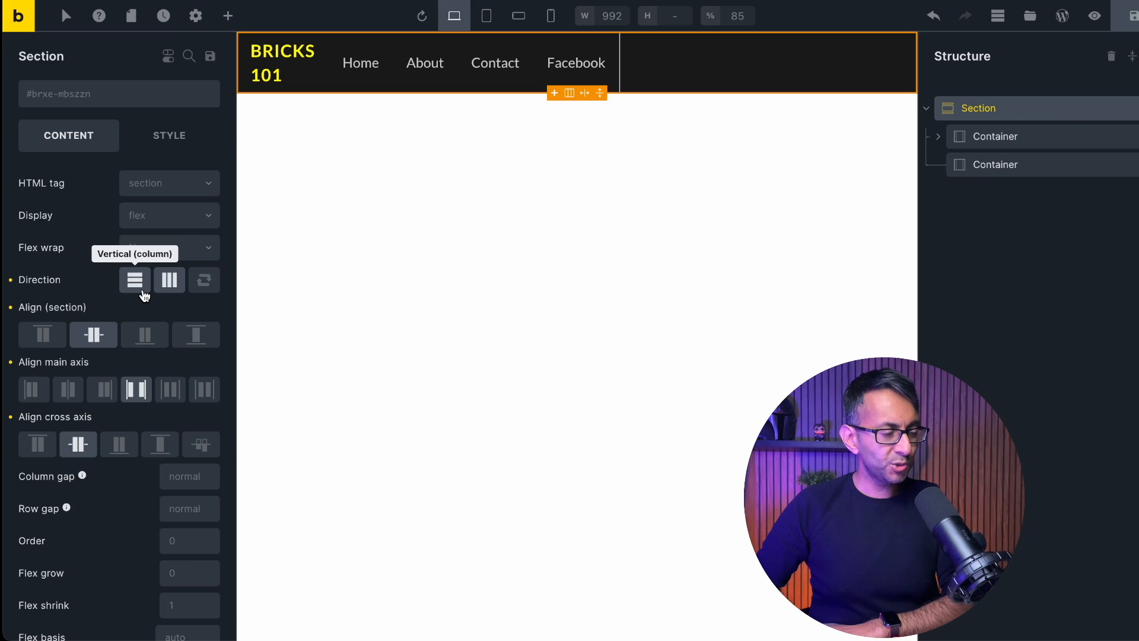
click(134, 280)
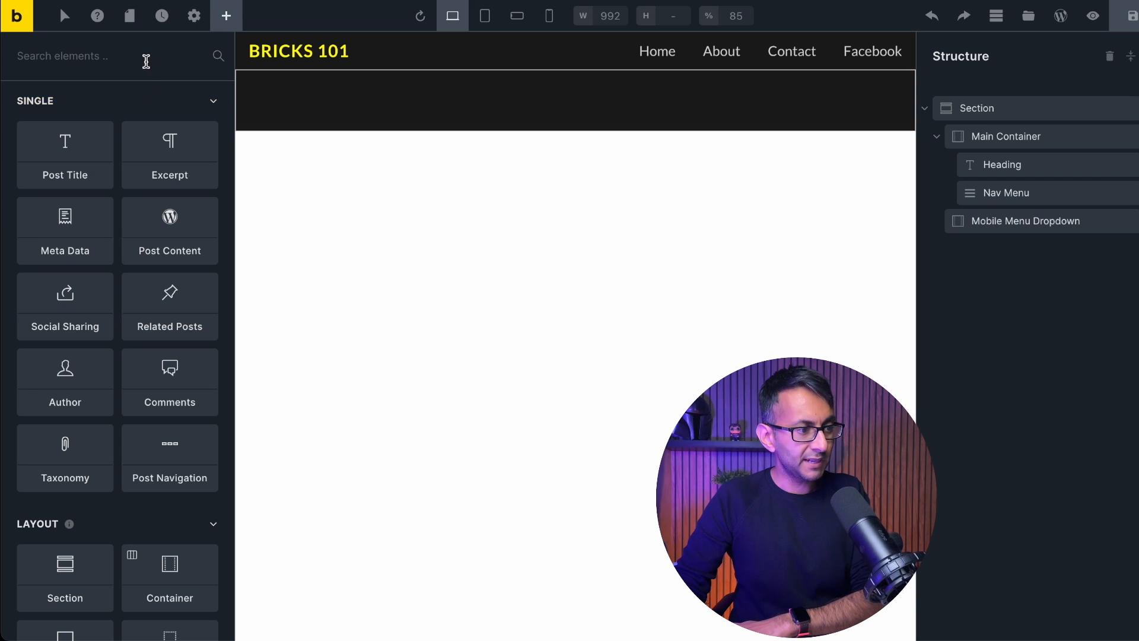
- Add an Accordion (Nestable) to the Mobile Menu Dropdown and delete its second Item
text(nest)
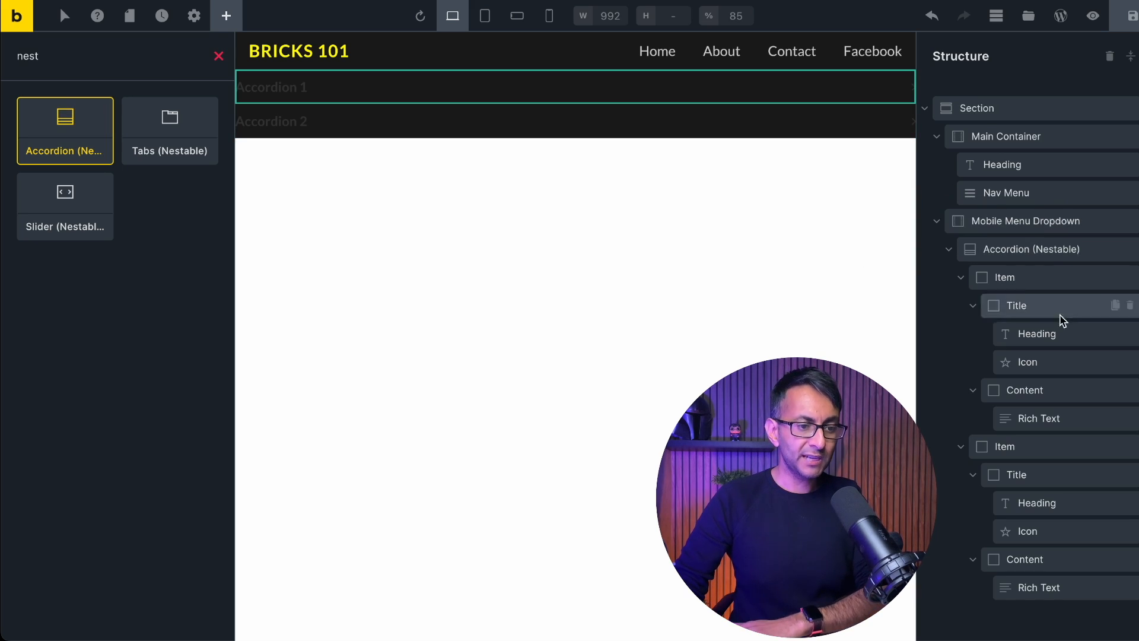
click(1028, 249)
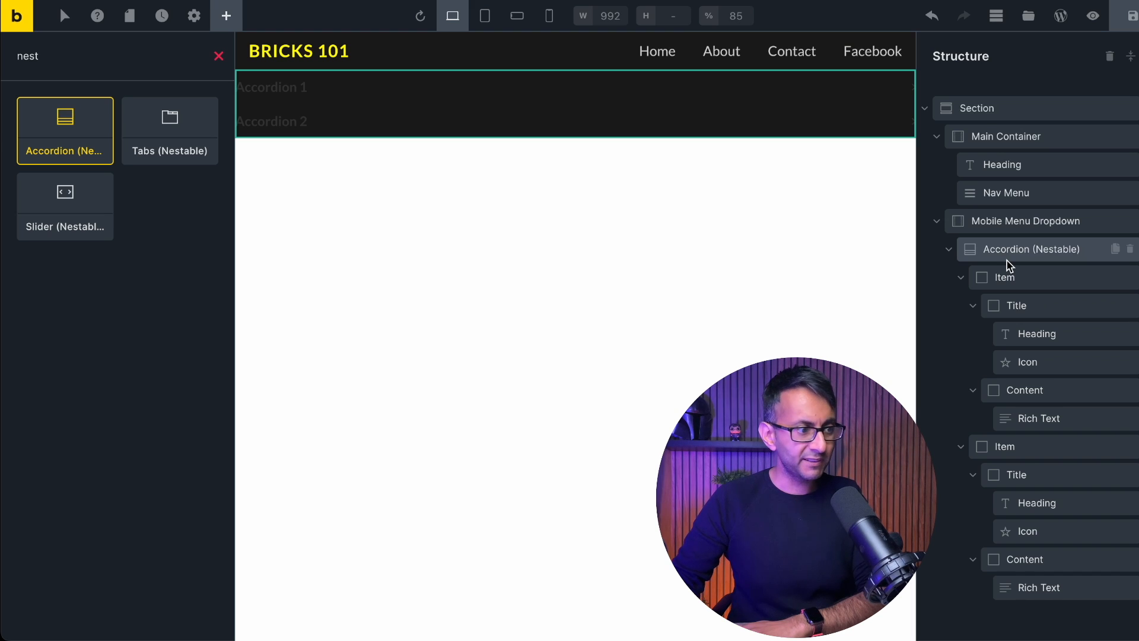
mouse_move(1023, 261)
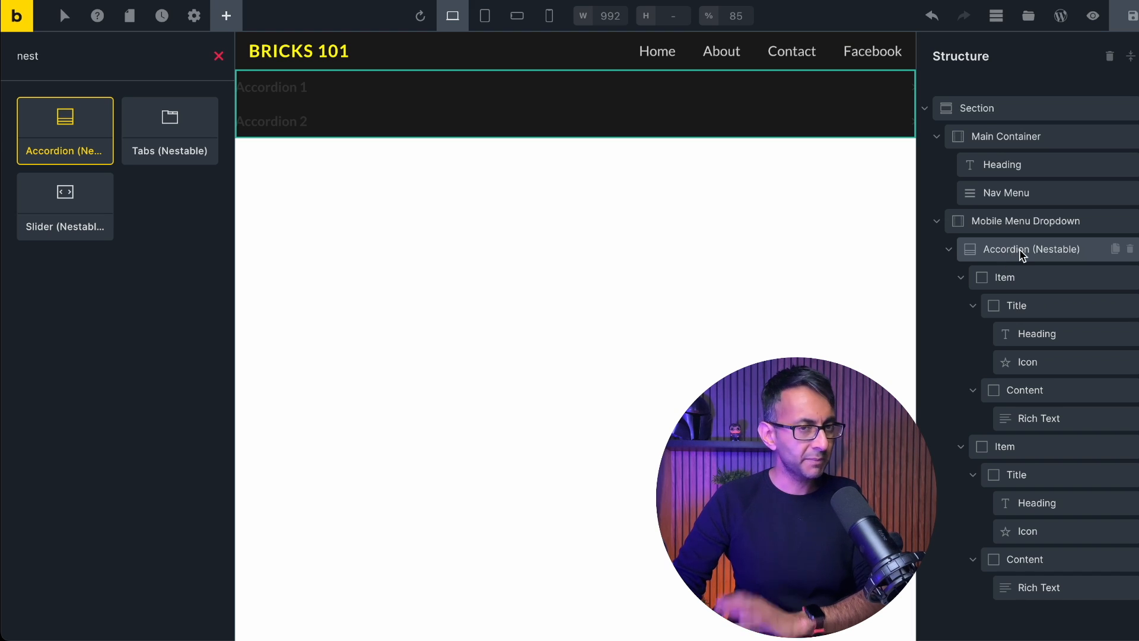
click(1029, 249)
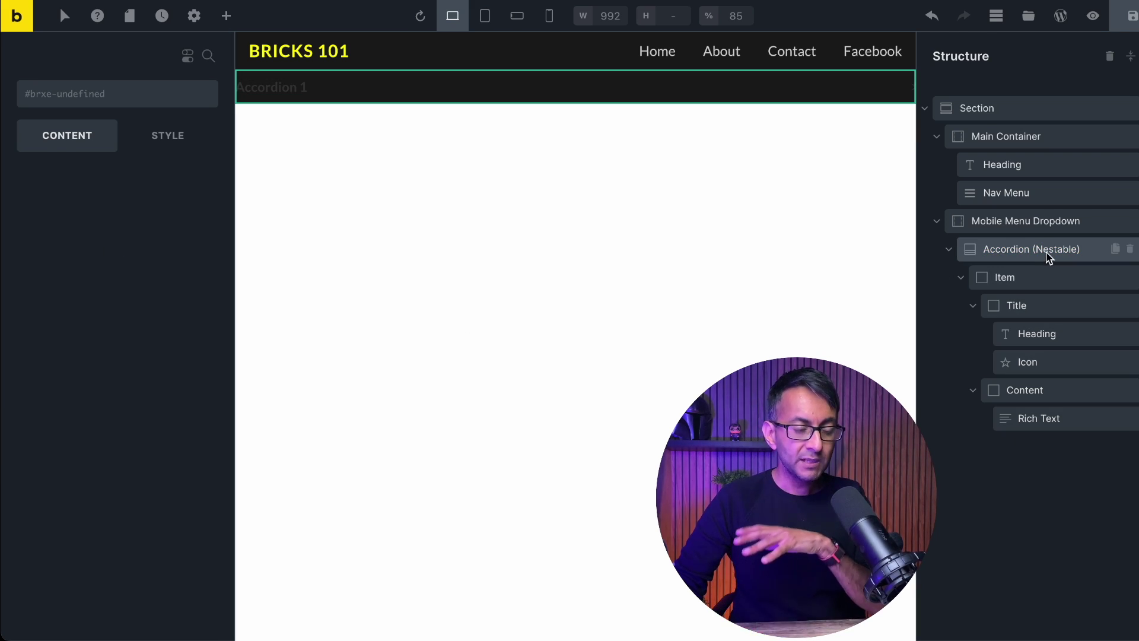
- Drill into the accordion Item and expand its Title to reveal its inner elements
click(973, 305)
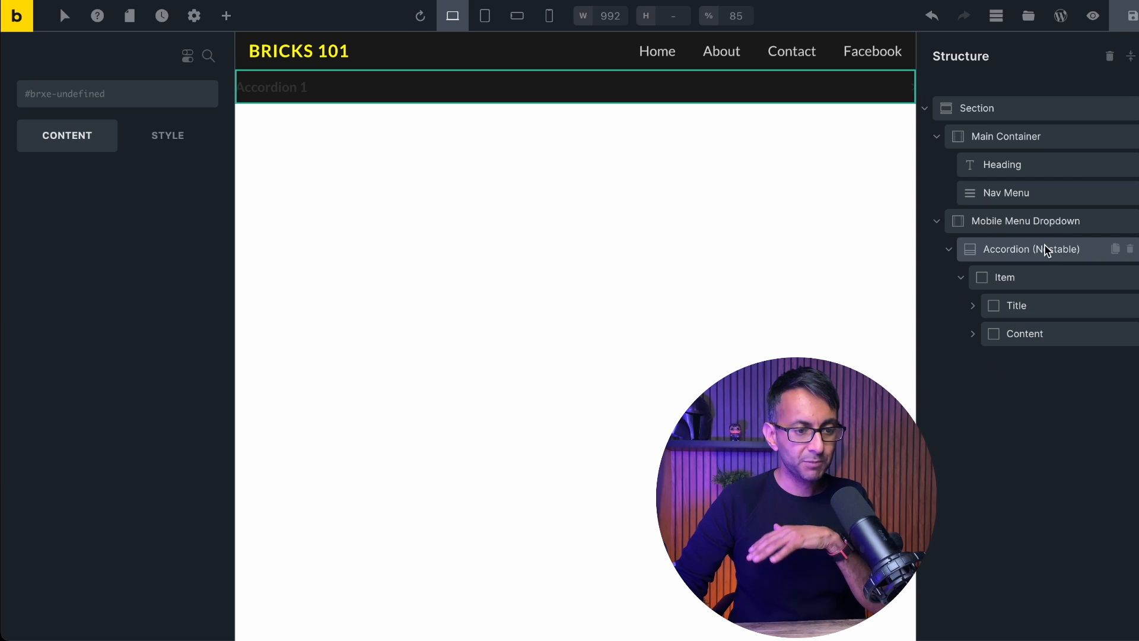
click(1025, 249)
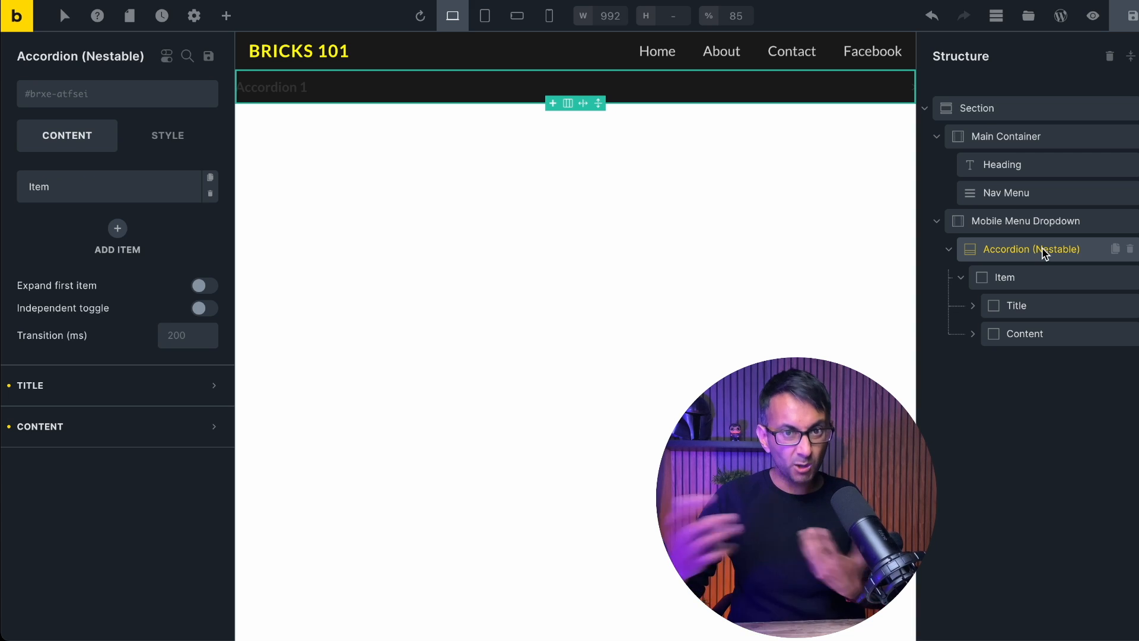
click(1006, 276)
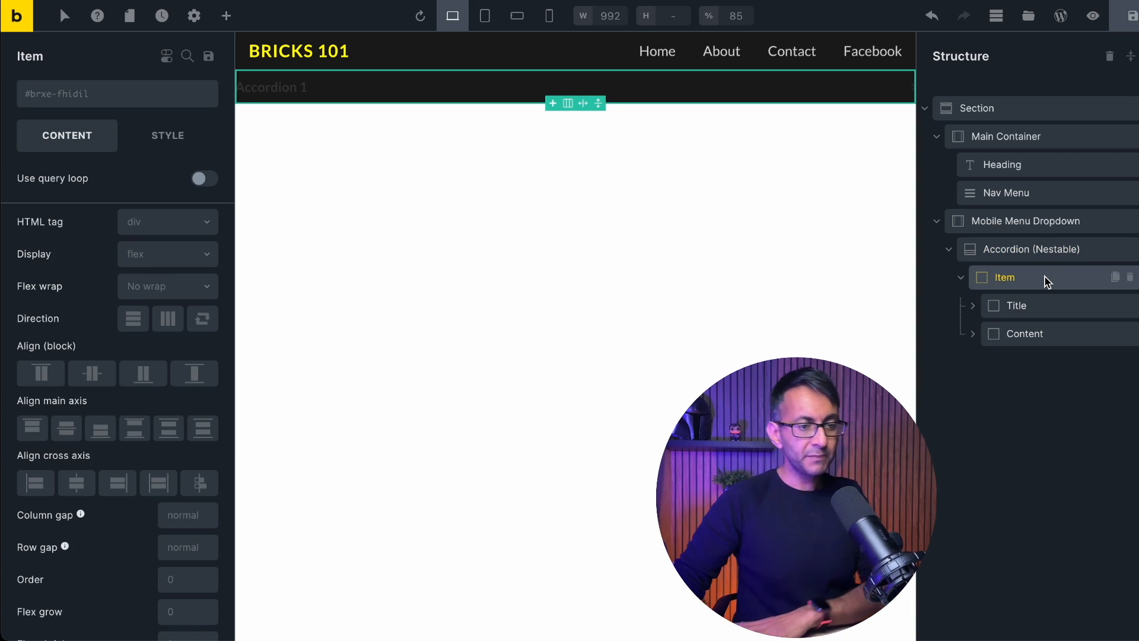
click(1015, 305)
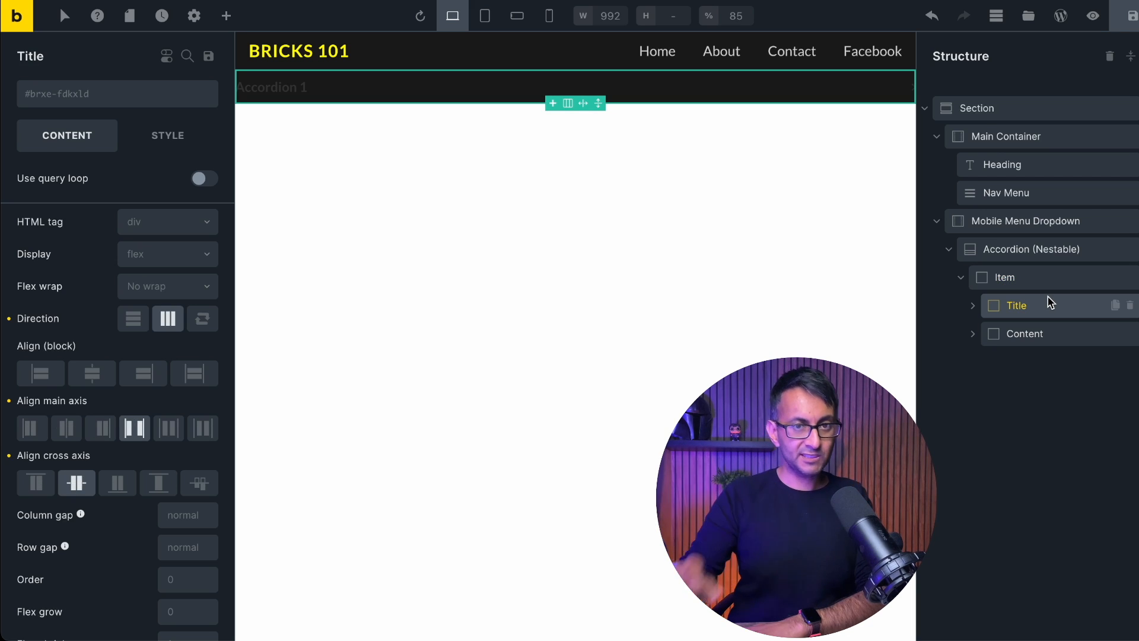
mouse_move(1024, 333)
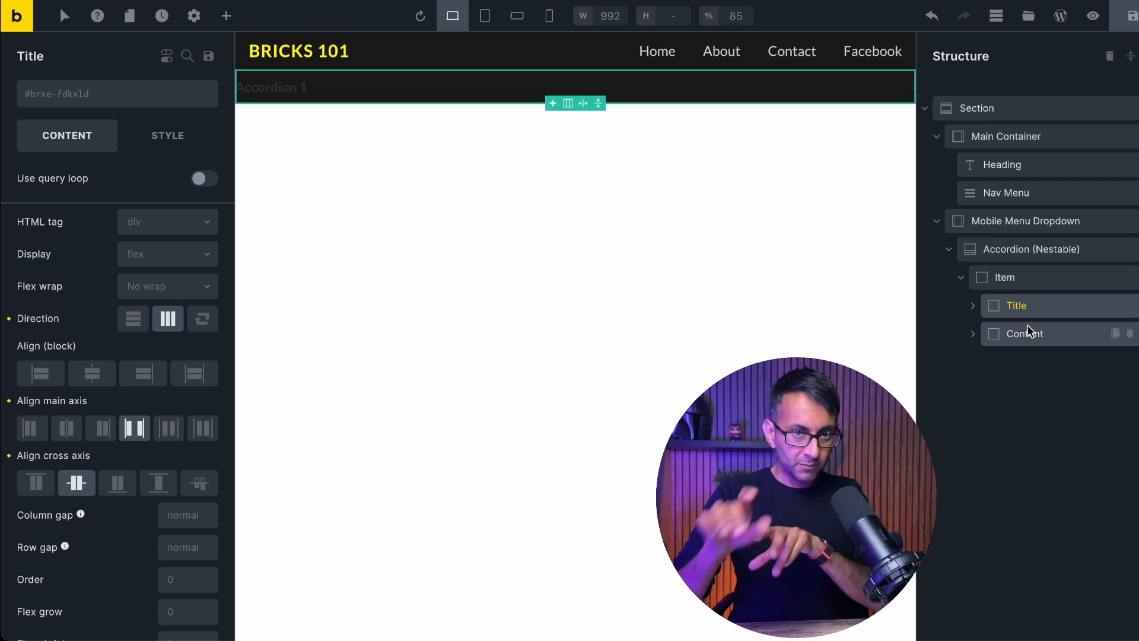
click(973, 305)
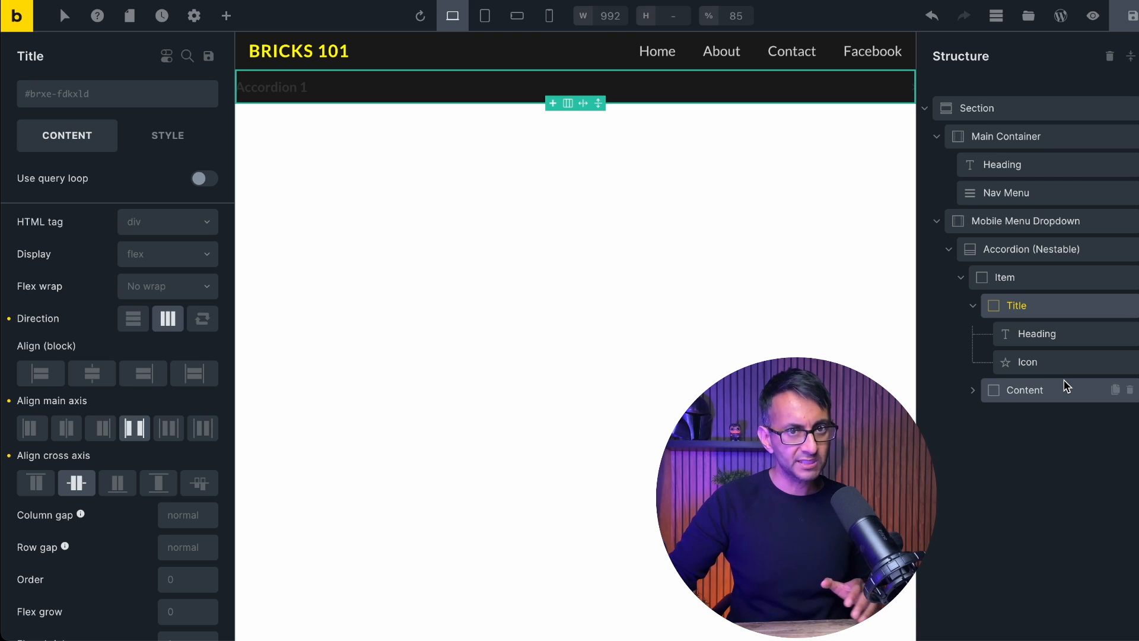
mouse_move(1031, 404)
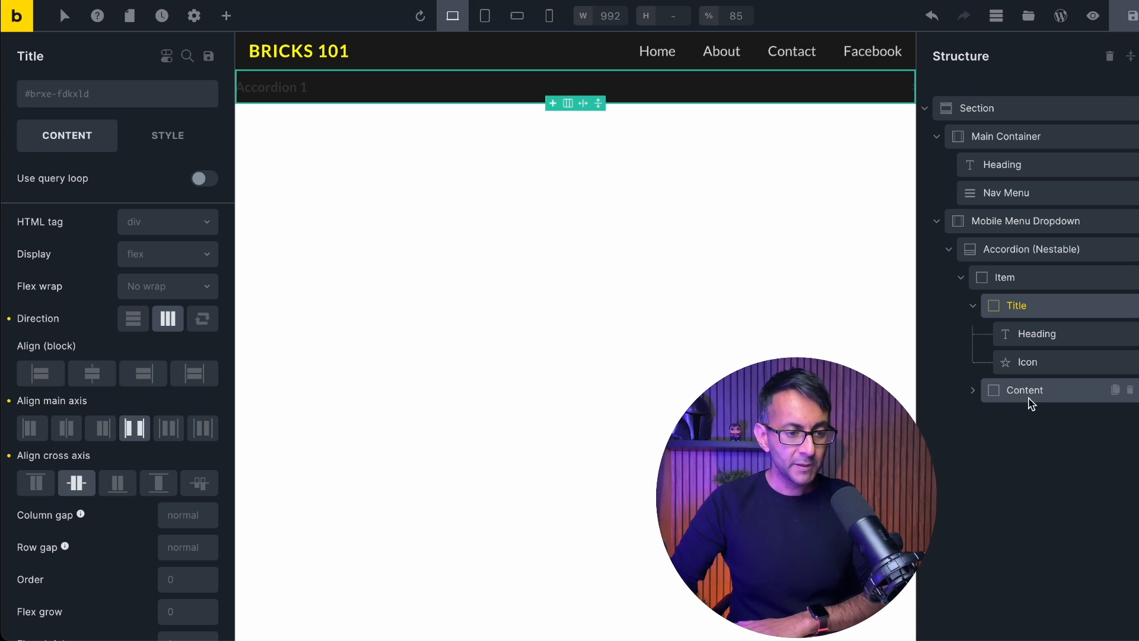
- Delete the Rich Text from Content and the Heading from Title, leaving only the Icon
click(972, 390)
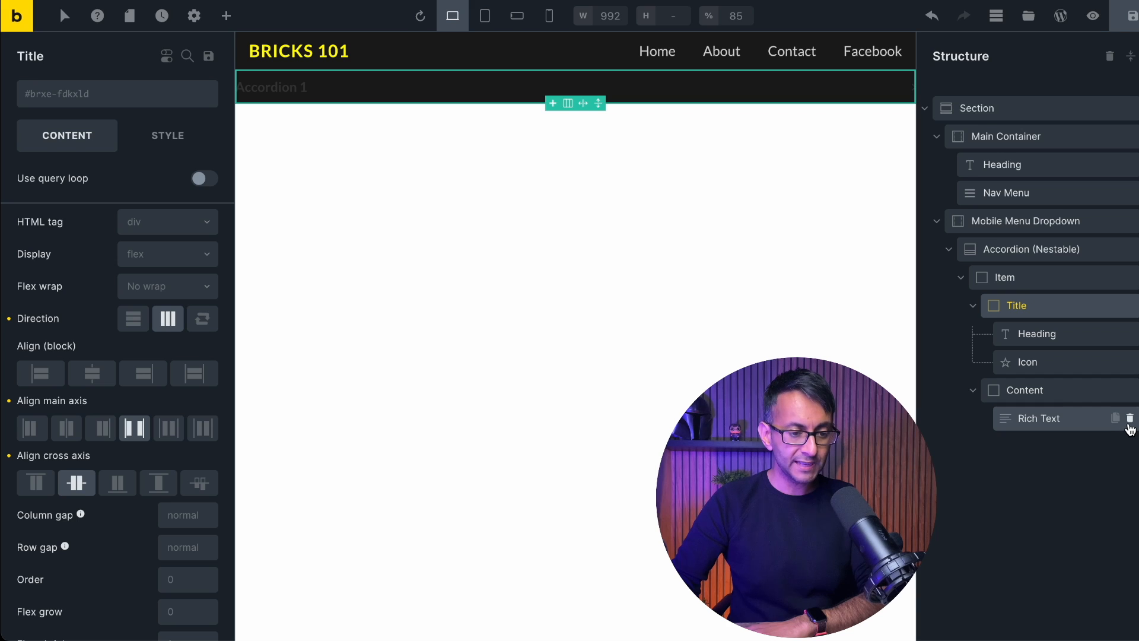
click(1129, 418)
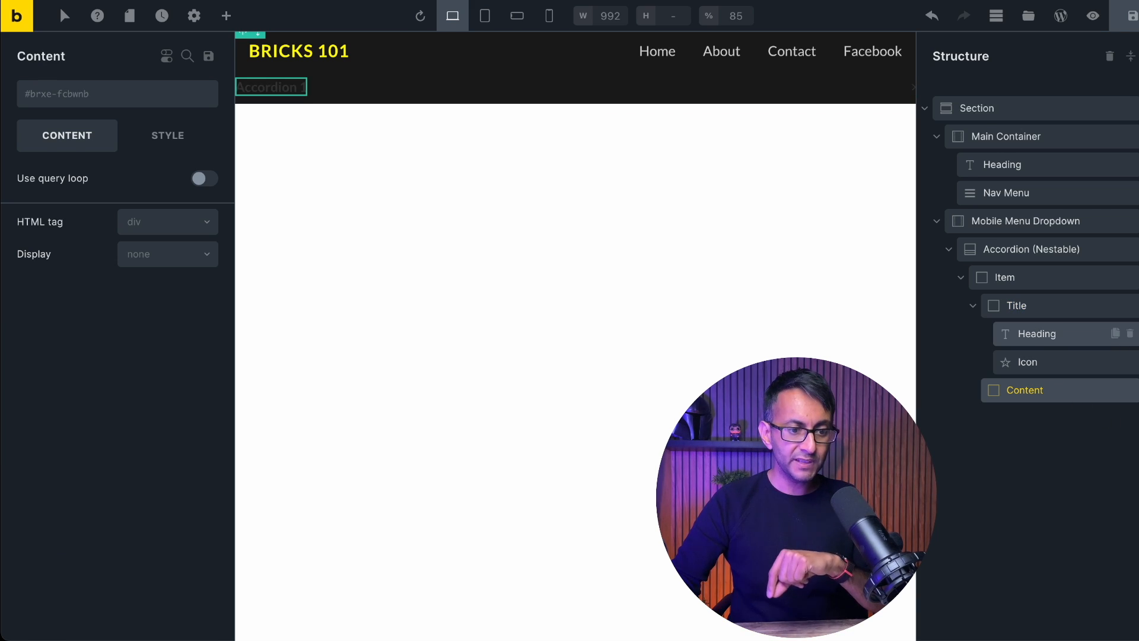
click(1027, 333)
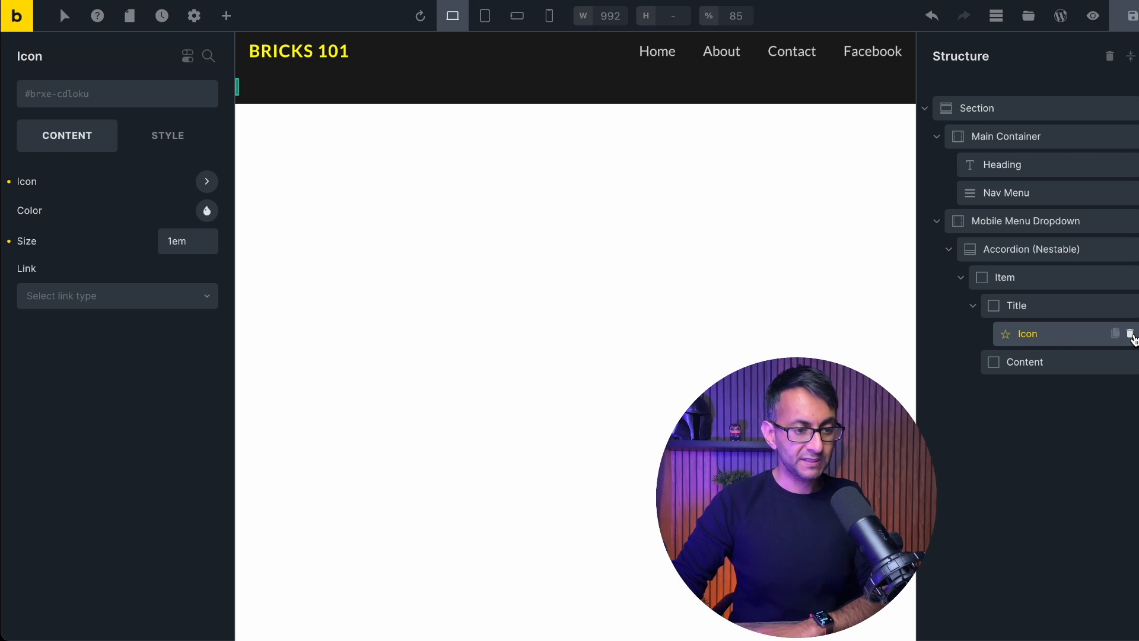
- Copy the header Nav Menu into the accordion Content and expand it to show the links
click(1006, 193)
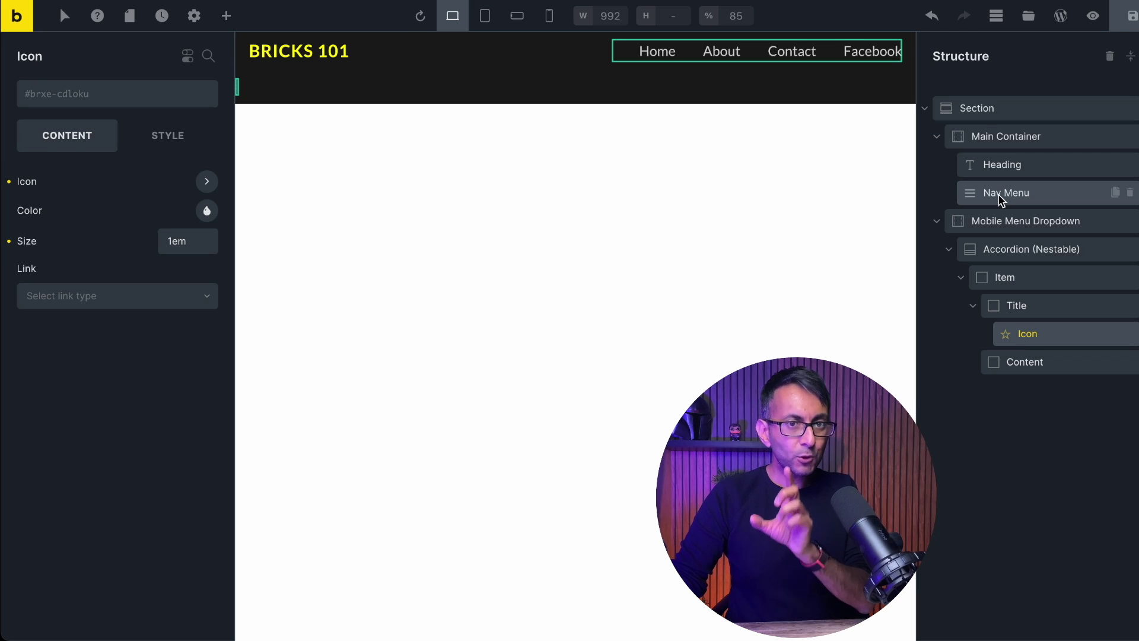
right_click(1004, 192)
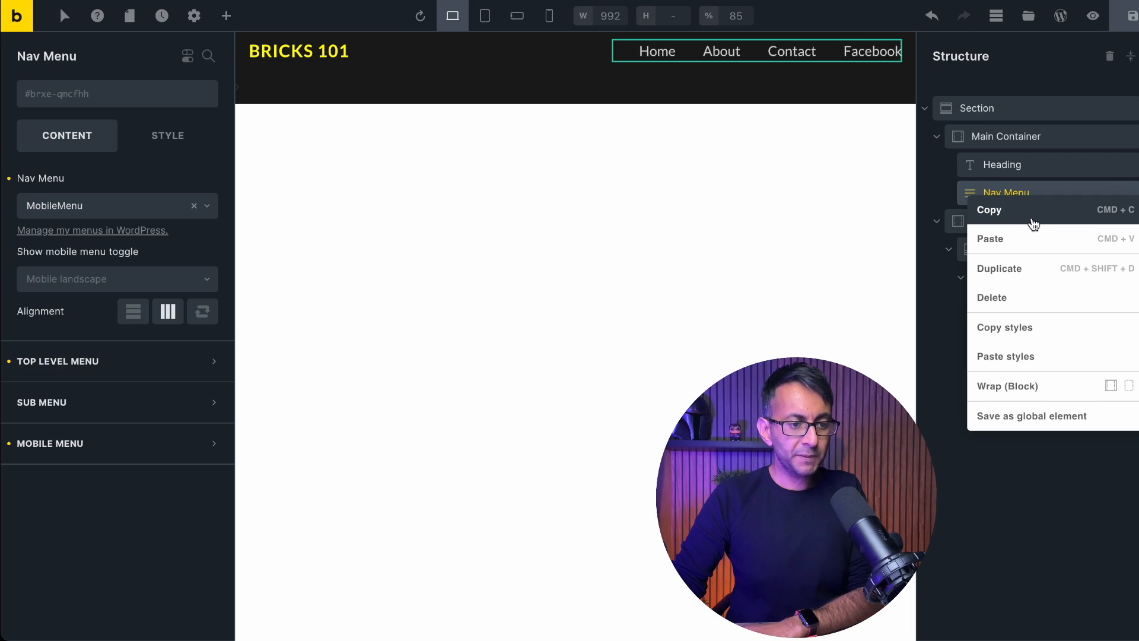
click(988, 208)
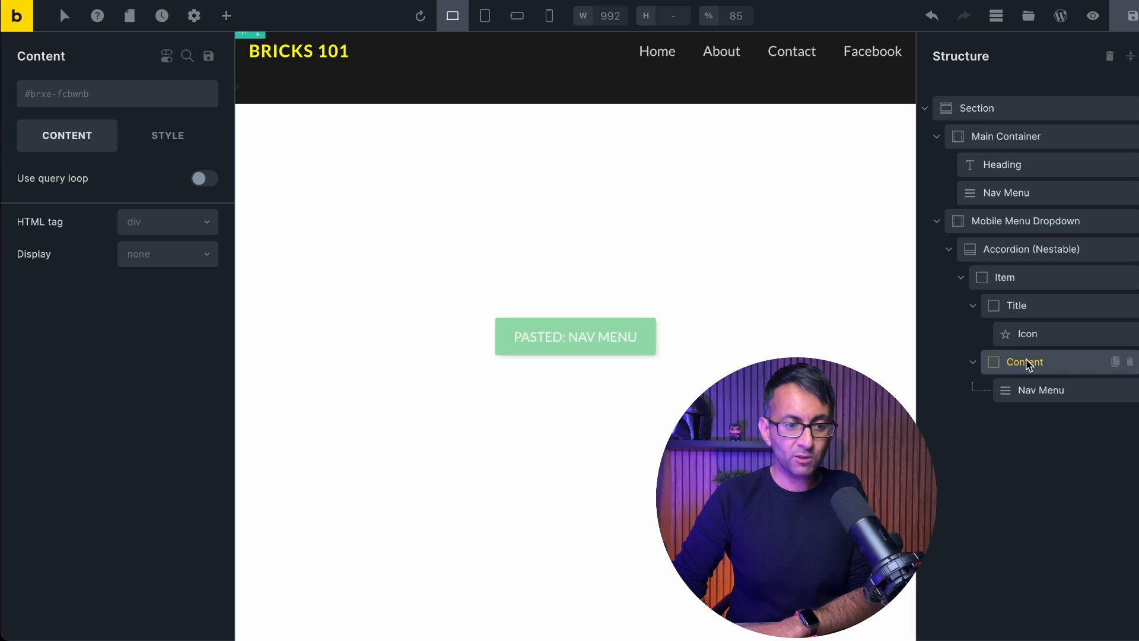
click(1014, 304)
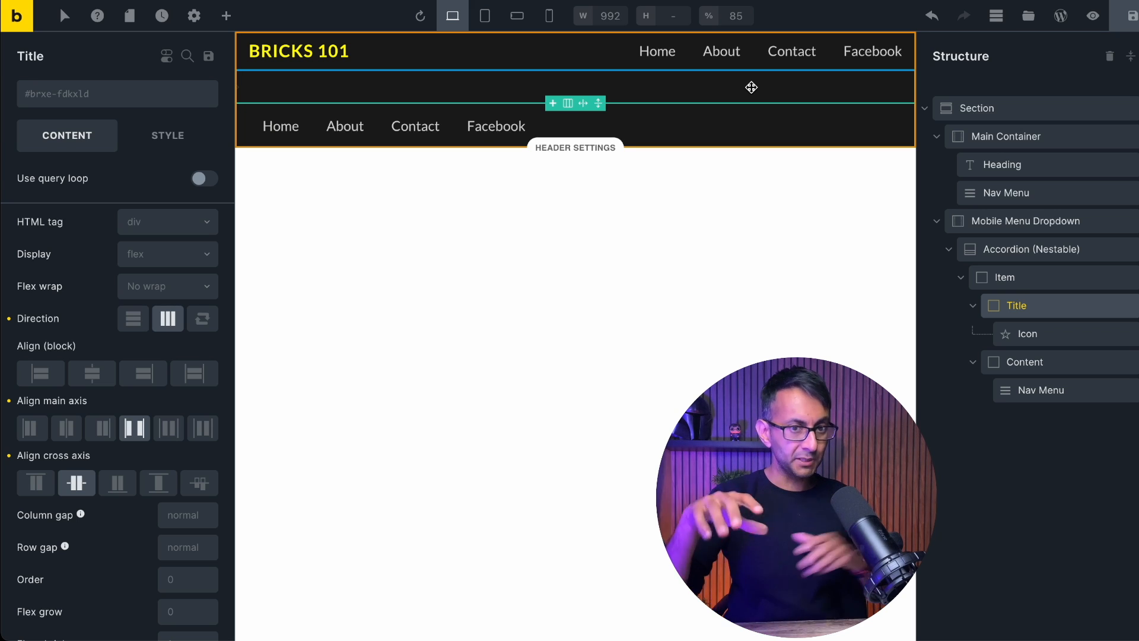
mouse_move(1057, 249)
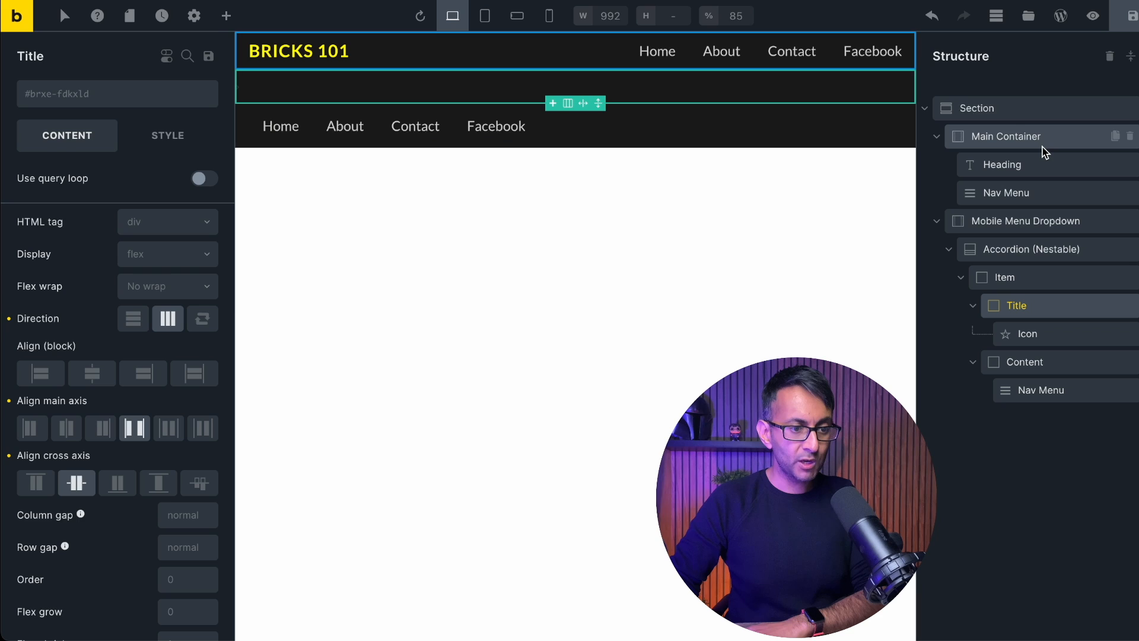
- At the Mobile portrait breakpoint set the header Nav Menu's Display to none
click(1006, 193)
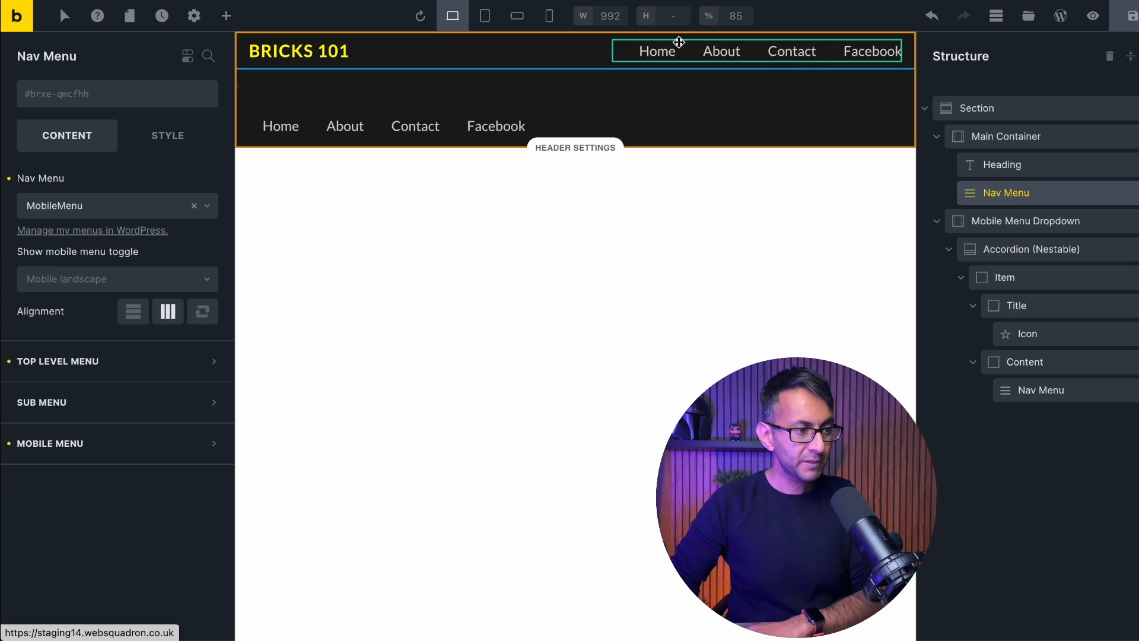
mouse_move(549, 16)
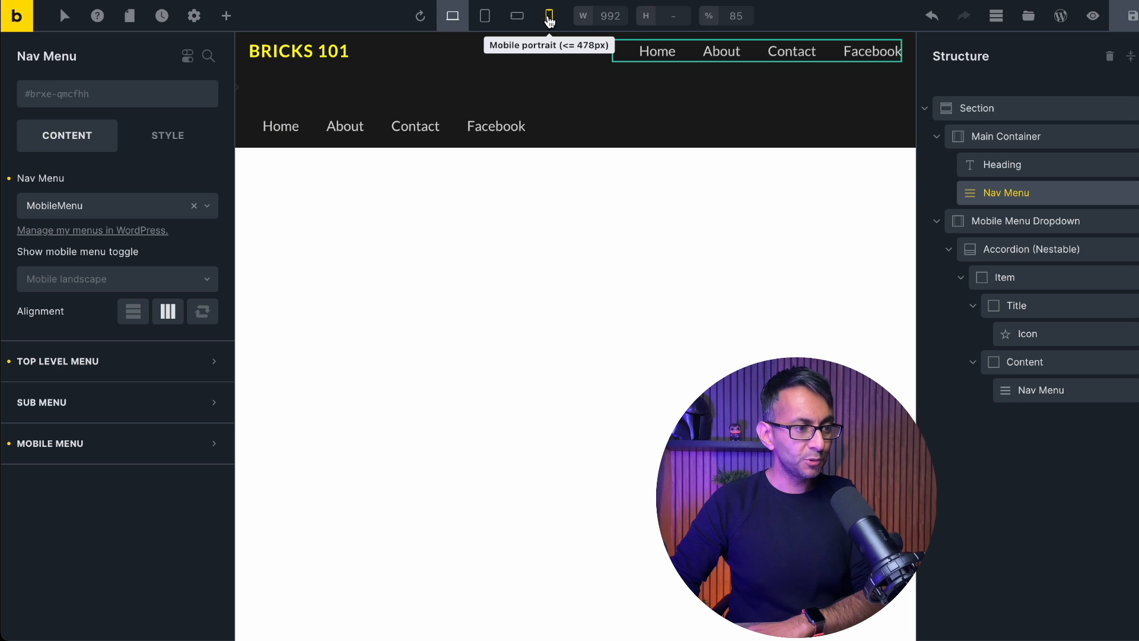
click(548, 15)
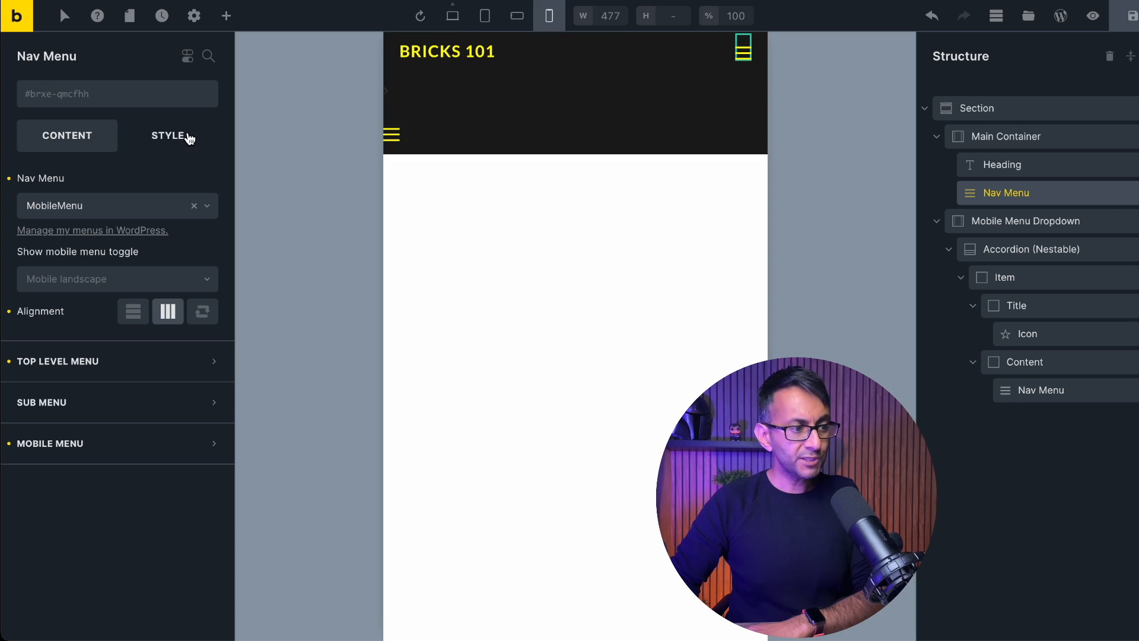
click(167, 135)
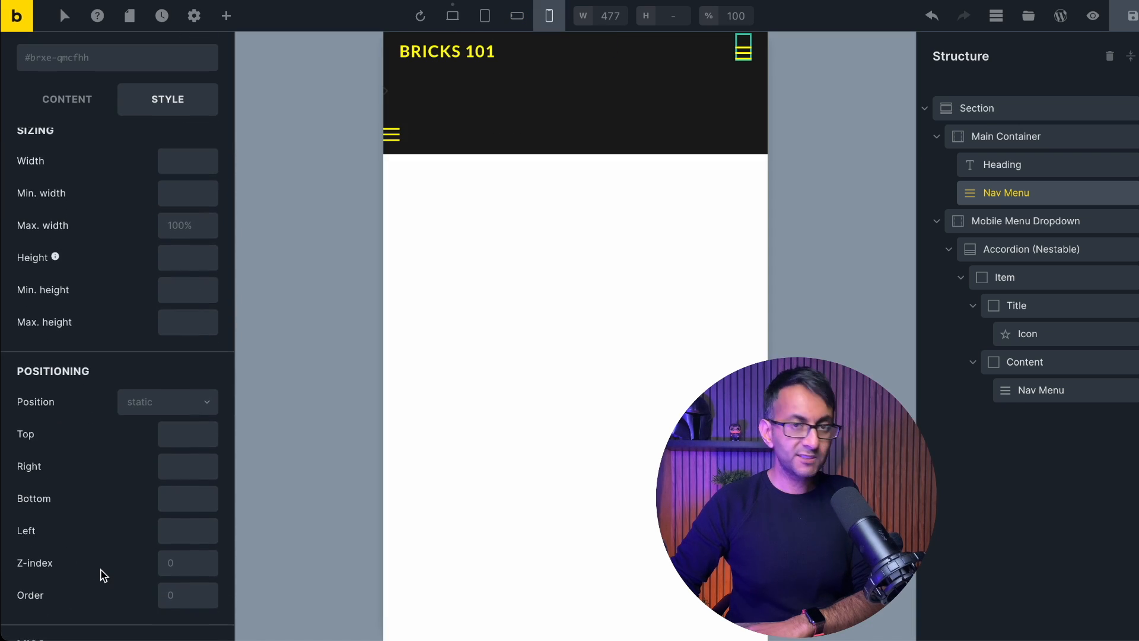
click(167, 238)
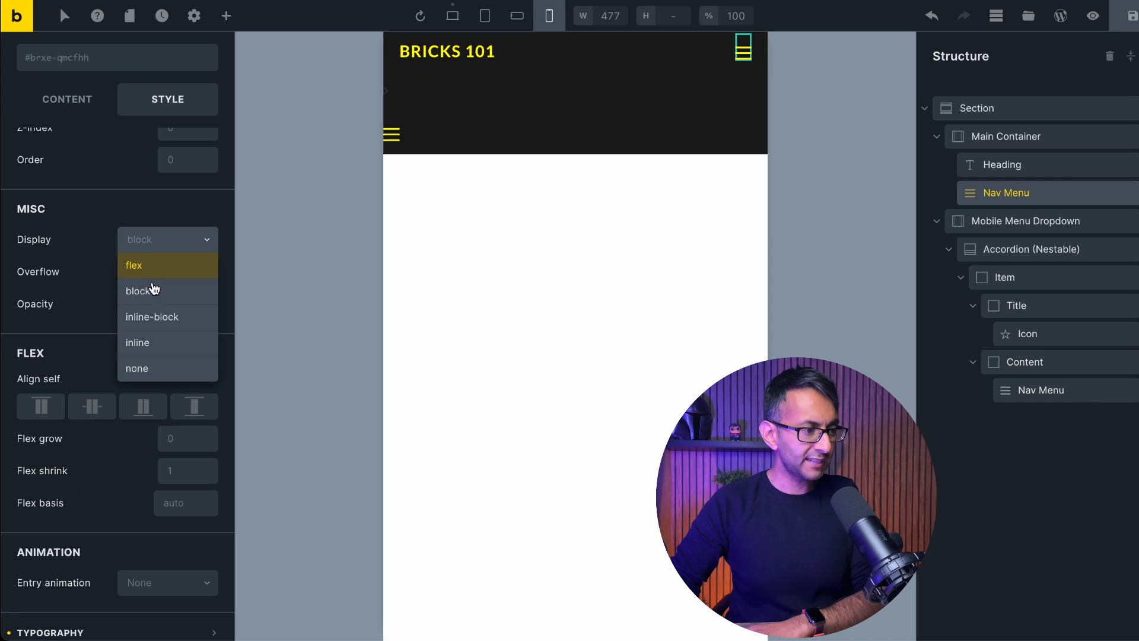
click(137, 368)
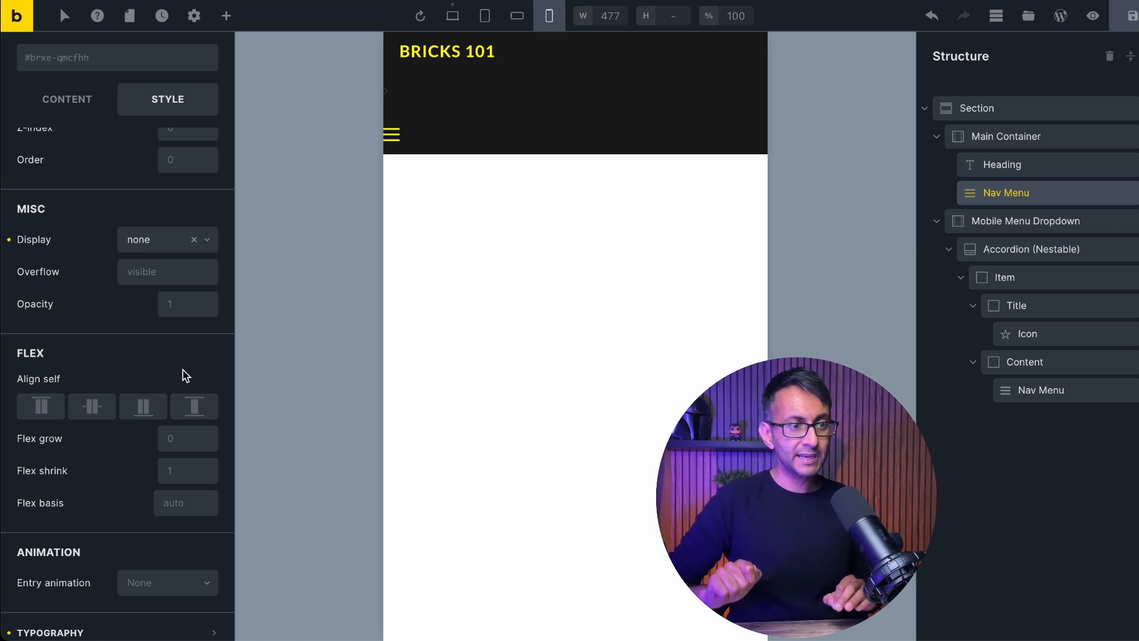
- Check the Nav Menu inside the dropdown and return to the desktop preview
click(392, 136)
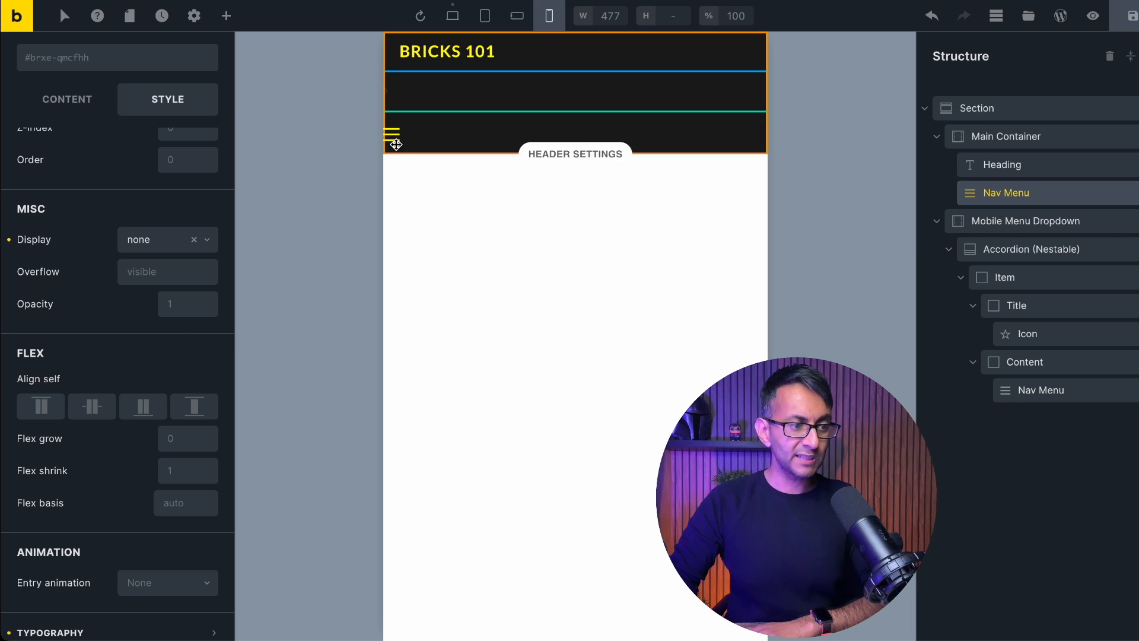
click(1014, 304)
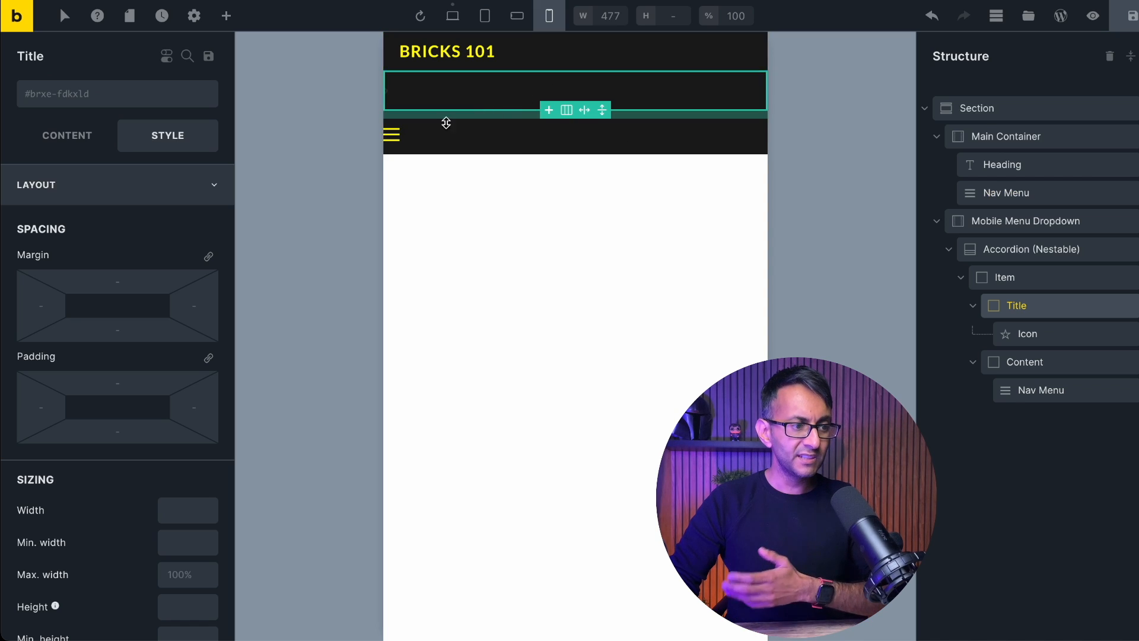
click(1040, 391)
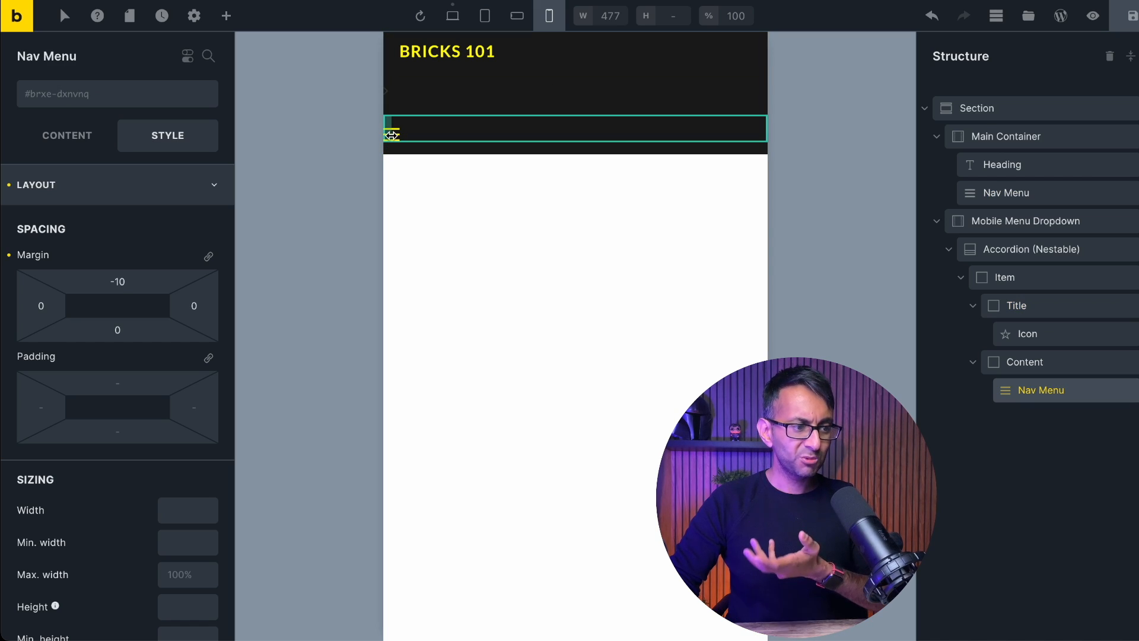
click(1017, 305)
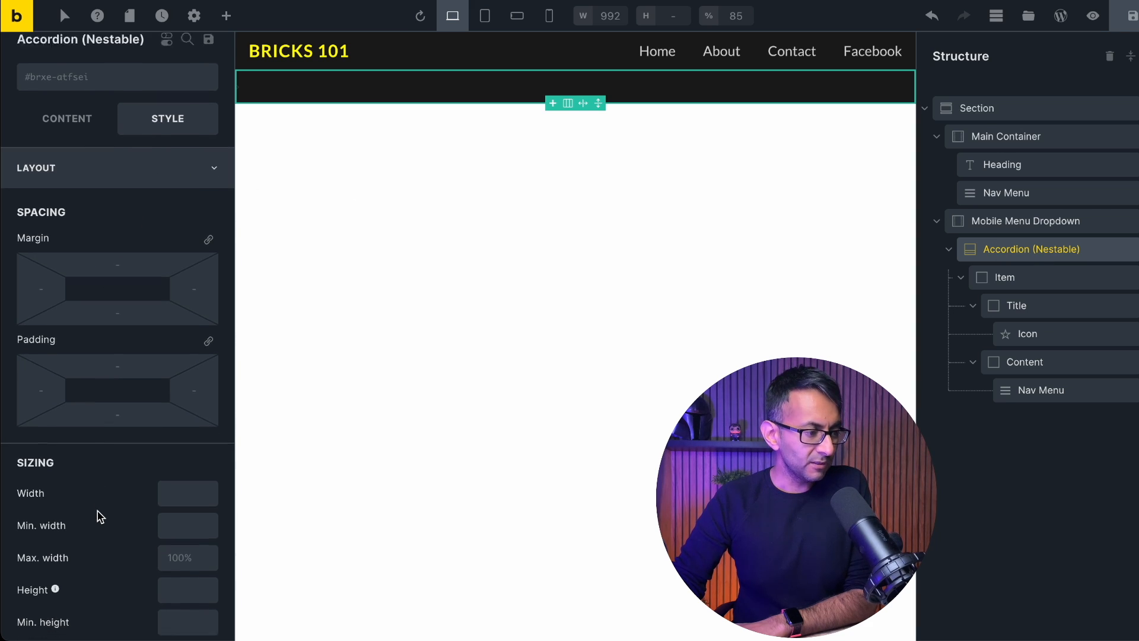
- Set the Mobile Menu Dropdown's Display to flex at the mobile breakpoint
scroll(down, 3)
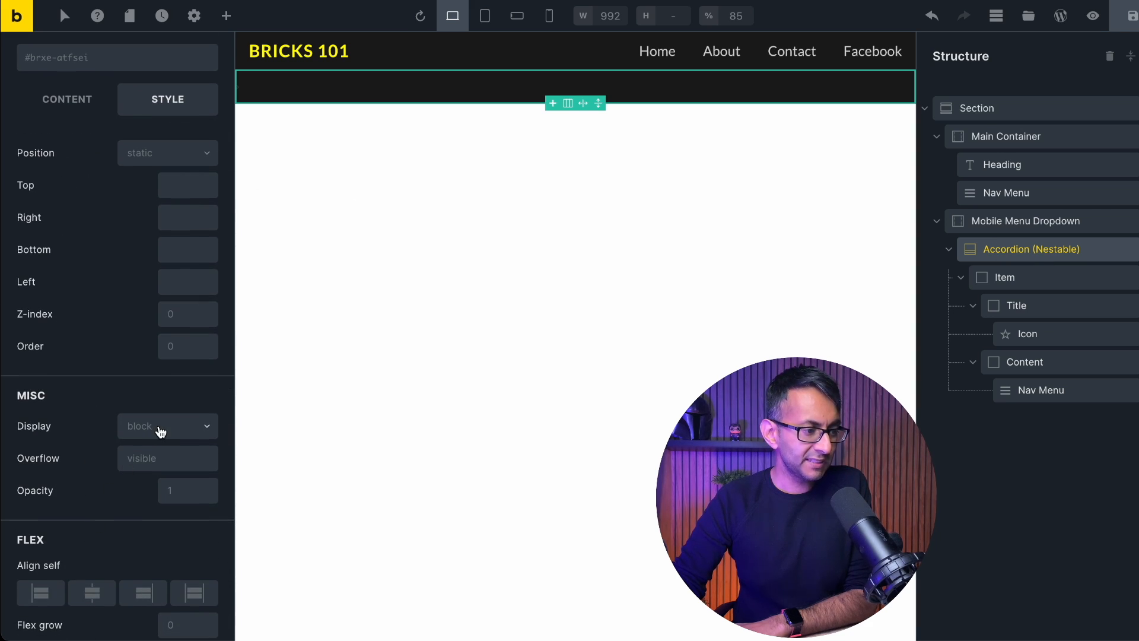
click(168, 426)
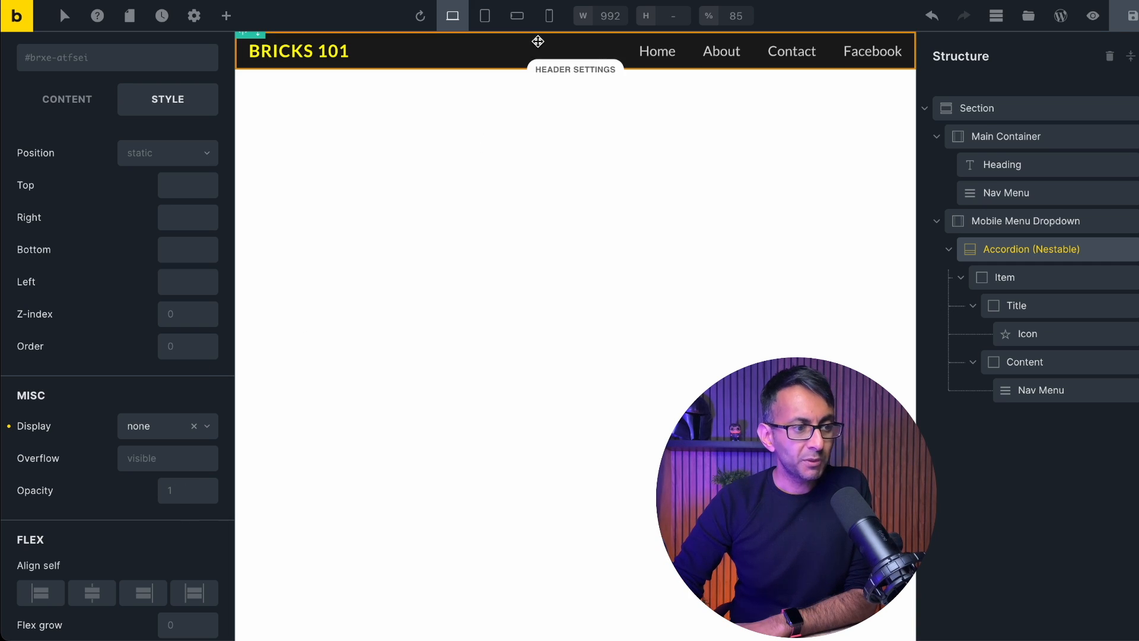
click(548, 16)
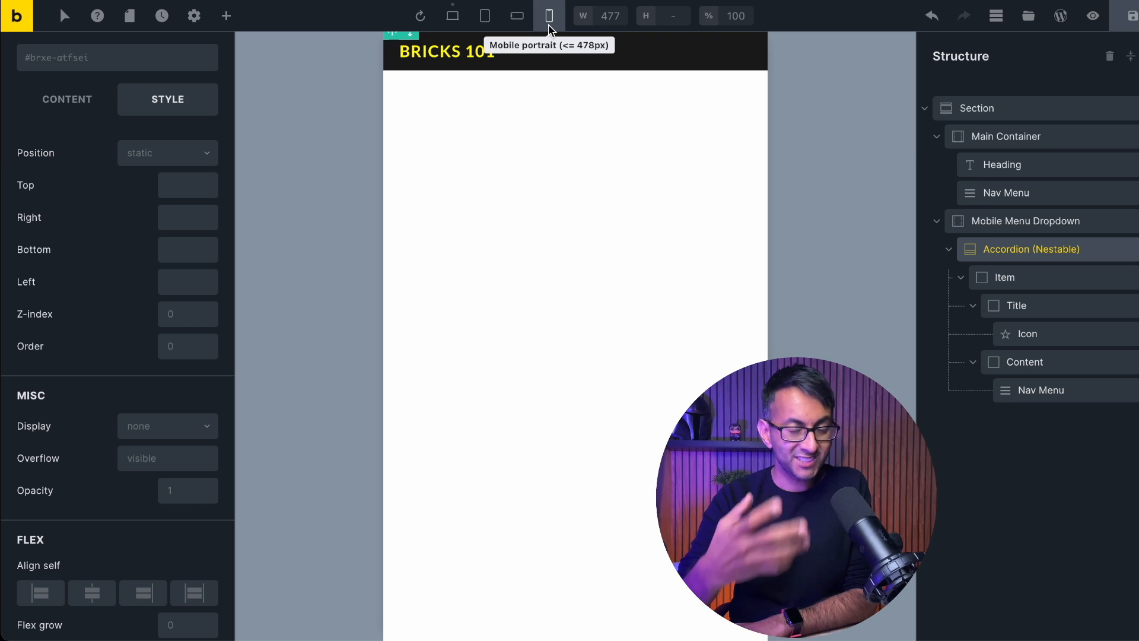
mouse_move(145, 436)
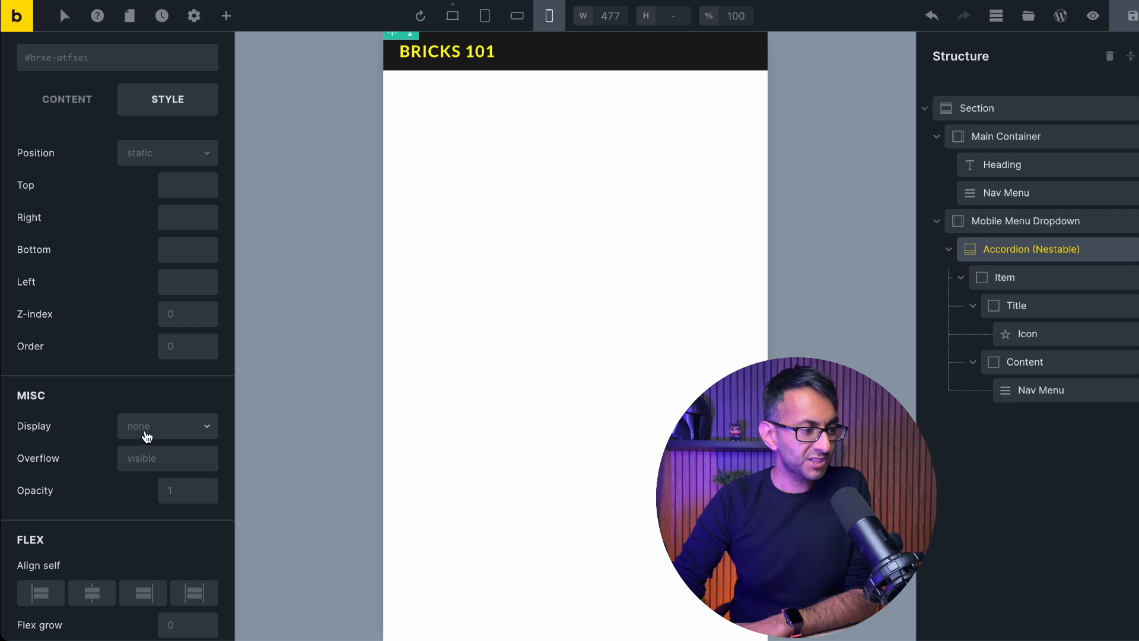
click(167, 426)
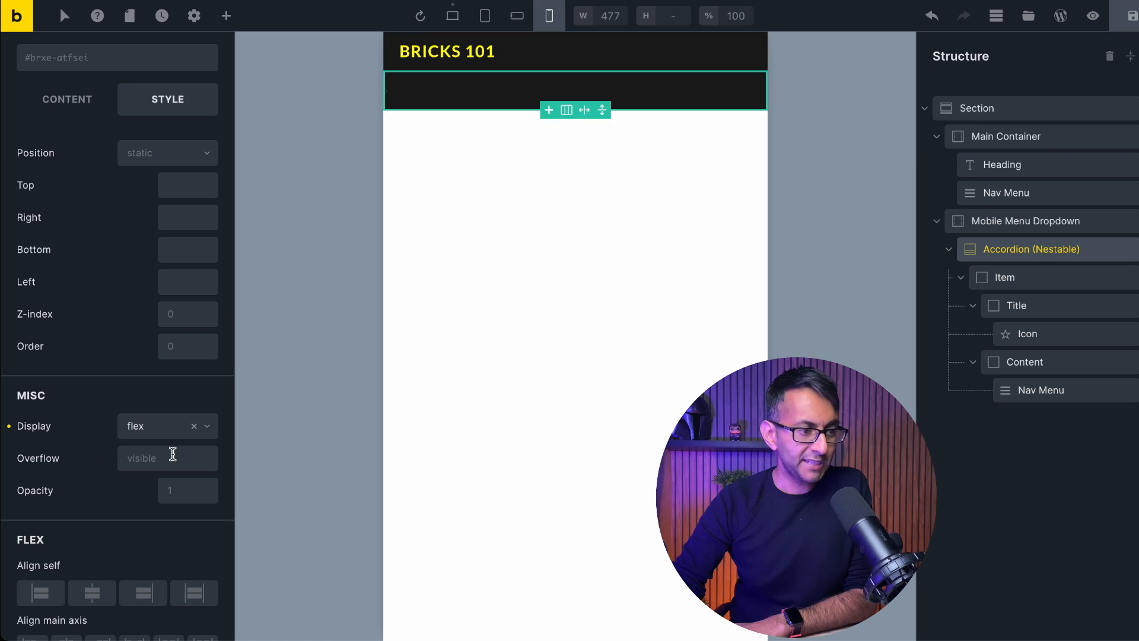
mouse_move(452, 15)
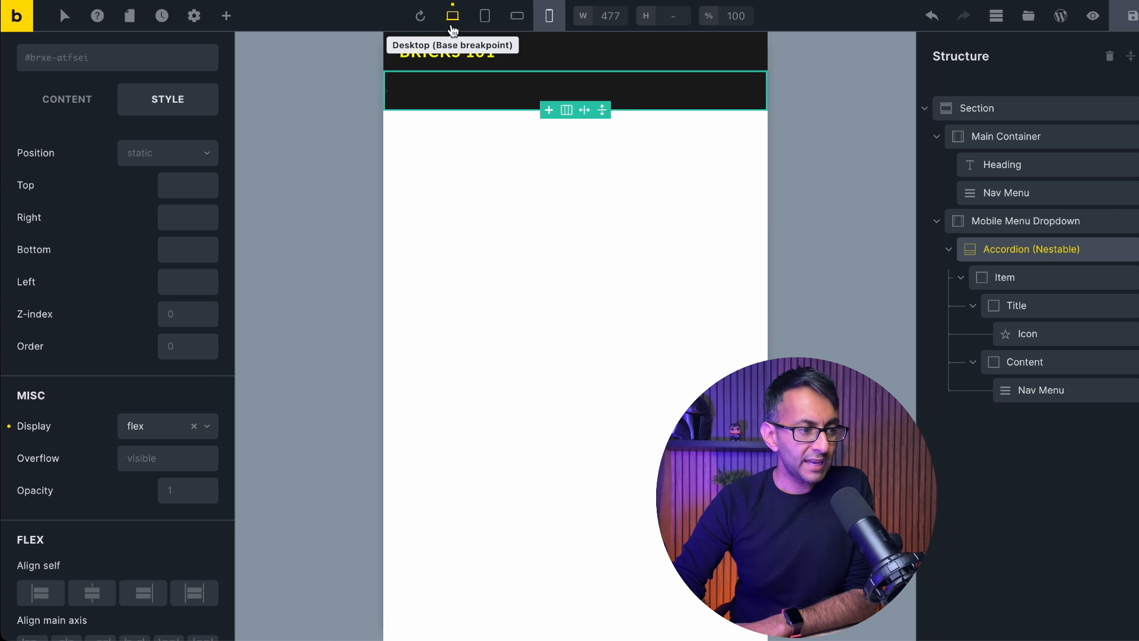
- Verify the dropdown stays hidden at desktop width, then return to the mobile preview
click(452, 16)
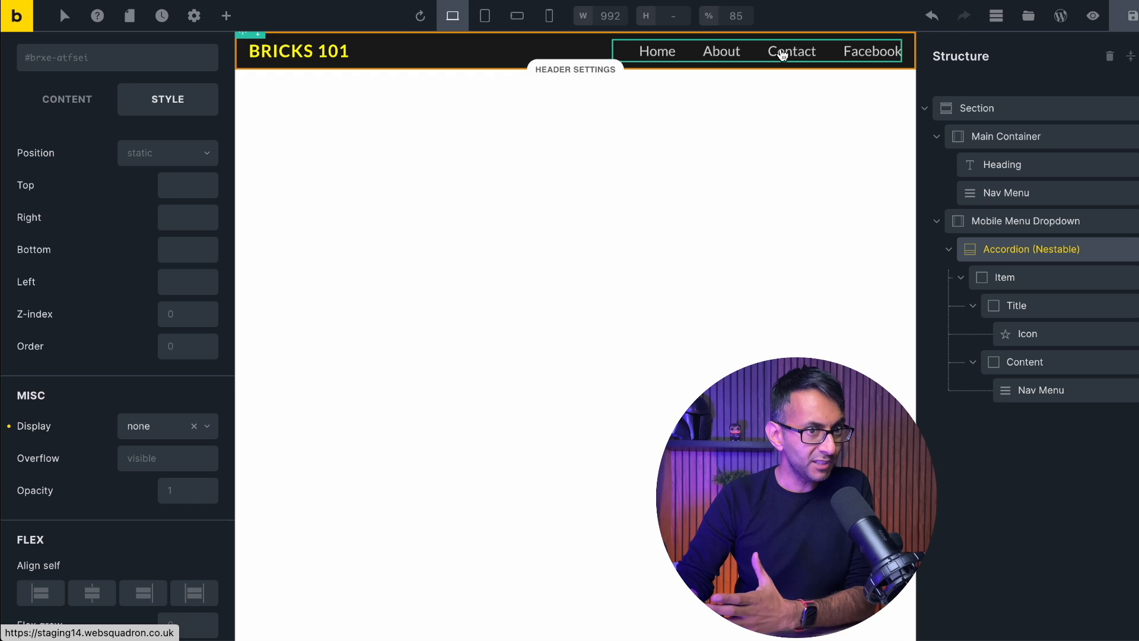
click(548, 15)
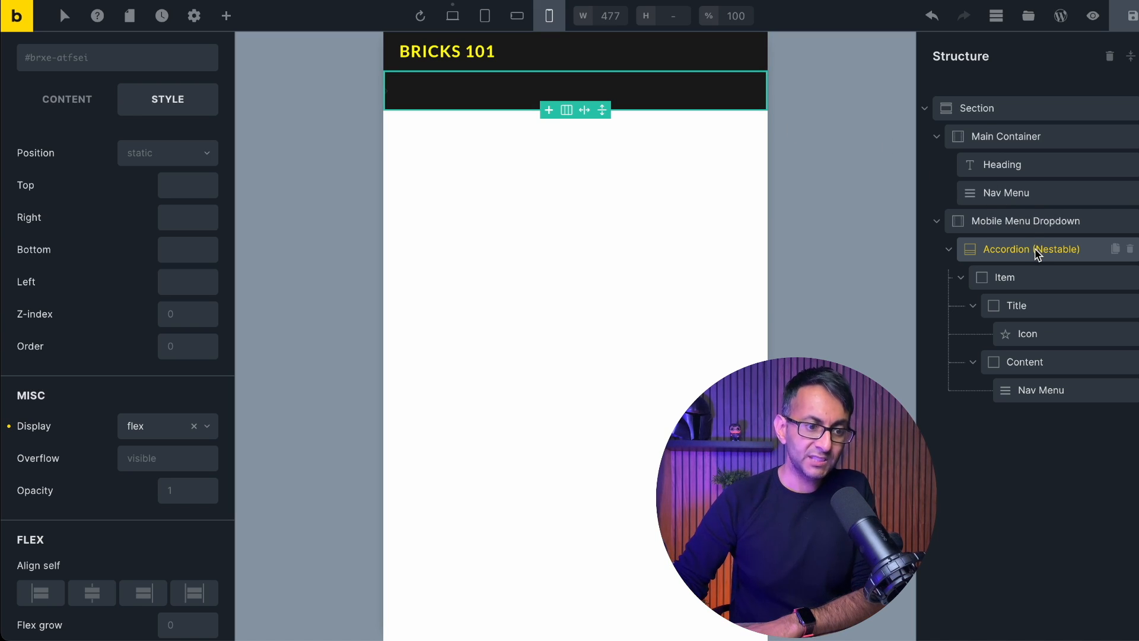
mouse_move(1046, 277)
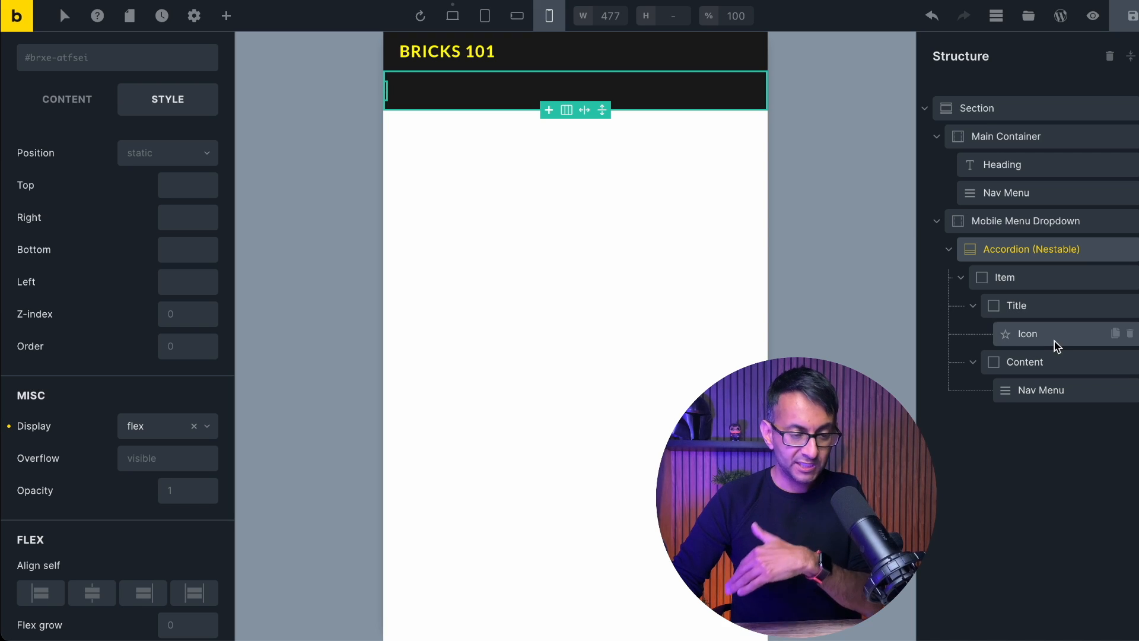
- Swap the accordion title icon for the Fontawesome Solid bars hamburger
click(1028, 334)
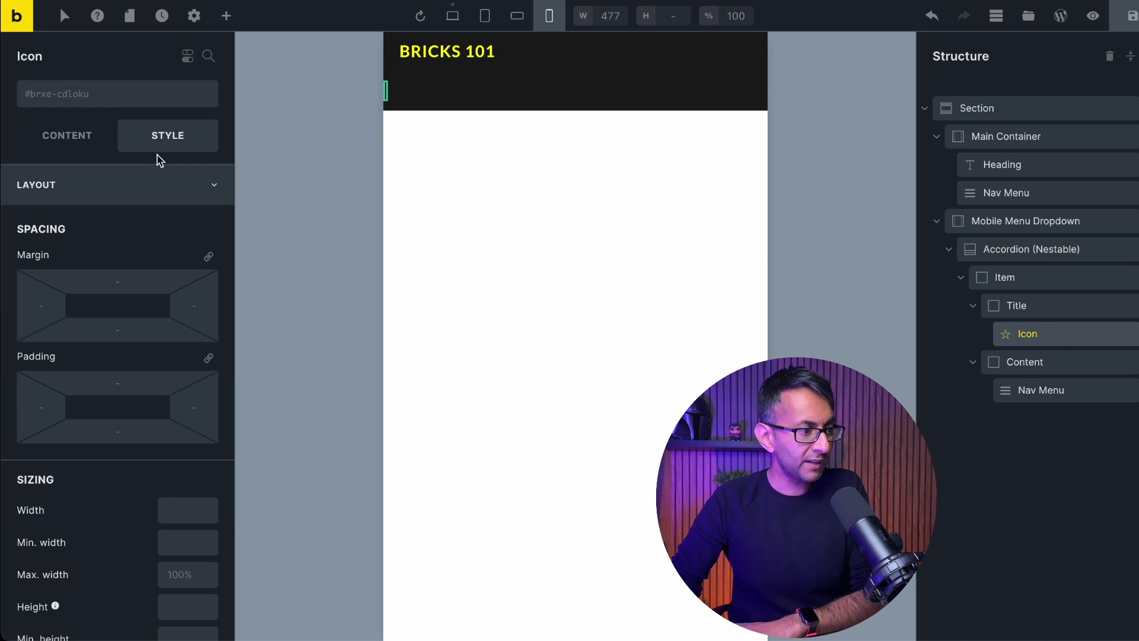
click(66, 135)
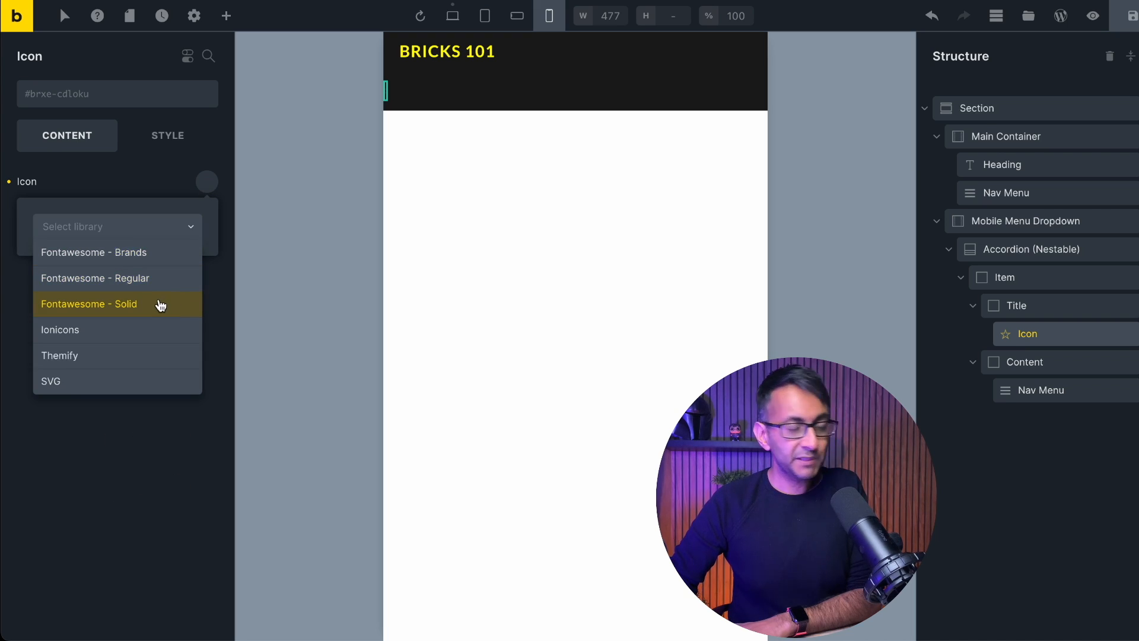
click(89, 304)
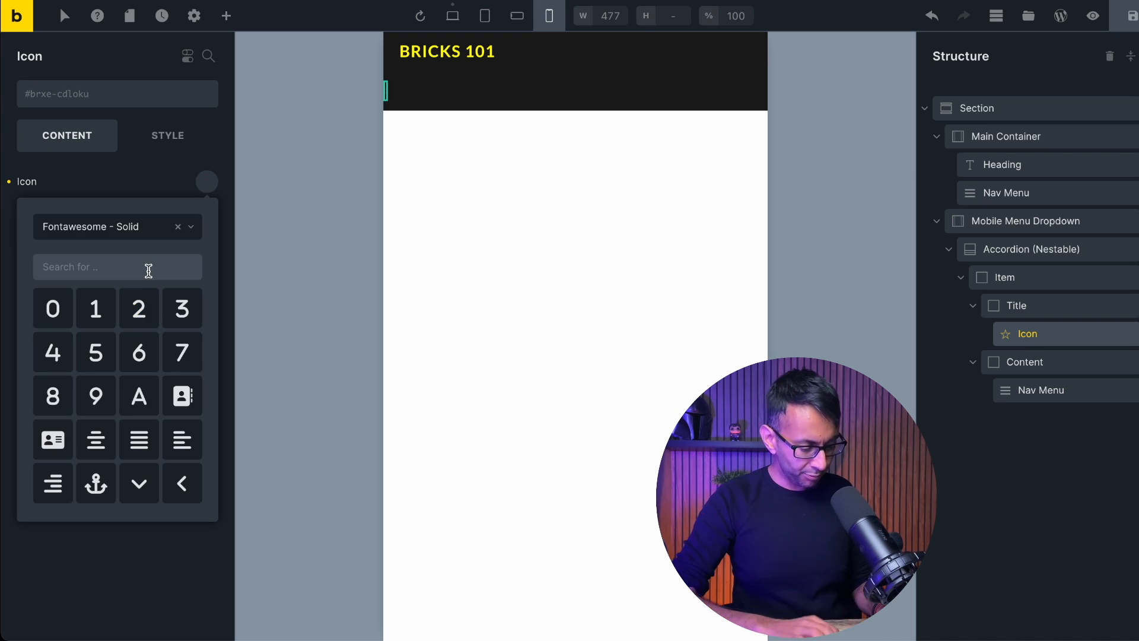
text(bar)
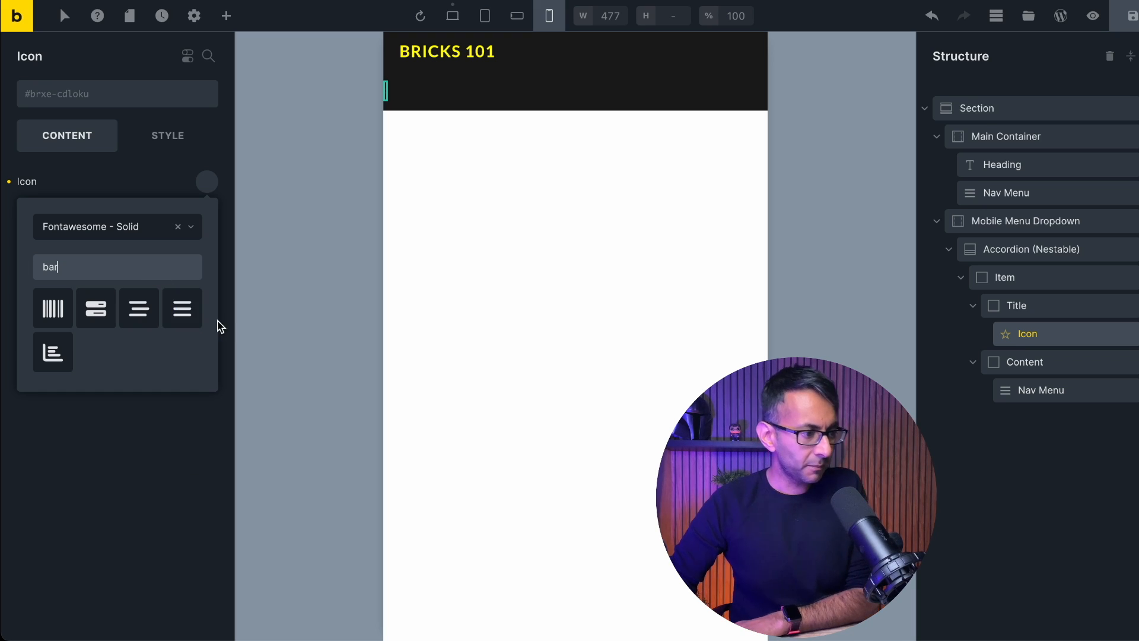
click(182, 308)
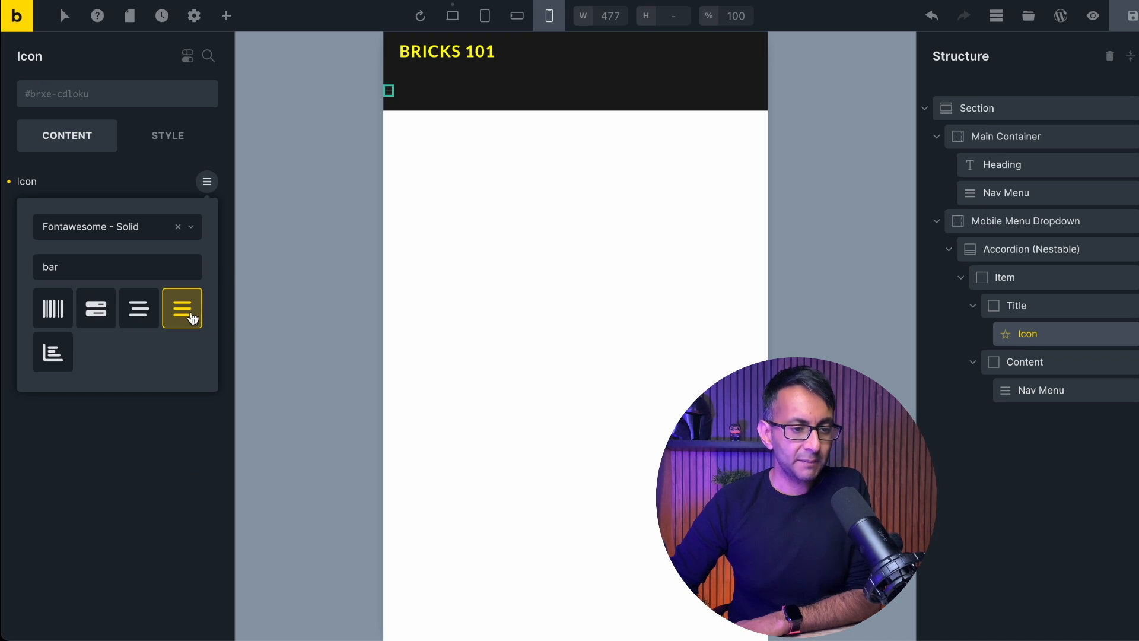
mouse_move(637, 155)
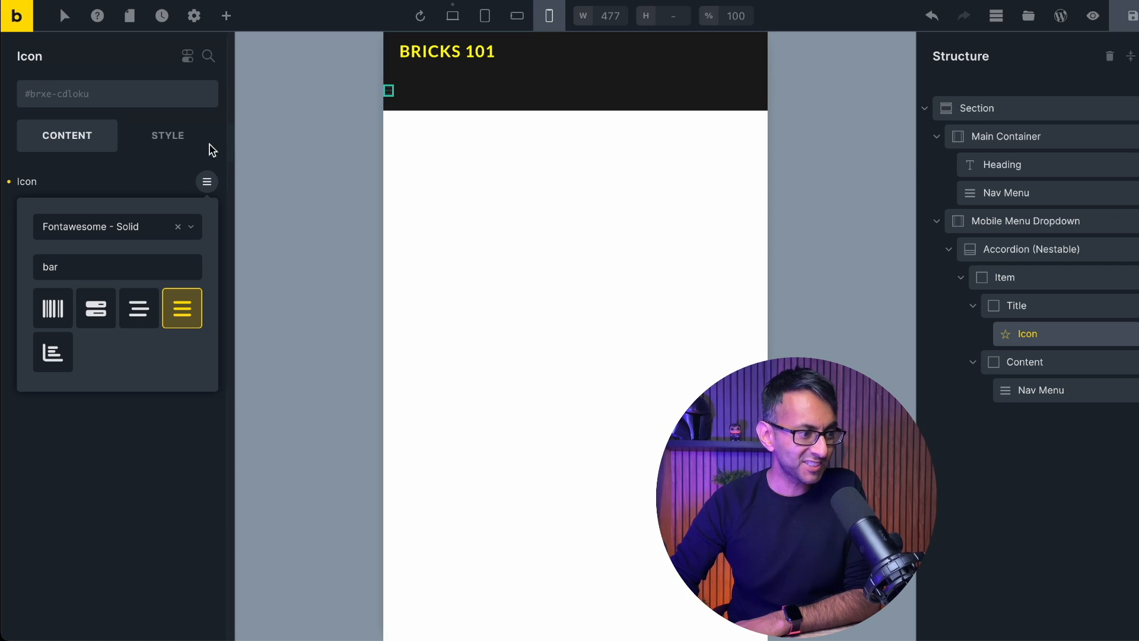
- Style the icon yellow with a 2.5rem font size
click(168, 135)
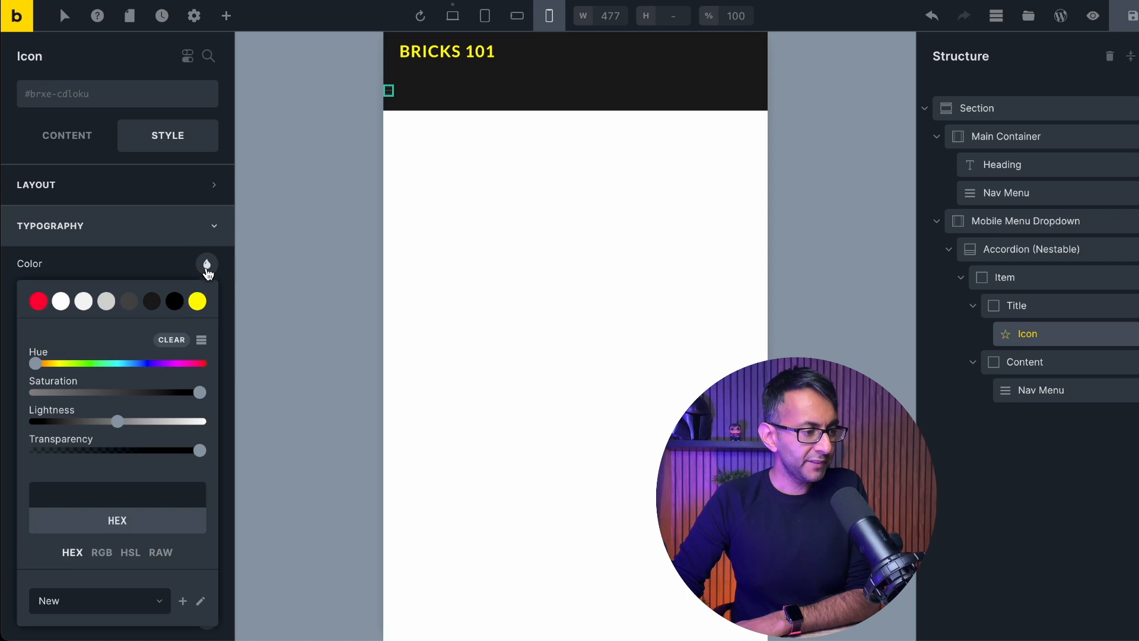
click(197, 300)
text(3)
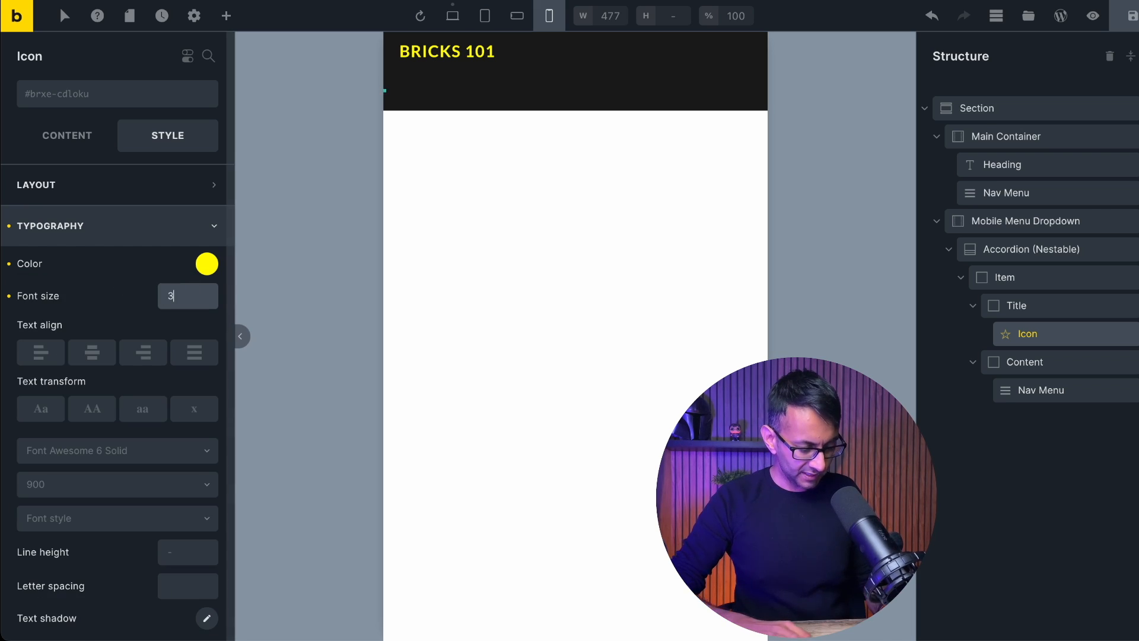
text(rem)
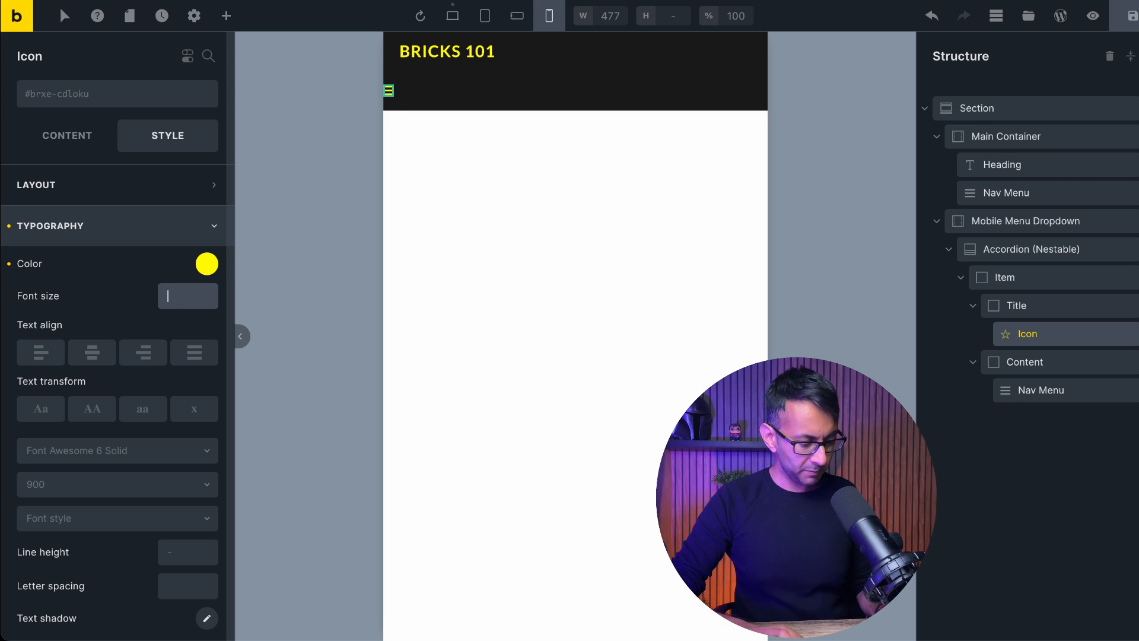
text(2.5rem)
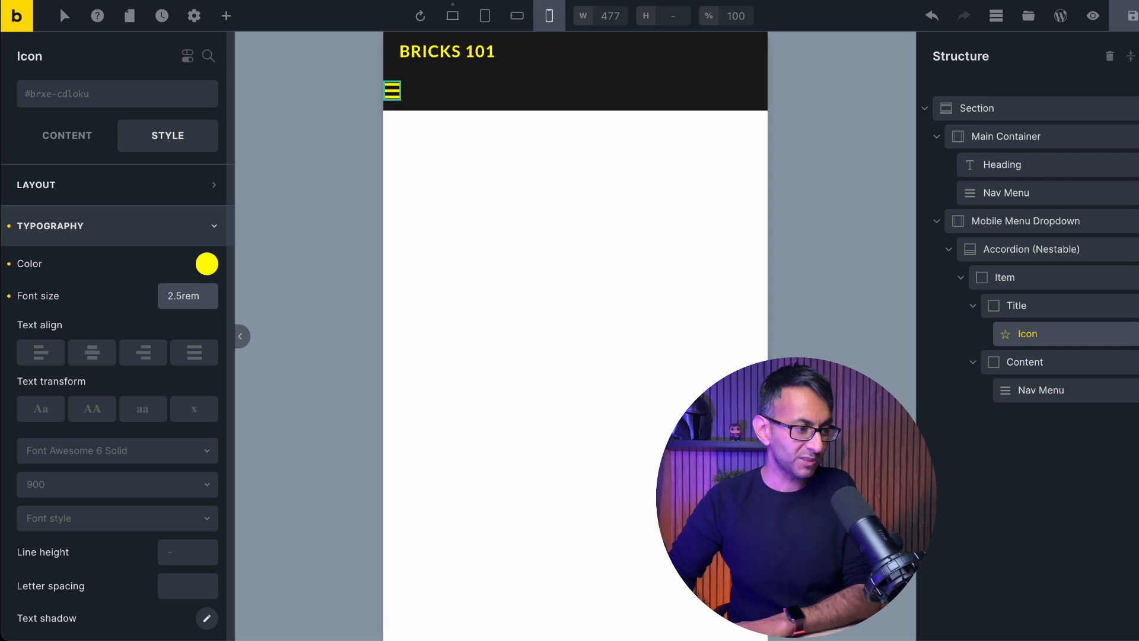
click(112, 184)
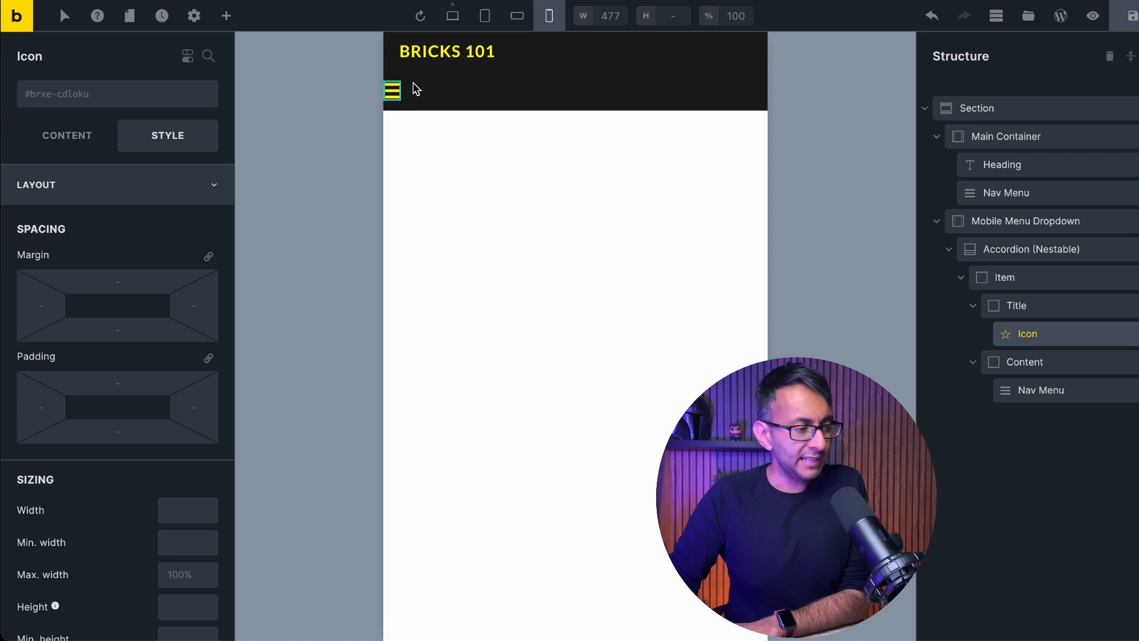
mouse_move(1050, 313)
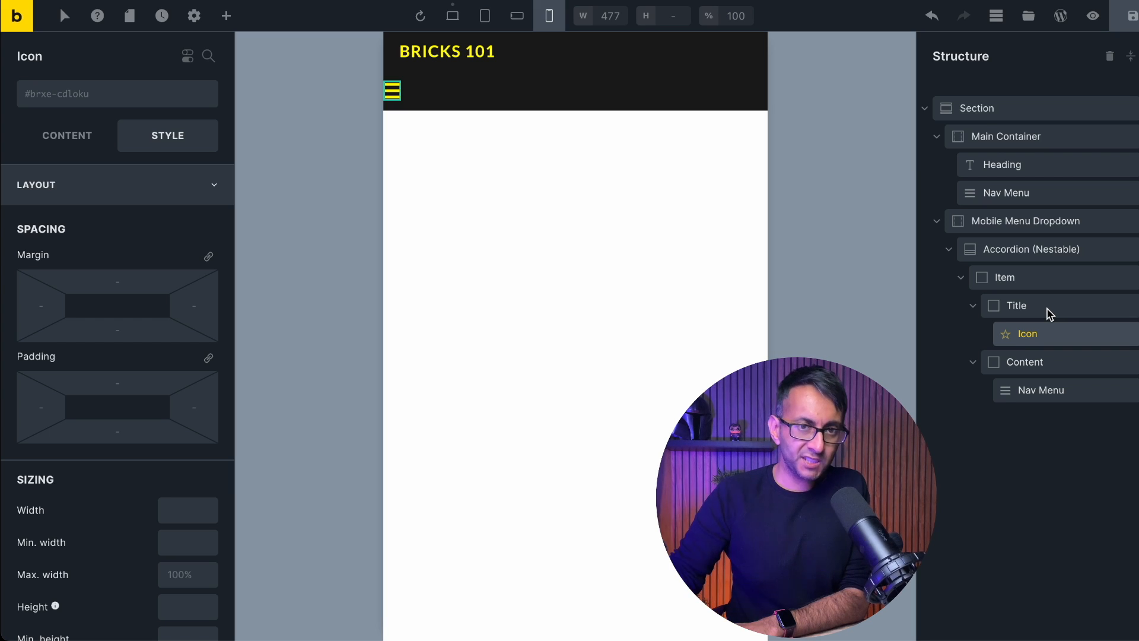
- Give the accordion Title a vertical layout that pushes the hamburger toward the right edge
click(1014, 305)
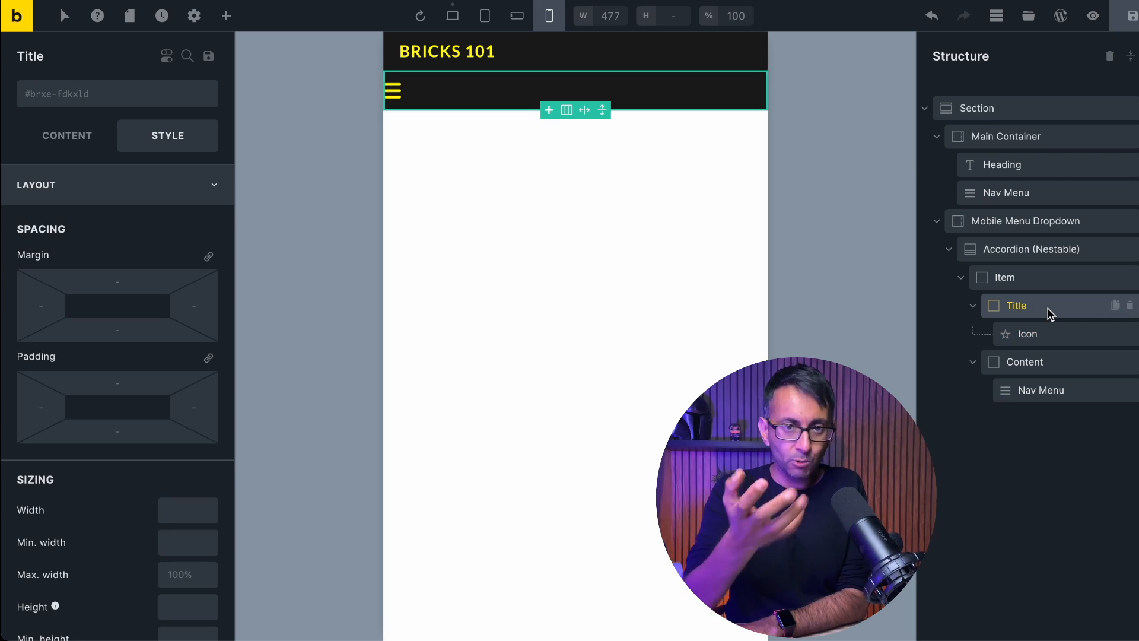
click(67, 135)
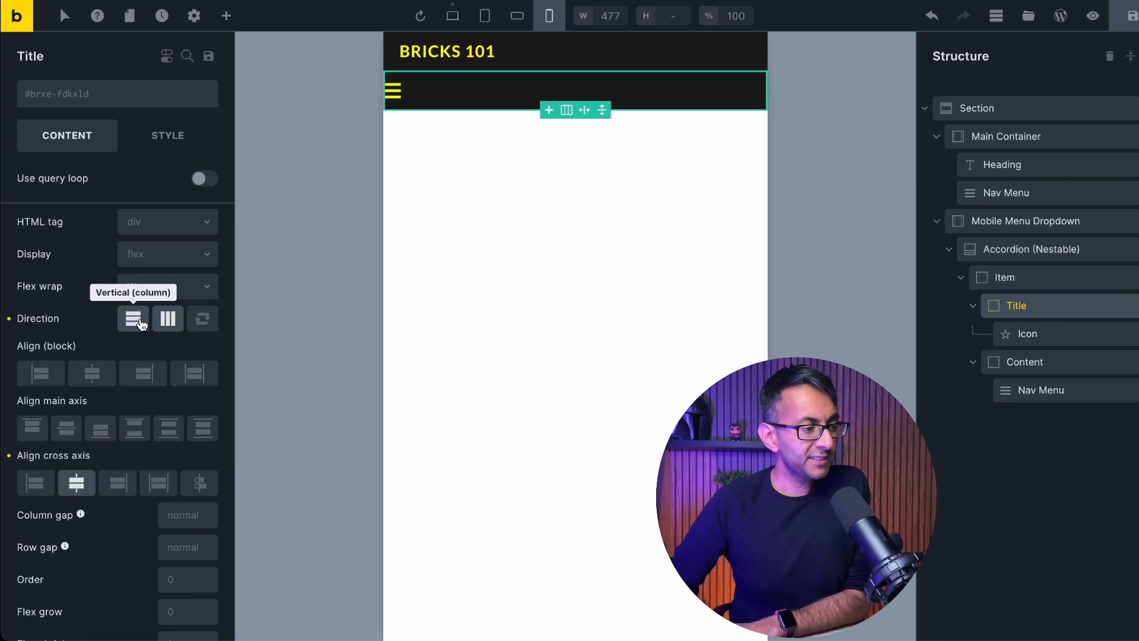
click(66, 428)
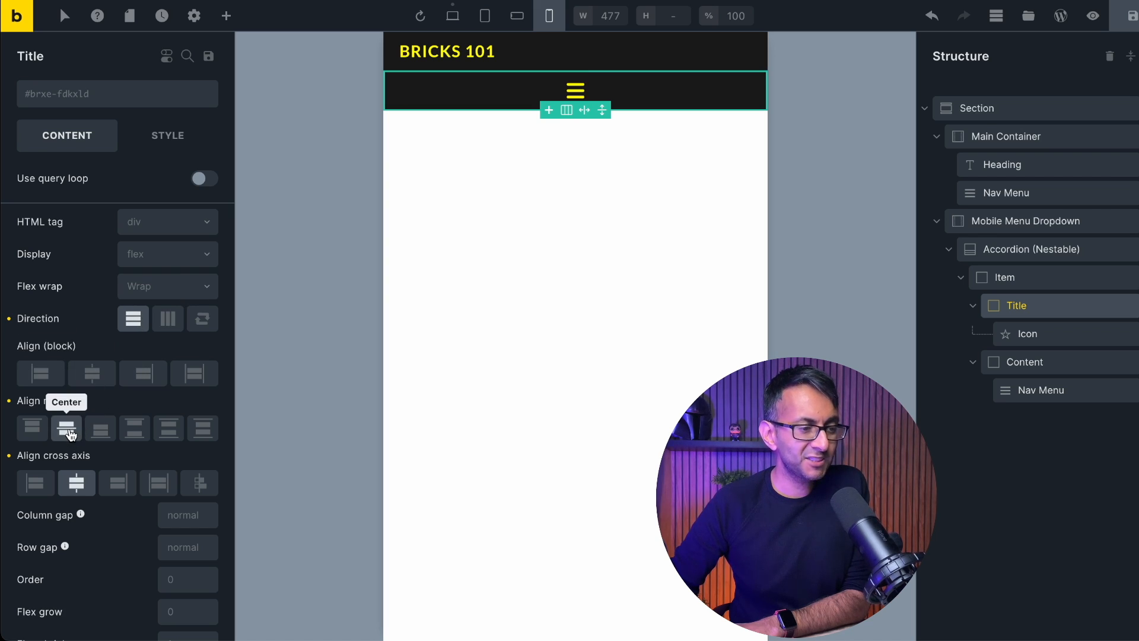
mouse_move(118, 482)
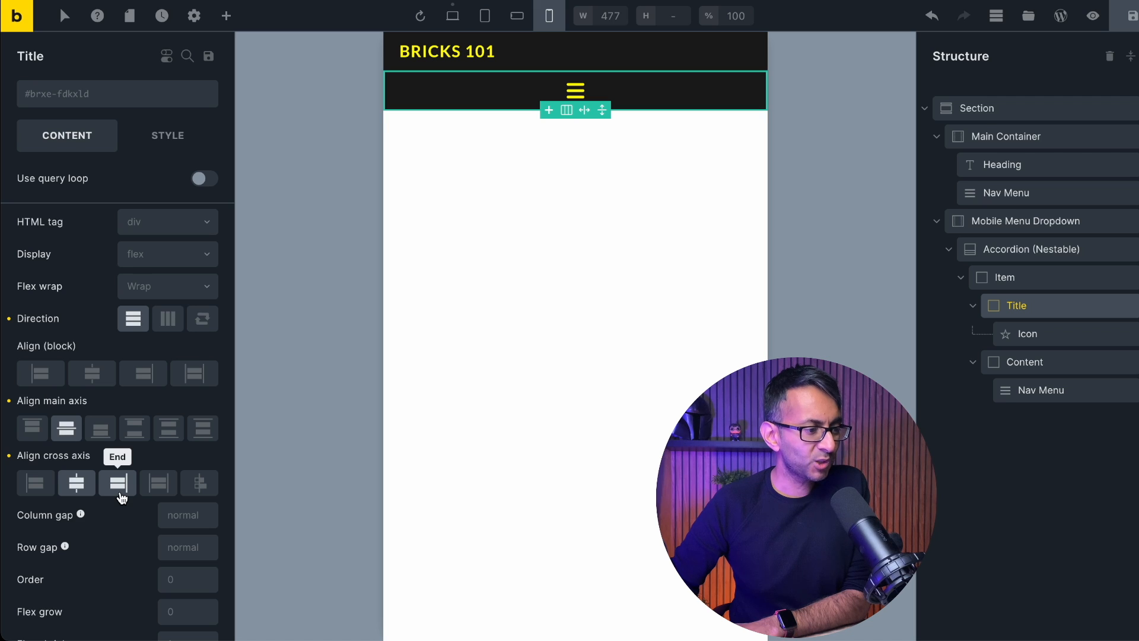
click(117, 483)
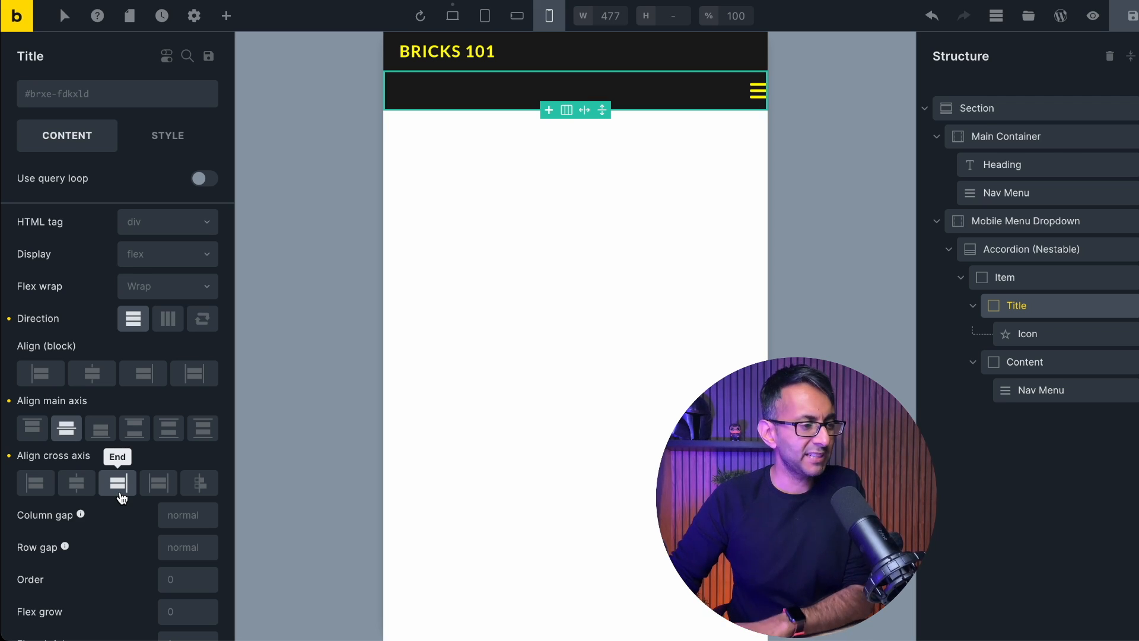
mouse_move(167, 318)
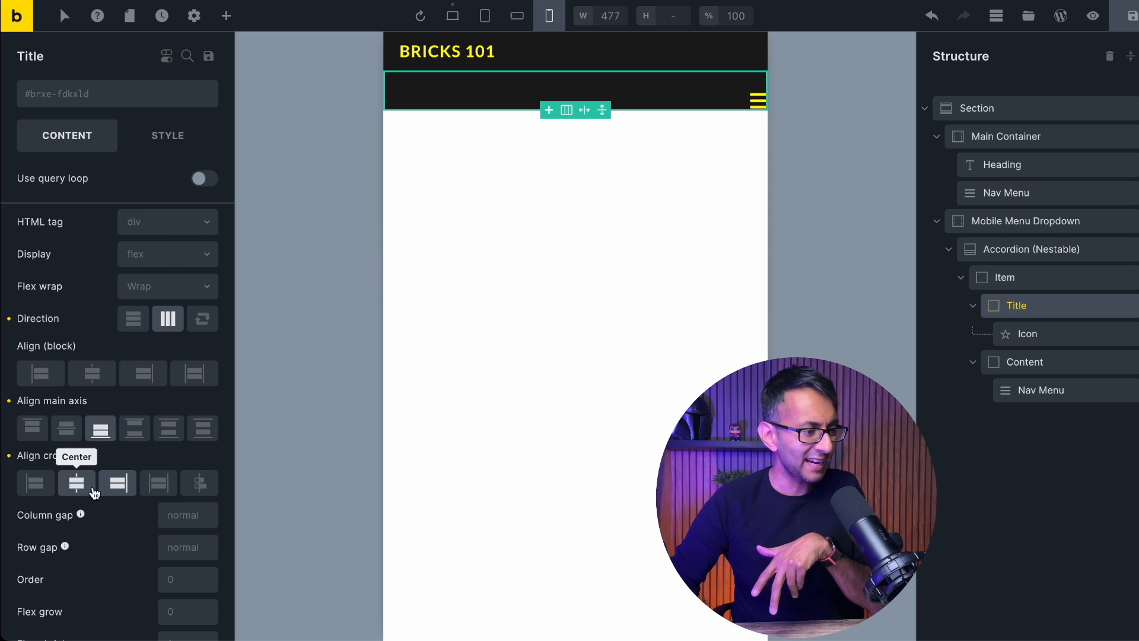
- Centre the icon on the main axis, align it to the end, and add 15 of right padding
click(76, 482)
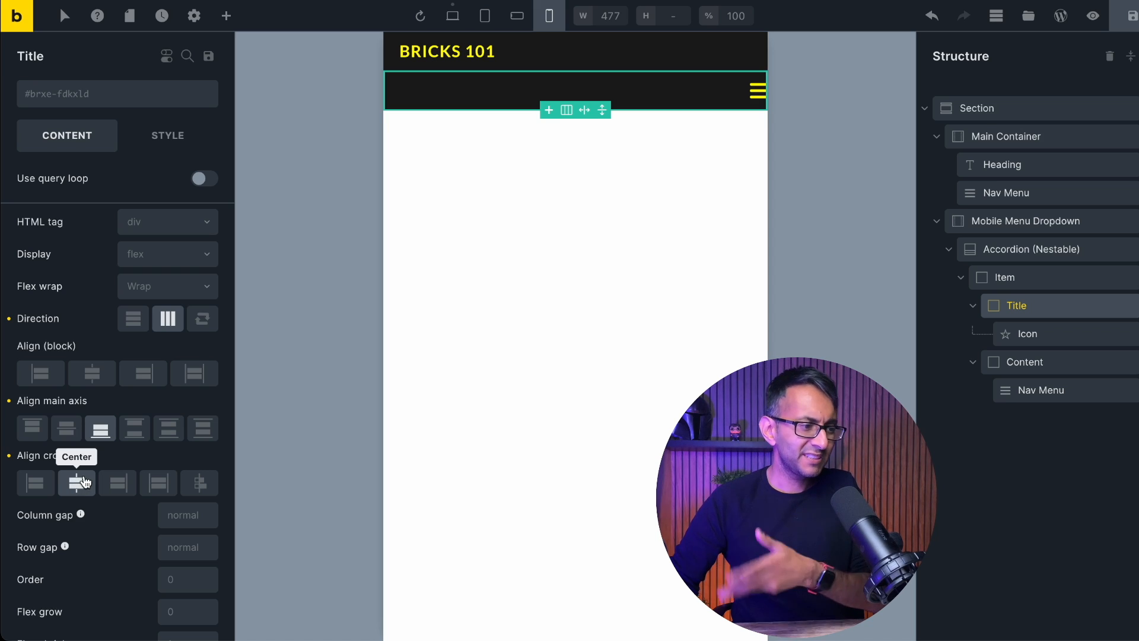
click(133, 317)
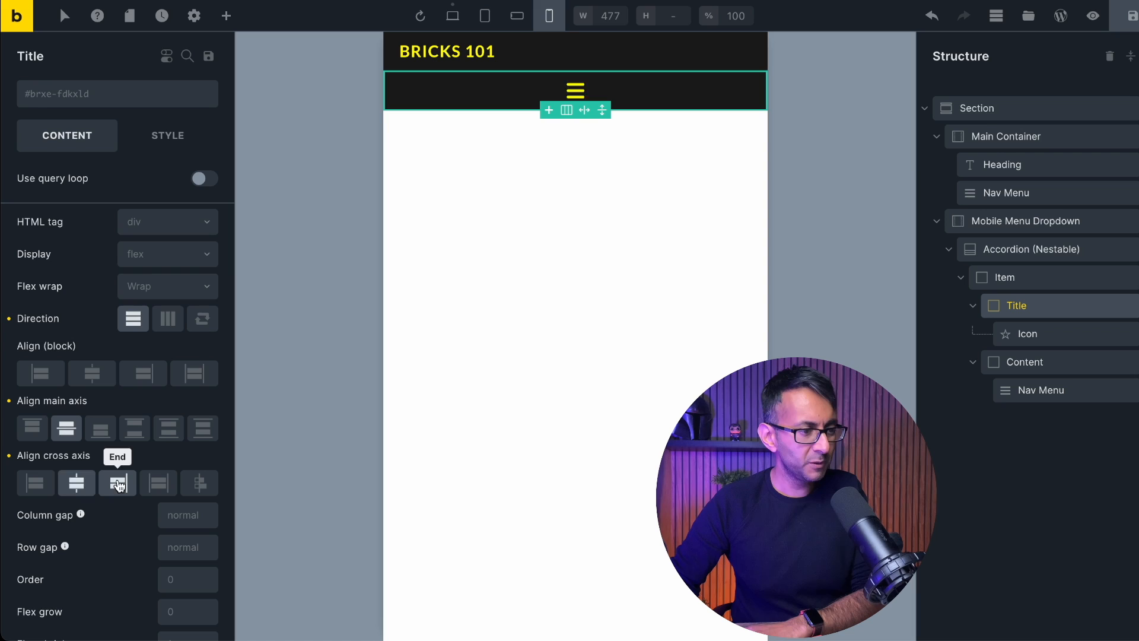
click(167, 135)
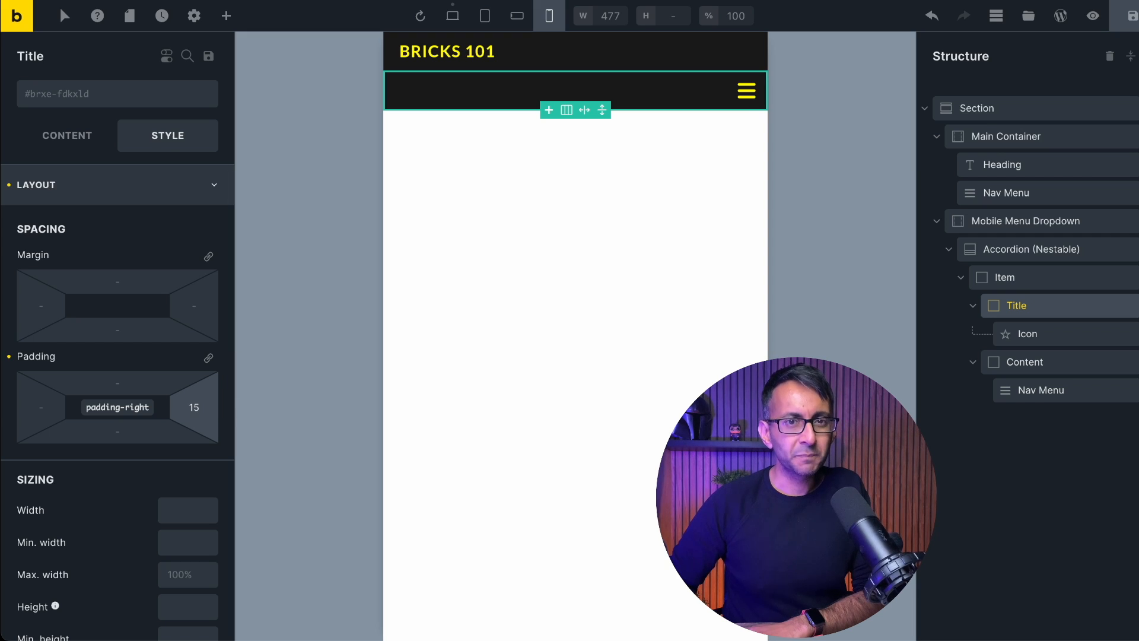
click(1039, 391)
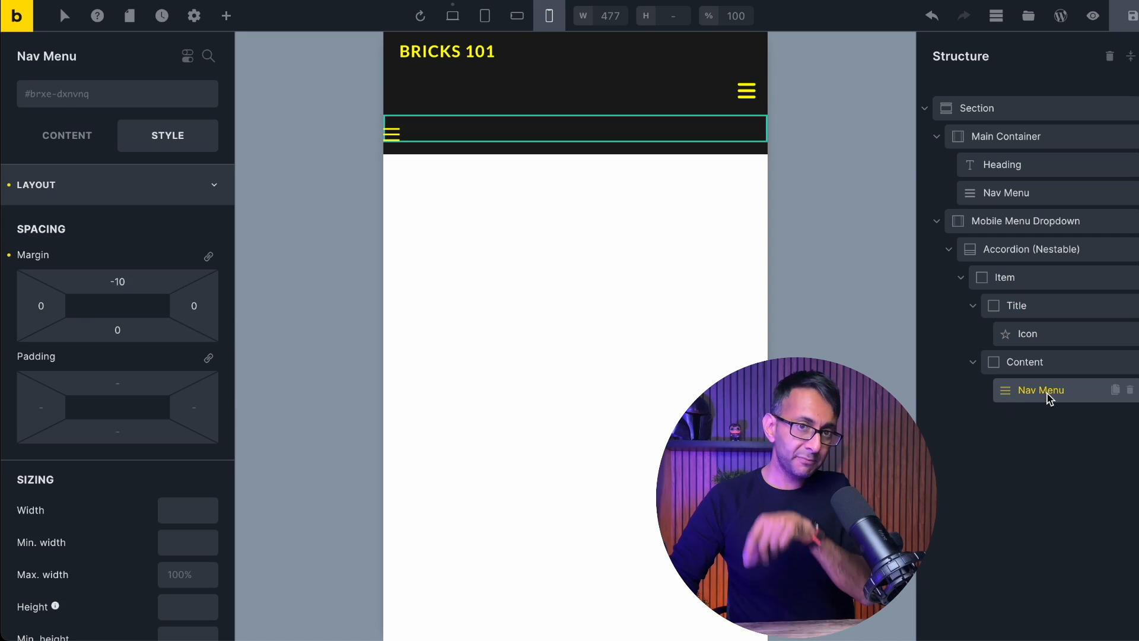
mouse_move(843, 211)
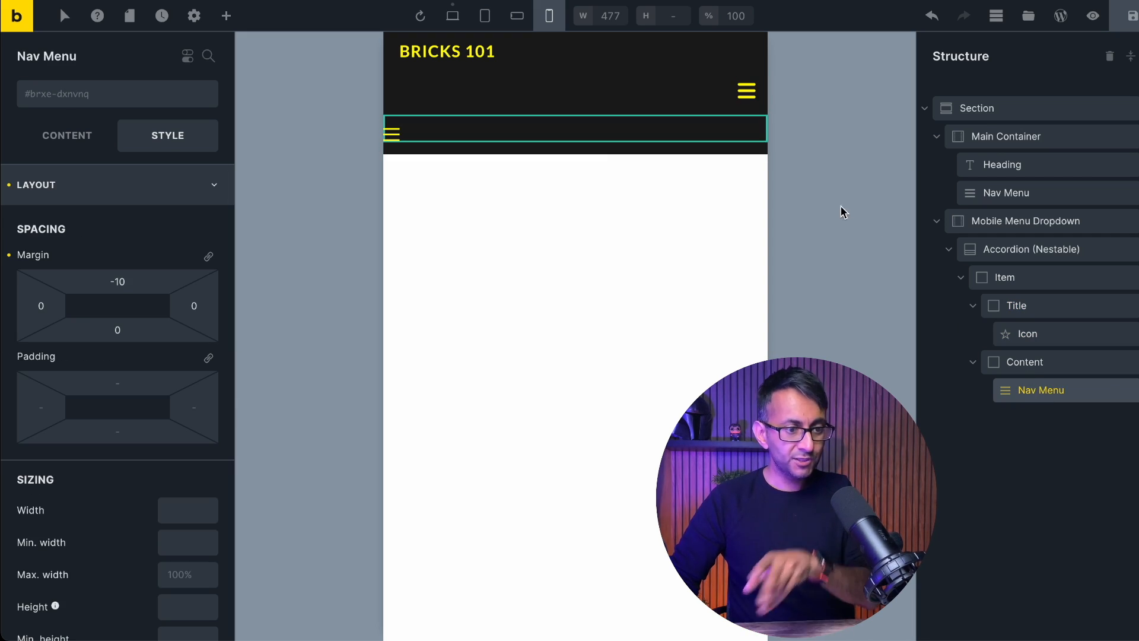
- Set the nested Nav Menu's mobile toggle to Never with Vertical (column) alignment, then collapse the accordion
click(66, 135)
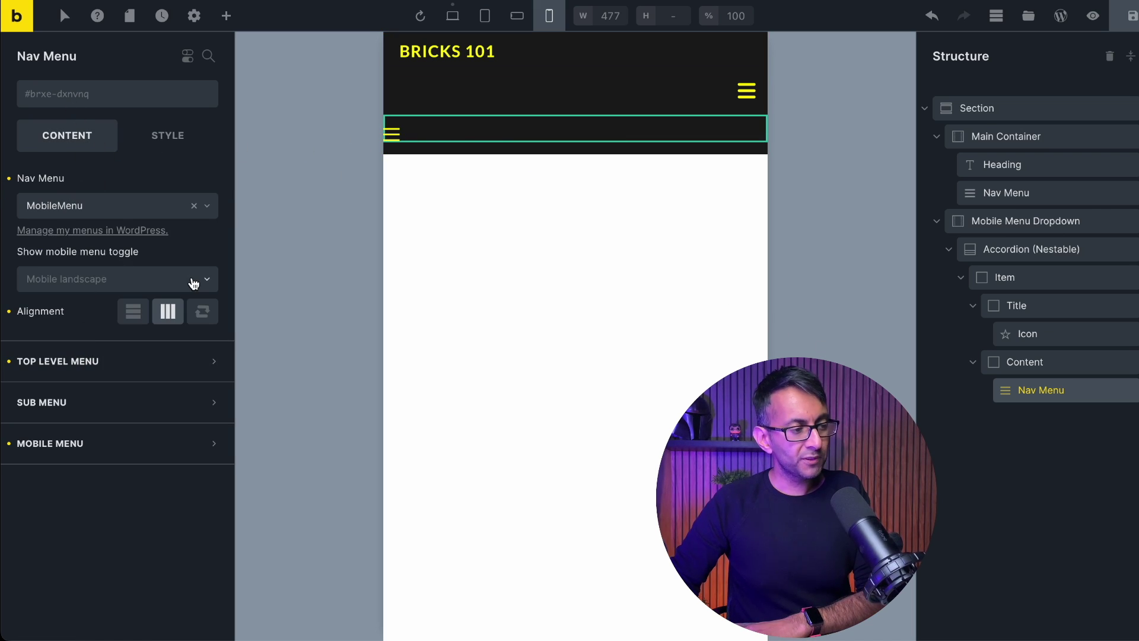
click(109, 279)
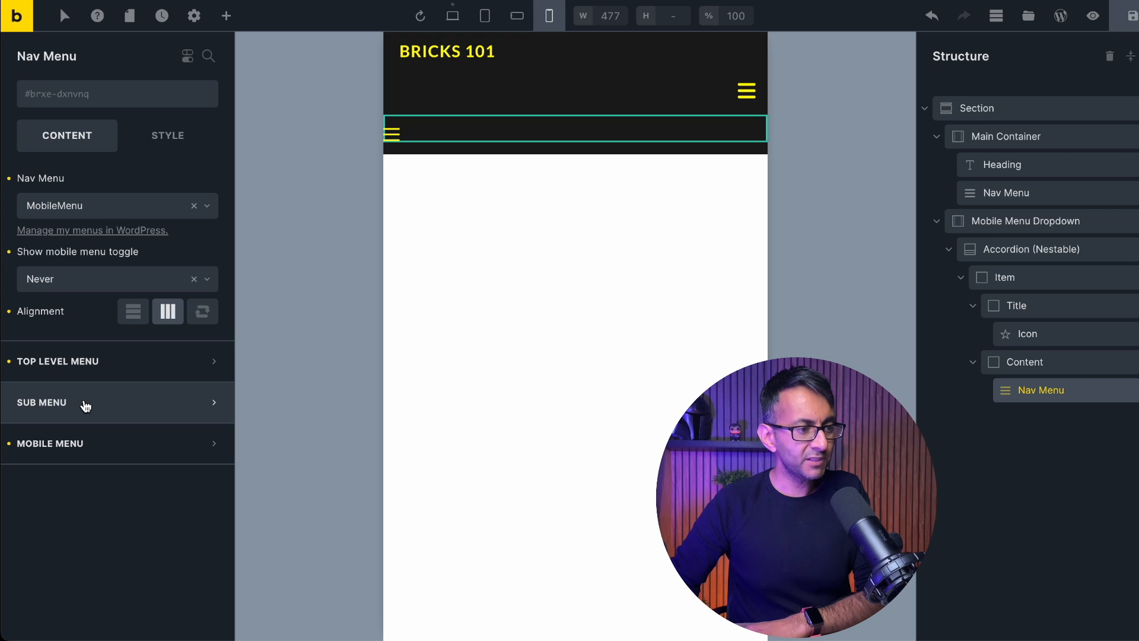
click(133, 311)
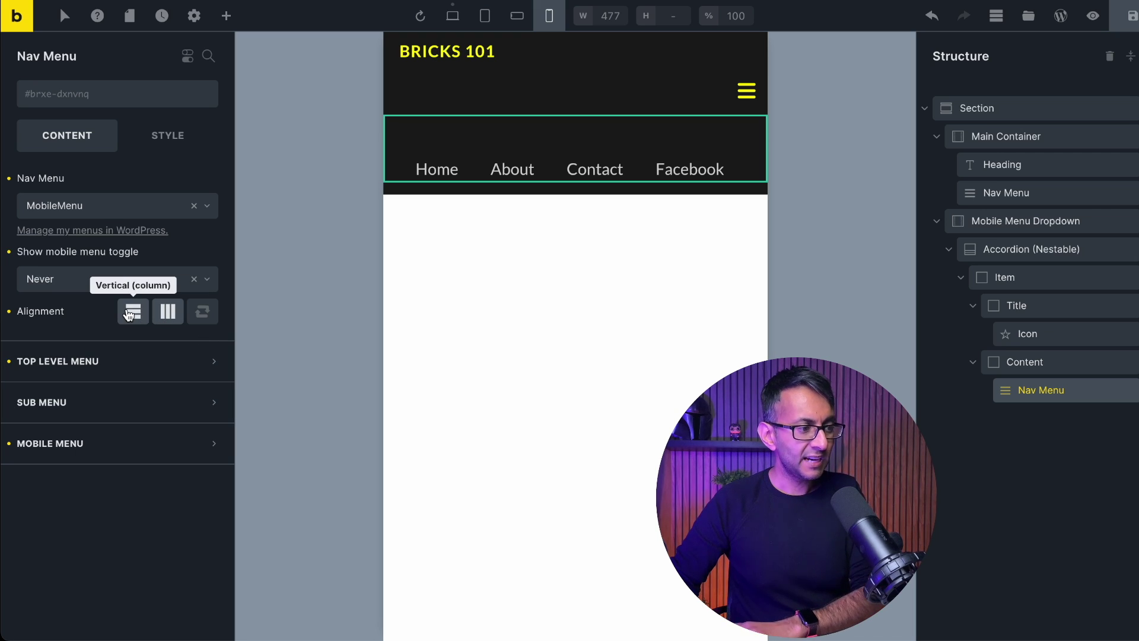
click(132, 311)
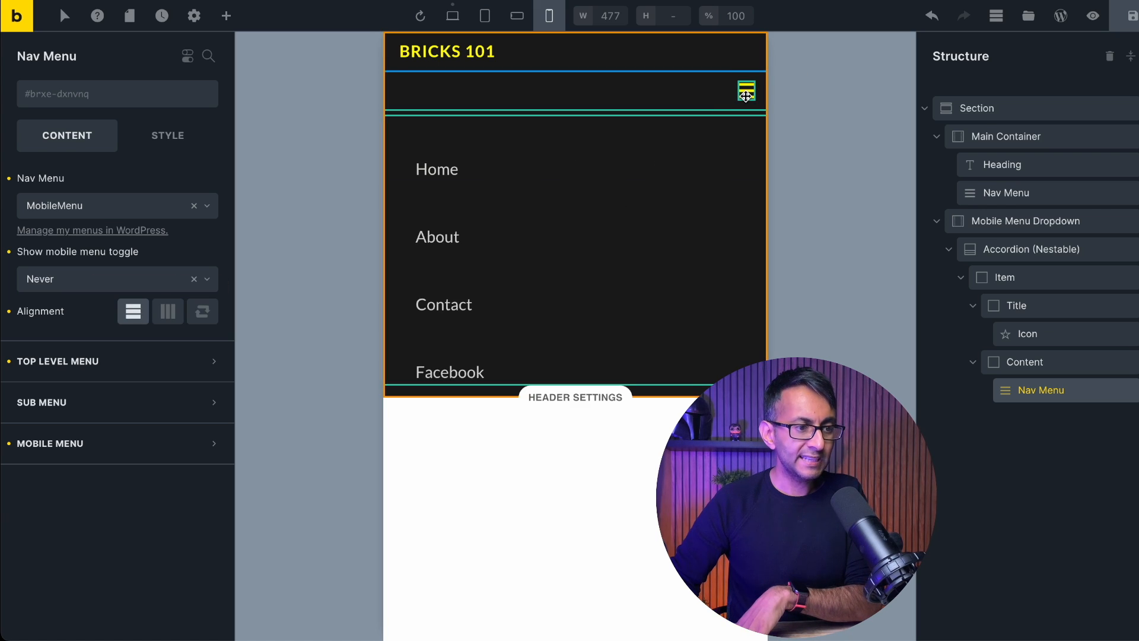
click(1027, 333)
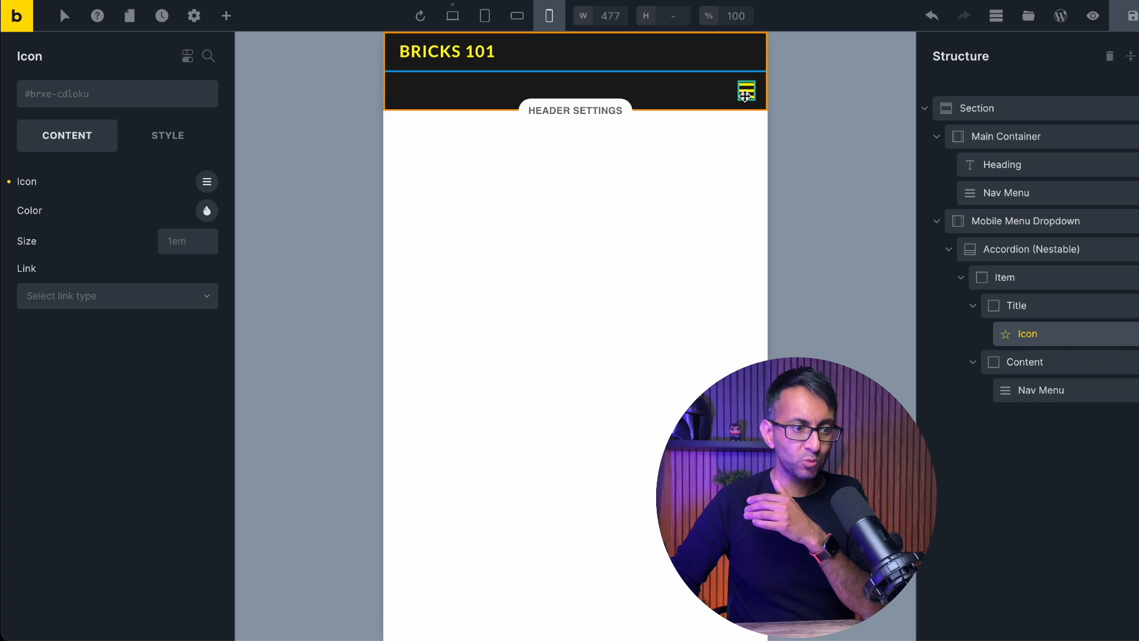
- Reopen the dropdown and reduce the Top Level Menu margins so Home, About, Contact and Facebook sit close together
click(746, 91)
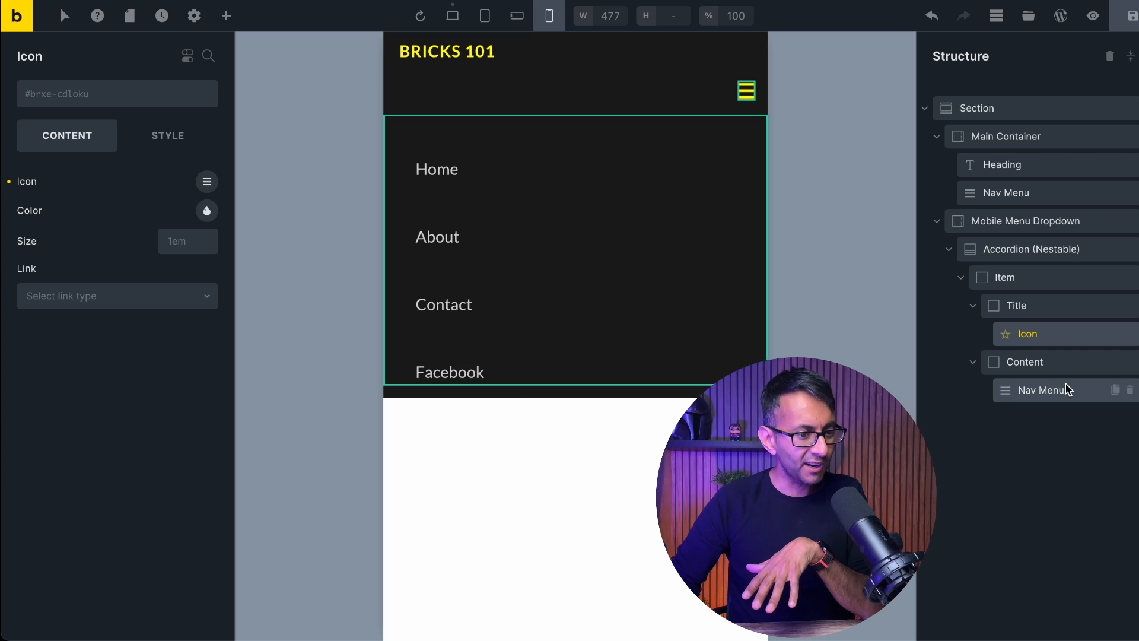
click(1040, 390)
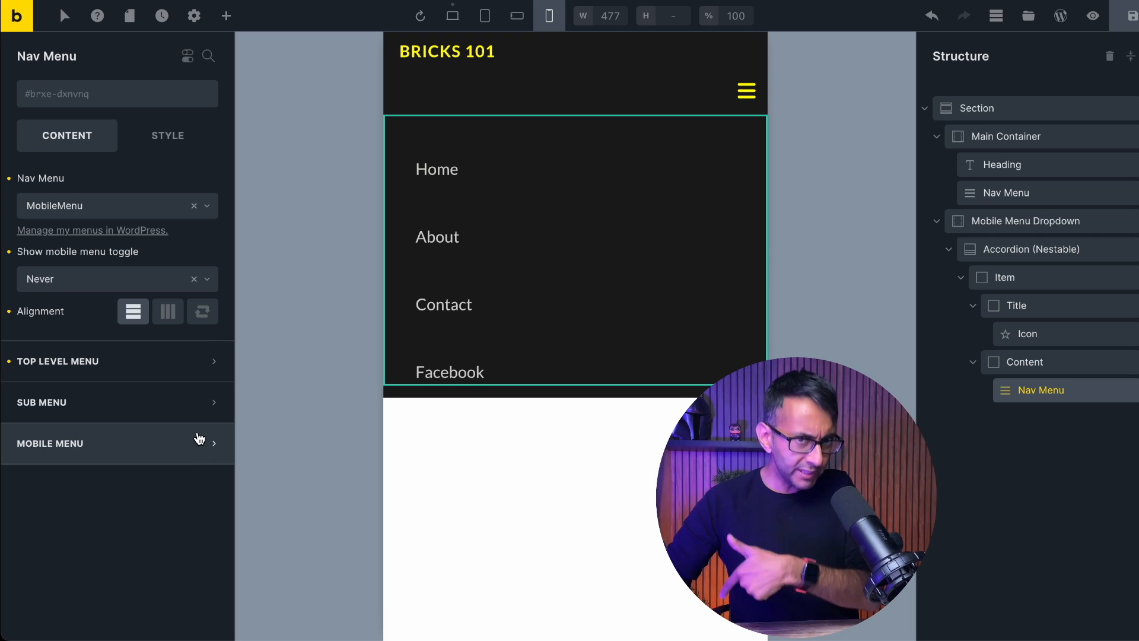
mouse_move(198, 371)
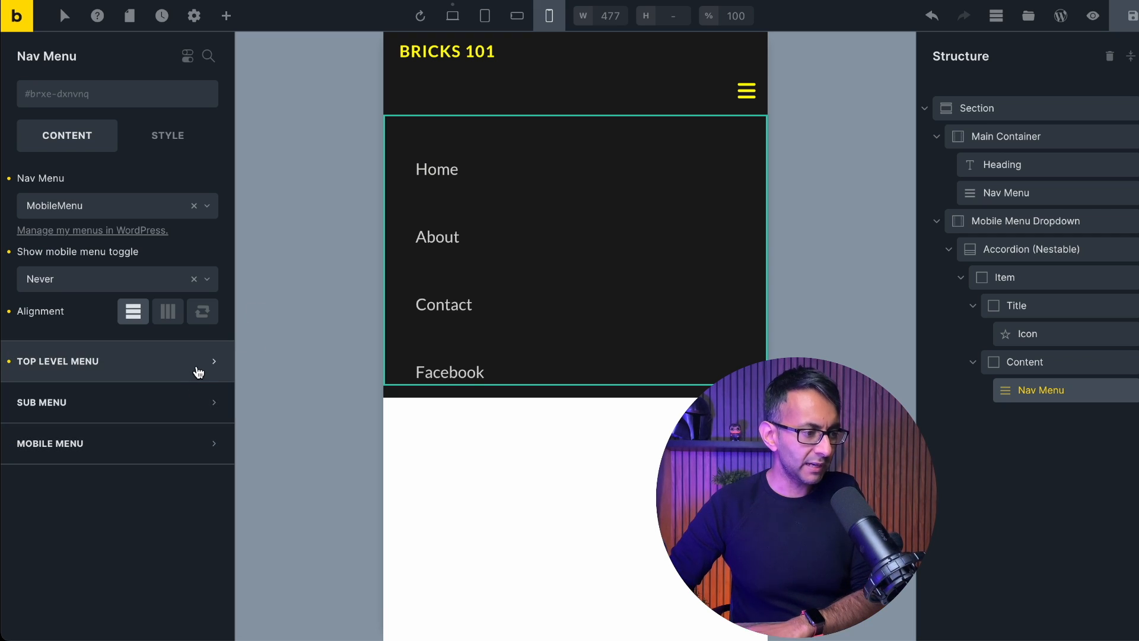
click(116, 360)
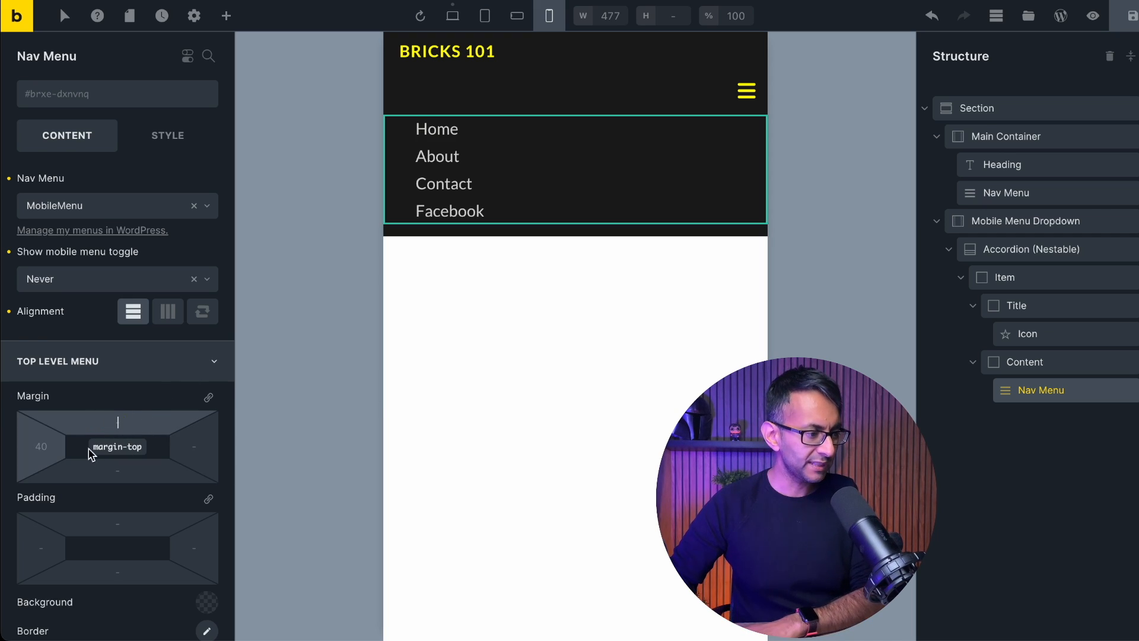
scroll(down, 3)
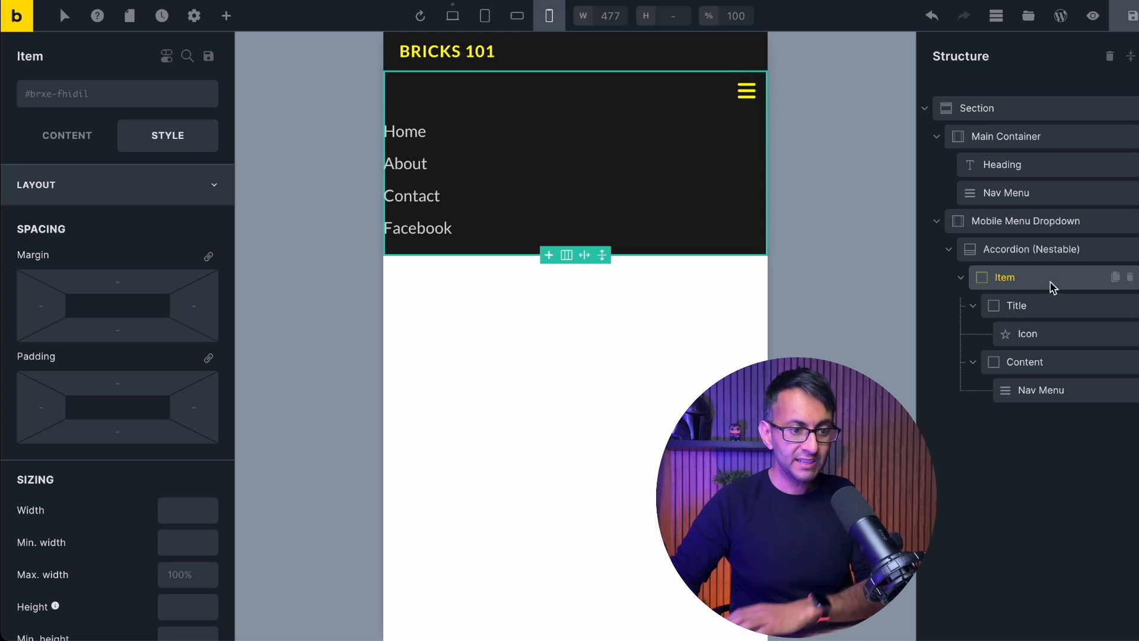
- Set the accordion Item's left padding to 30 so the menu links are indented
click(1025, 362)
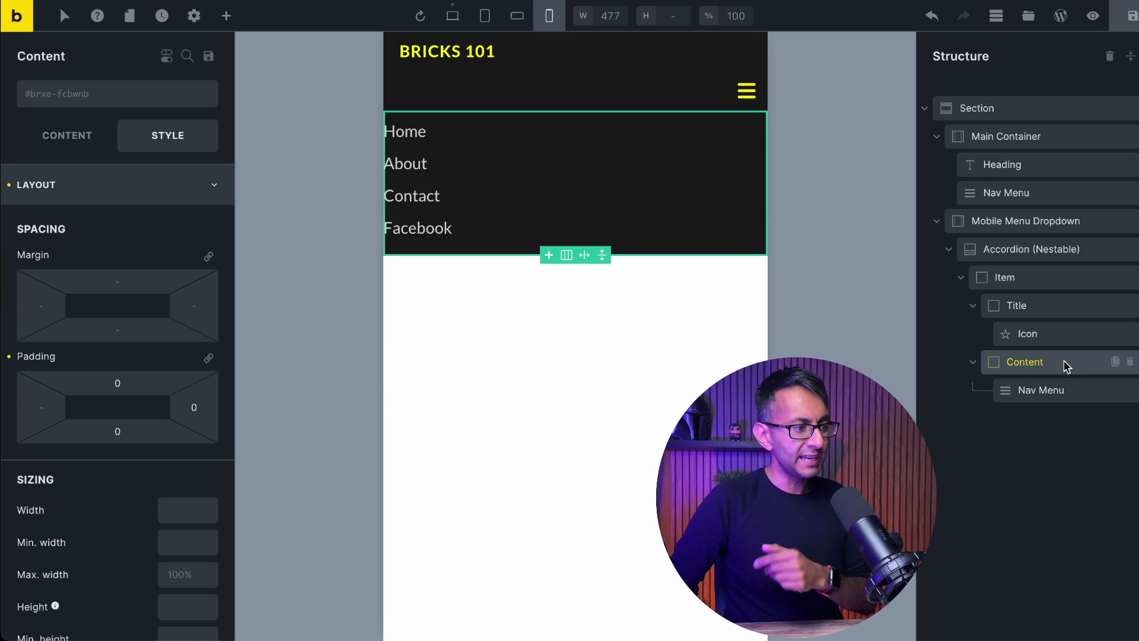
mouse_move(42, 407)
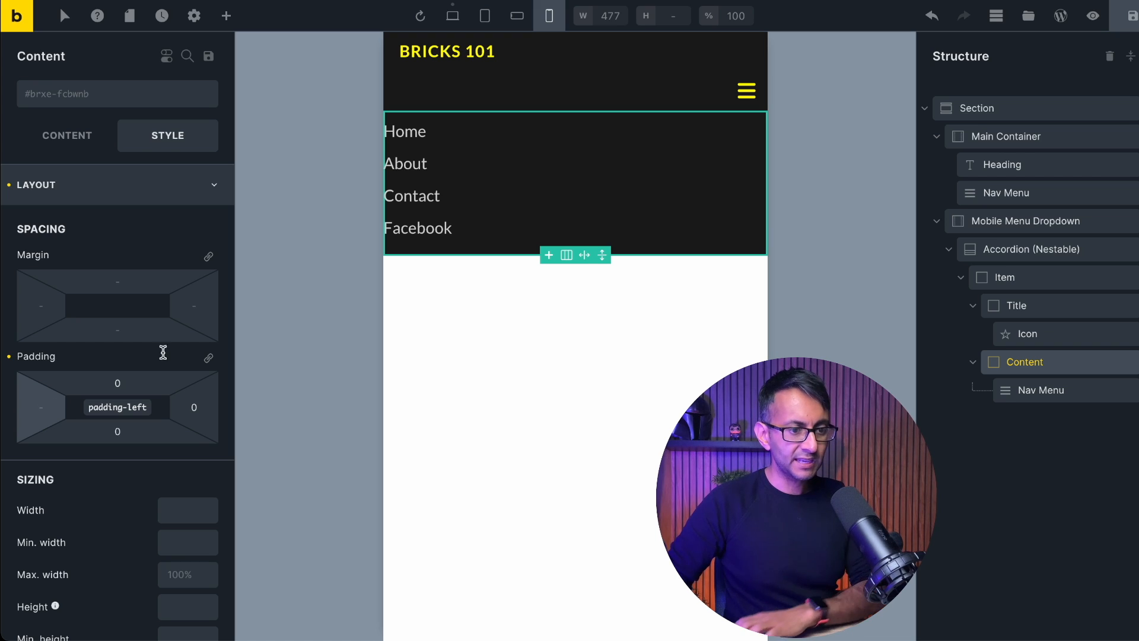
click(1004, 277)
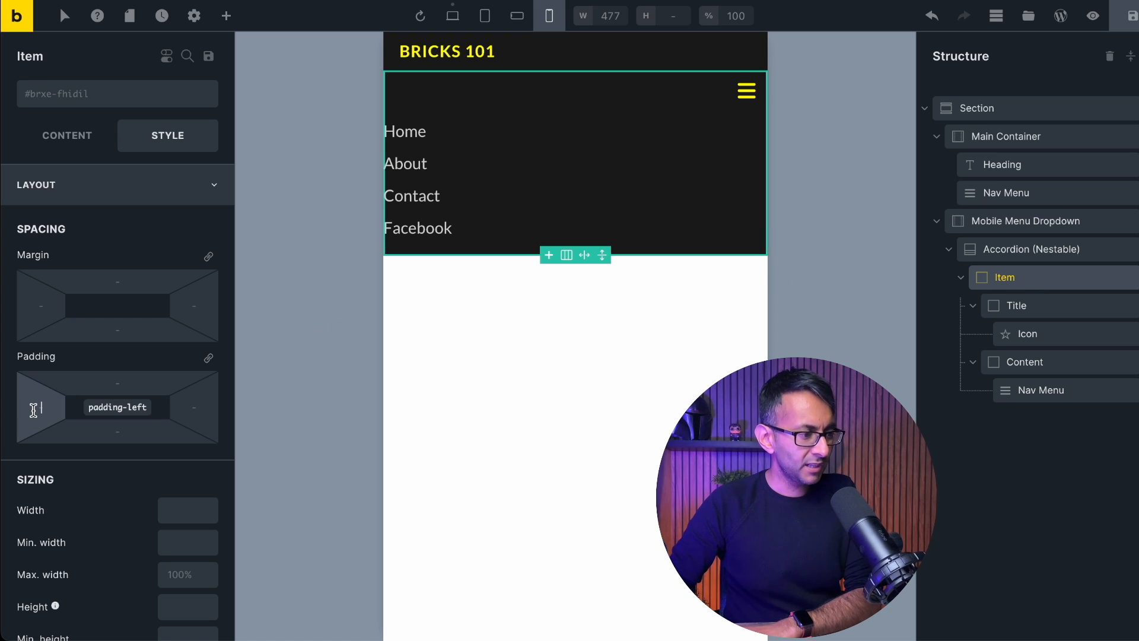
text(30)
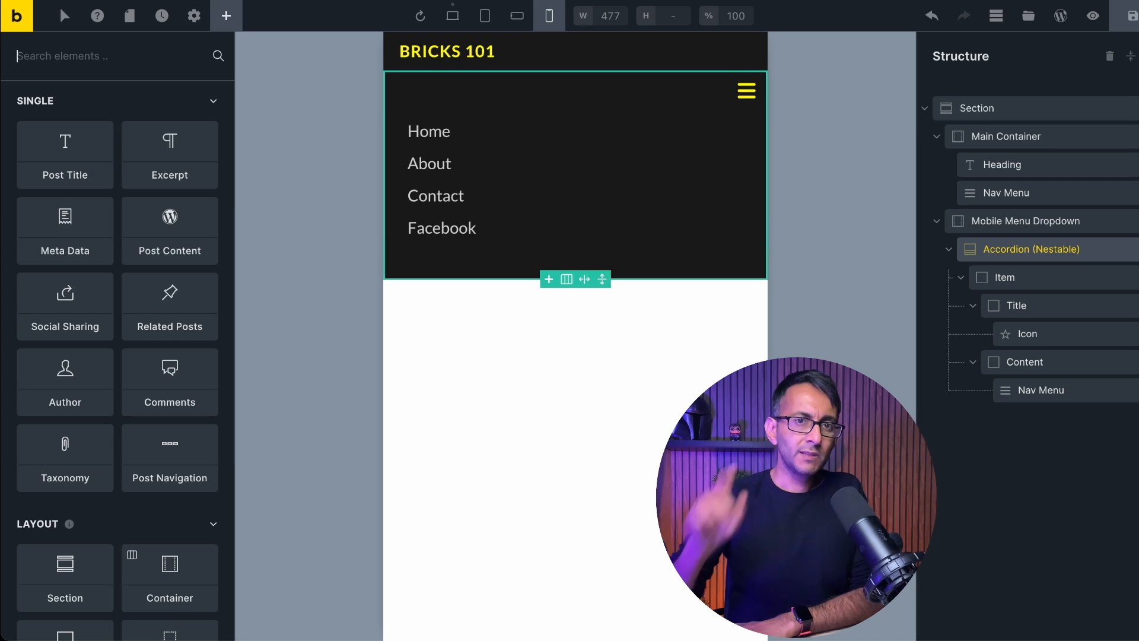
- Add an Icon List under the Nav Menu and remove its Facebook and Instagram items
text(icon)
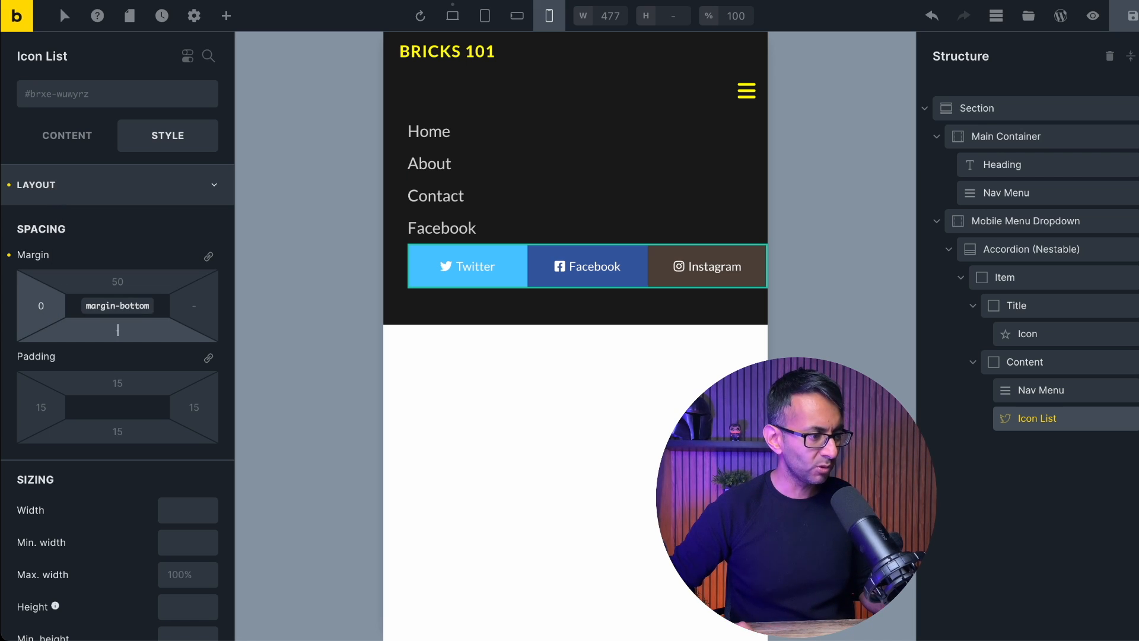
click(67, 136)
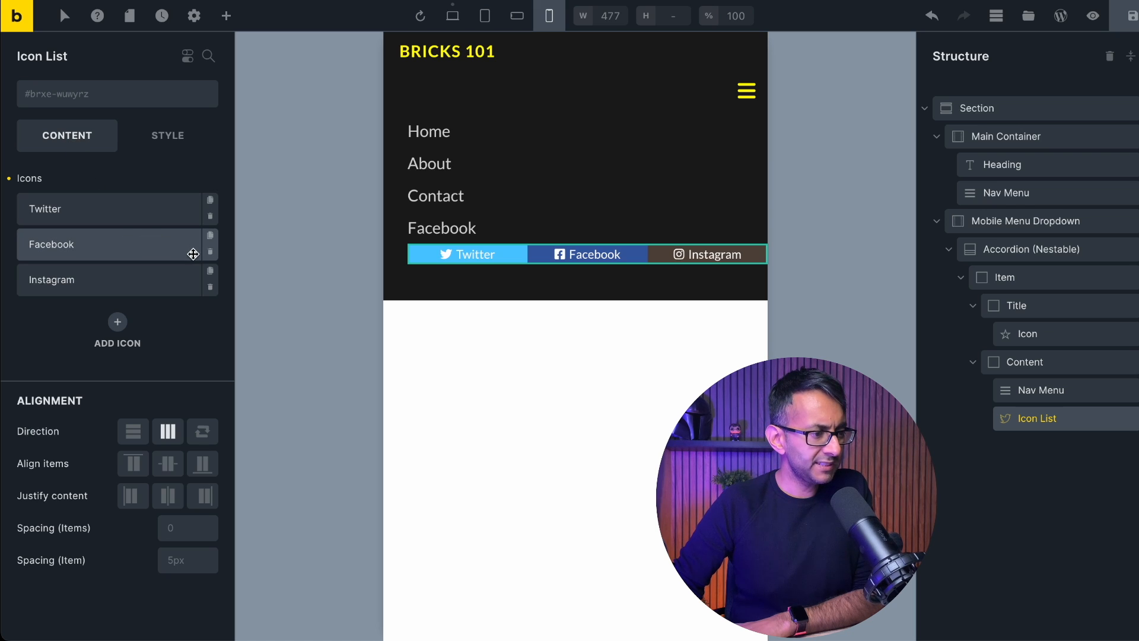
click(210, 244)
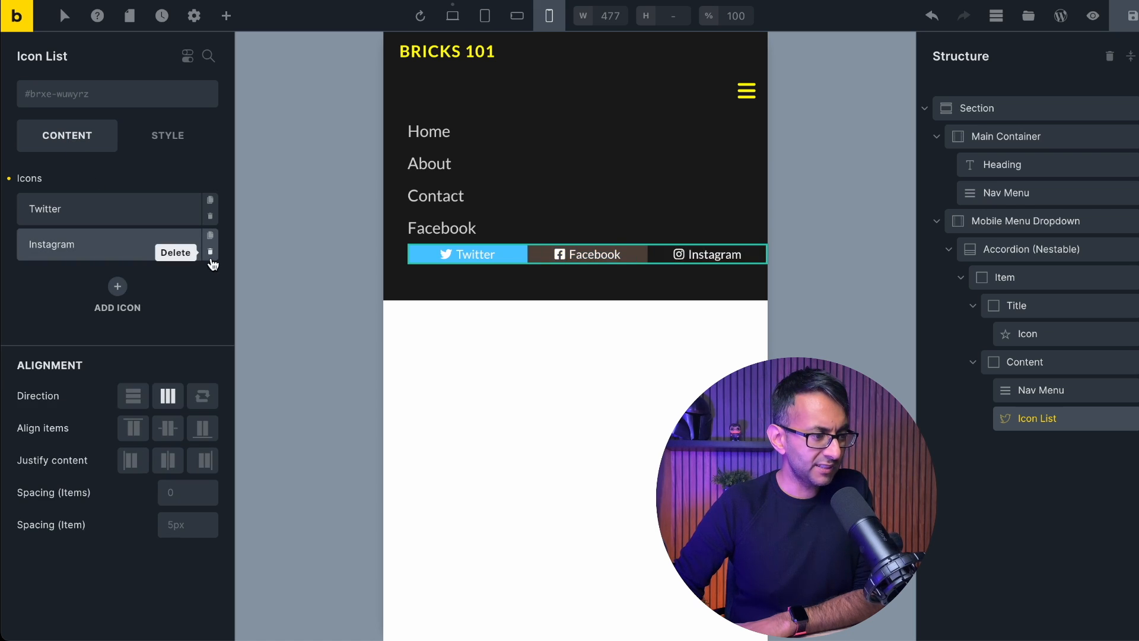
click(176, 251)
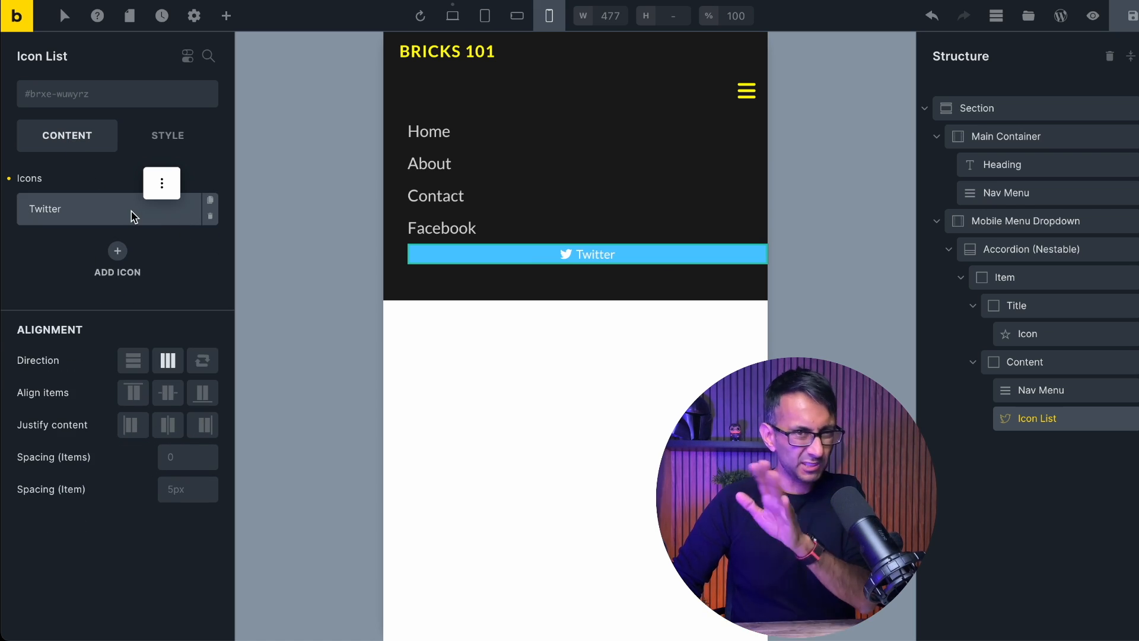
- Clear the Twitter item's label and background, leaving a yellow 2rem icon
click(86, 209)
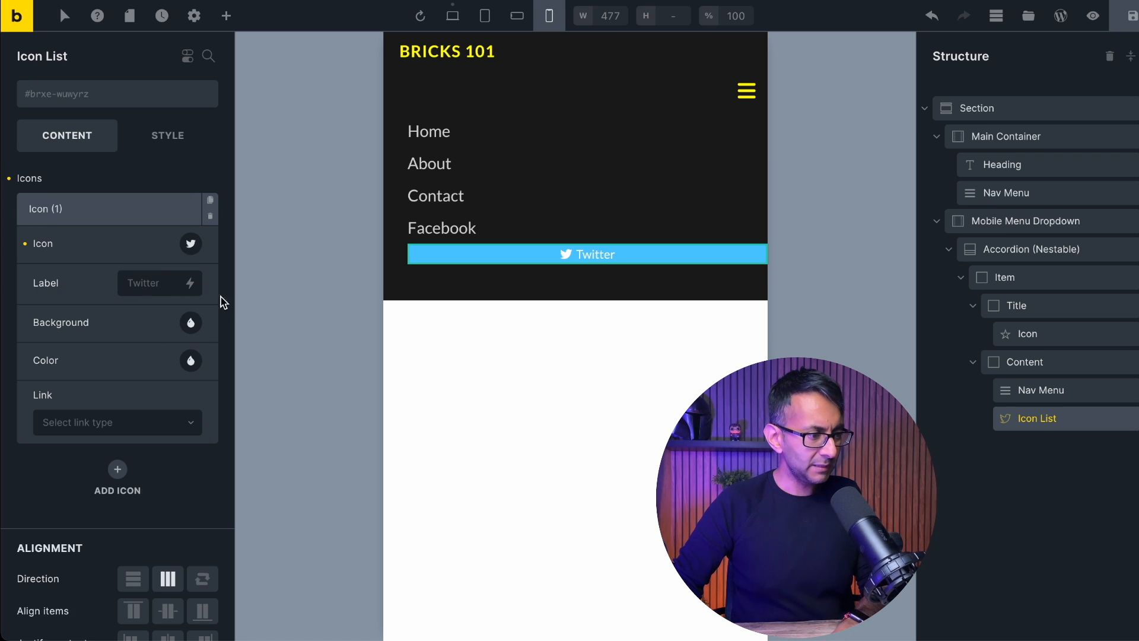
click(189, 323)
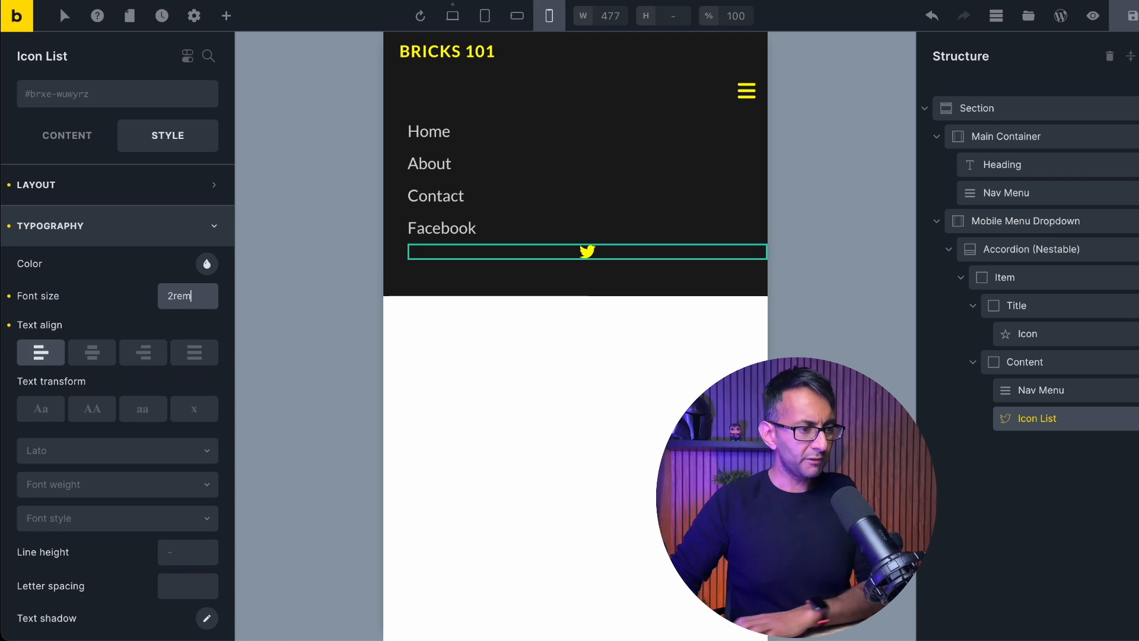
click(67, 135)
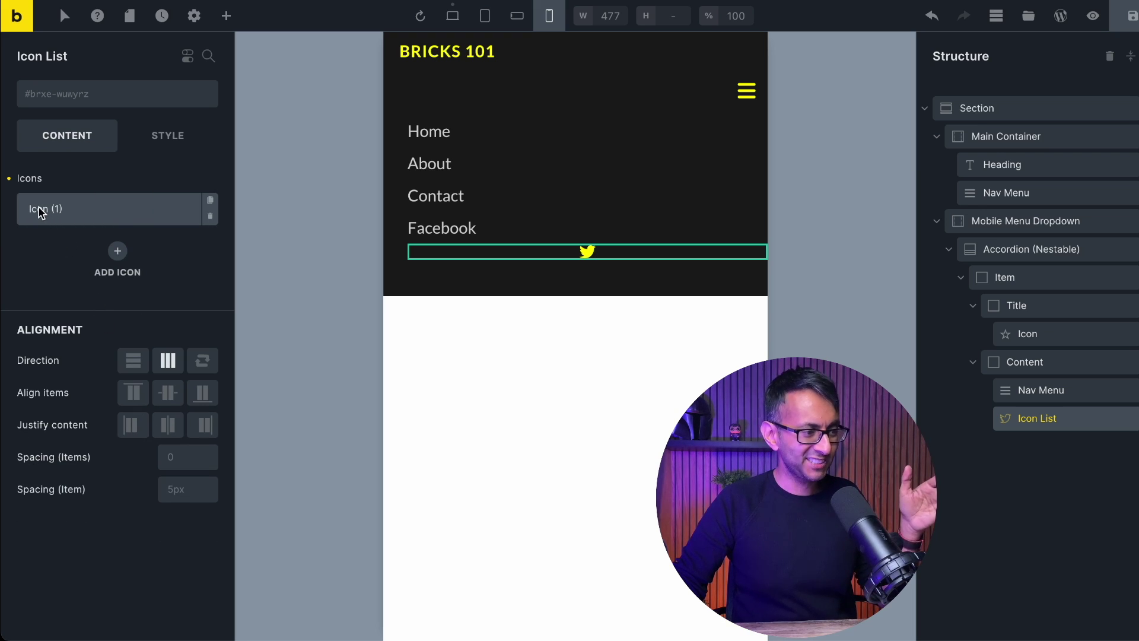
click(109, 209)
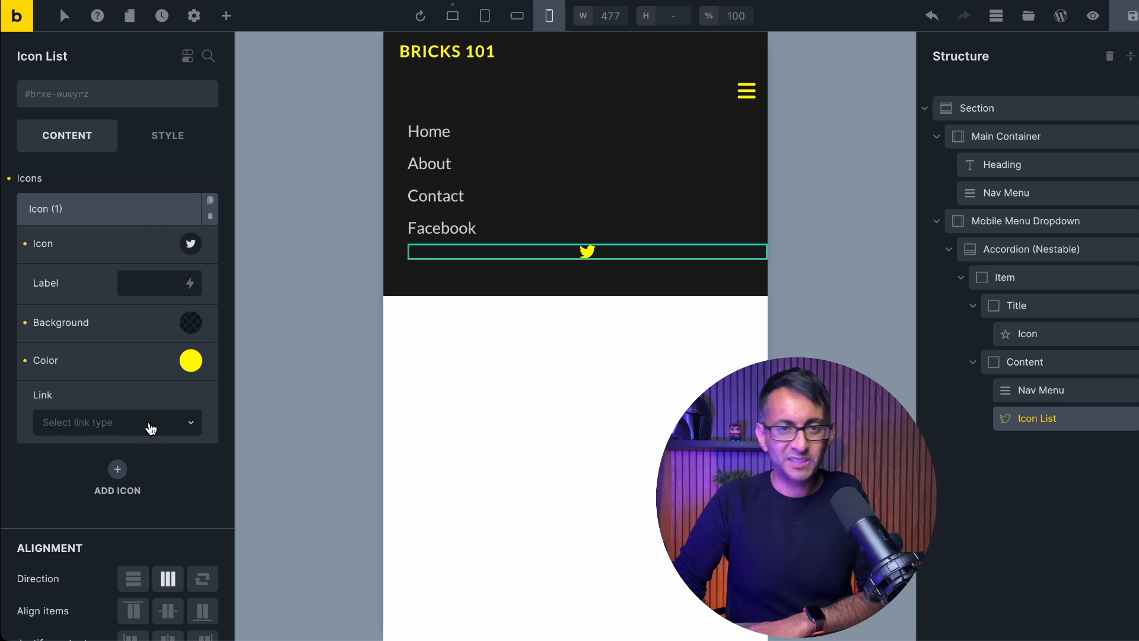
click(116, 422)
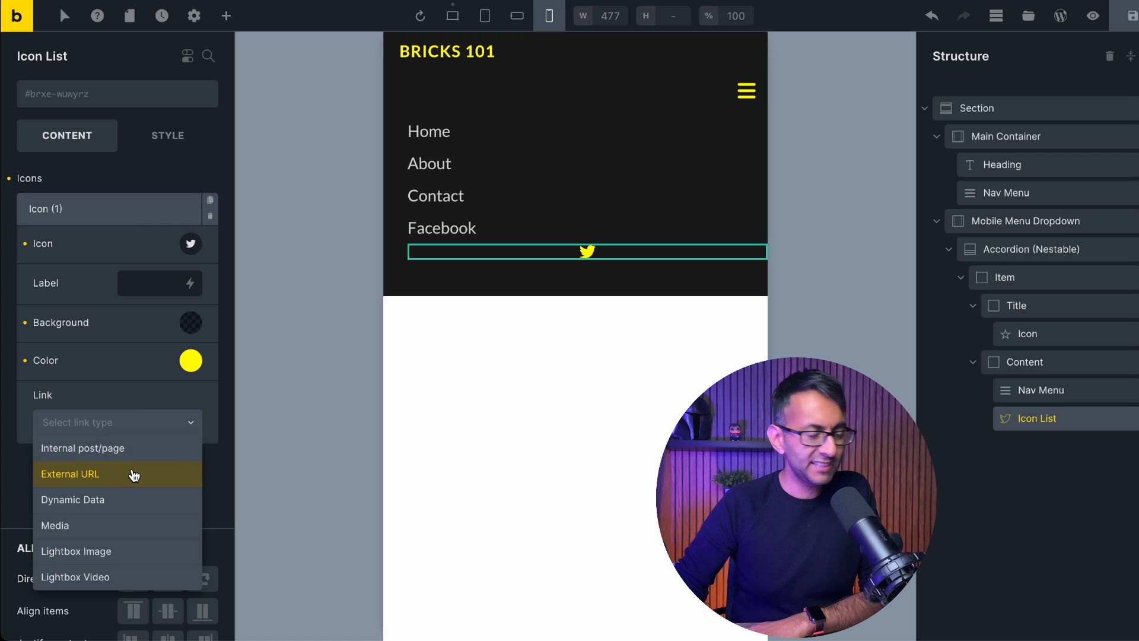
click(70, 473)
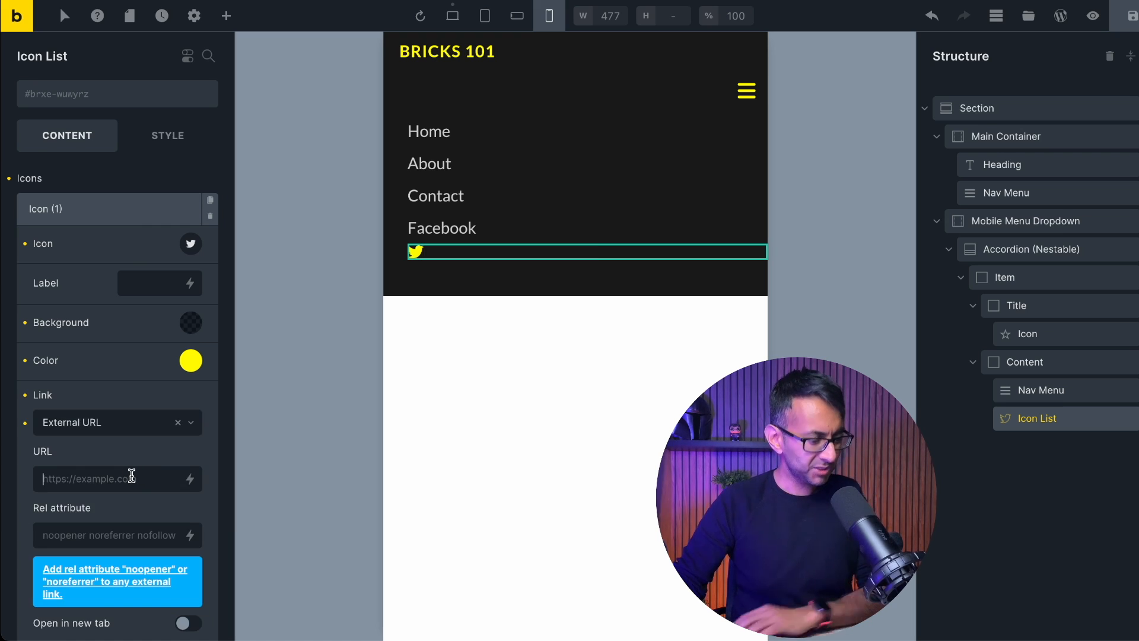
text(https://websquadron.co.uk)
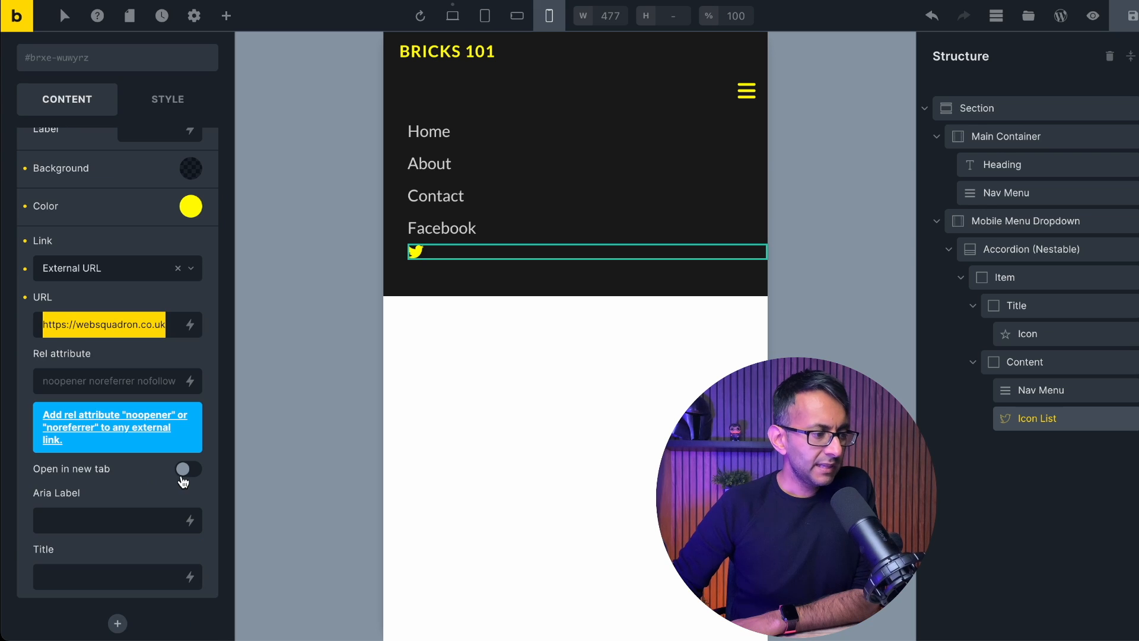
click(188, 468)
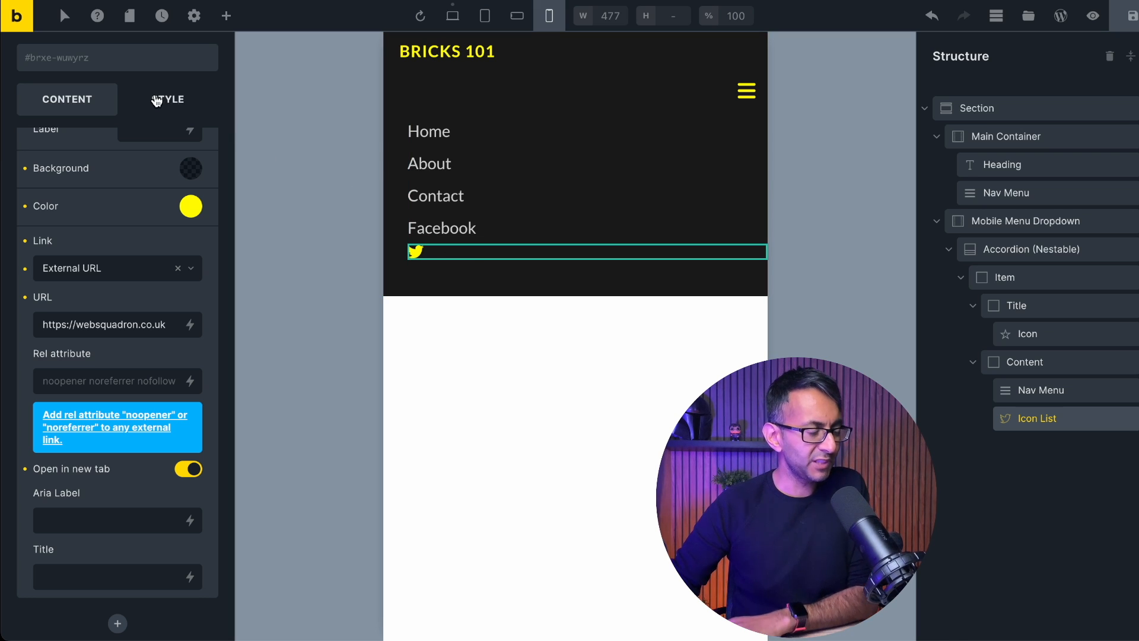
click(1037, 417)
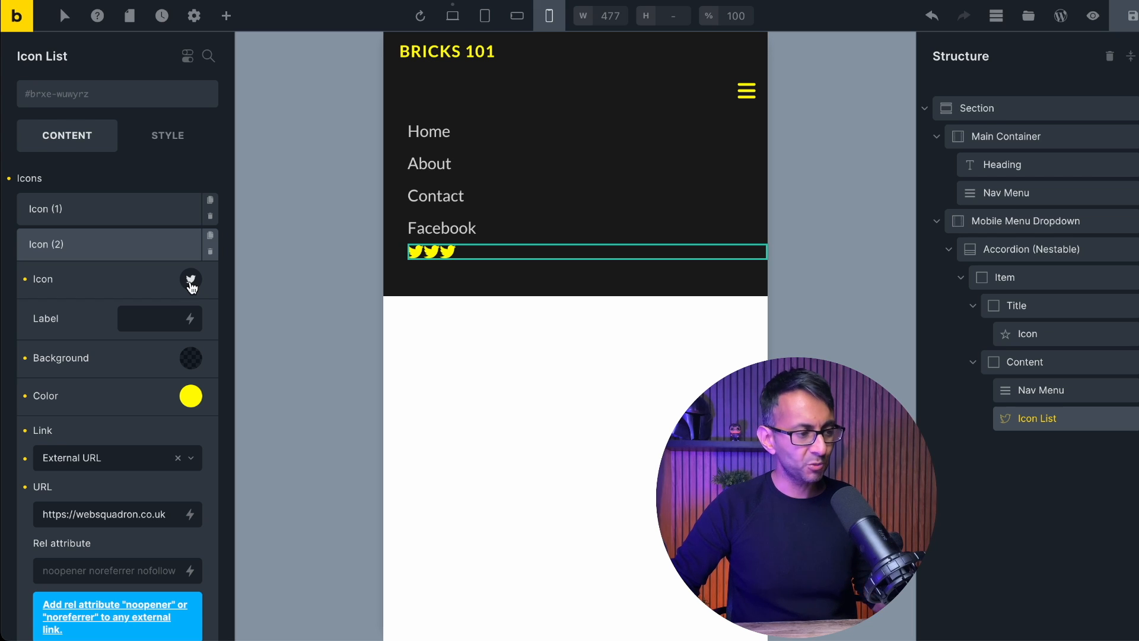
- Switch the copies to Facebook and LinkedIn and give the icon list 30 of top and right margin
click(167, 136)
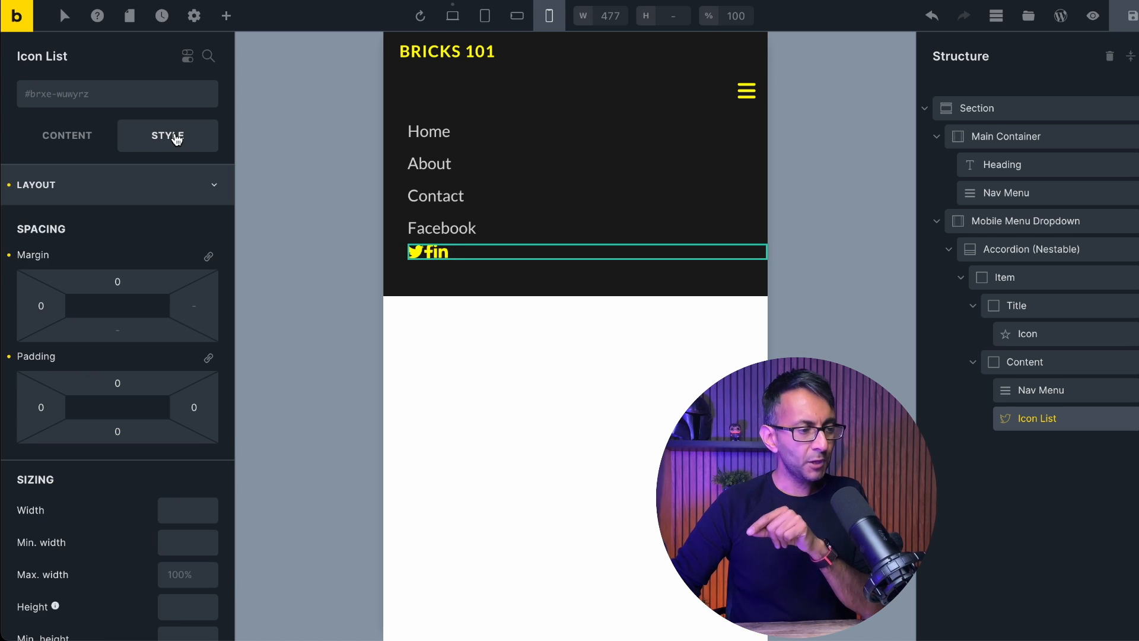
mouse_move(189, 302)
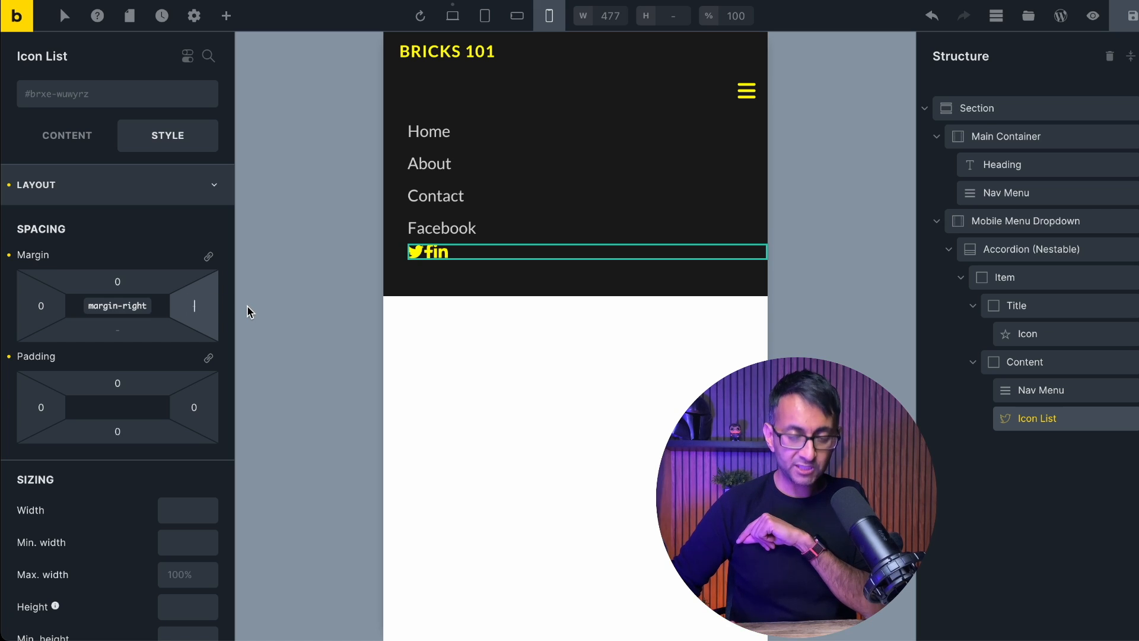
text(100)
text(30)
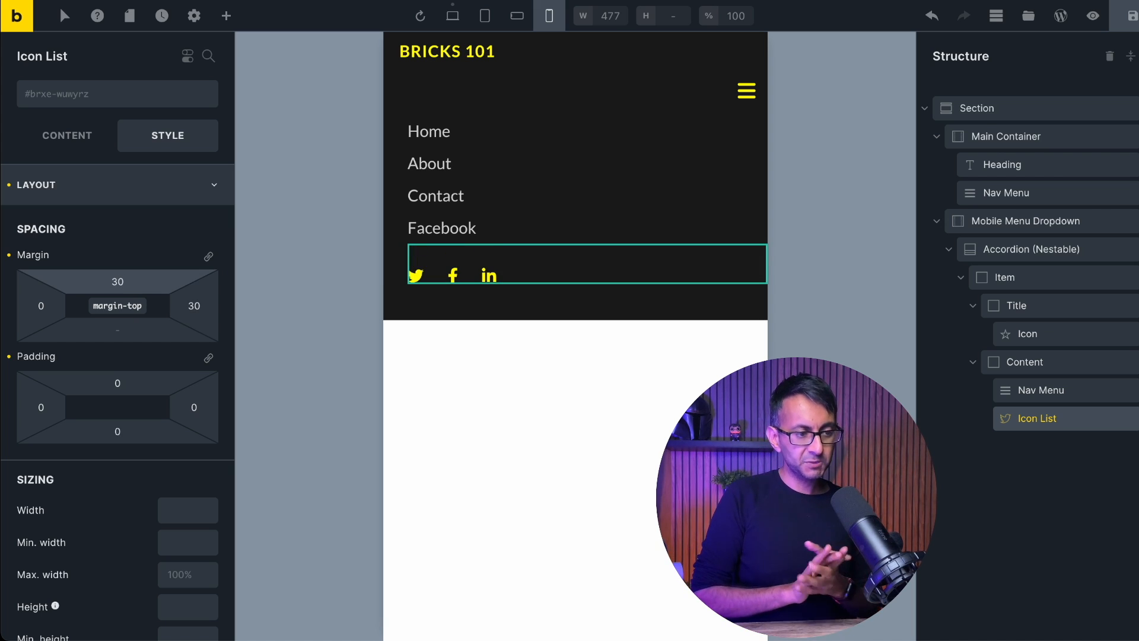
mouse_move(120, 62)
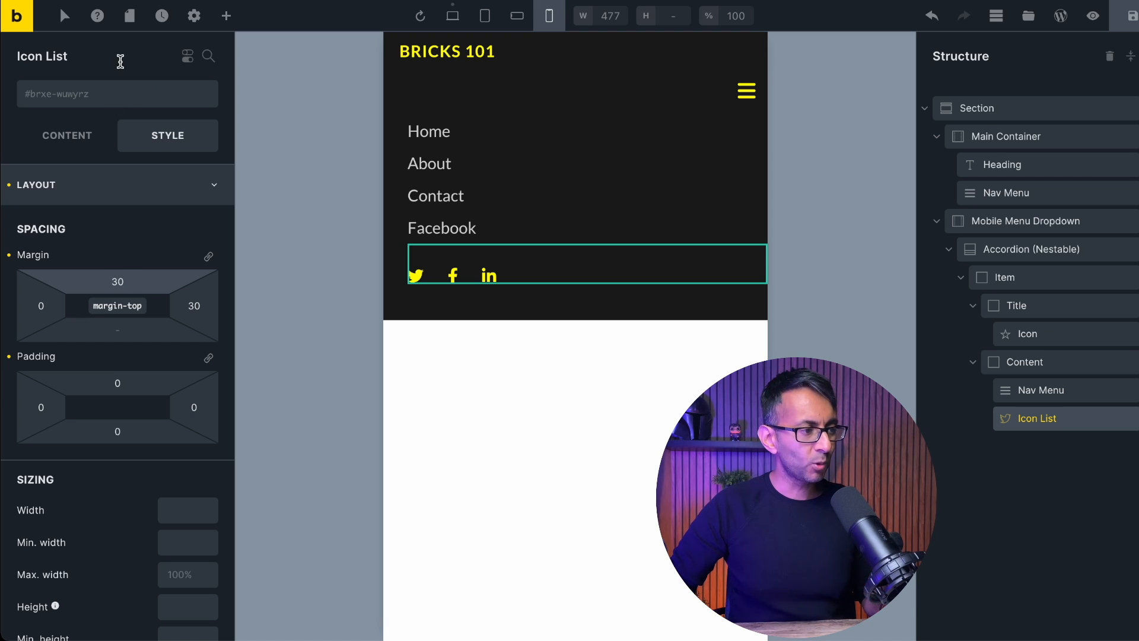
click(226, 16)
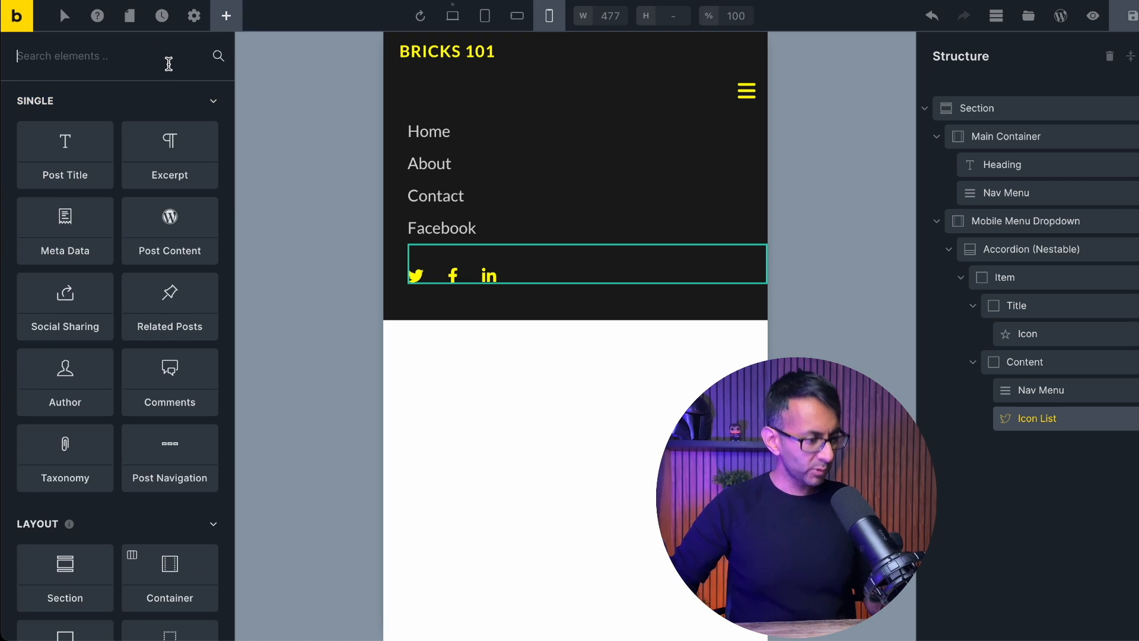
- Drag a Form element into the dropdown below the Icon List
text(form)
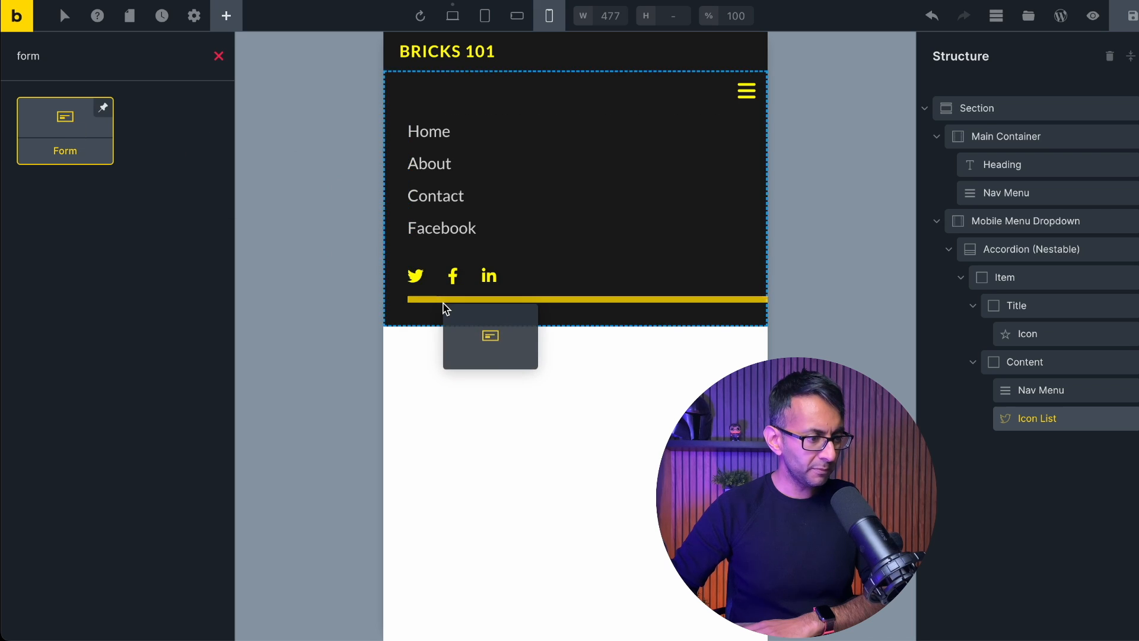
click(490, 335)
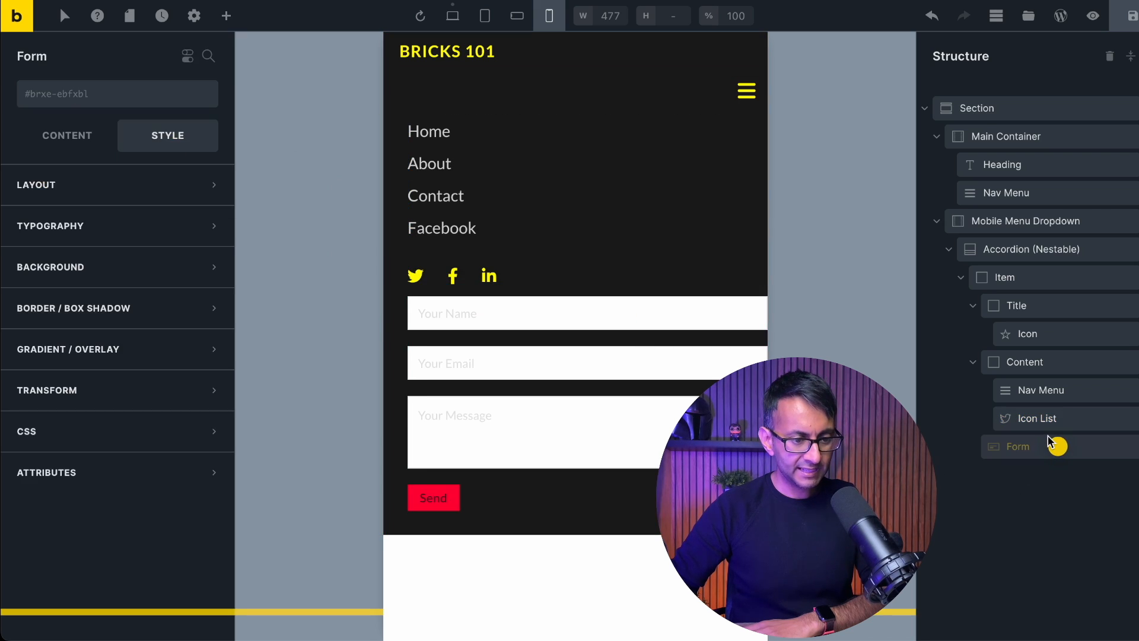
click(1018, 446)
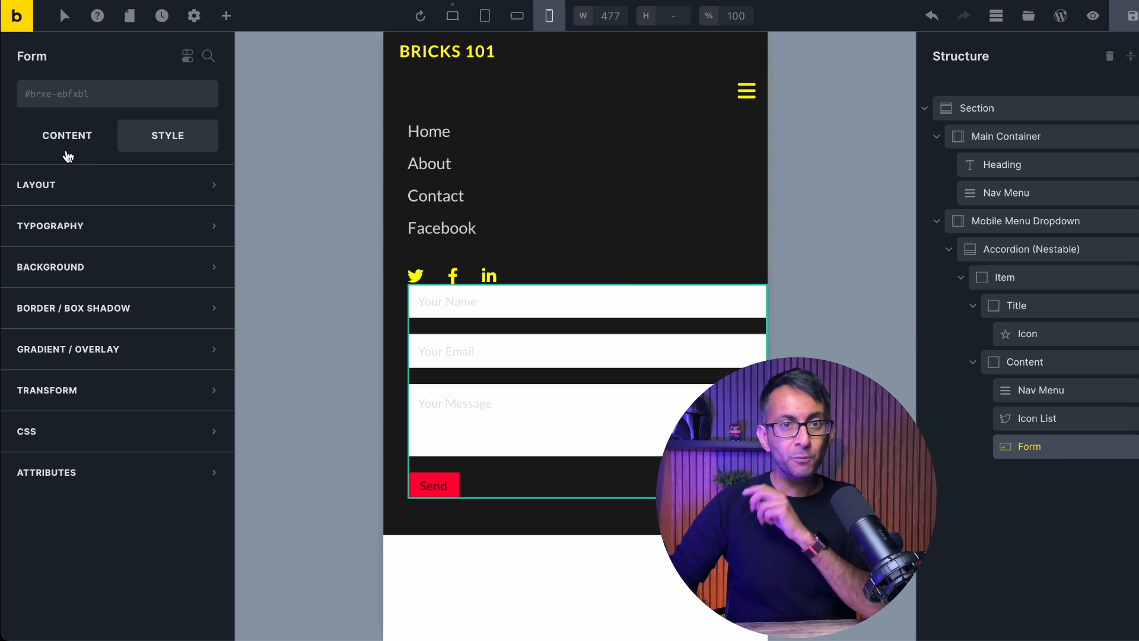
click(67, 135)
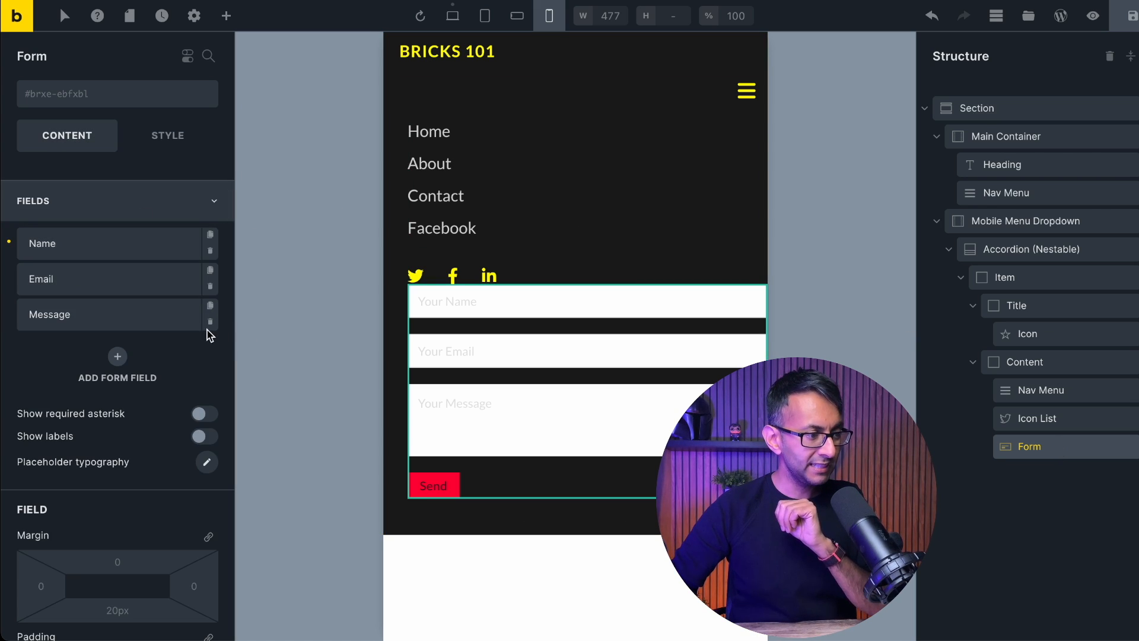
- Delete the Message and Name fields, keeping only the Email field and adjusting its width
click(210, 318)
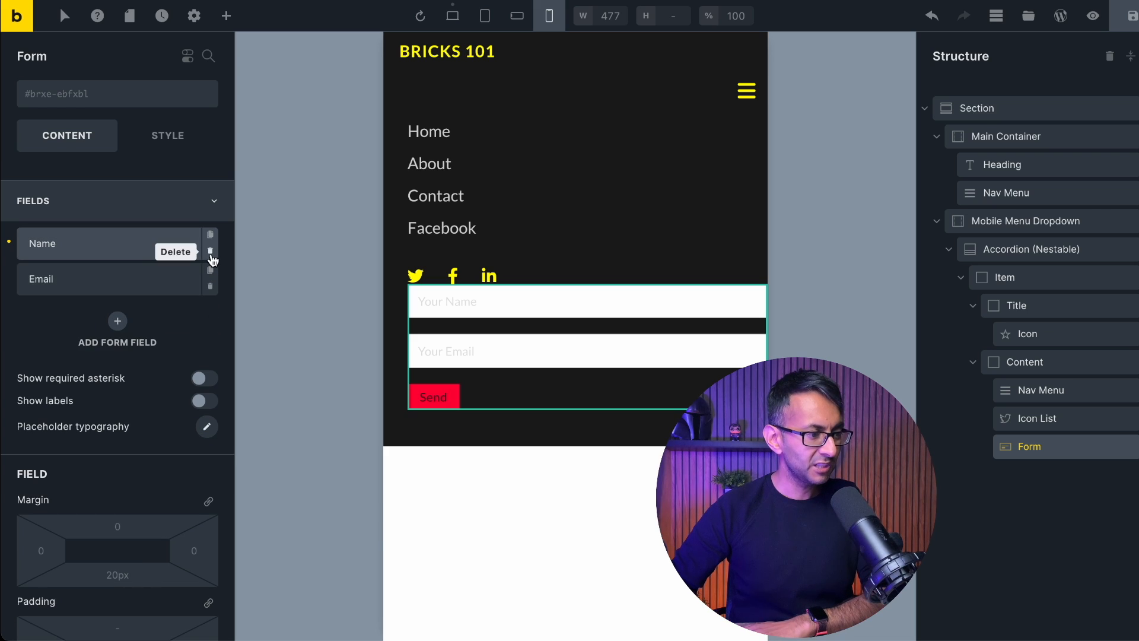
click(210, 252)
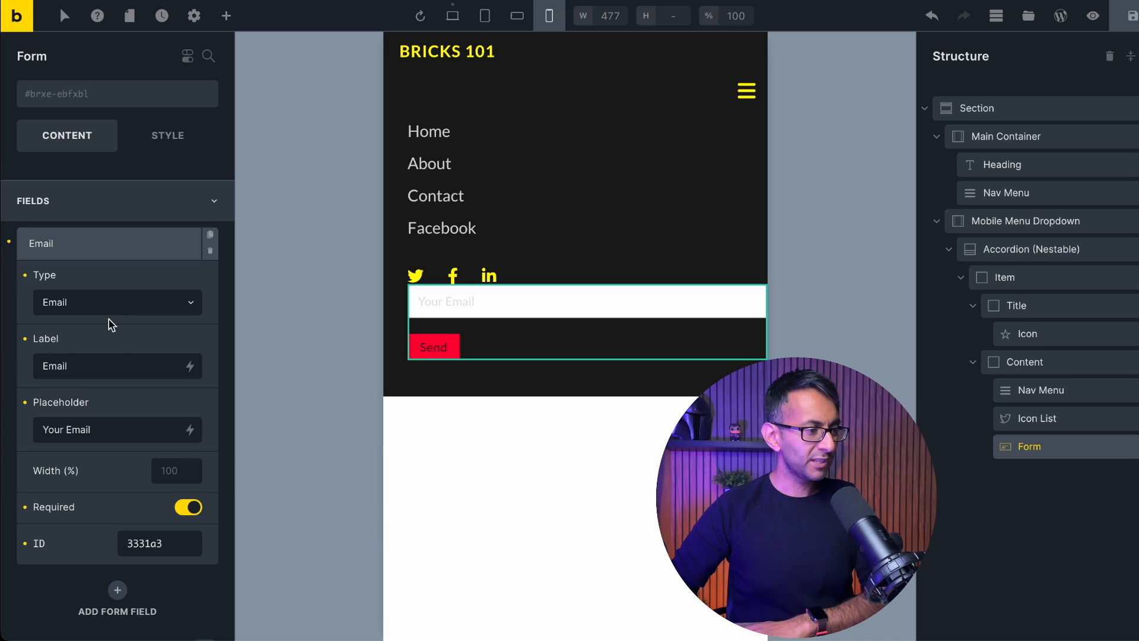
click(174, 469)
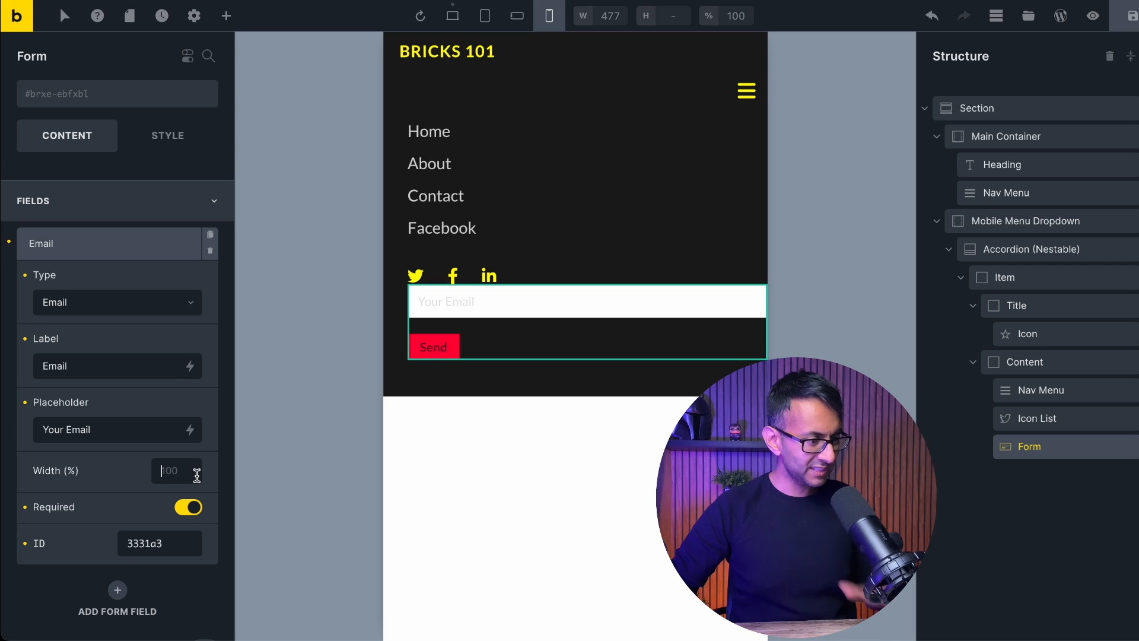
mouse_move(124, 419)
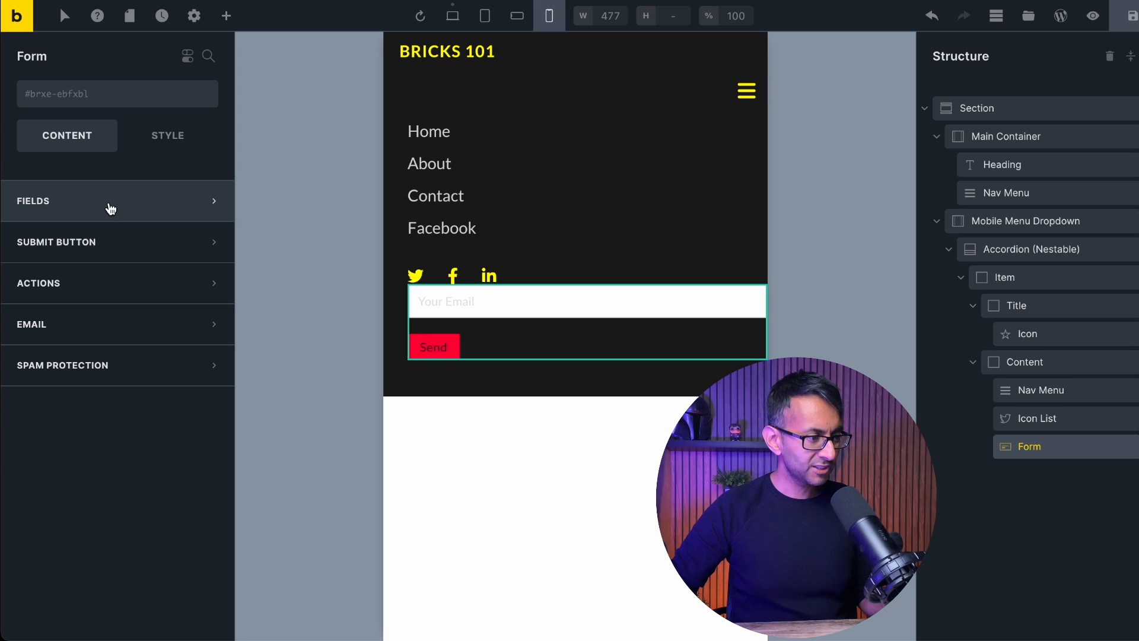
- Set the submit button text to 'Subscribe to our Newsletter', 100% width and uppercase
click(57, 242)
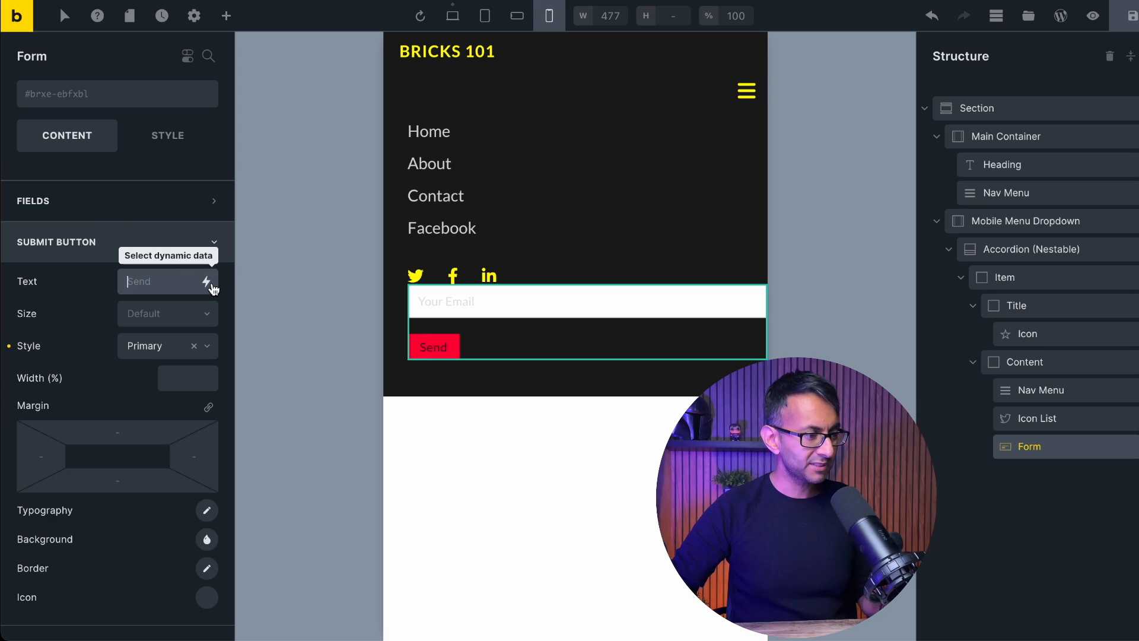
text(Subscribe to our Newsletter)
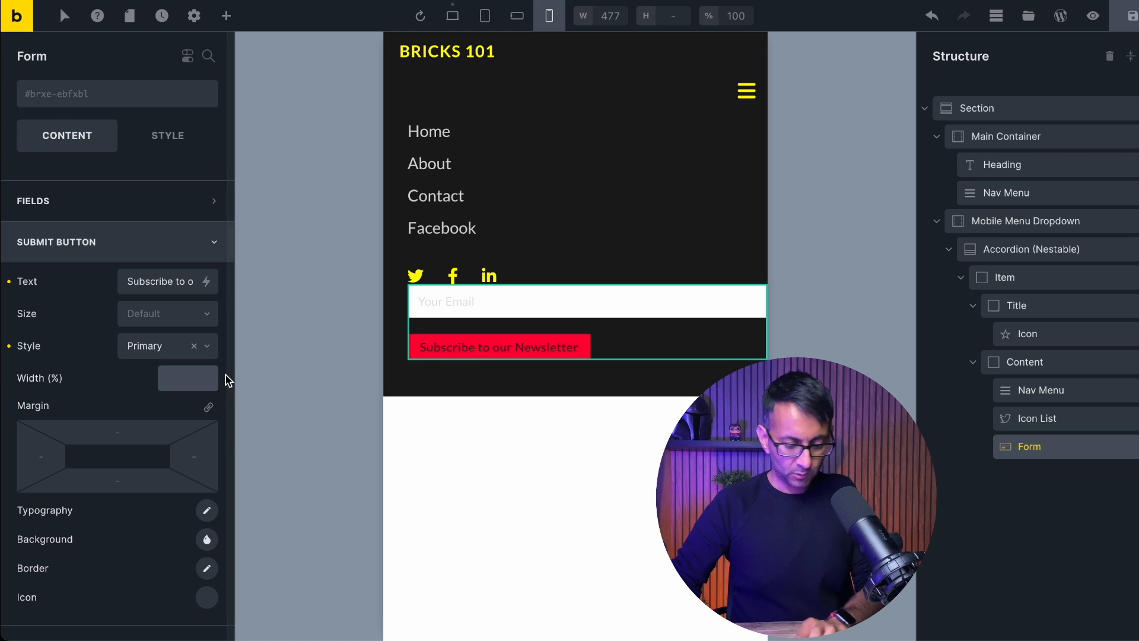
click(206, 512)
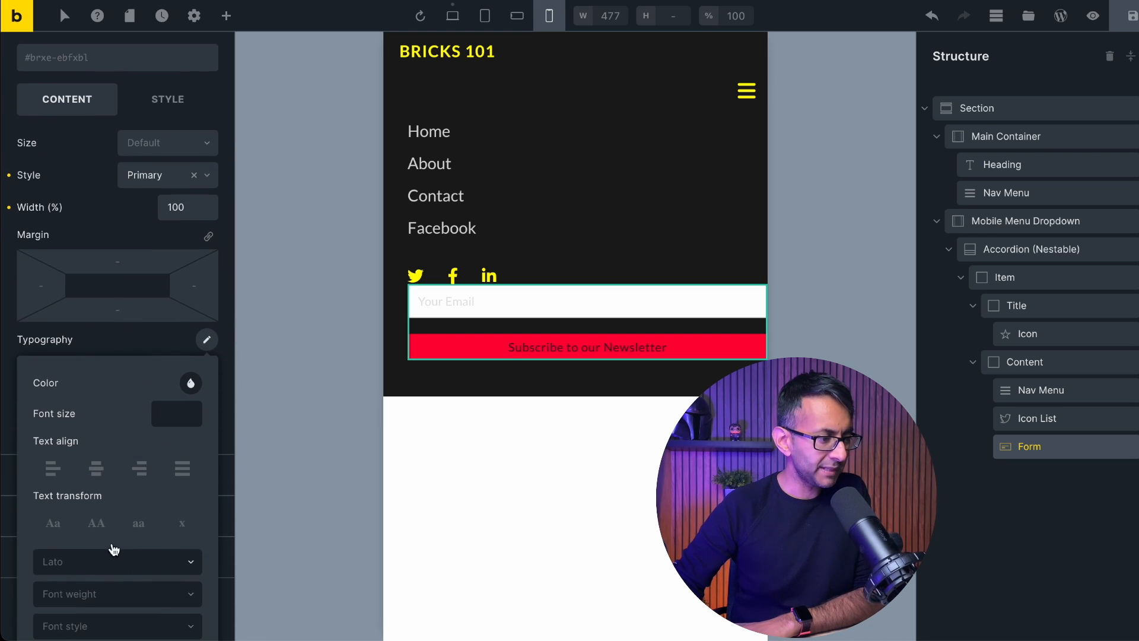
click(95, 523)
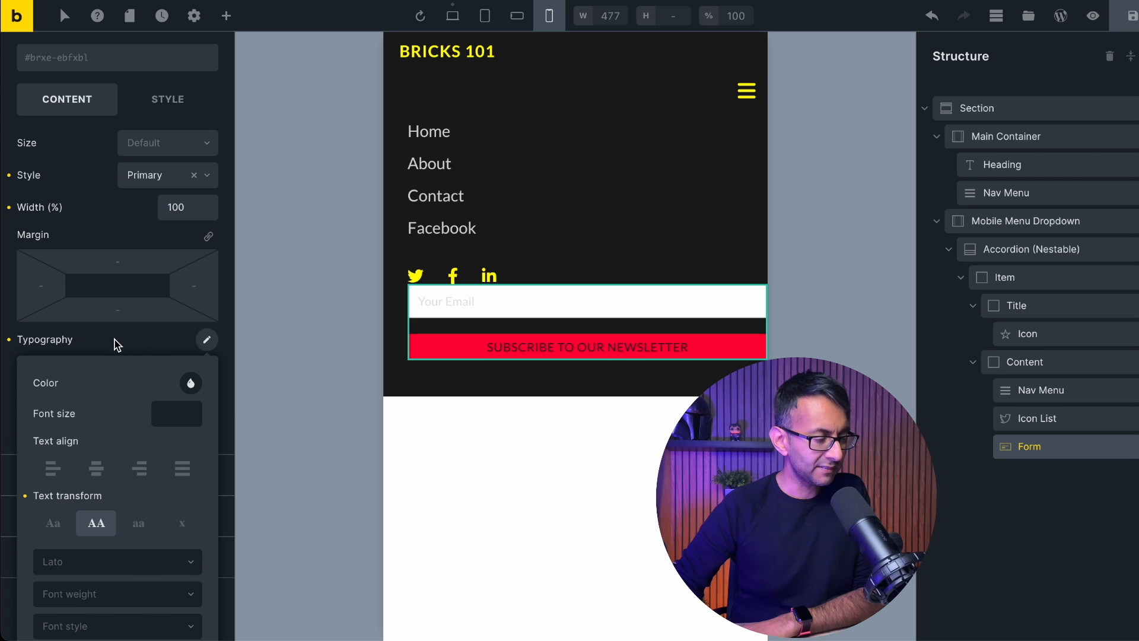
- Give the submit button the yellow background swatch
scroll(down, 3)
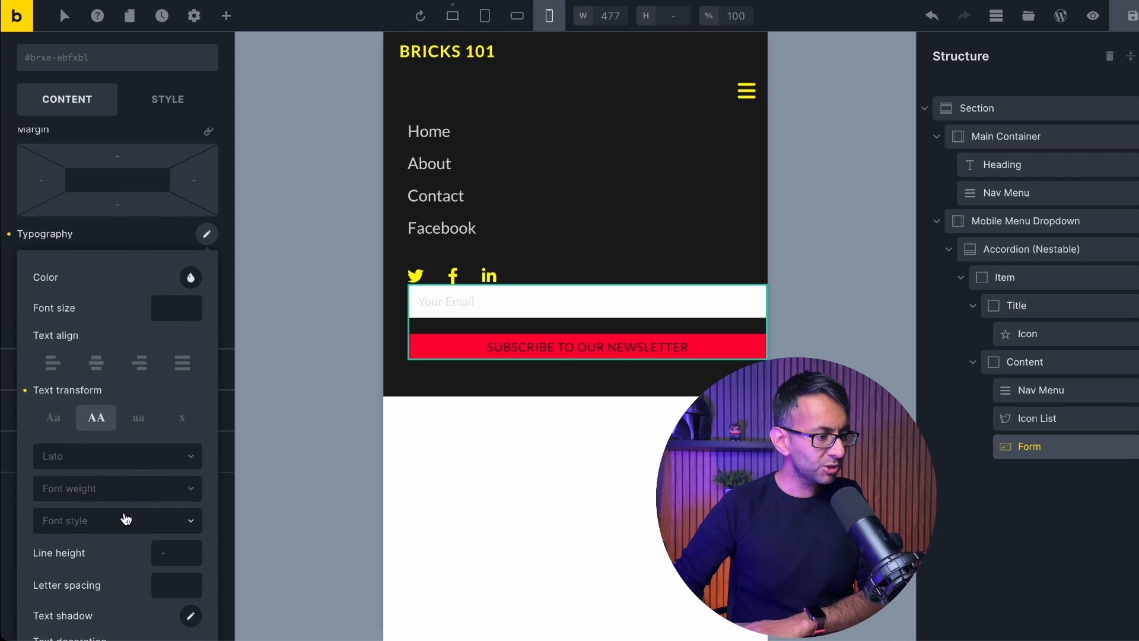
click(116, 487)
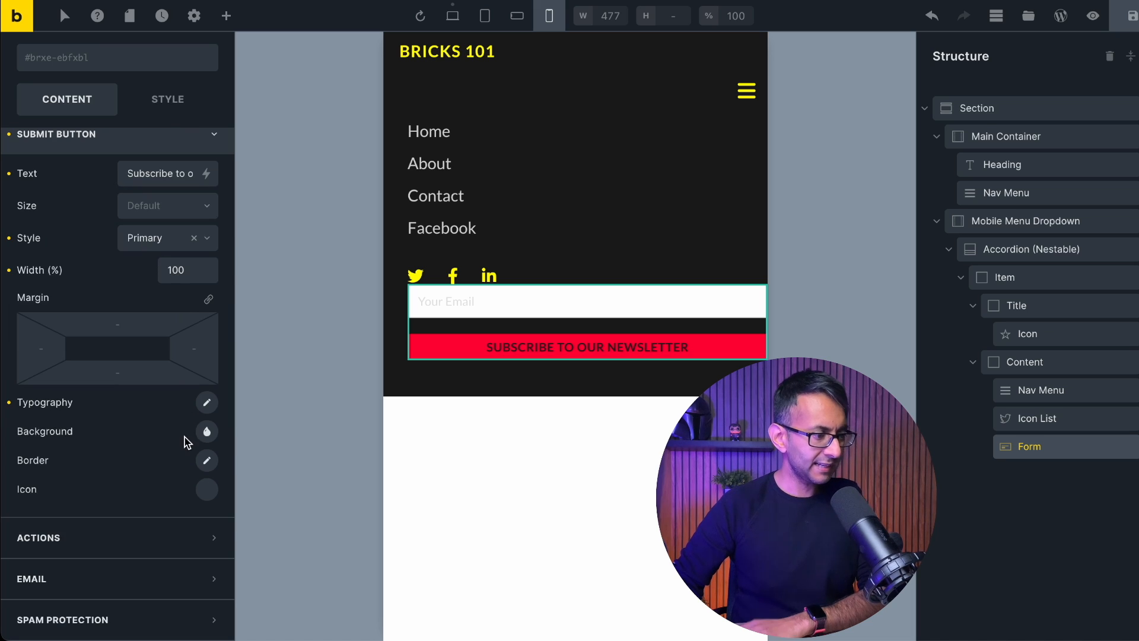
click(206, 431)
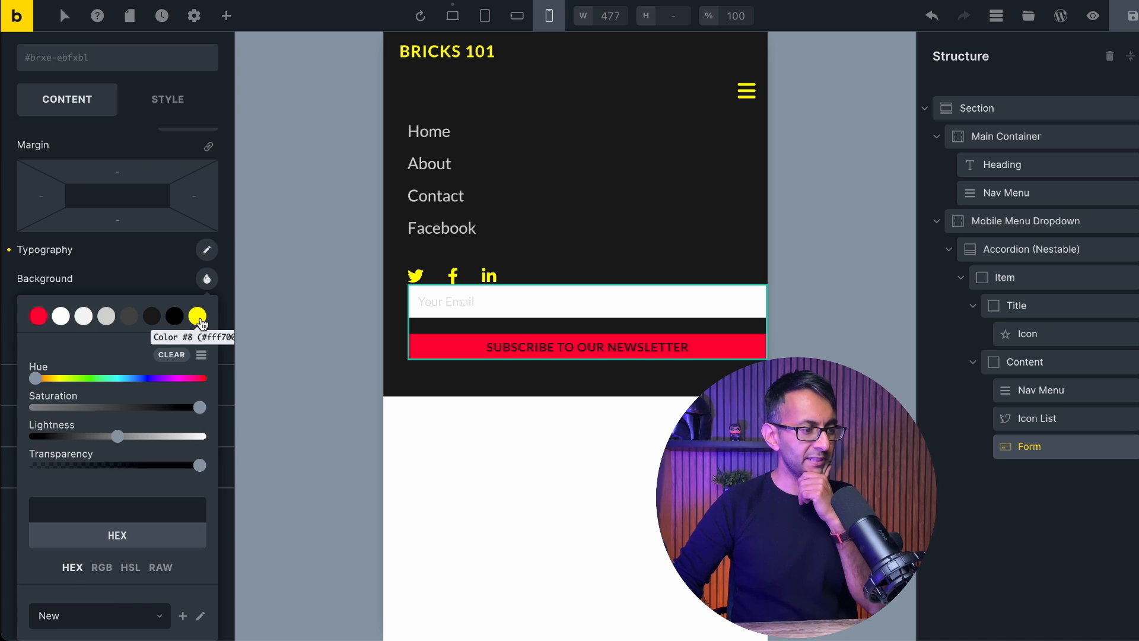
click(199, 315)
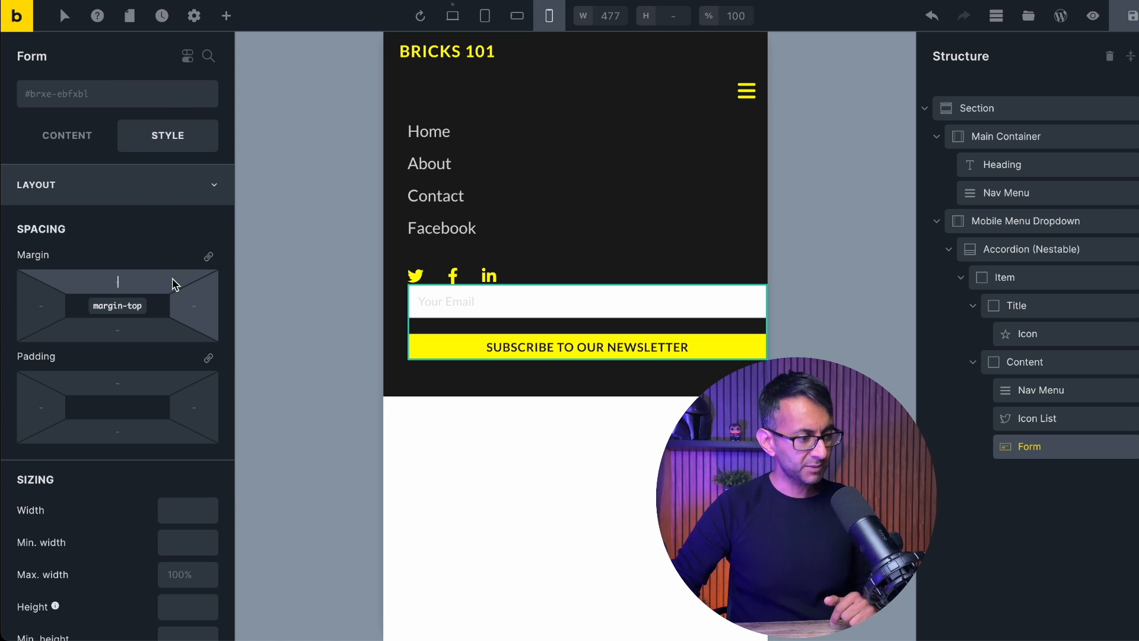
- Set the form's margin-top and margin-right to 30, then collapse the dropdown from the hamburger
text(30)
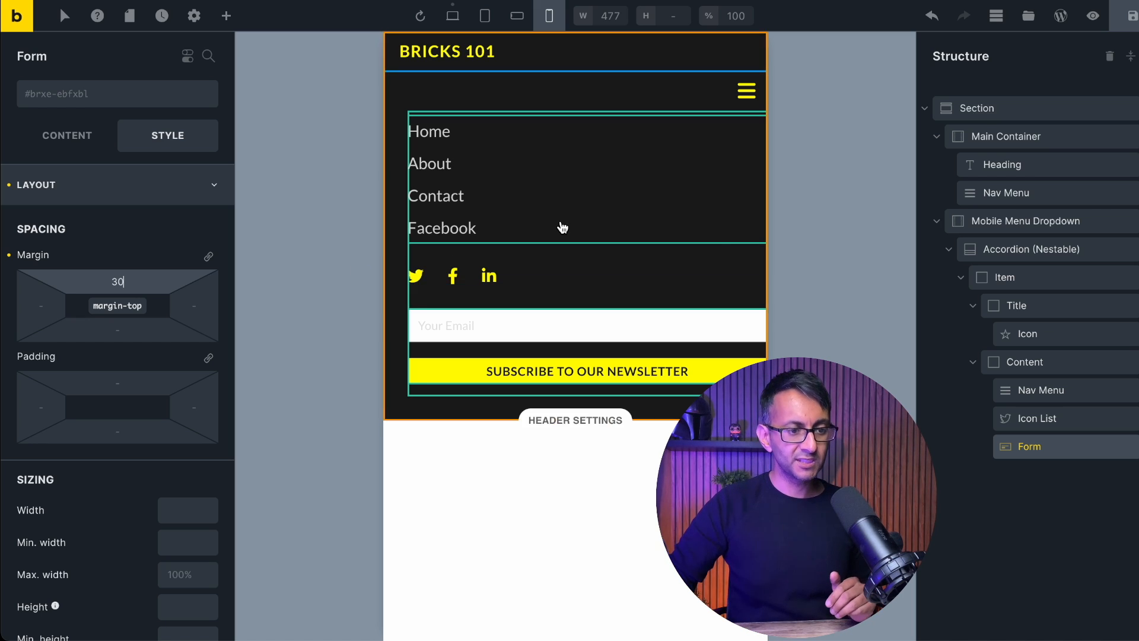
click(1025, 220)
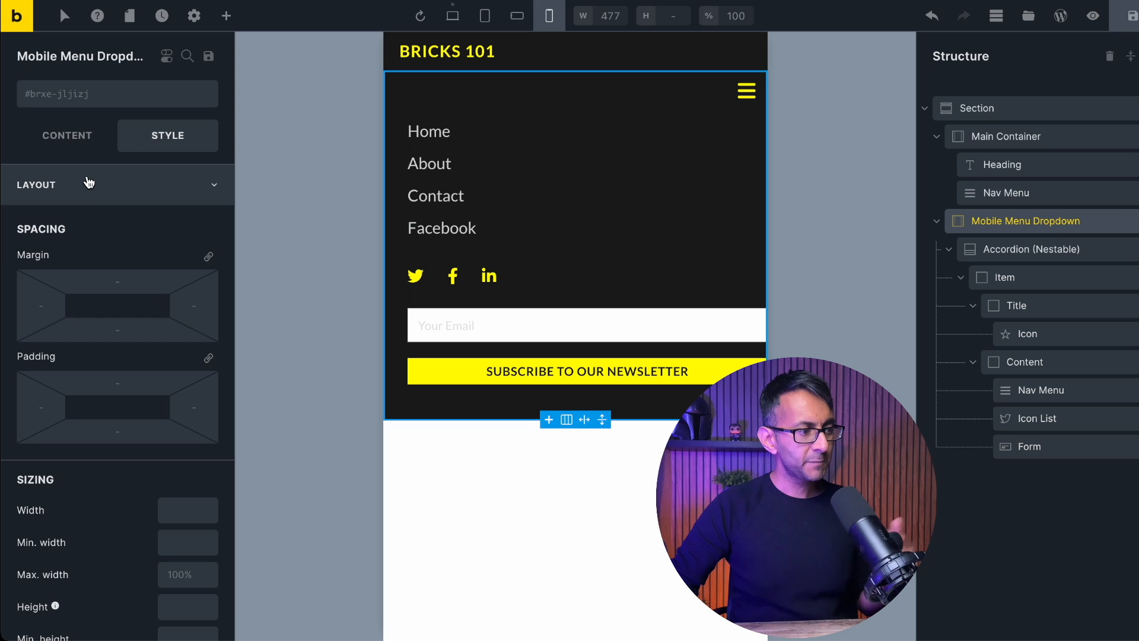
mouse_move(187, 625)
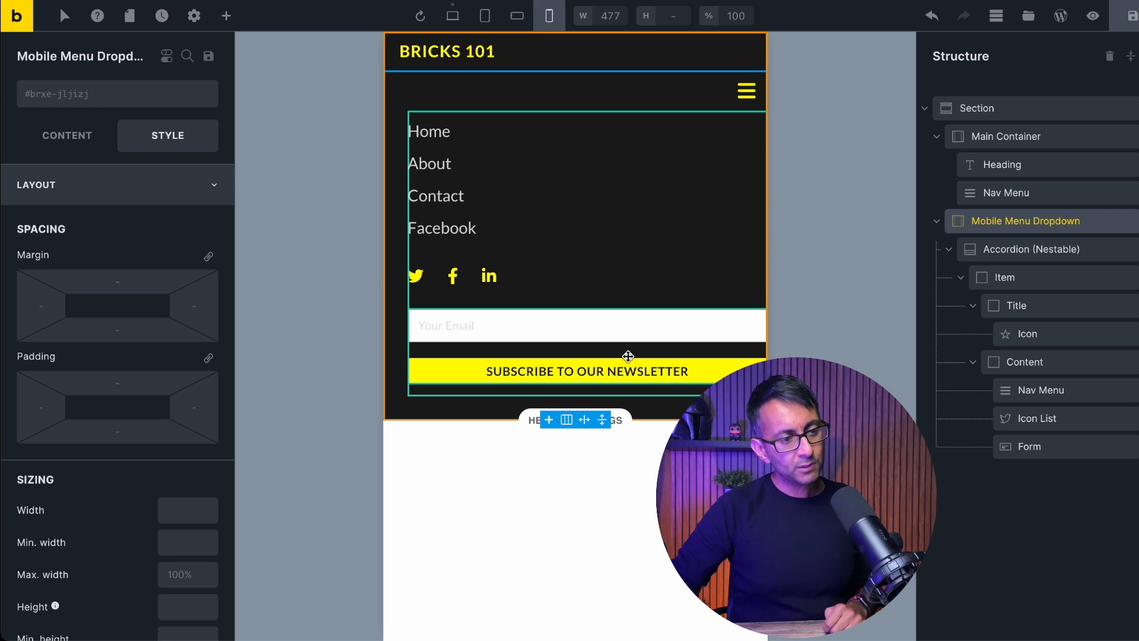
mouse_move(600, 325)
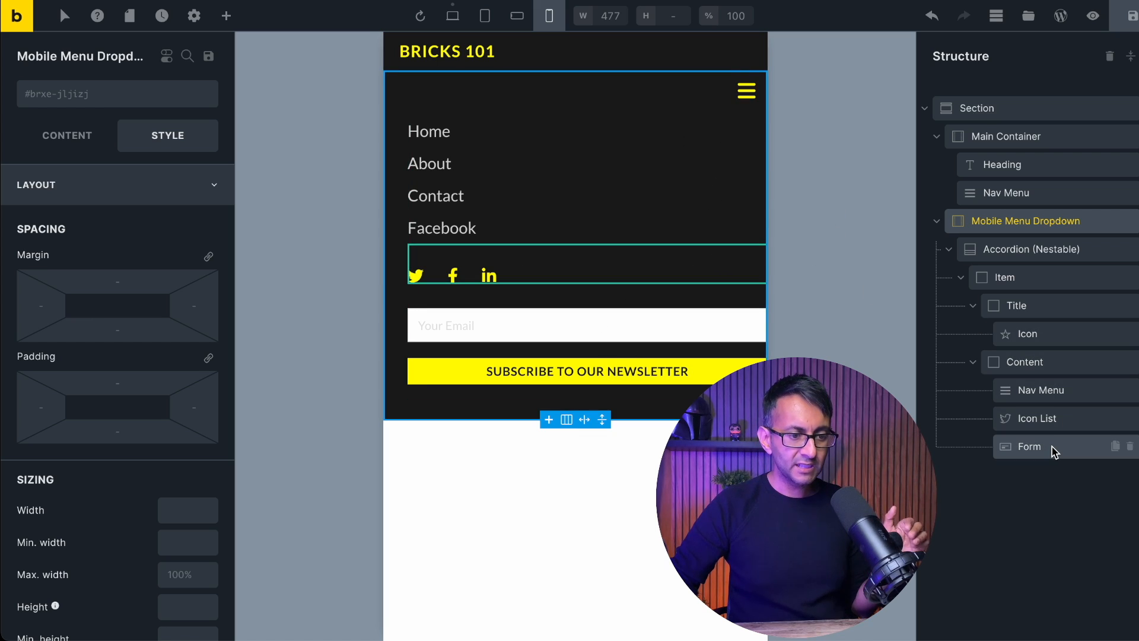
click(1029, 446)
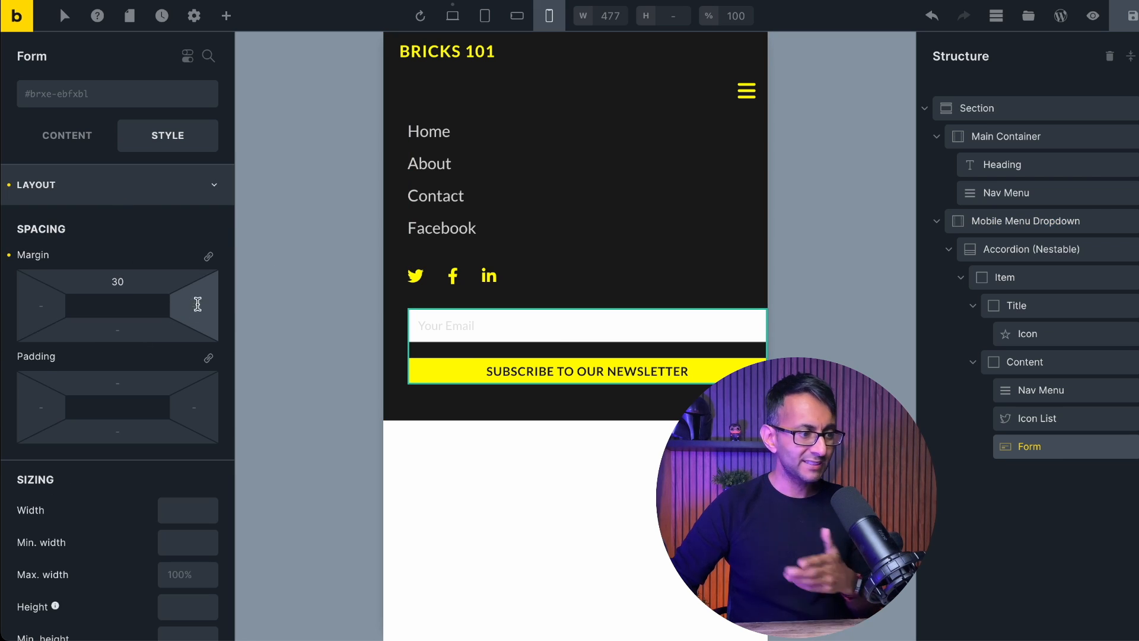
mouse_move(243, 305)
text(30)
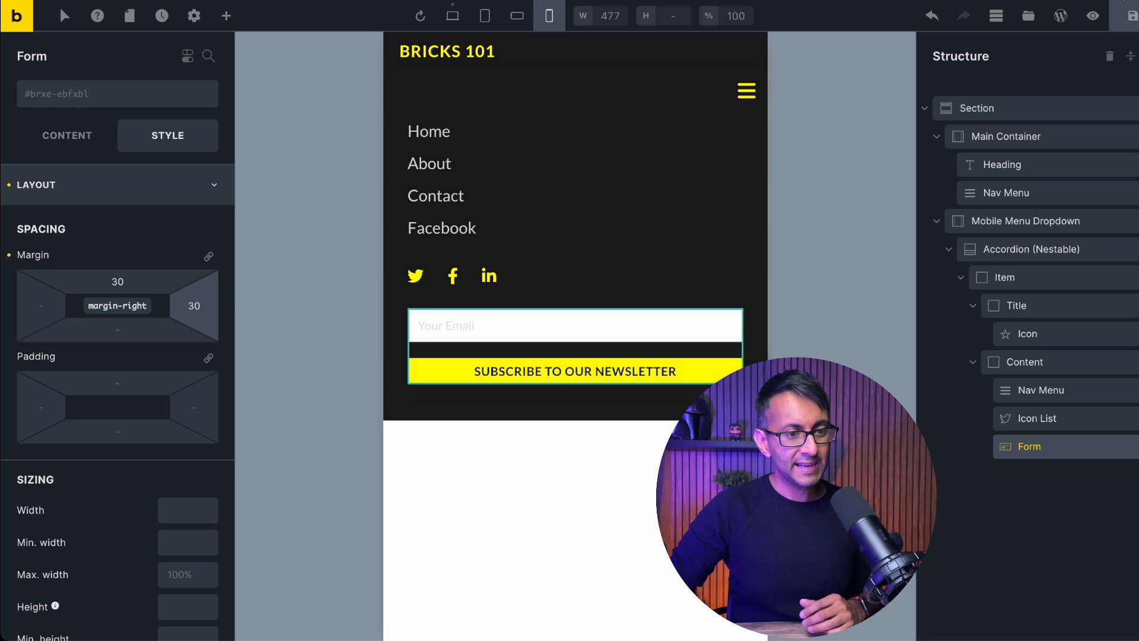
click(1131, 15)
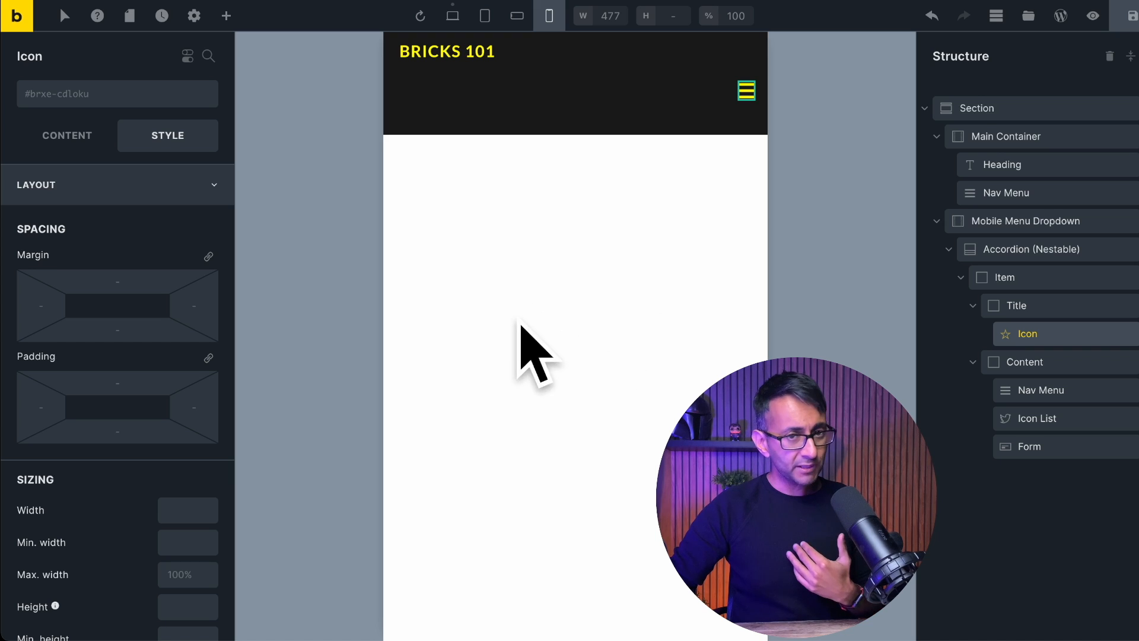
mouse_move(552, 312)
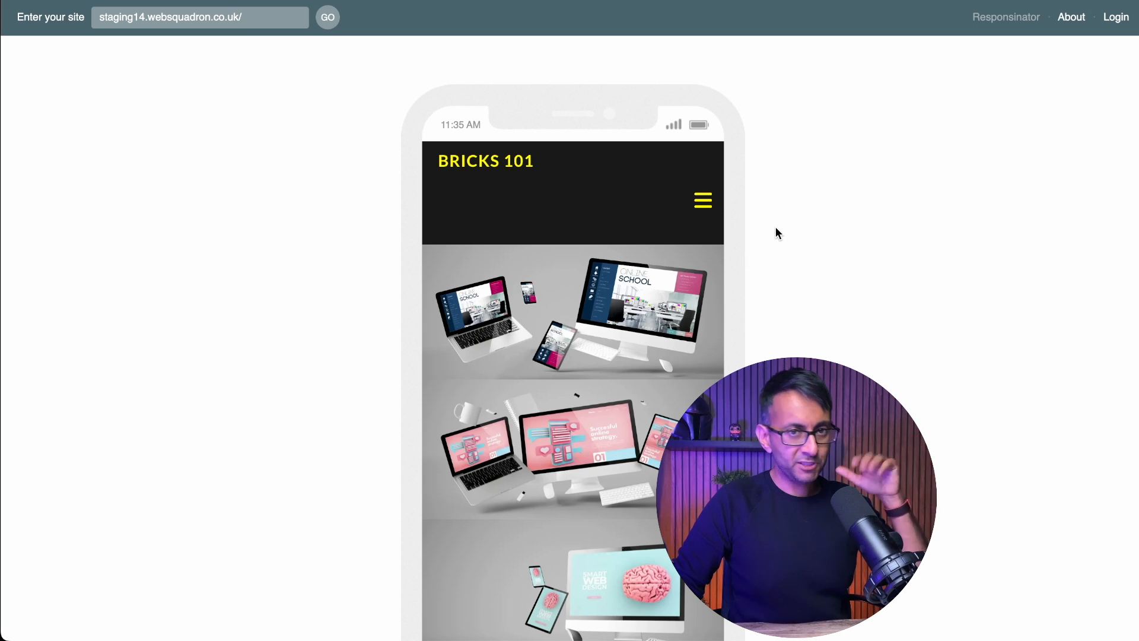
- Toggle the hamburger twice in the phone preview to watch the nav links, icons and form appear and hide
click(701, 200)
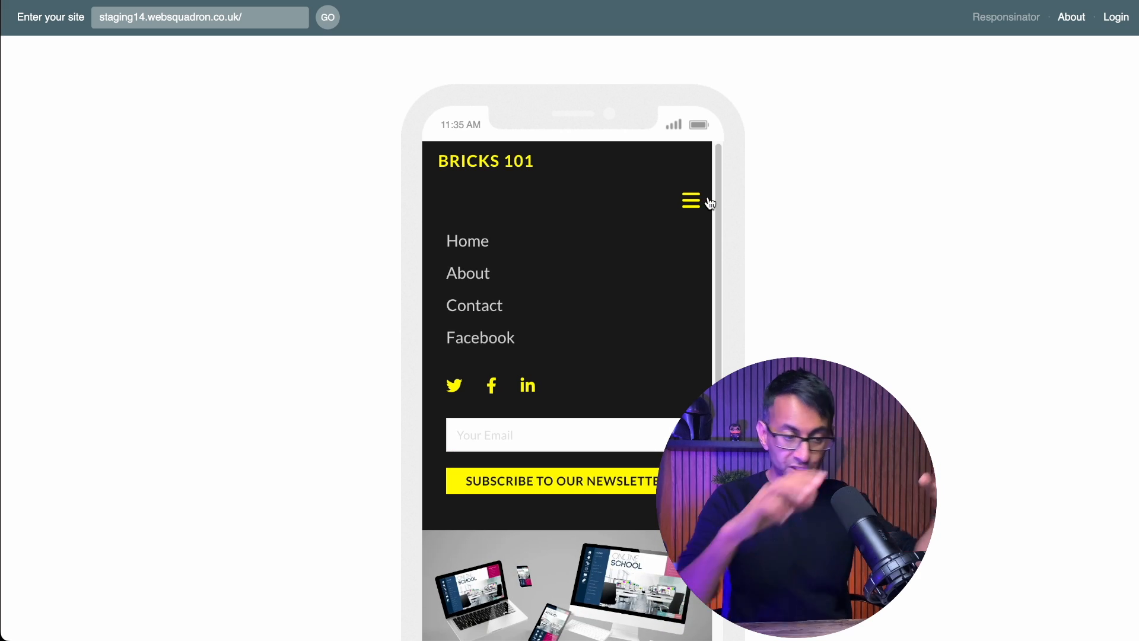
mouse_move(627, 246)
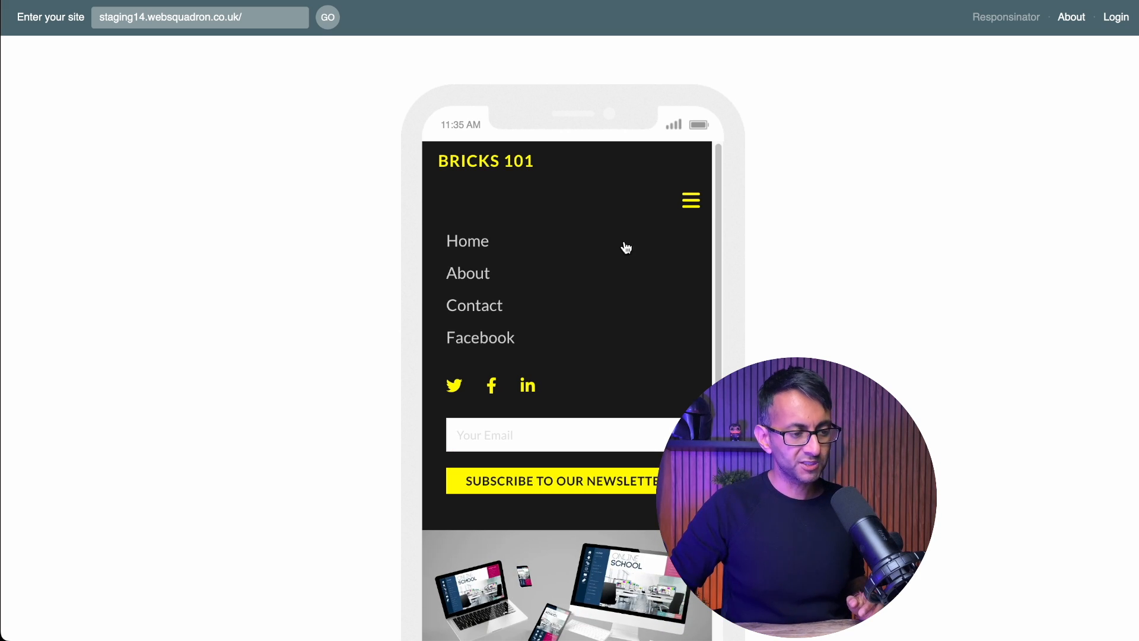
mouse_move(491, 385)
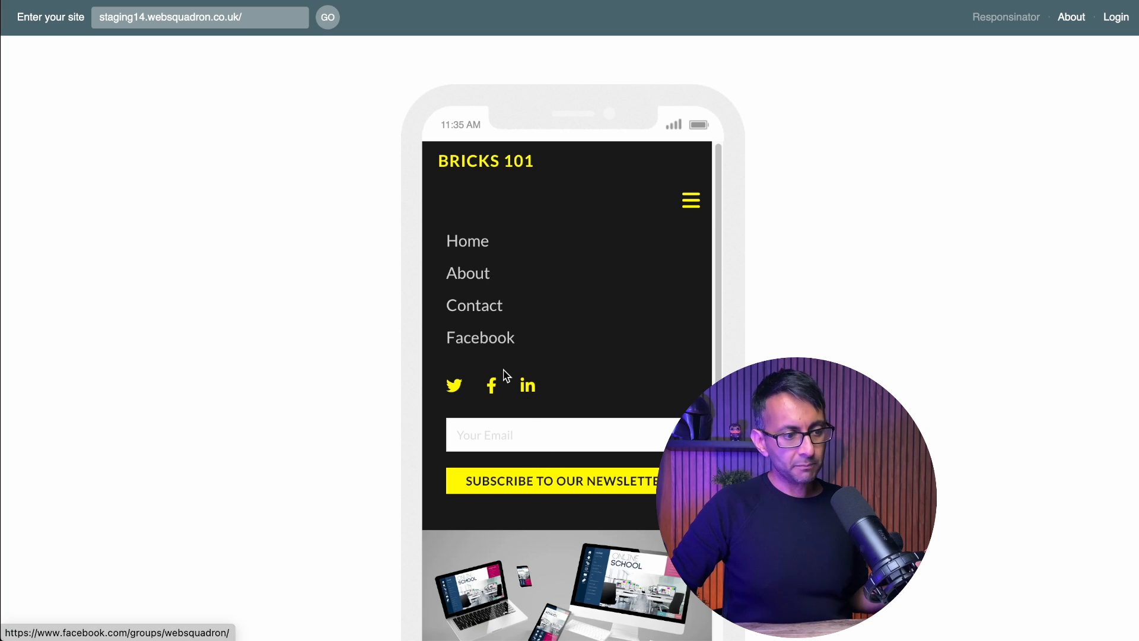
mouse_move(674, 261)
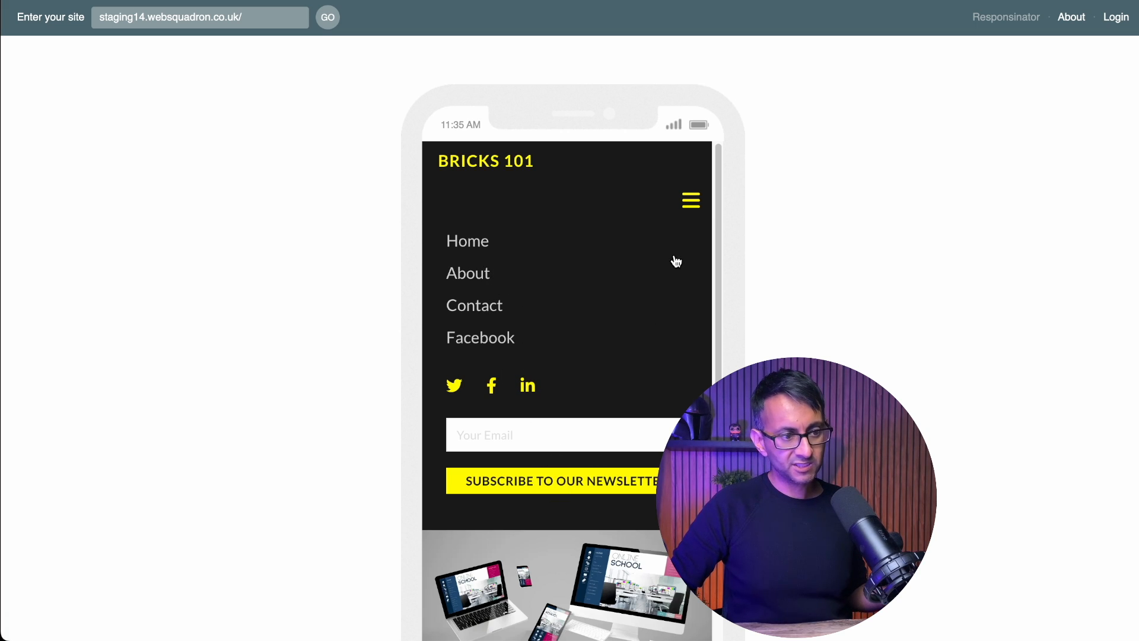
click(689, 199)
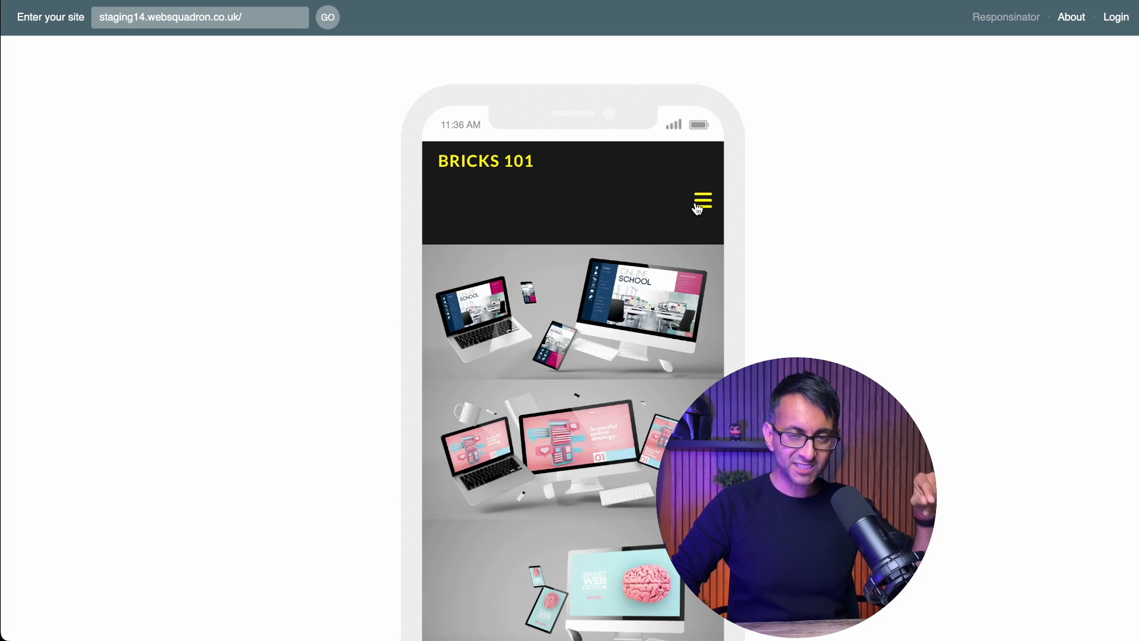
click(701, 200)
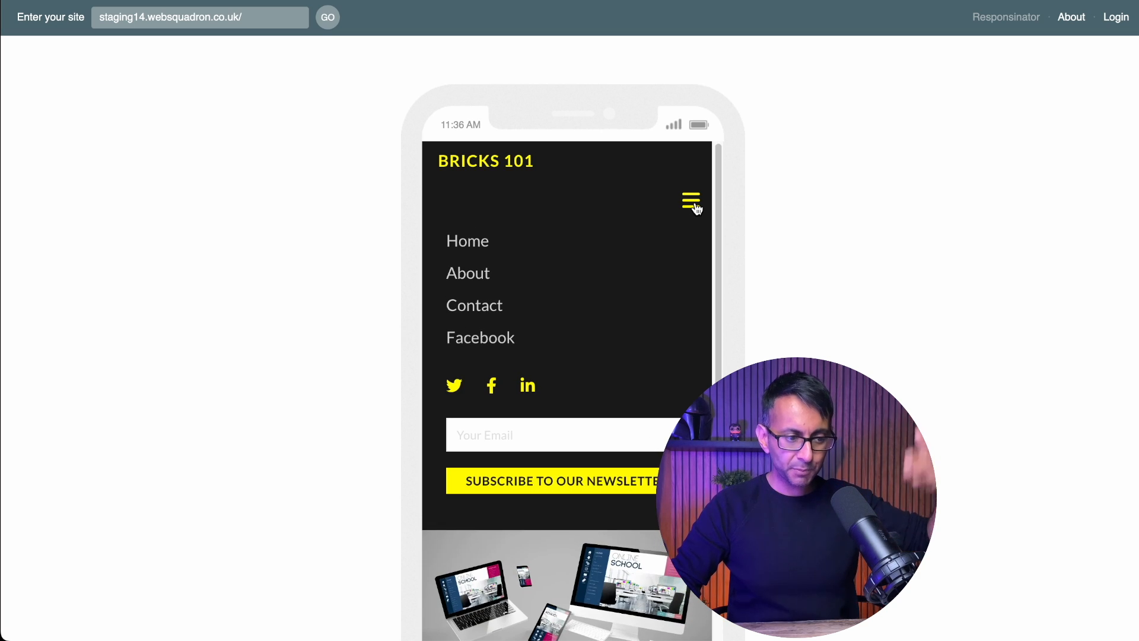
click(689, 200)
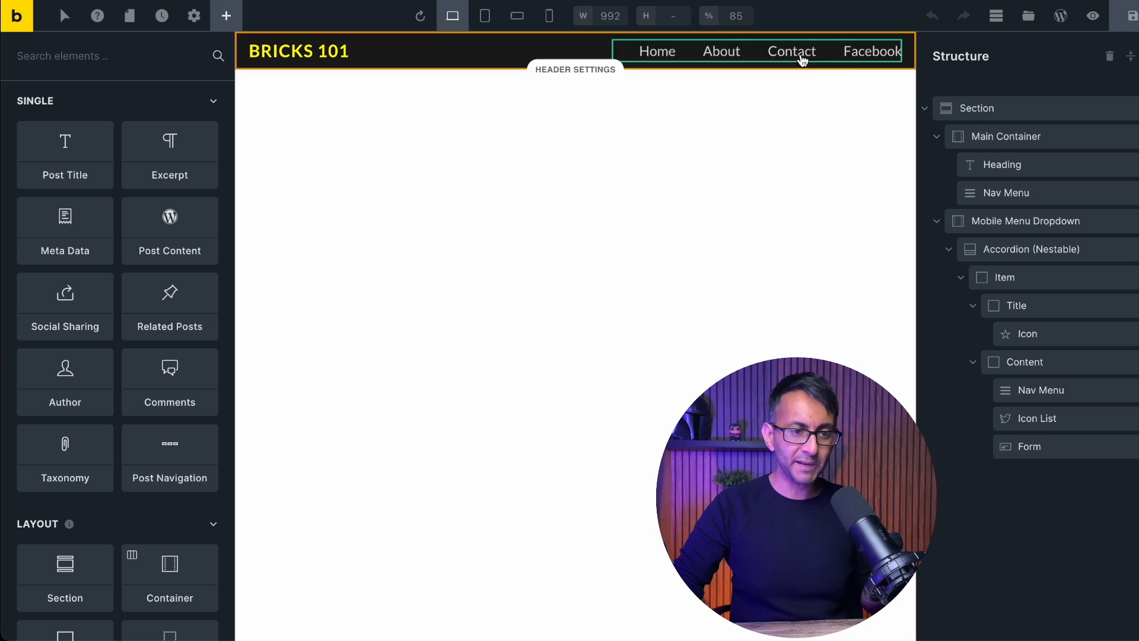
mouse_move(548, 15)
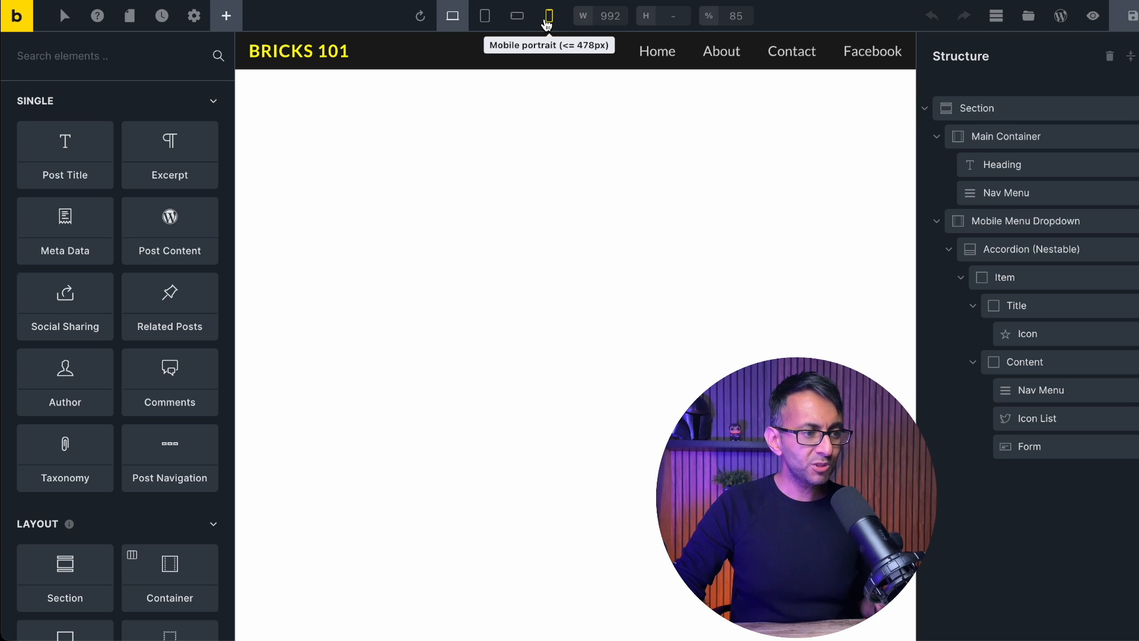
- At mobile portrait width, position the Mobile Menu Dropdown absolutely so the hamburger shares the BRICKS 101 row
click(548, 15)
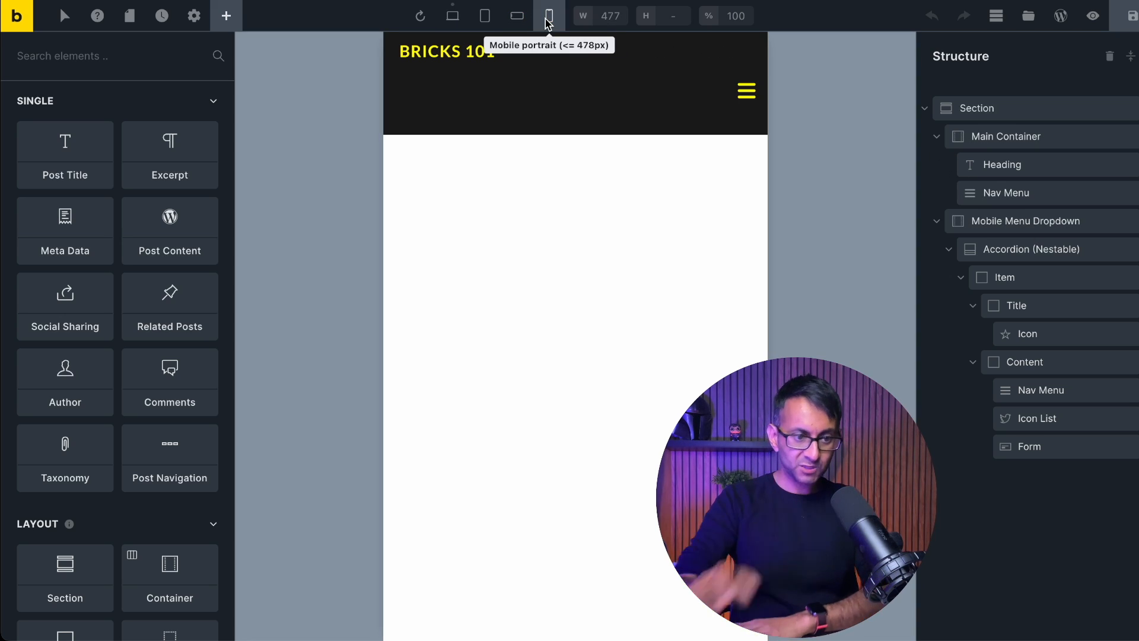
click(1027, 248)
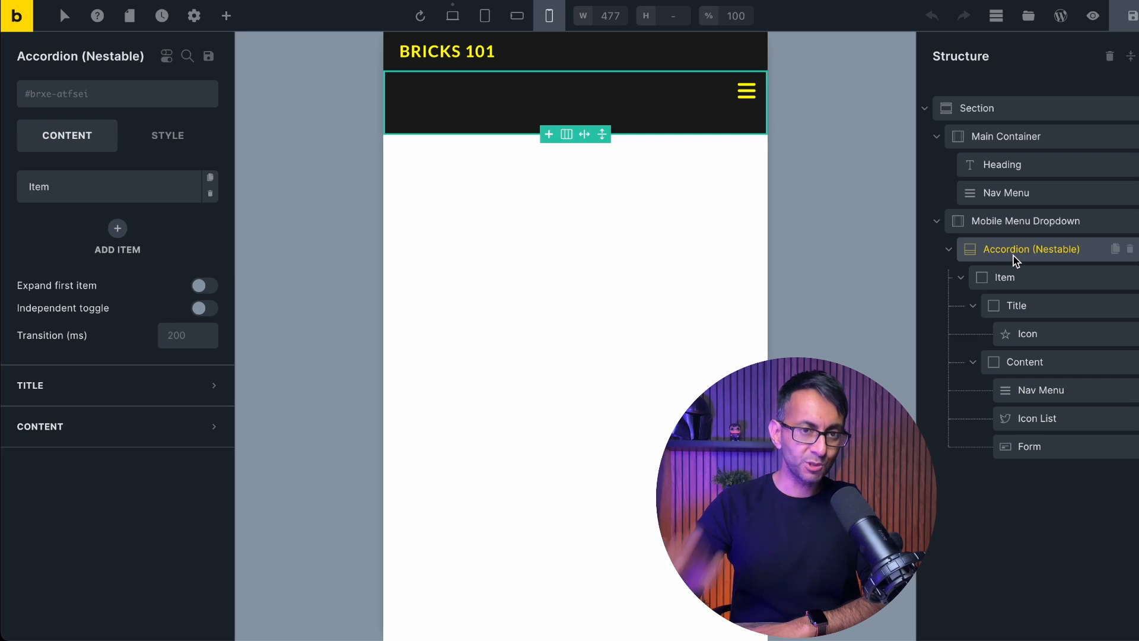
click(1025, 221)
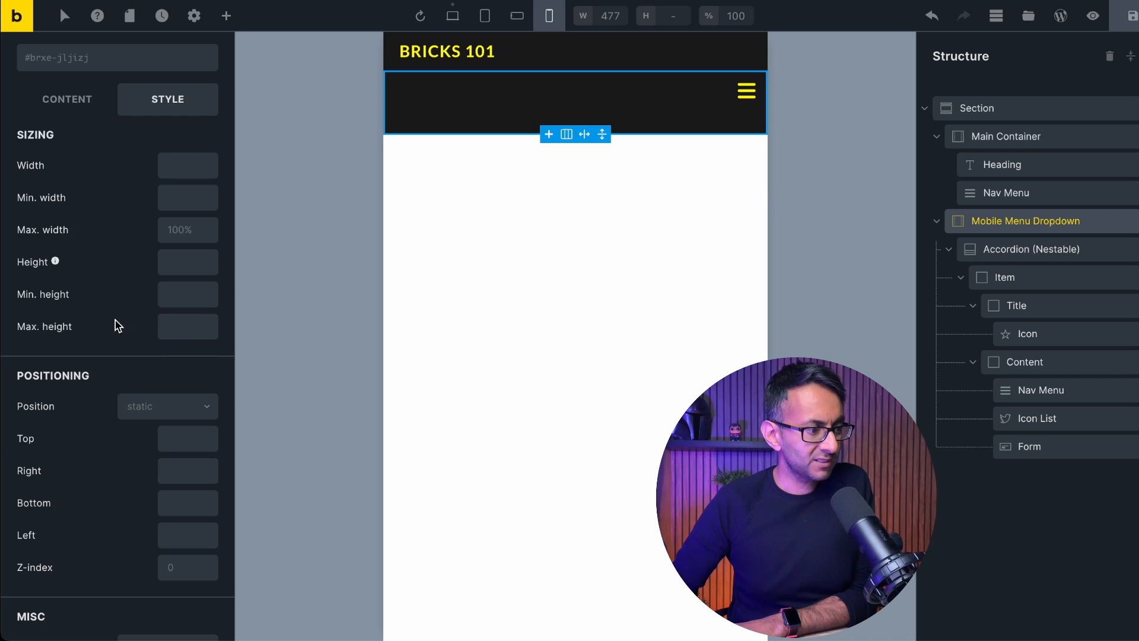
click(167, 406)
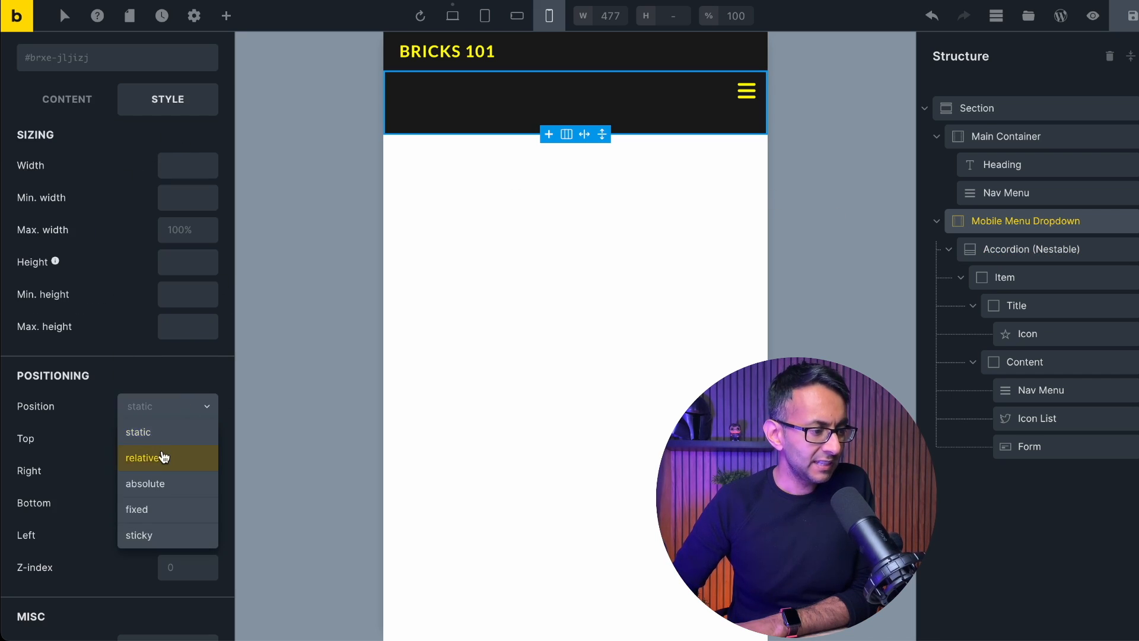
click(145, 483)
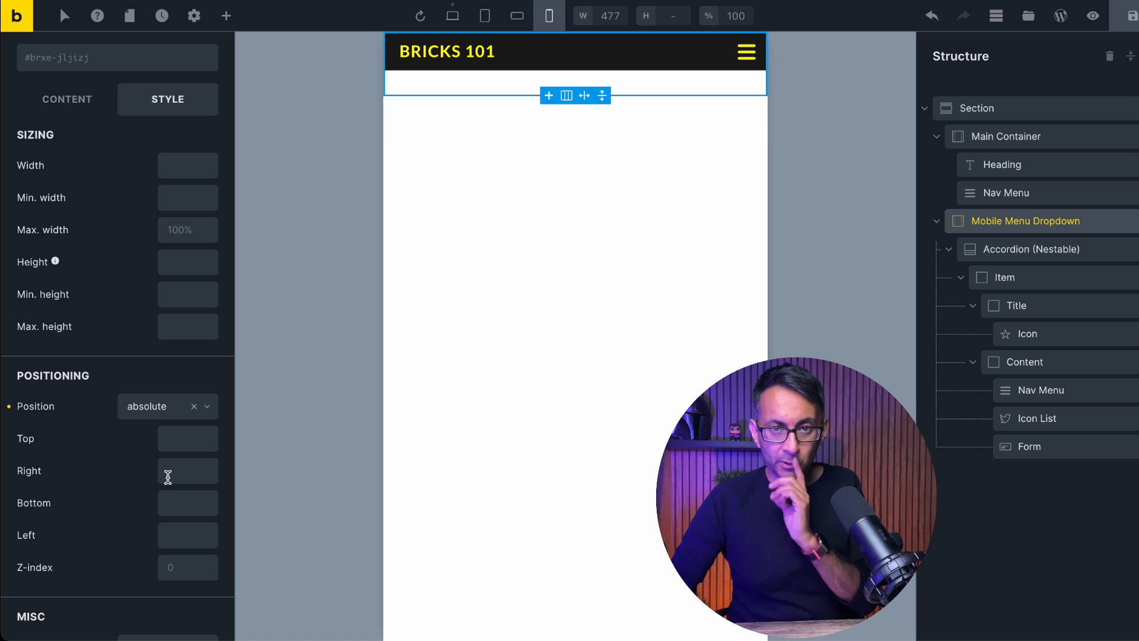
mouse_move(695, 89)
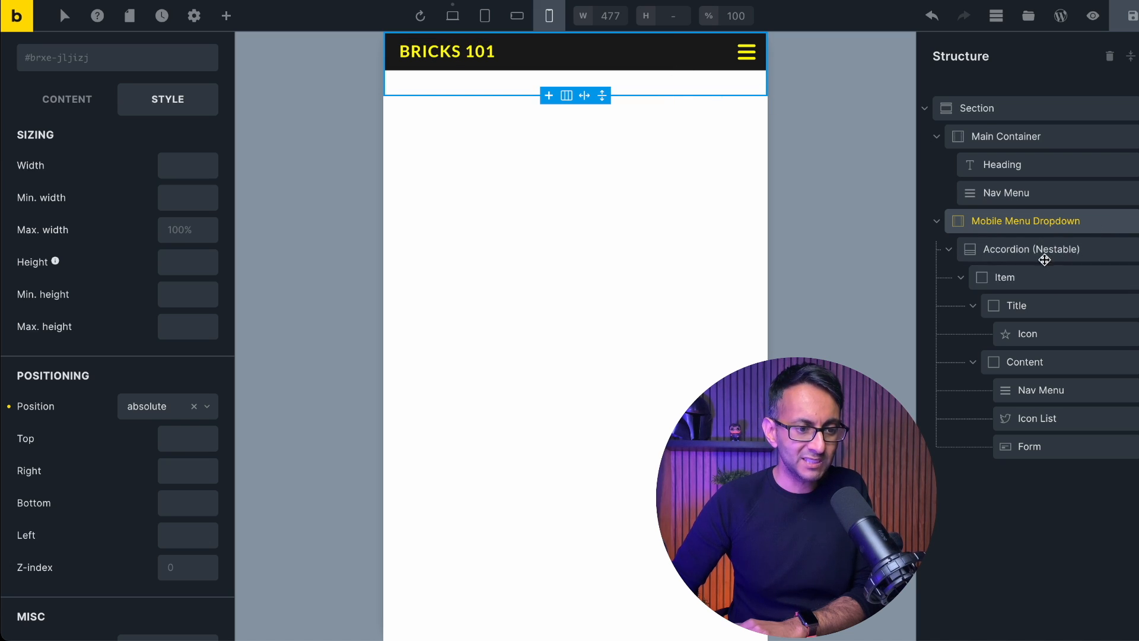
click(1005, 276)
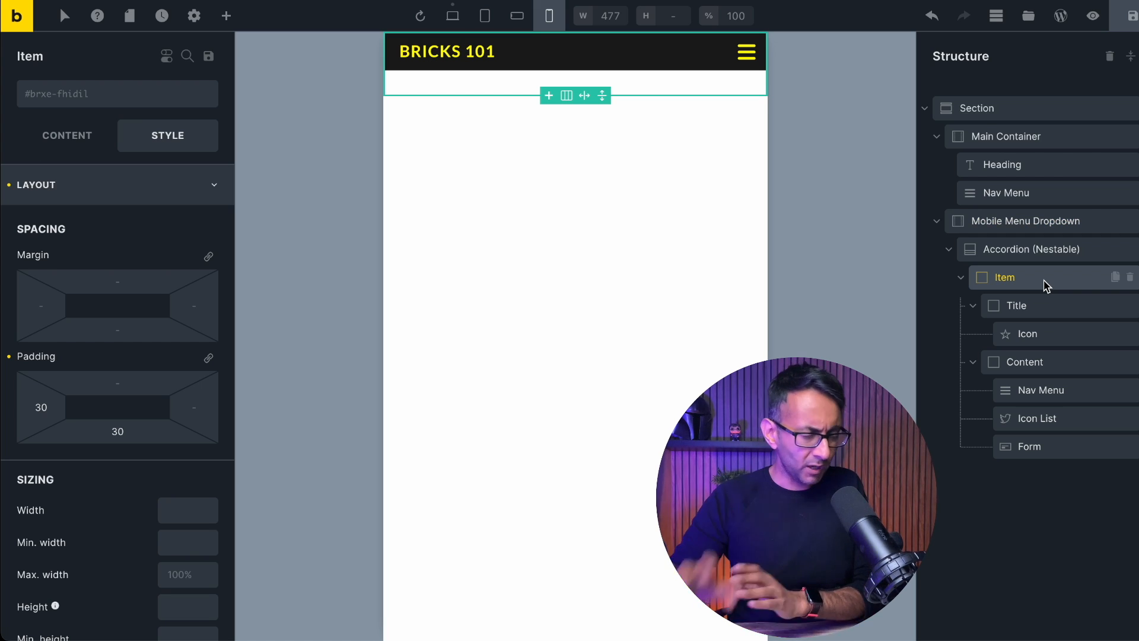
- Give the Accordion (Nestable) a z-index of 9998
click(1027, 220)
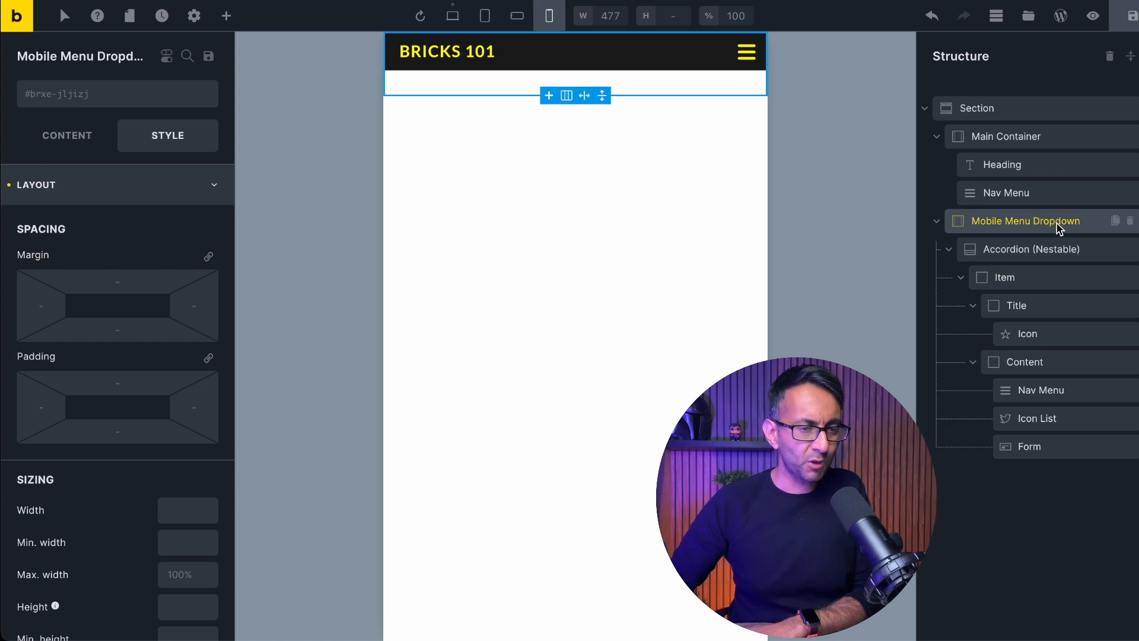
scroll(down, 3)
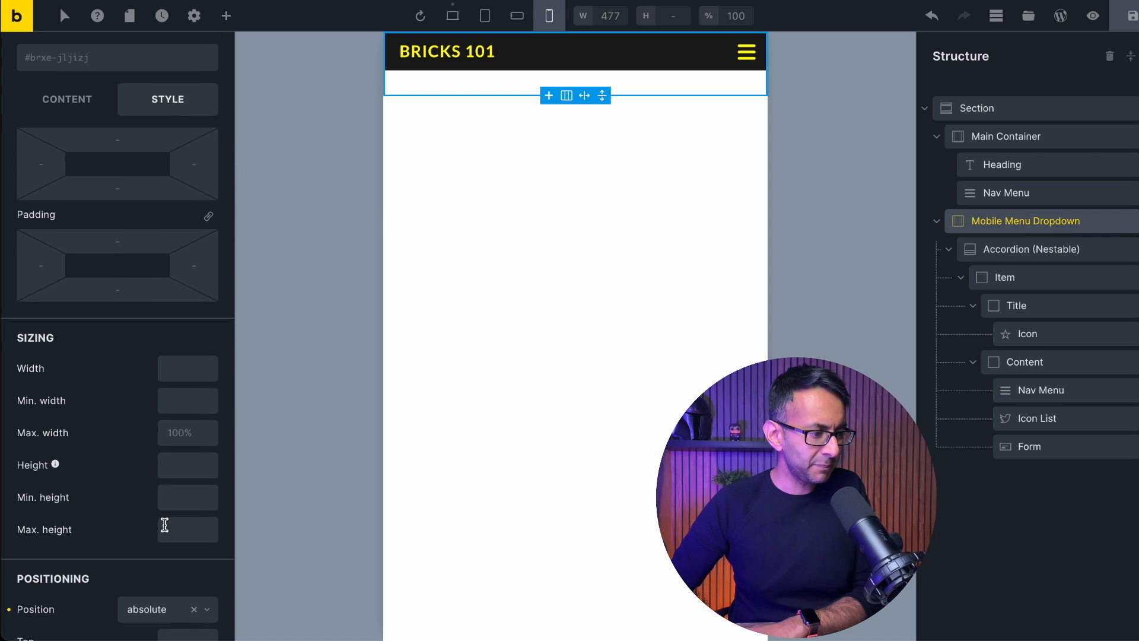
scroll(down, 3)
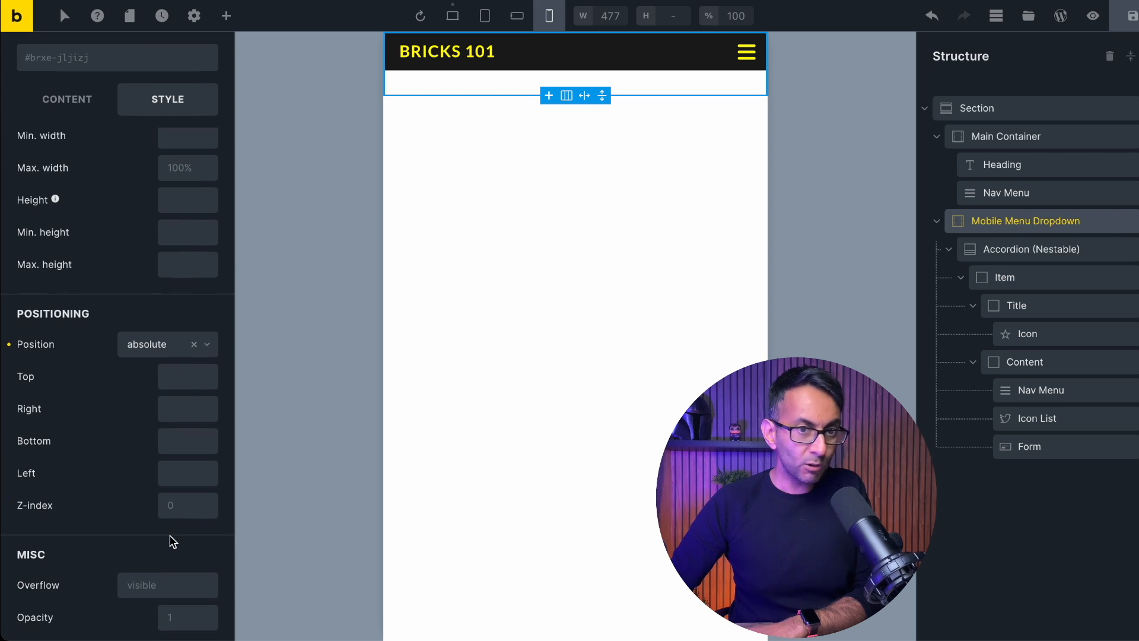
mouse_move(844, 294)
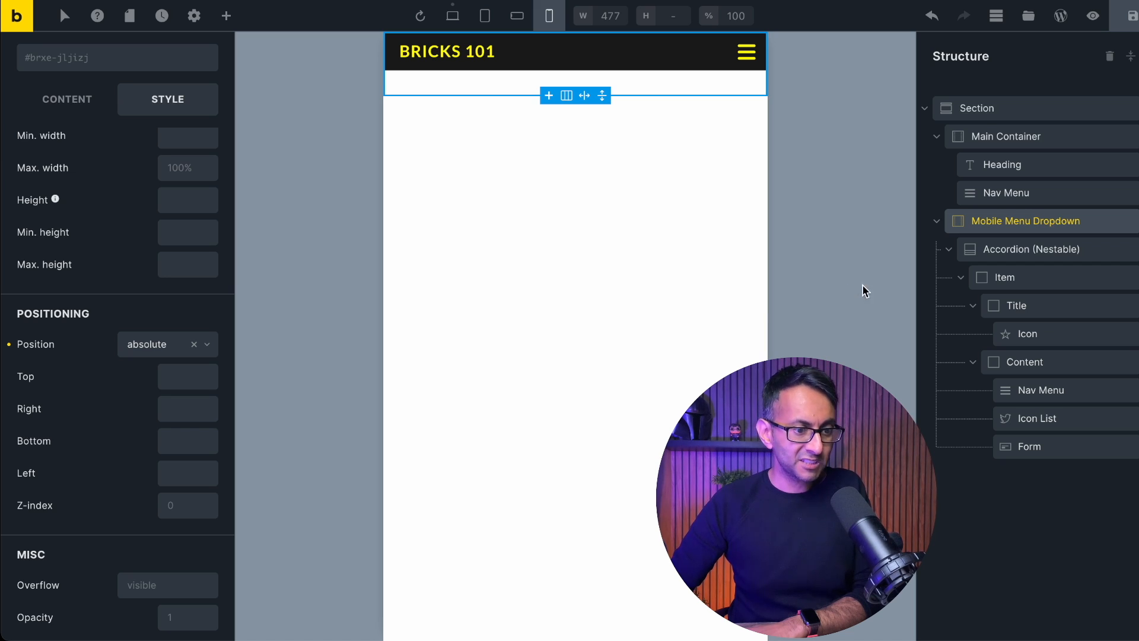
mouse_move(1041, 249)
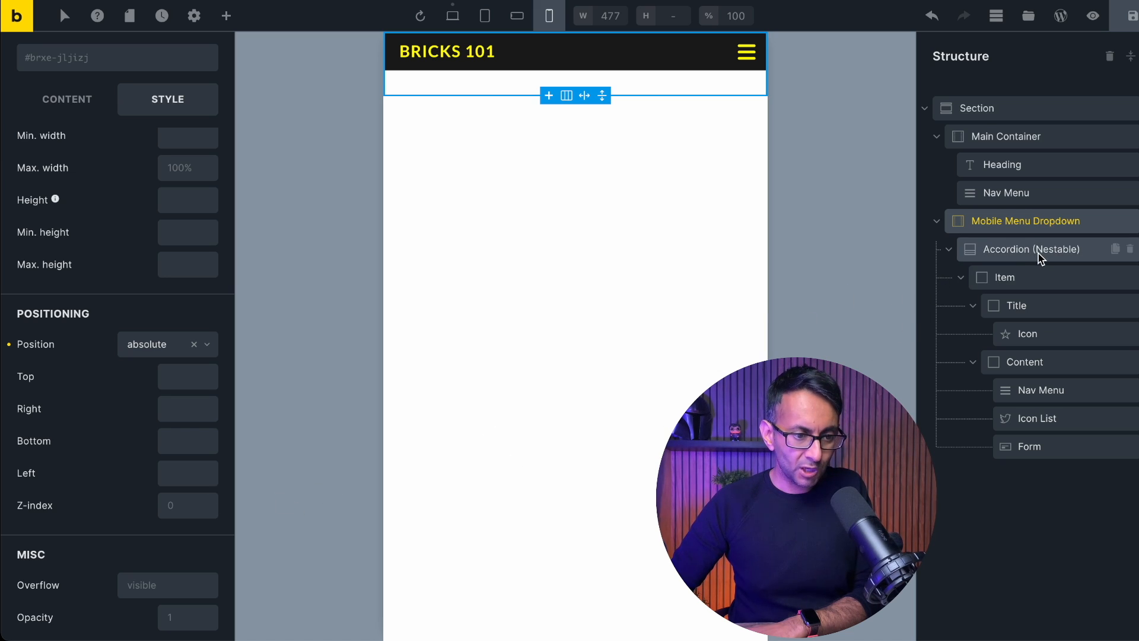
click(1031, 249)
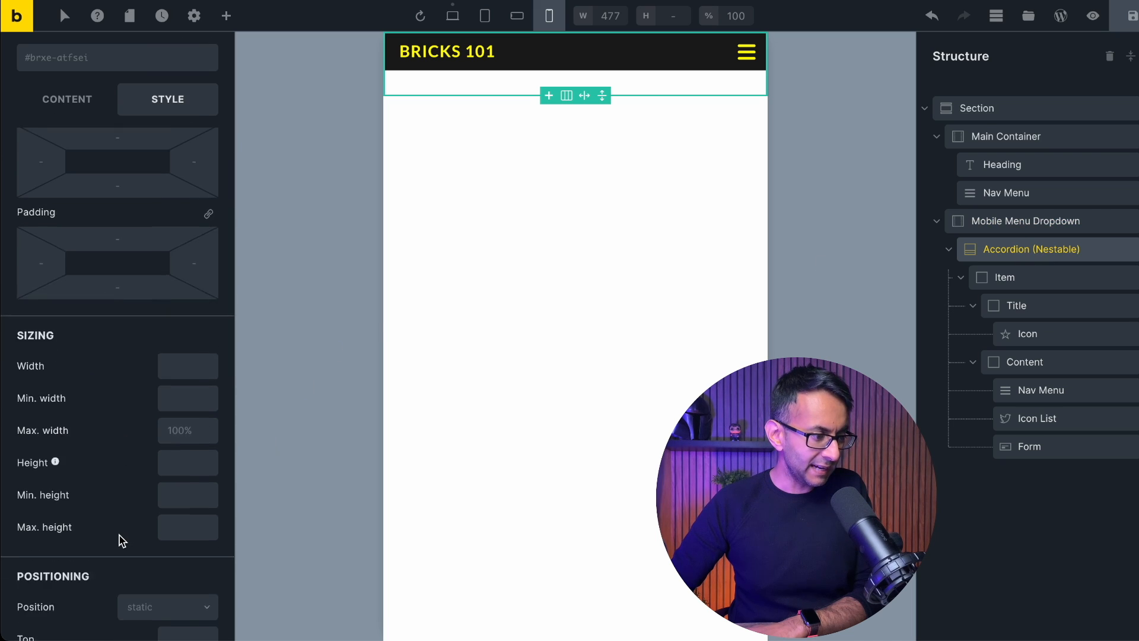
scroll(down, 3)
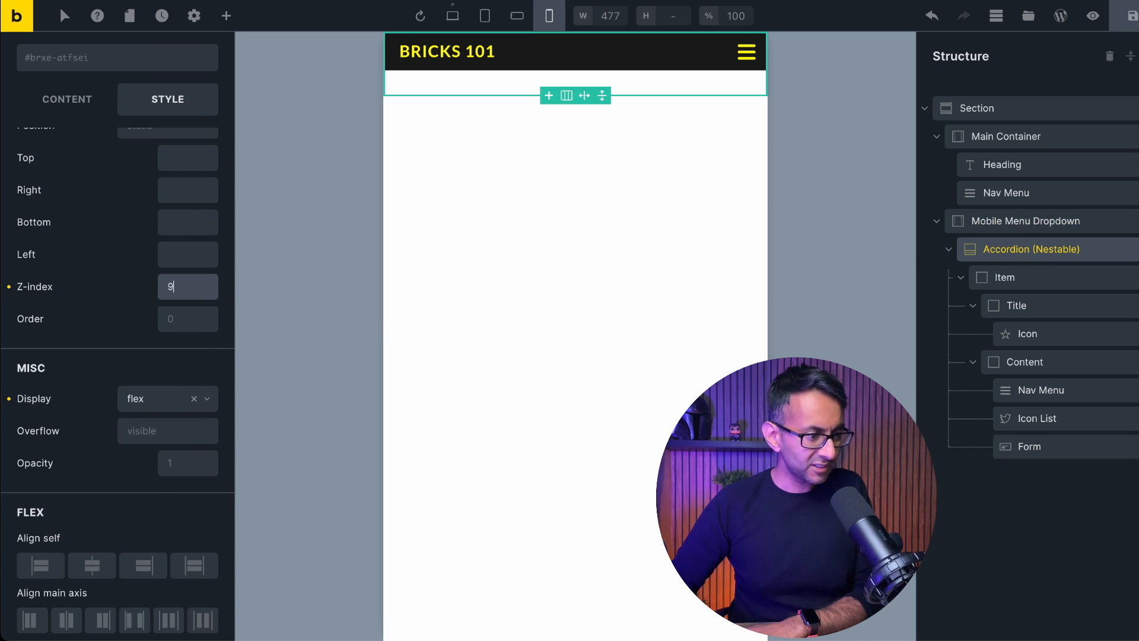
text(998)
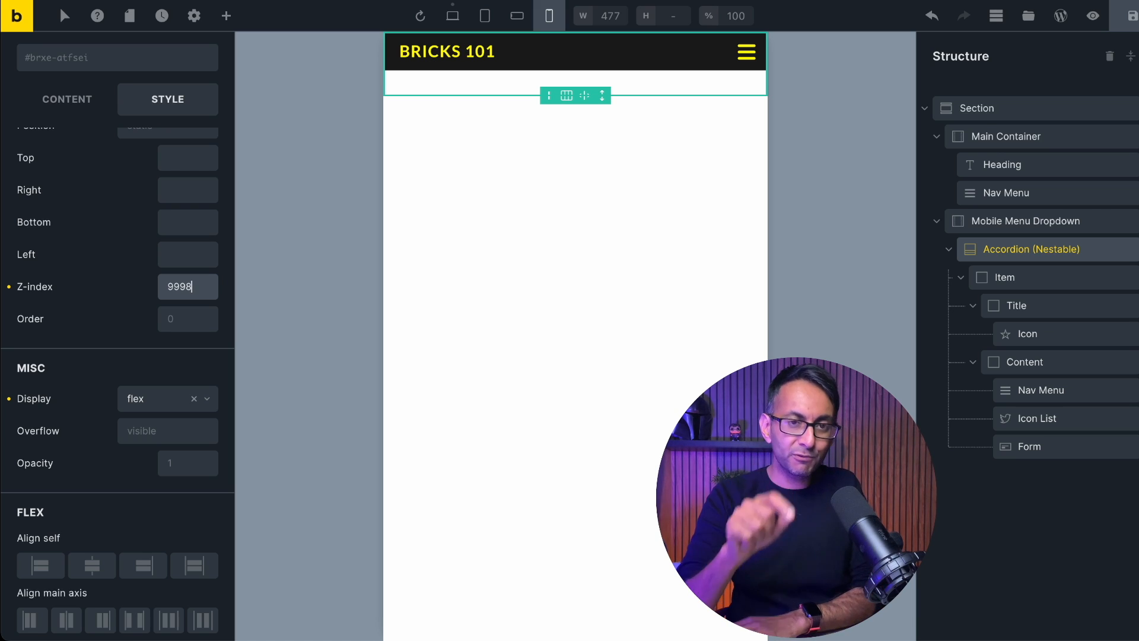
- Give the BRICKS 101 heading a z-index of 9999 and save the page
click(1001, 164)
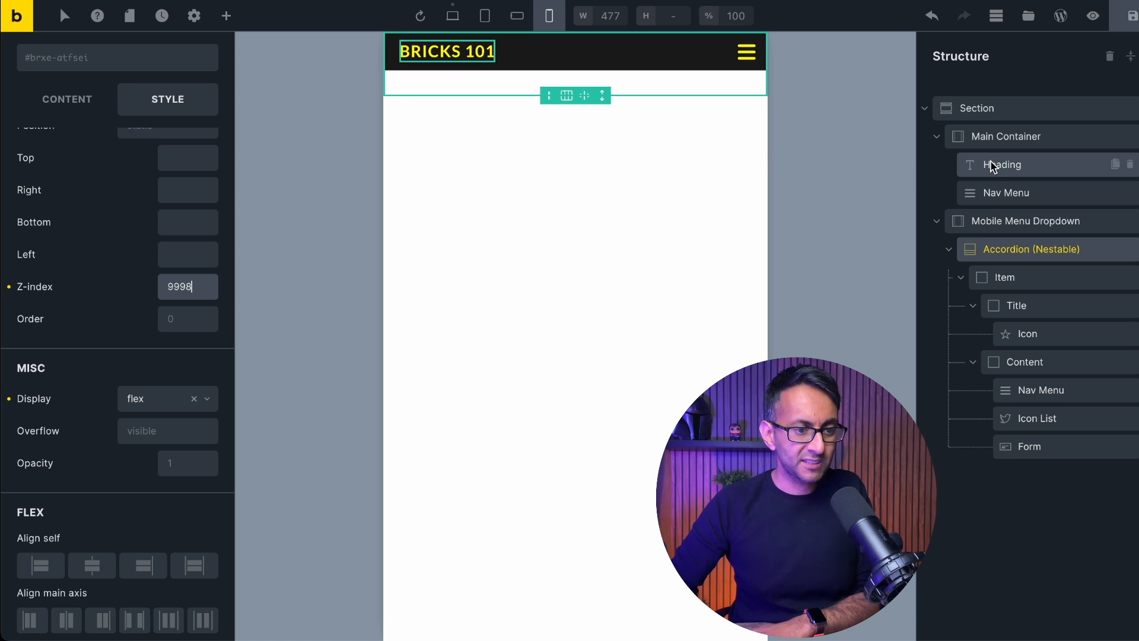
click(1002, 164)
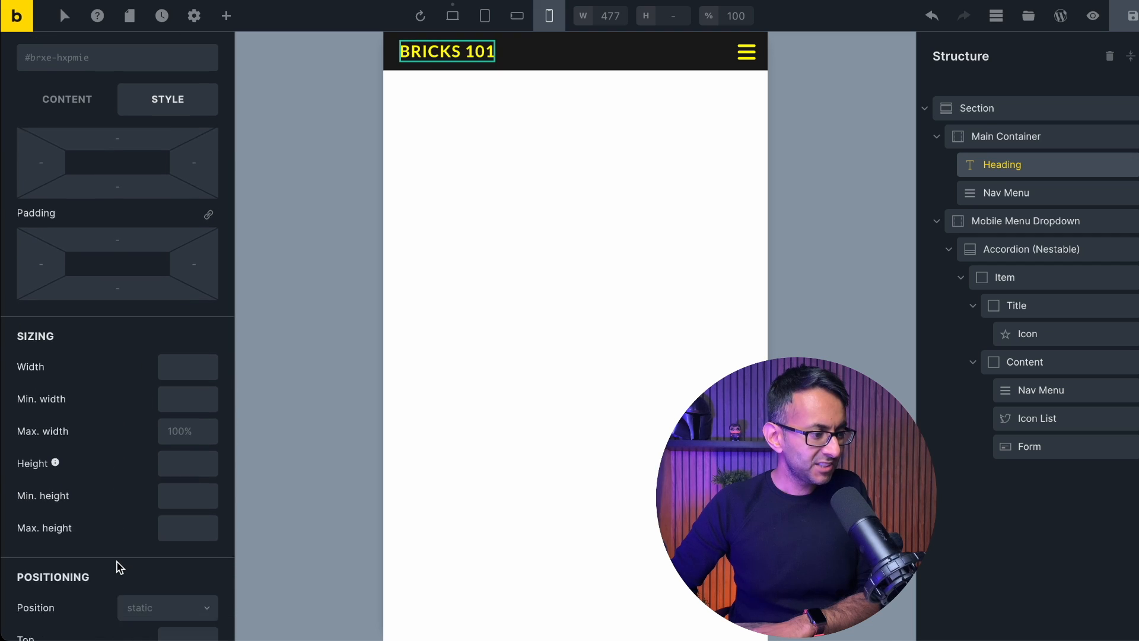
scroll(down, 3)
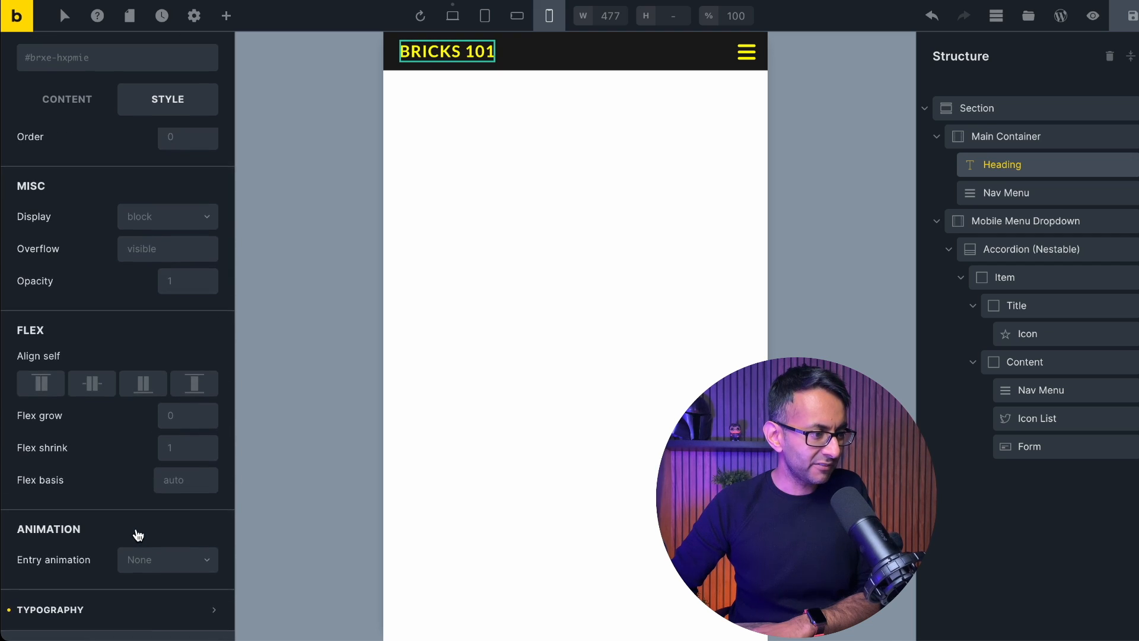
scroll(up, 3)
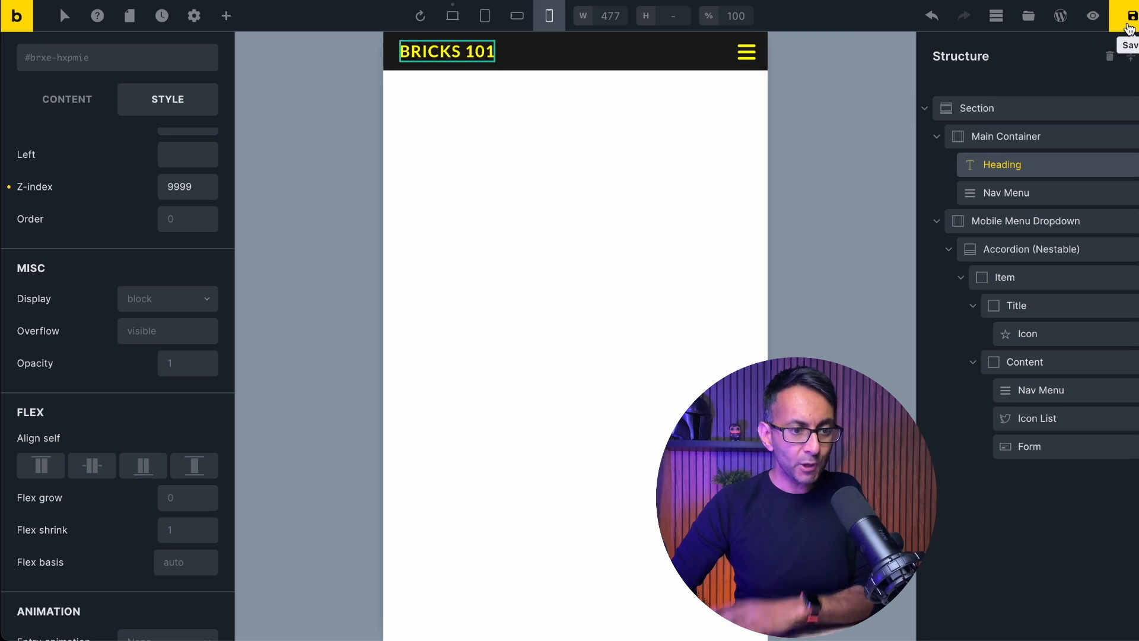
click(1130, 16)
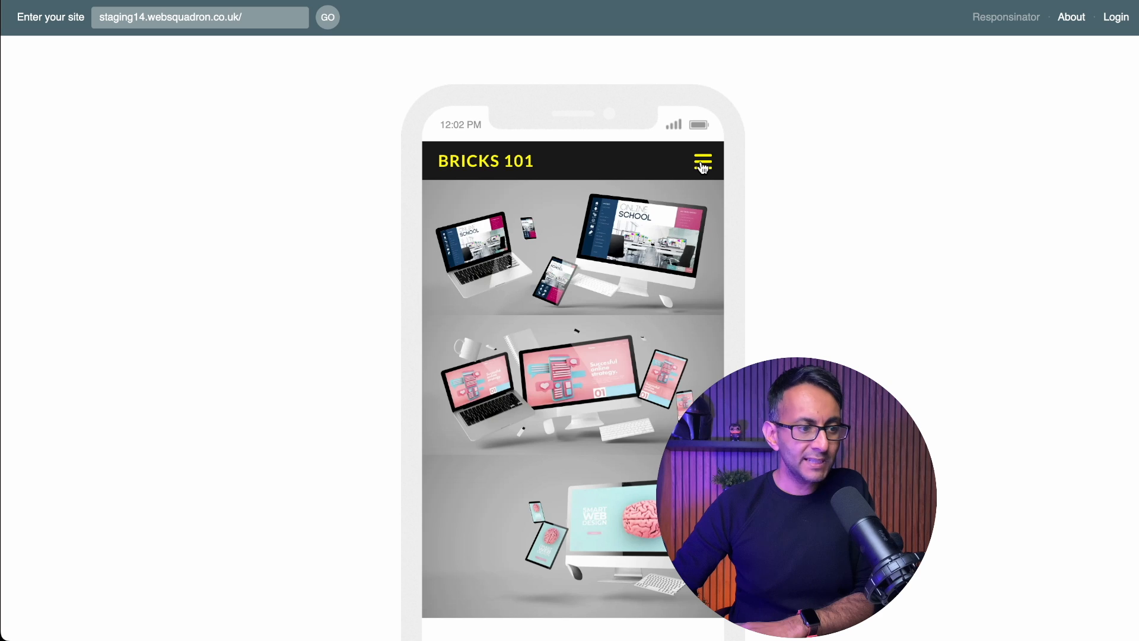
- Open the saved header's hamburger menu in the phone preview to test it
click(701, 160)
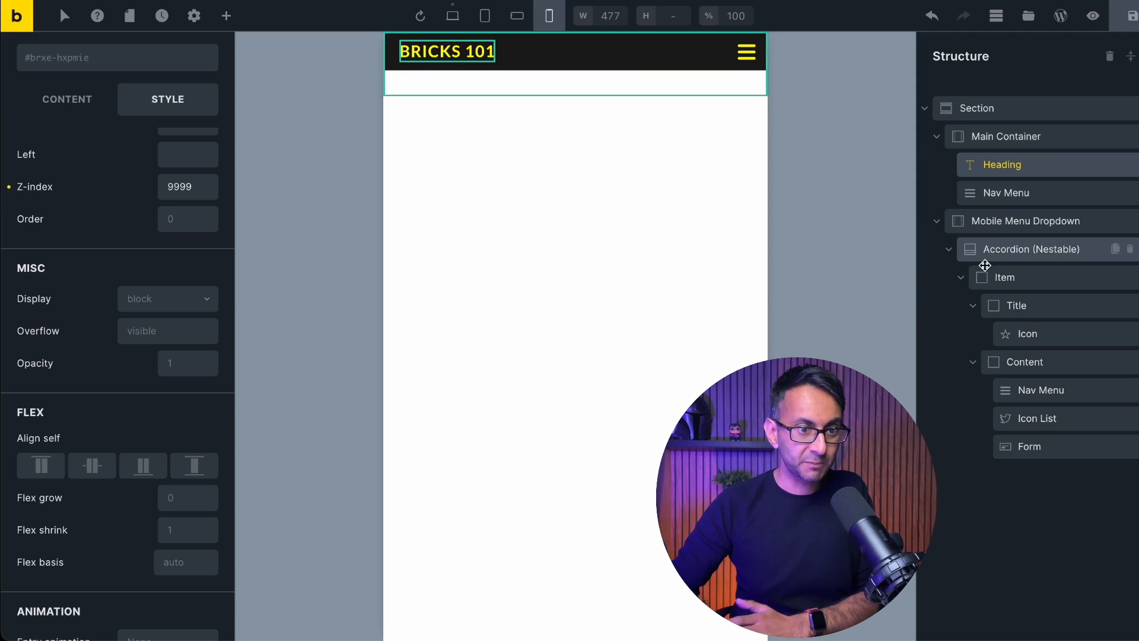
- Give the Mobile Menu Dropdown a height of 50 and max height of 50, then save
click(1025, 221)
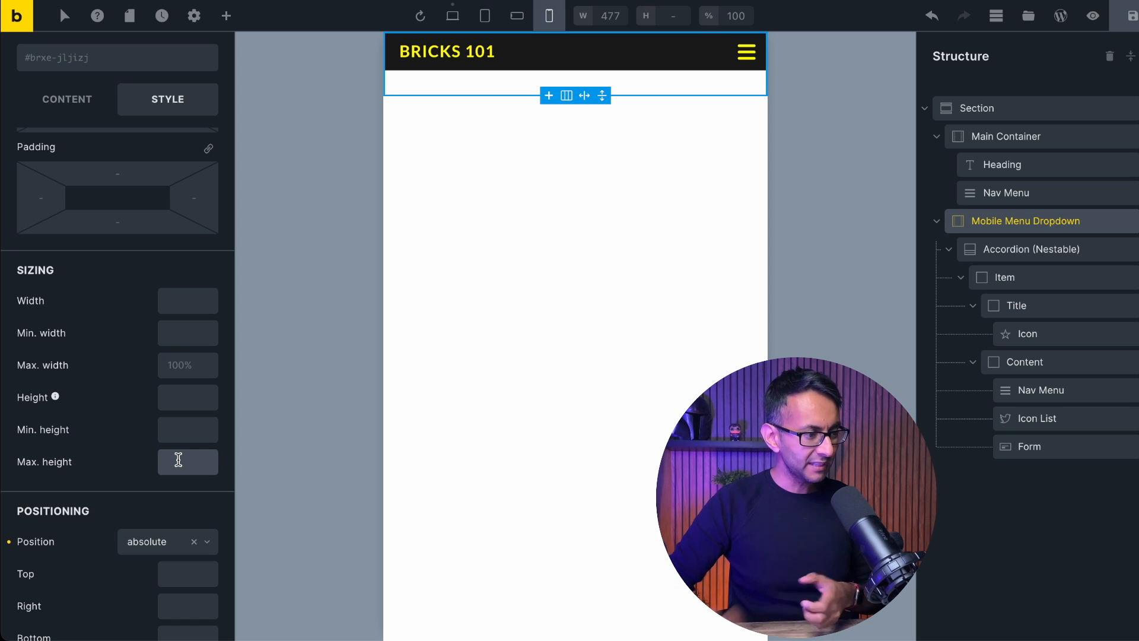
click(187, 396)
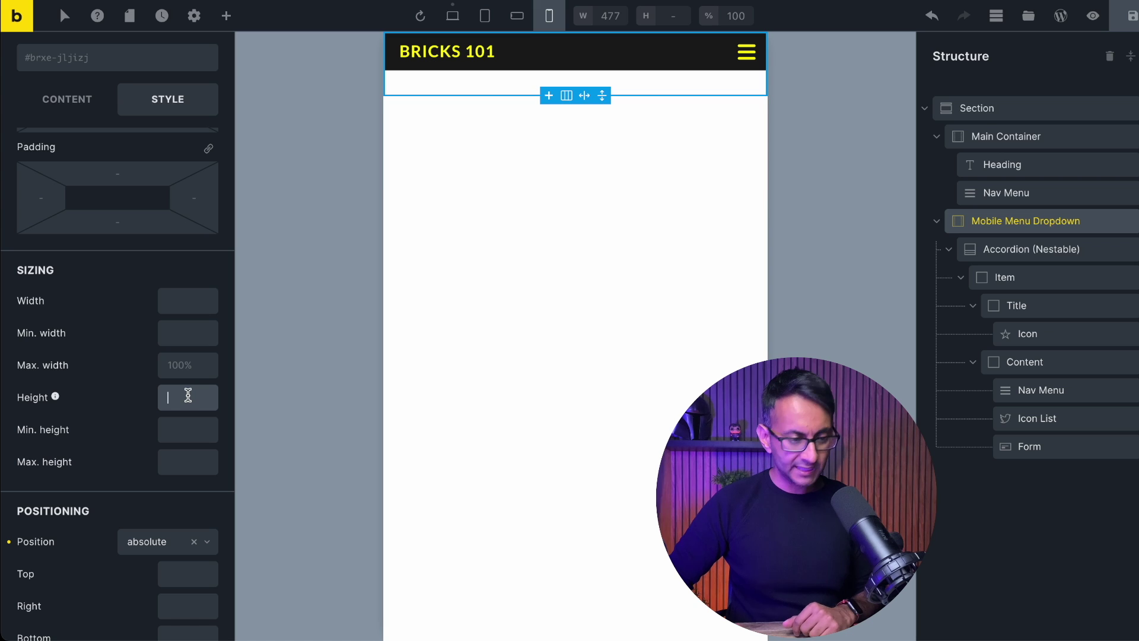
text(50)
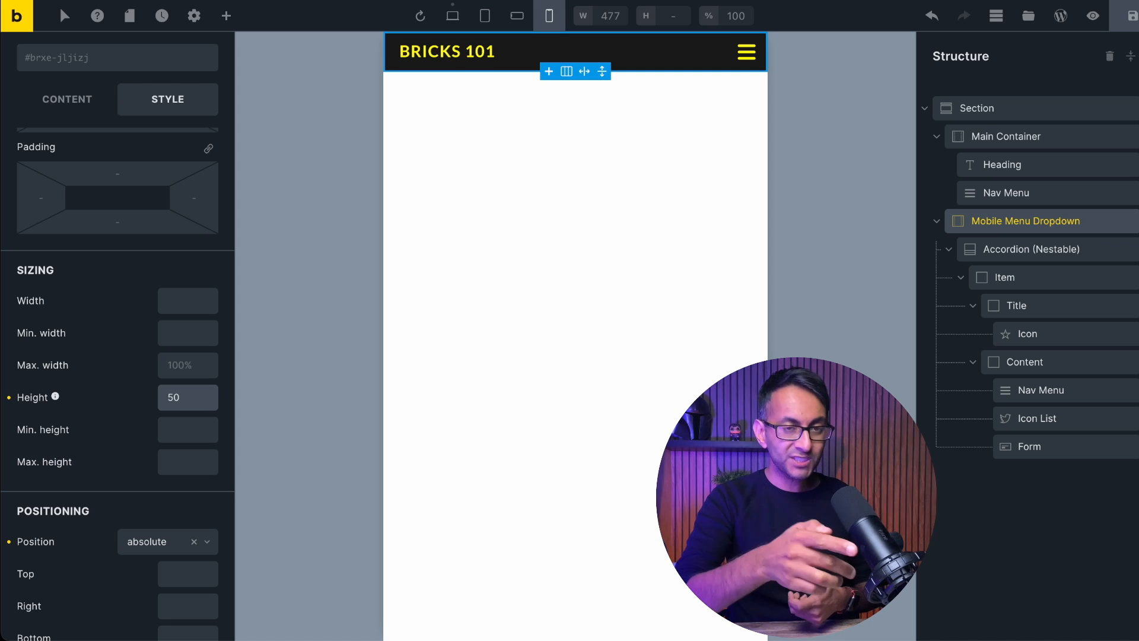
click(187, 462)
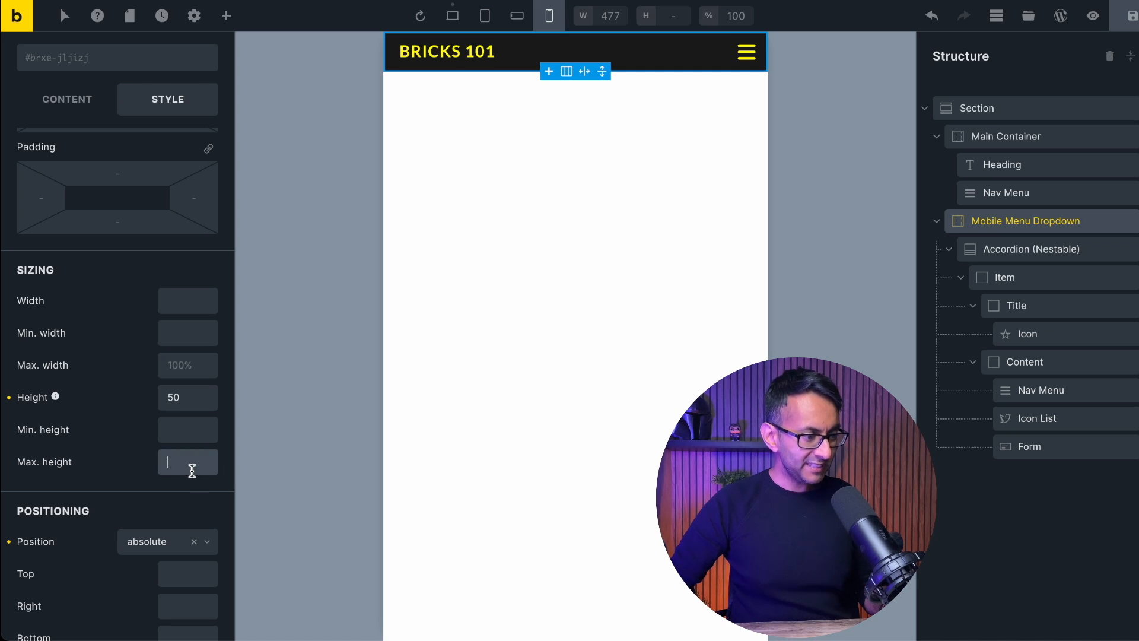
text(50)
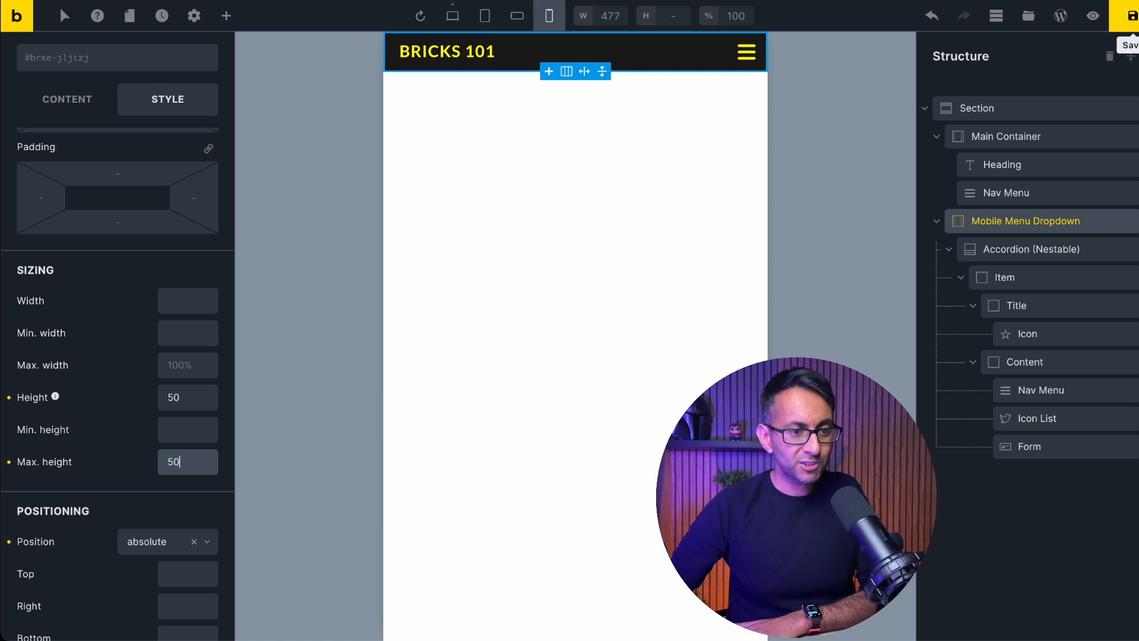
click(1026, 361)
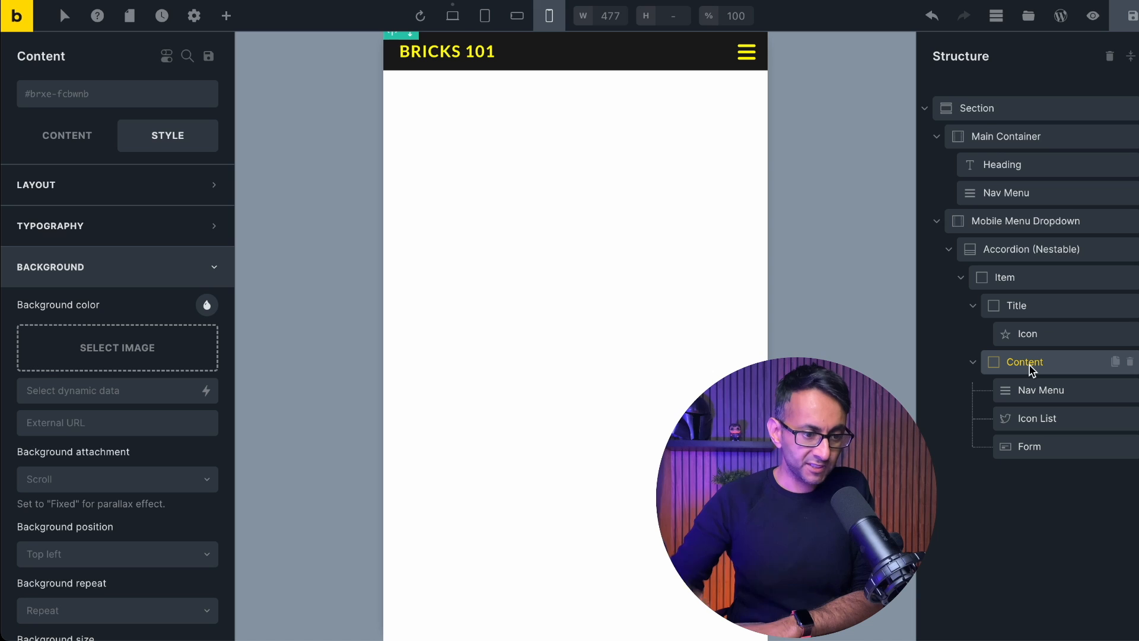
mouse_move(193, 335)
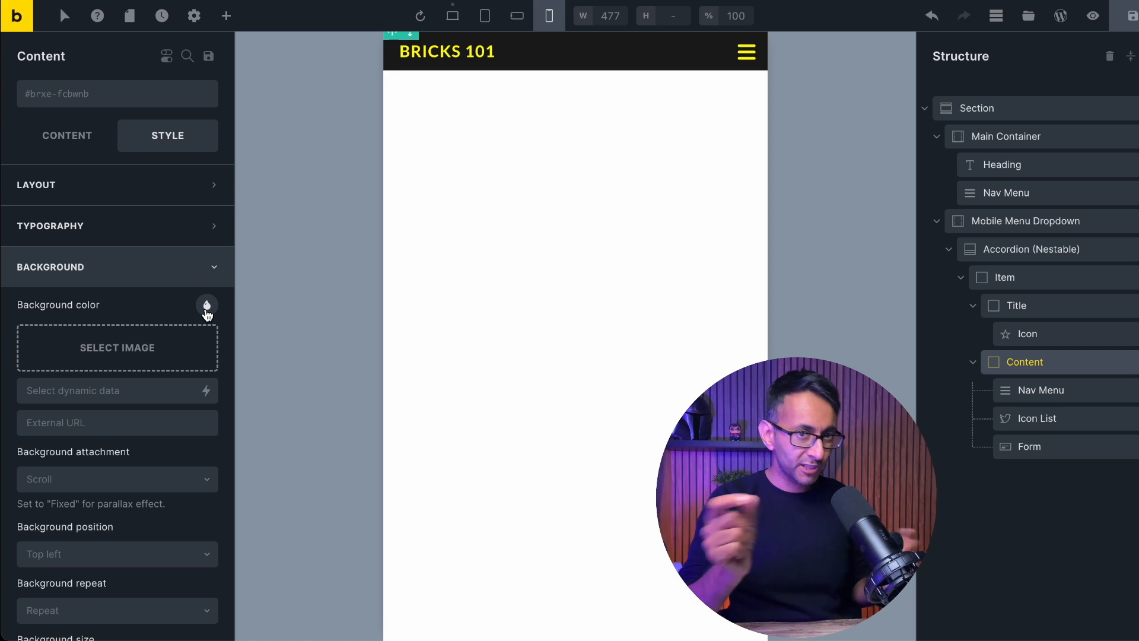
- Set the Content container's background colour to the black swatch
click(207, 305)
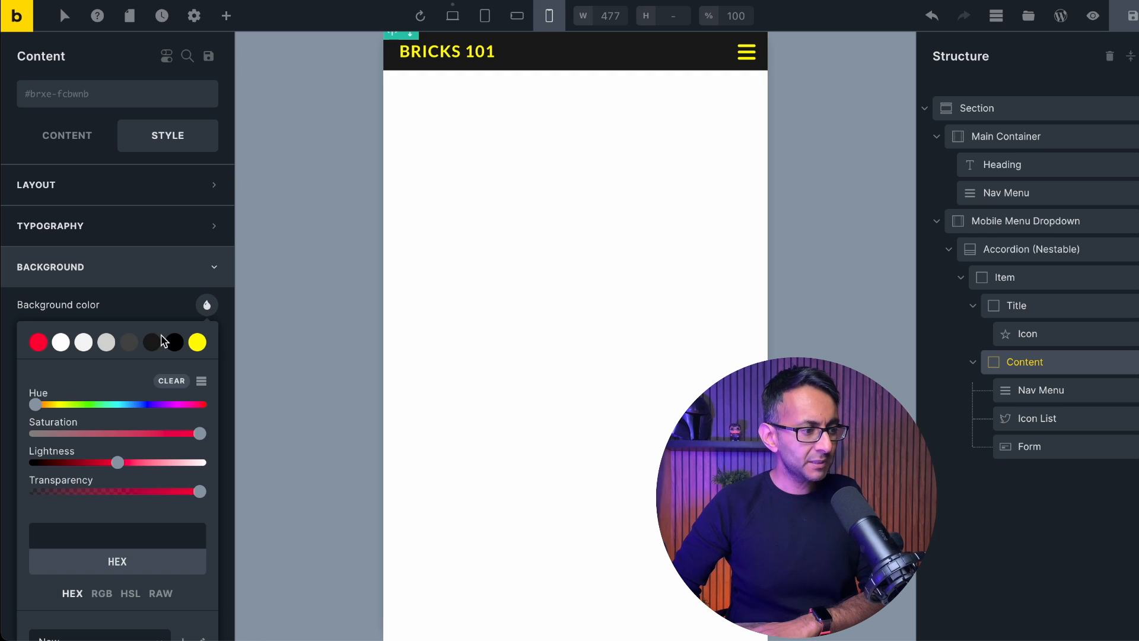
click(173, 341)
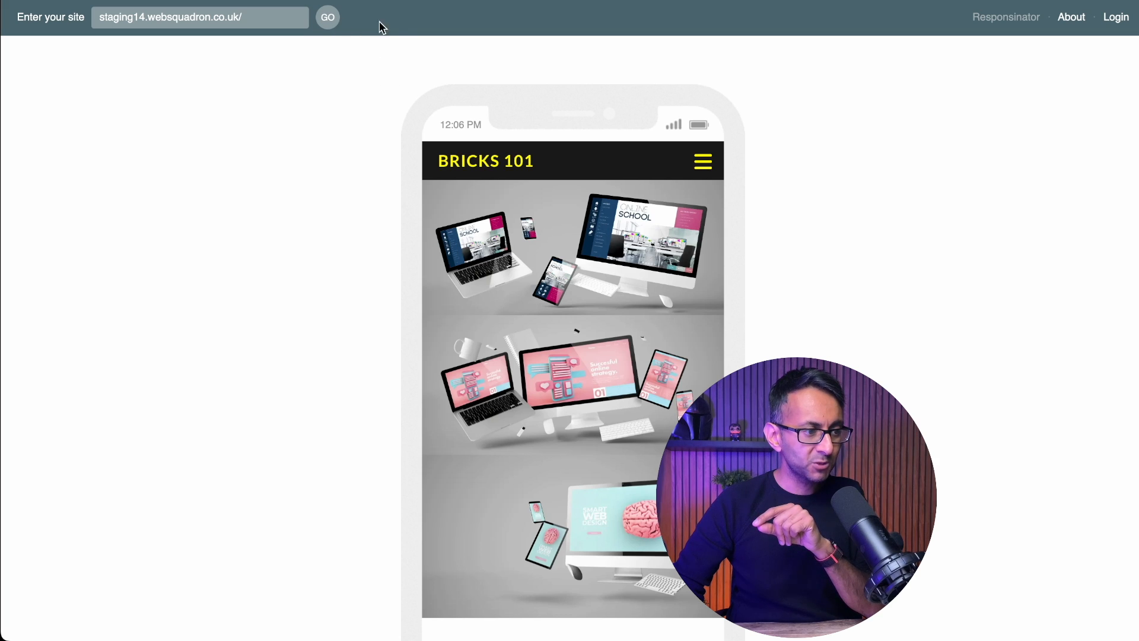
mouse_move(702, 160)
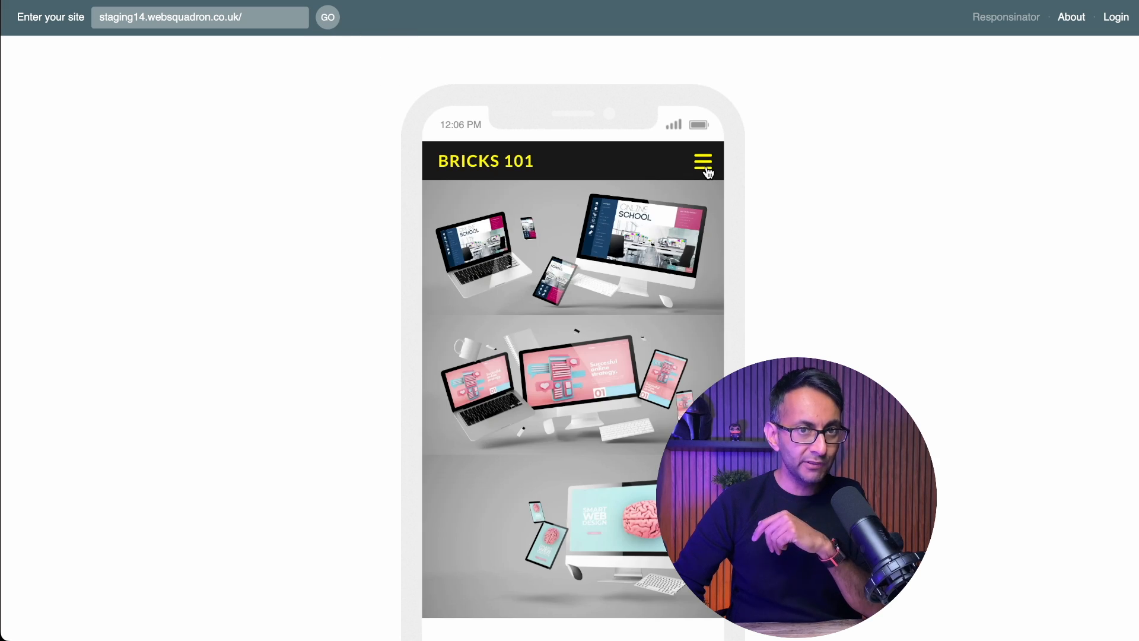
- Tap the yellow hamburger to preview the dark dropdown over the page images
click(701, 161)
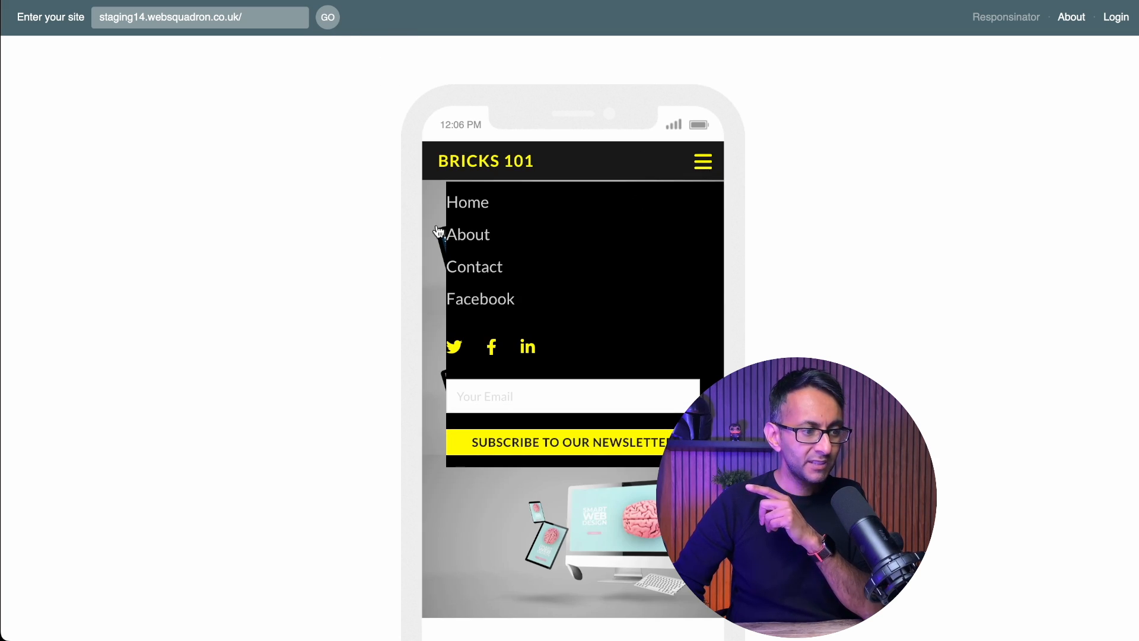
mouse_move(563, 188)
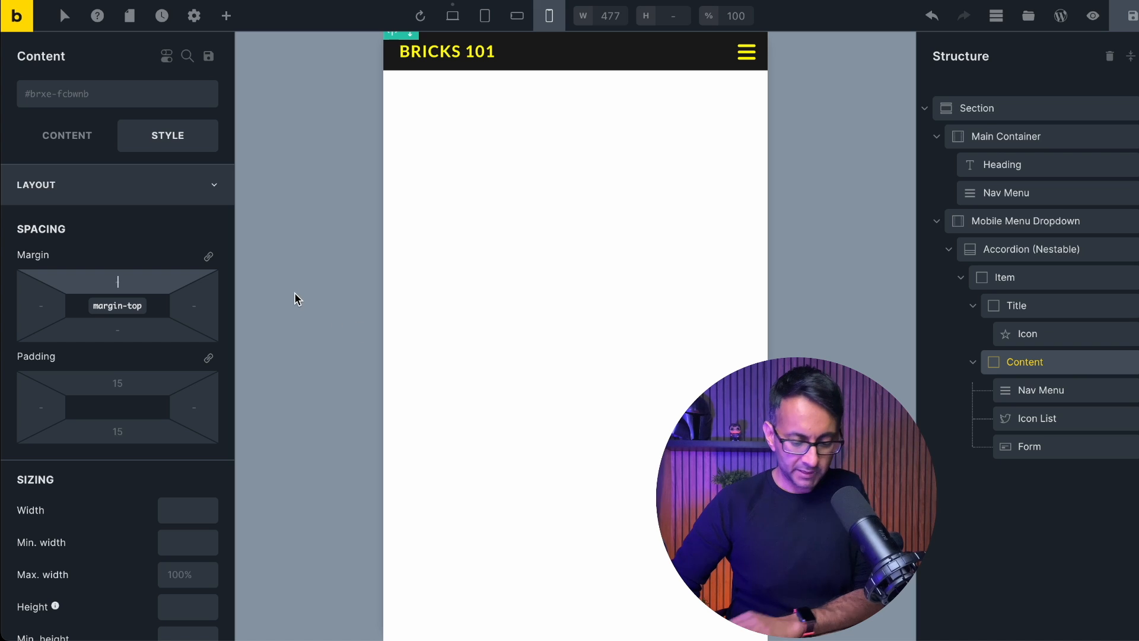
- Give the dropdown's Nav Menu a 30 left margin so Home, About, Contact and Facebook are indented
text(-2)
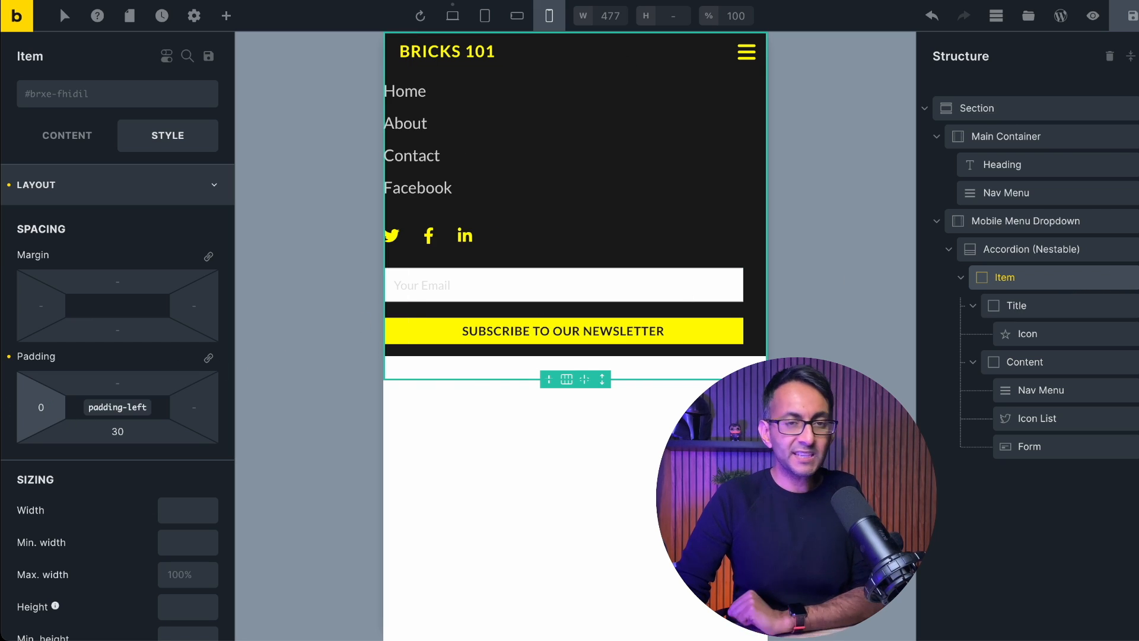
click(1040, 391)
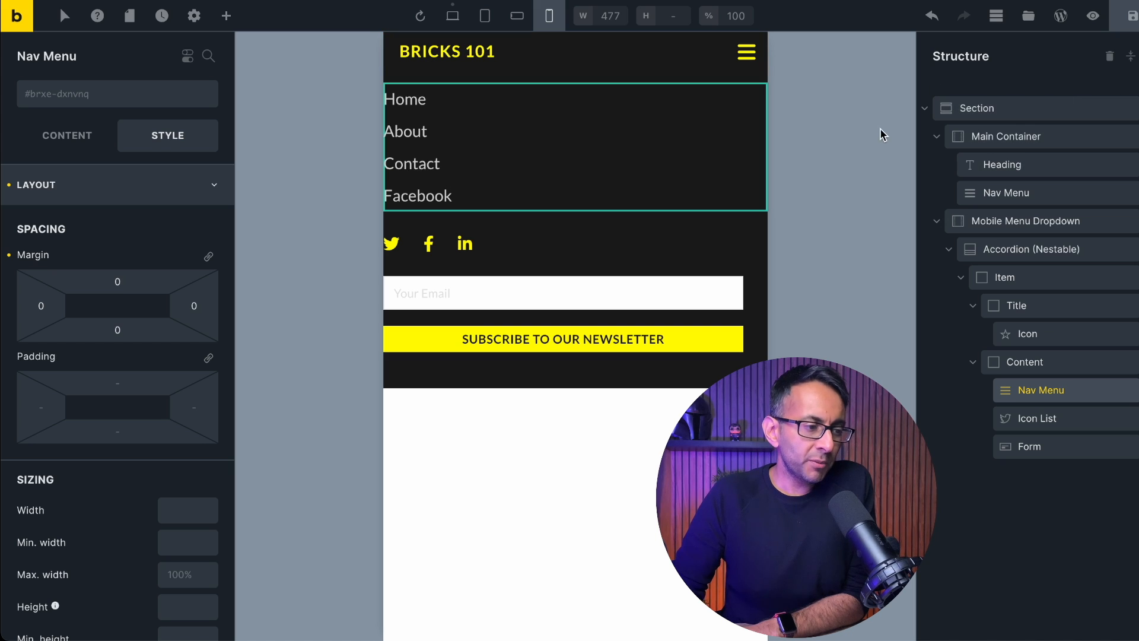
mouse_move(933, 387)
text(30)
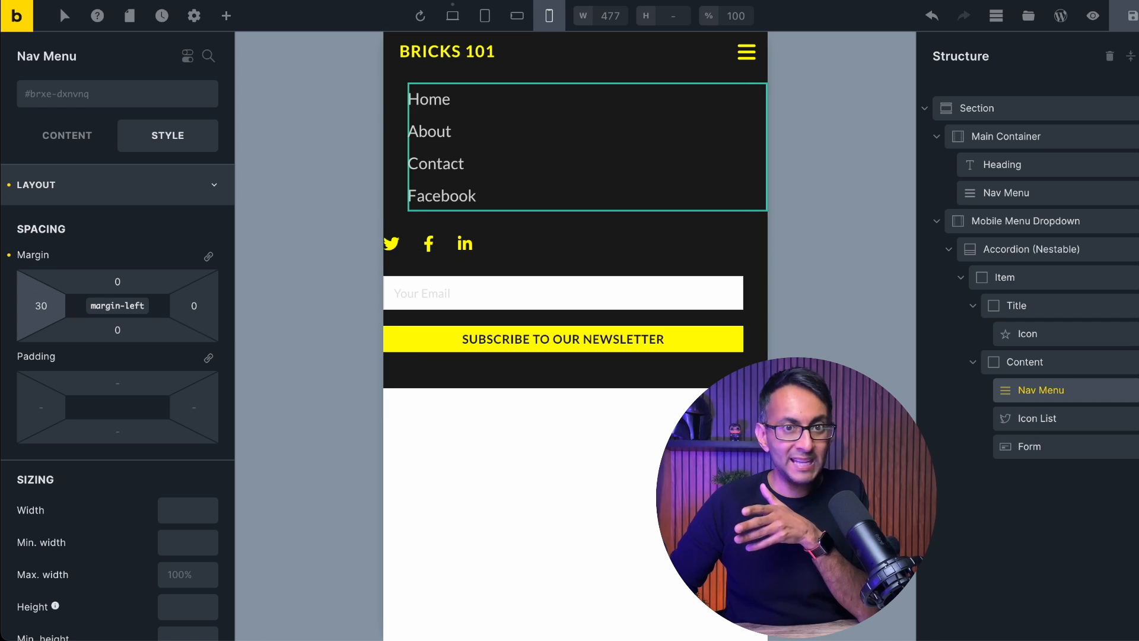
click(1028, 446)
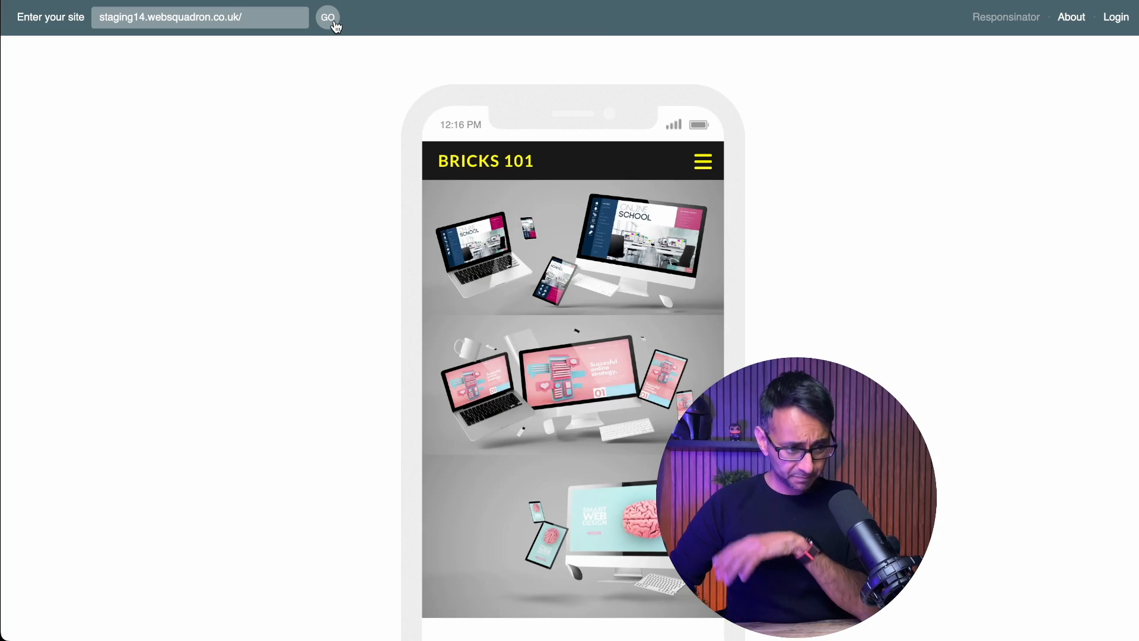
mouse_move(639, 271)
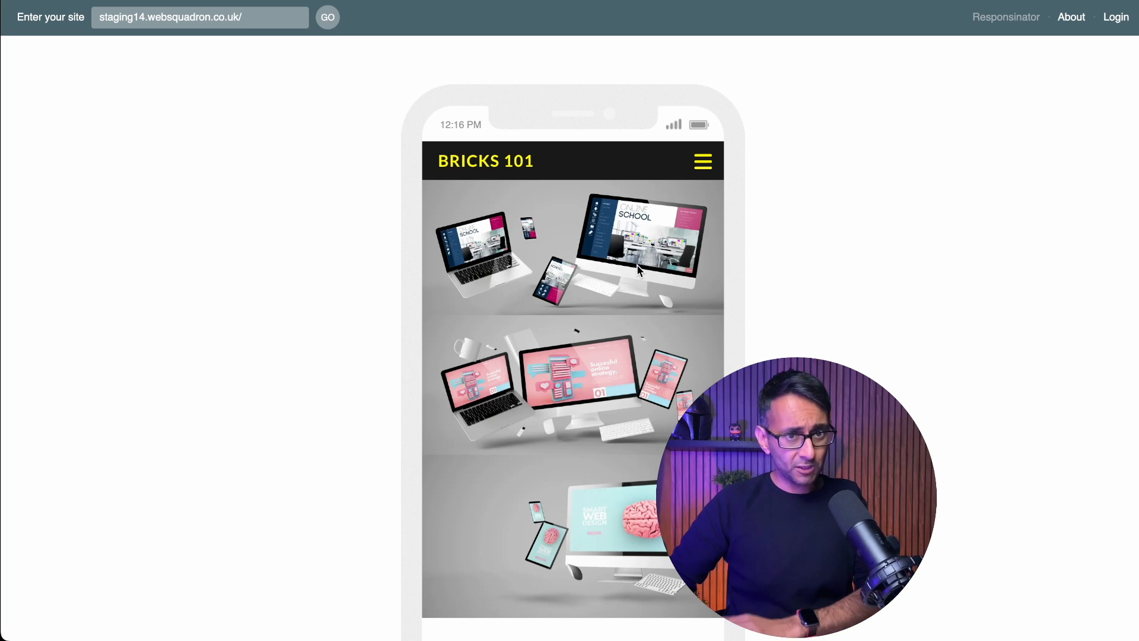
mouse_move(702, 158)
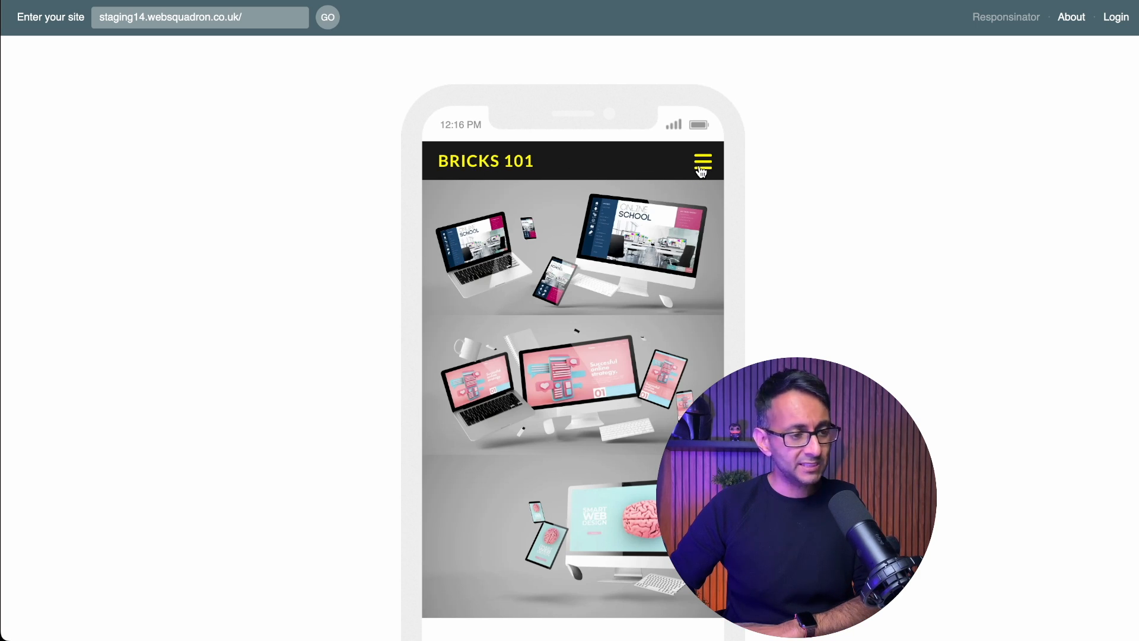
- Open and close the hamburger menu repeatedly on the reloaded site to confirm the indented links and form
click(701, 160)
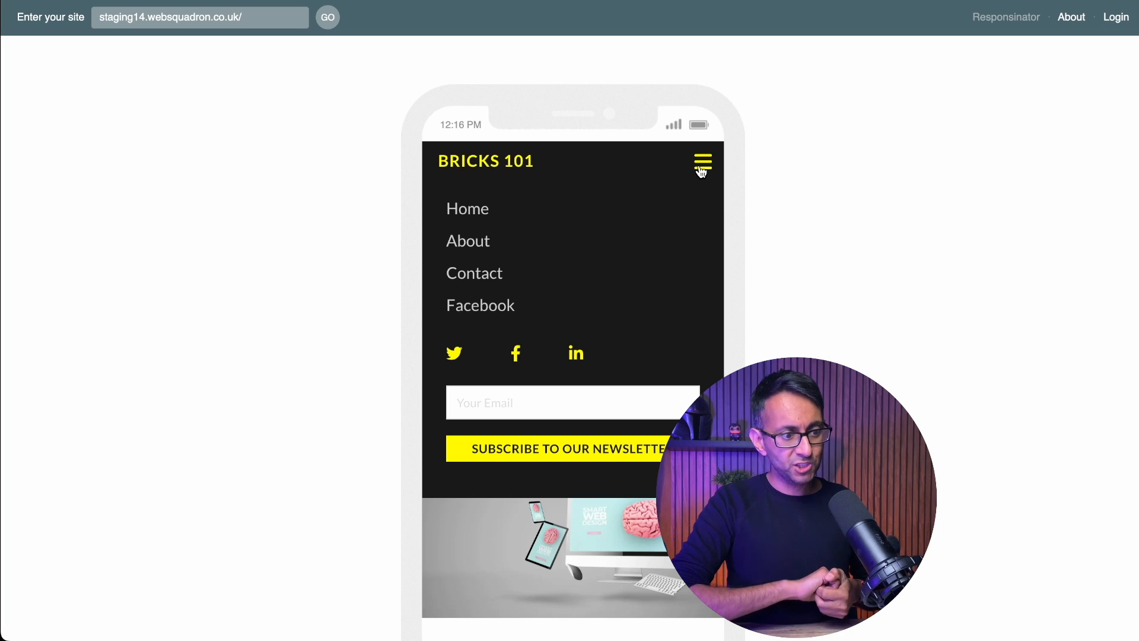
mouse_move(630, 262)
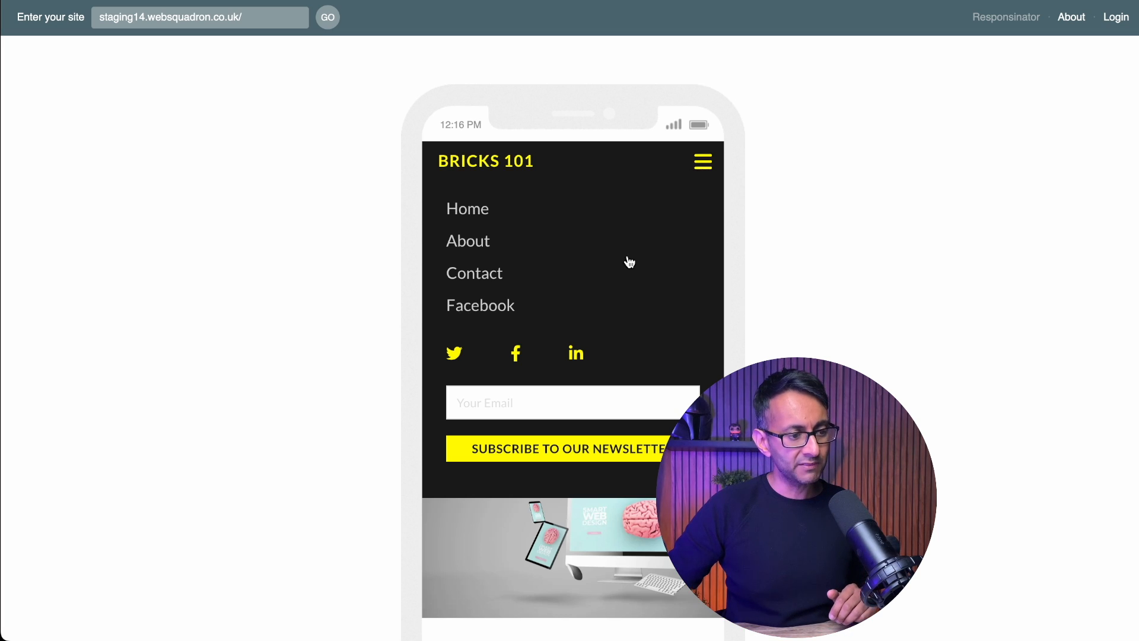
mouse_move(529, 218)
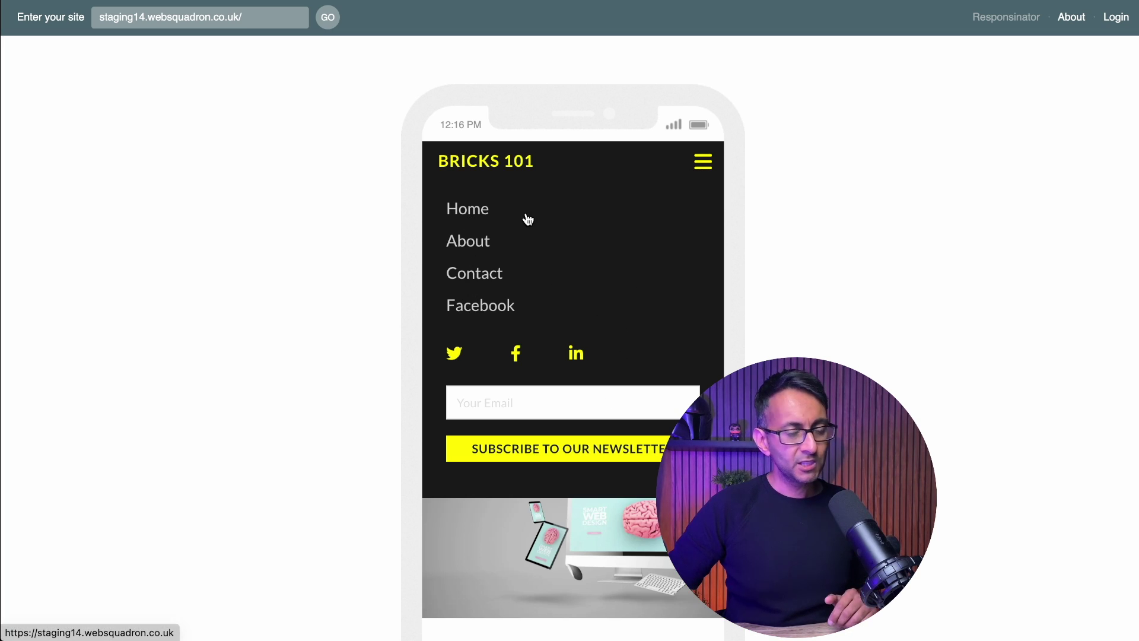
mouse_move(587, 355)
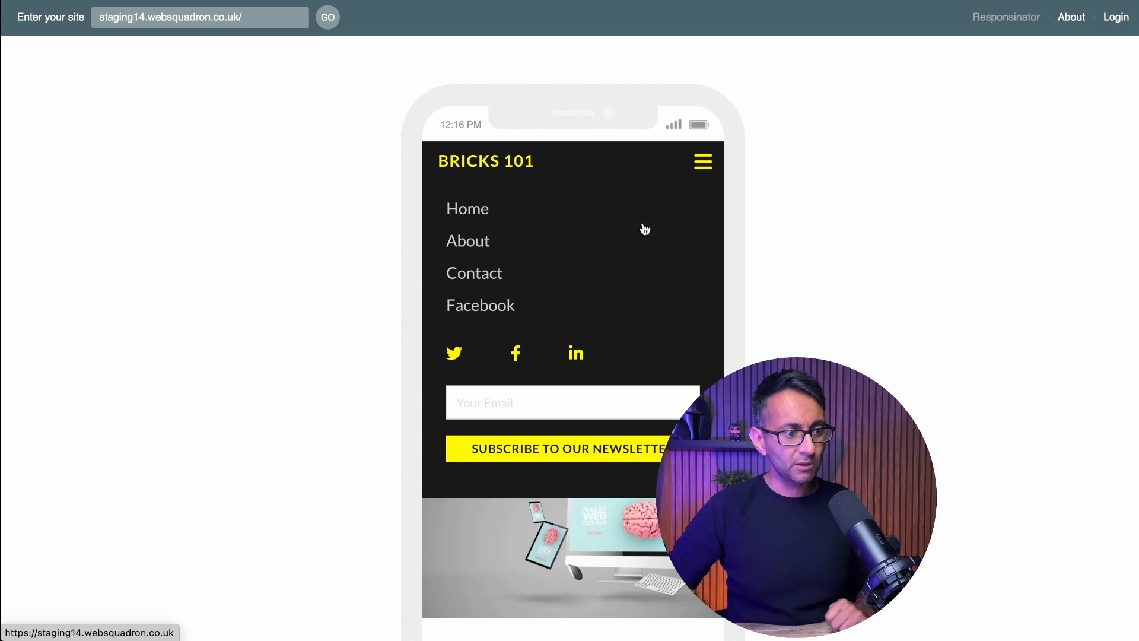
click(701, 160)
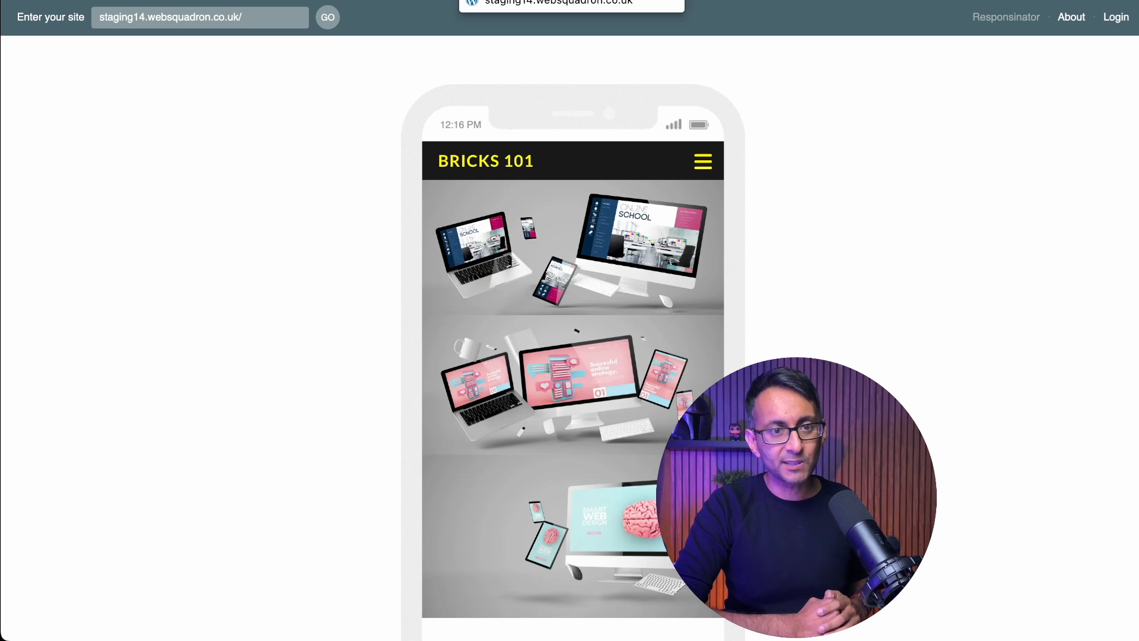
click(701, 160)
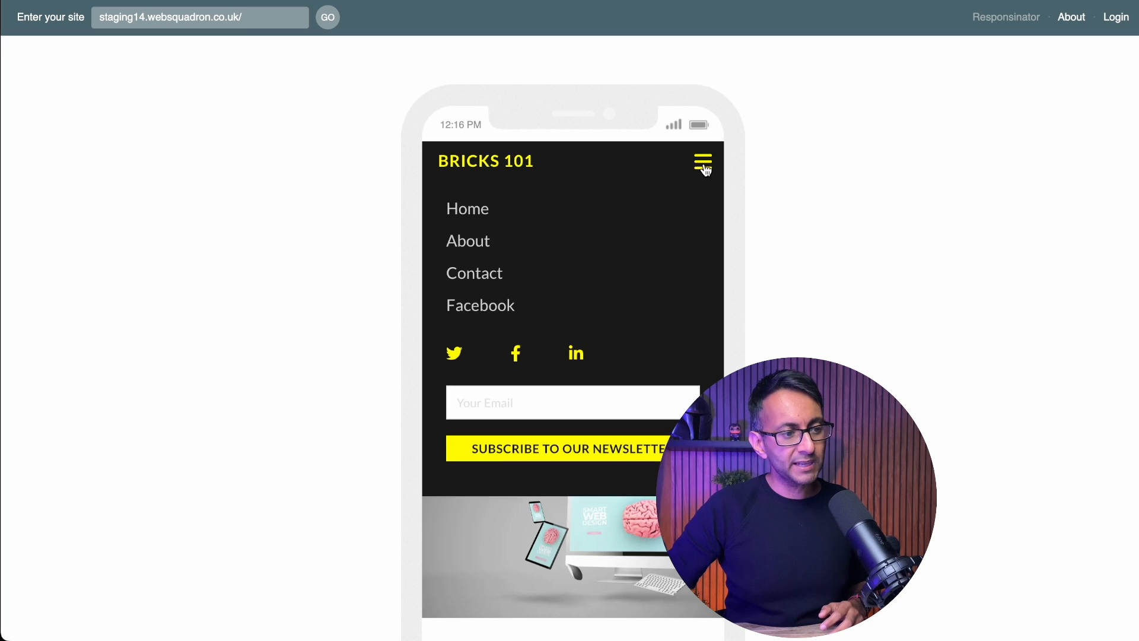
click(701, 160)
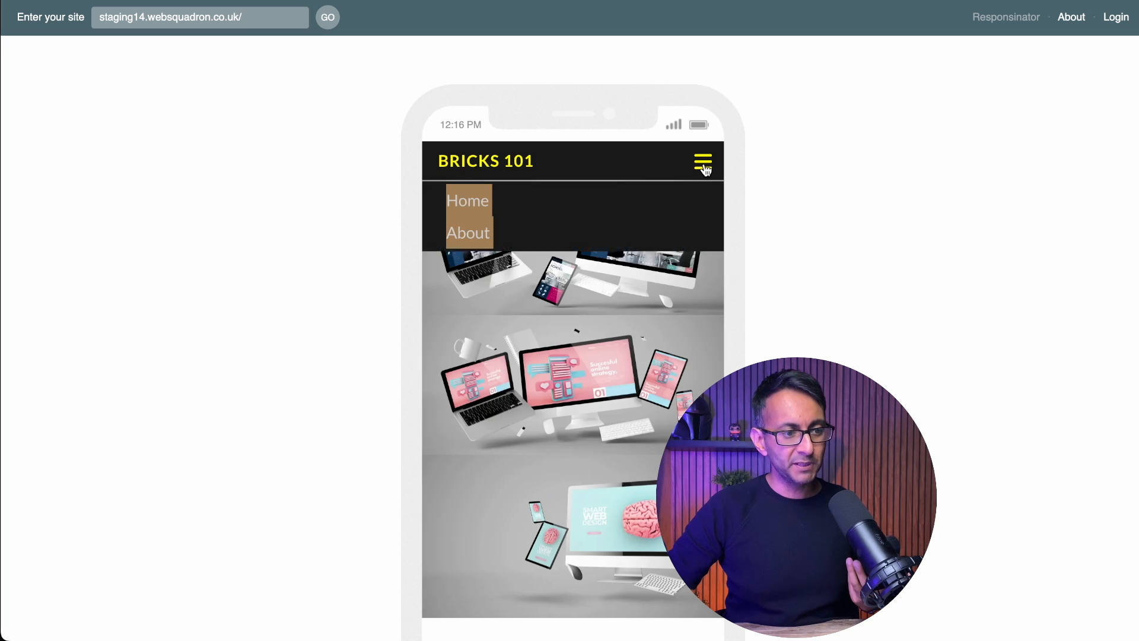
click(701, 161)
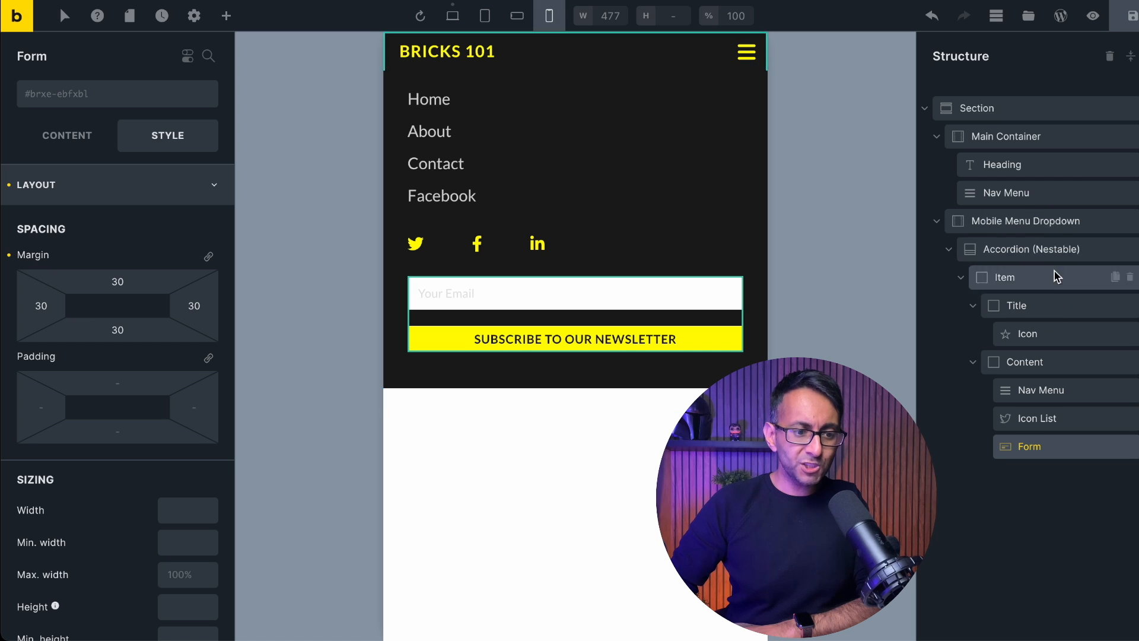
mouse_move(1097, 210)
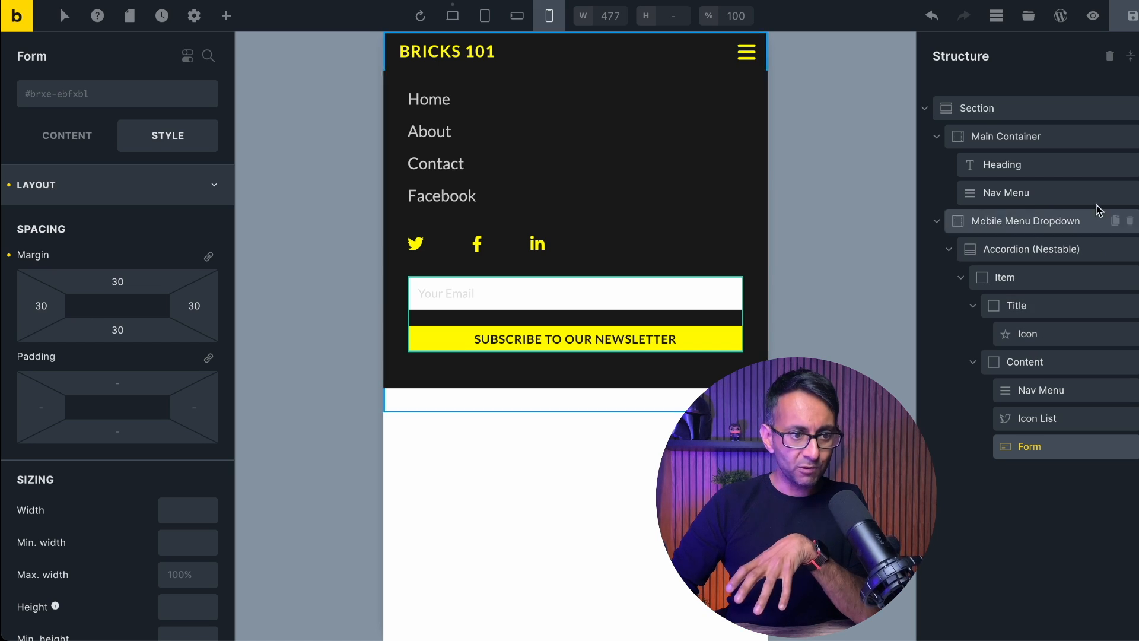
click(1025, 221)
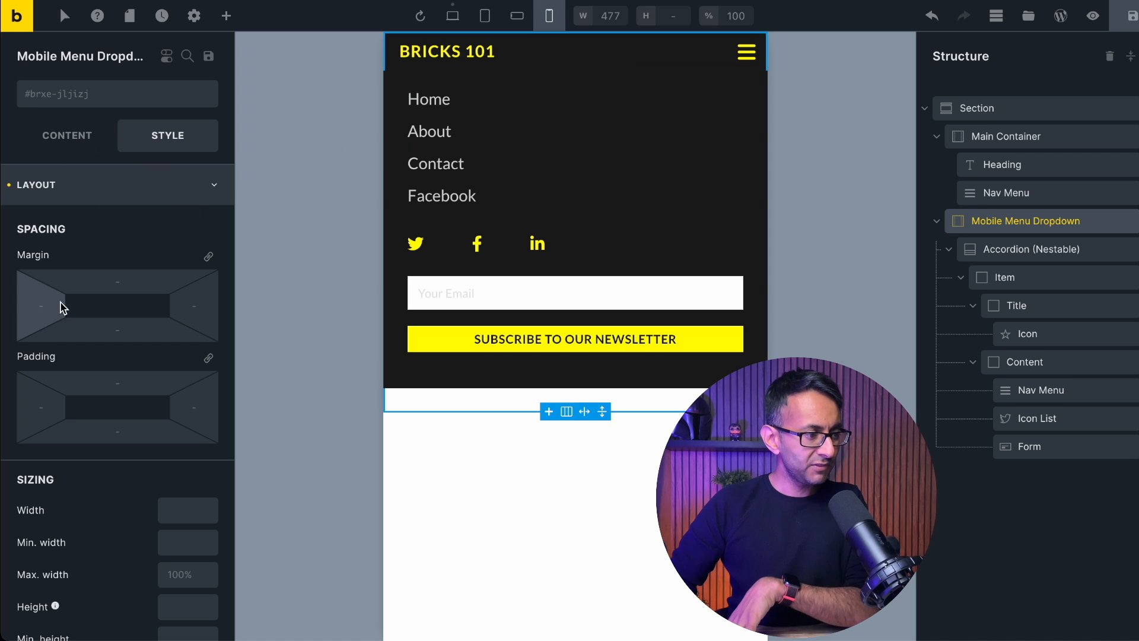
scroll(down, 3)
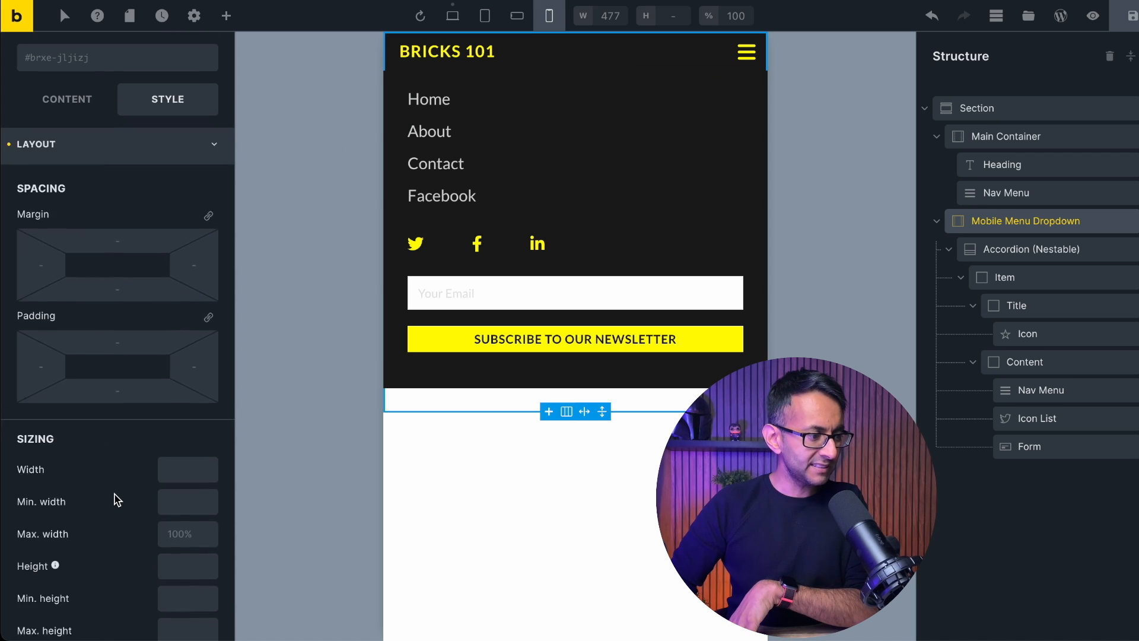
scroll(down, 3)
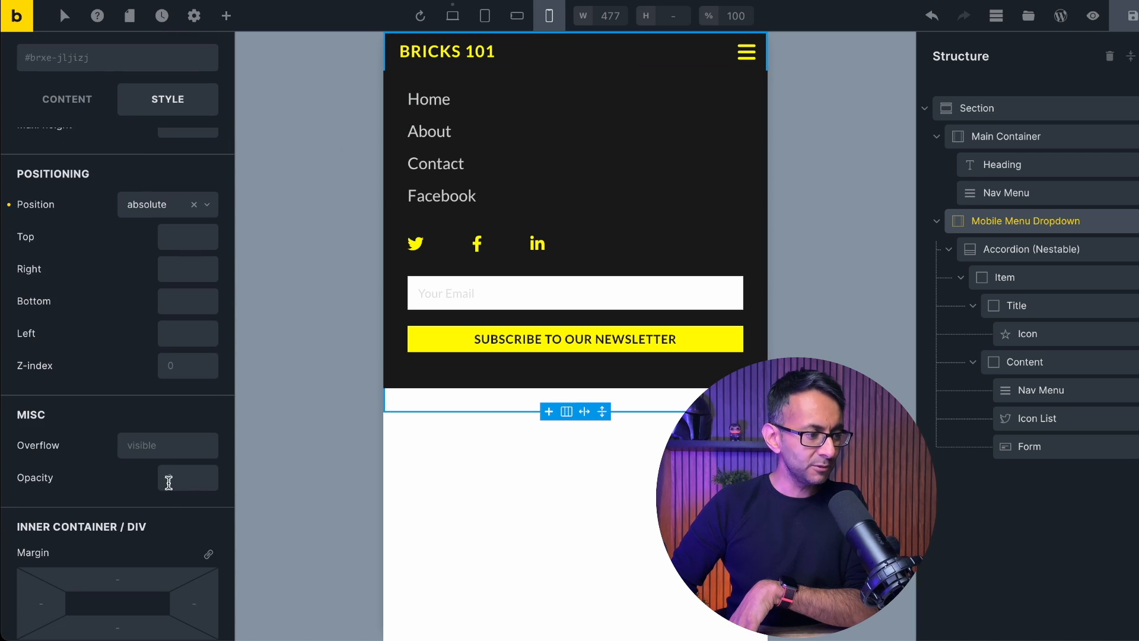
scroll(down, 3)
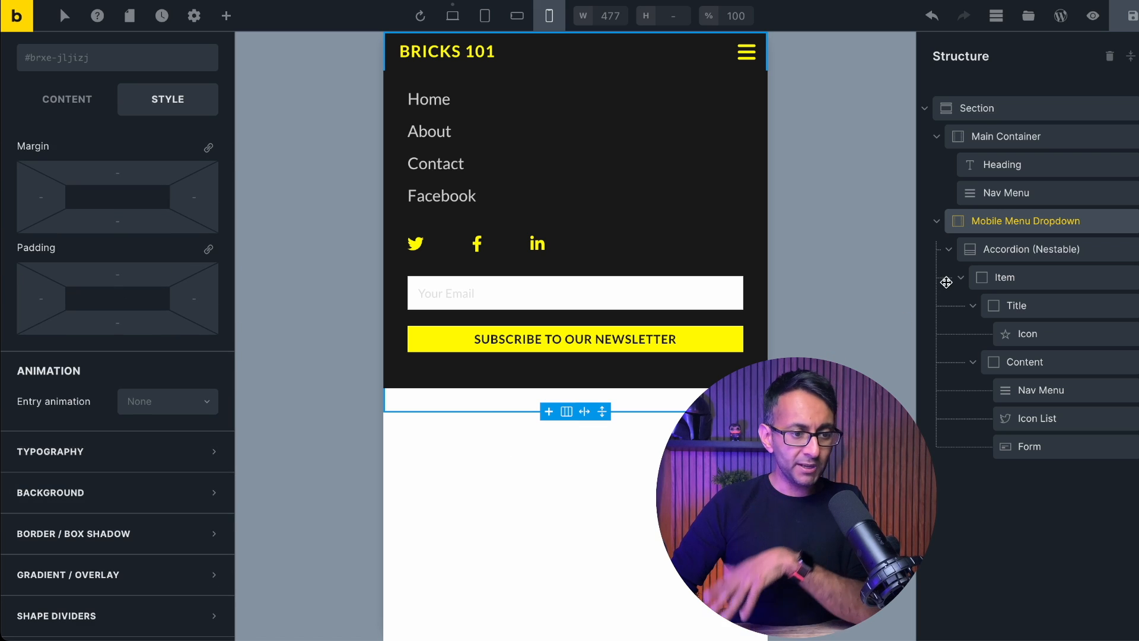
click(1031, 249)
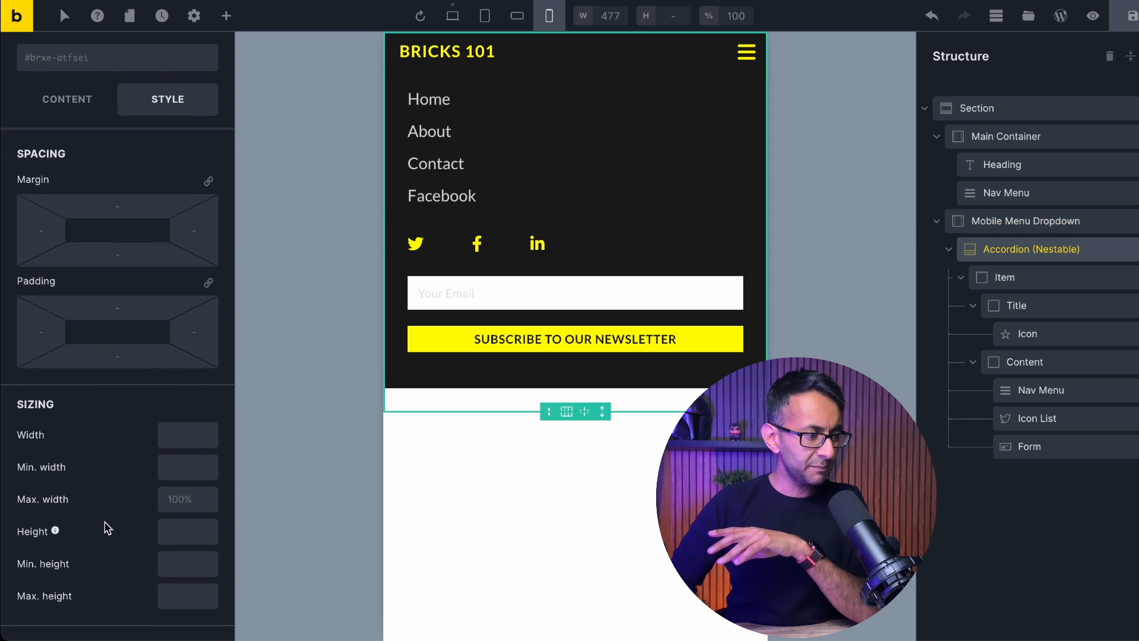
scroll(down, 3)
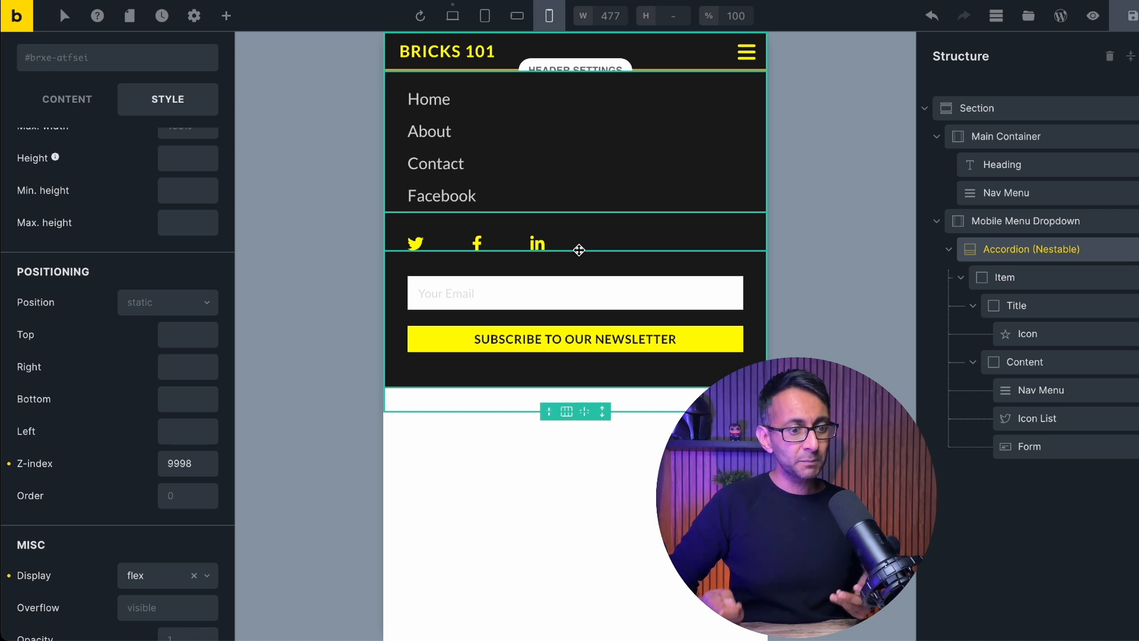
mouse_move(1037, 417)
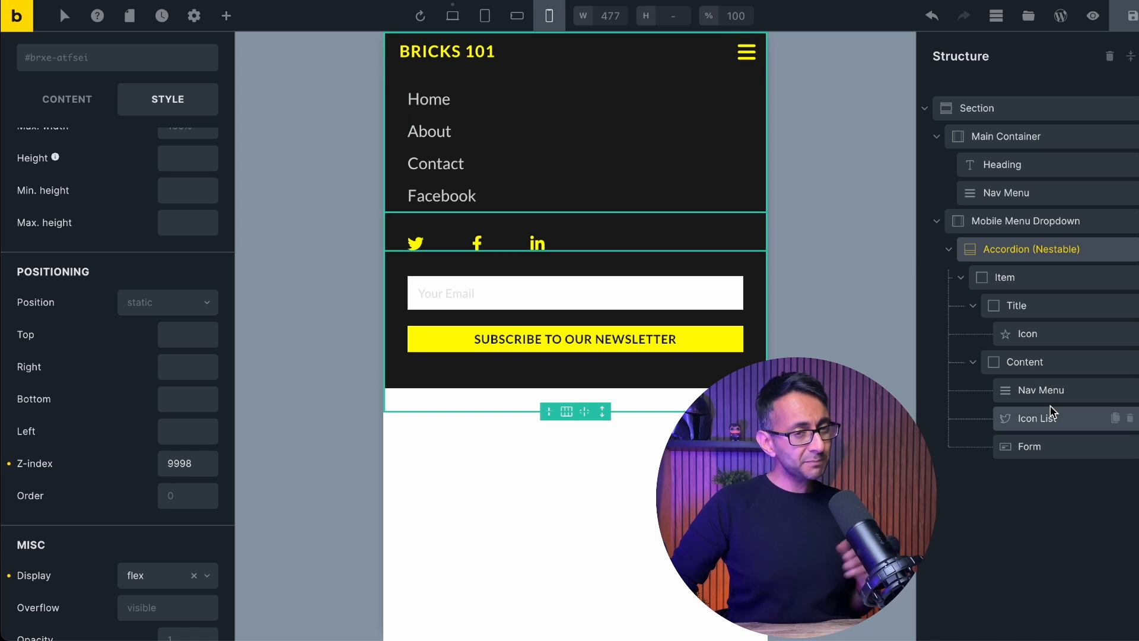